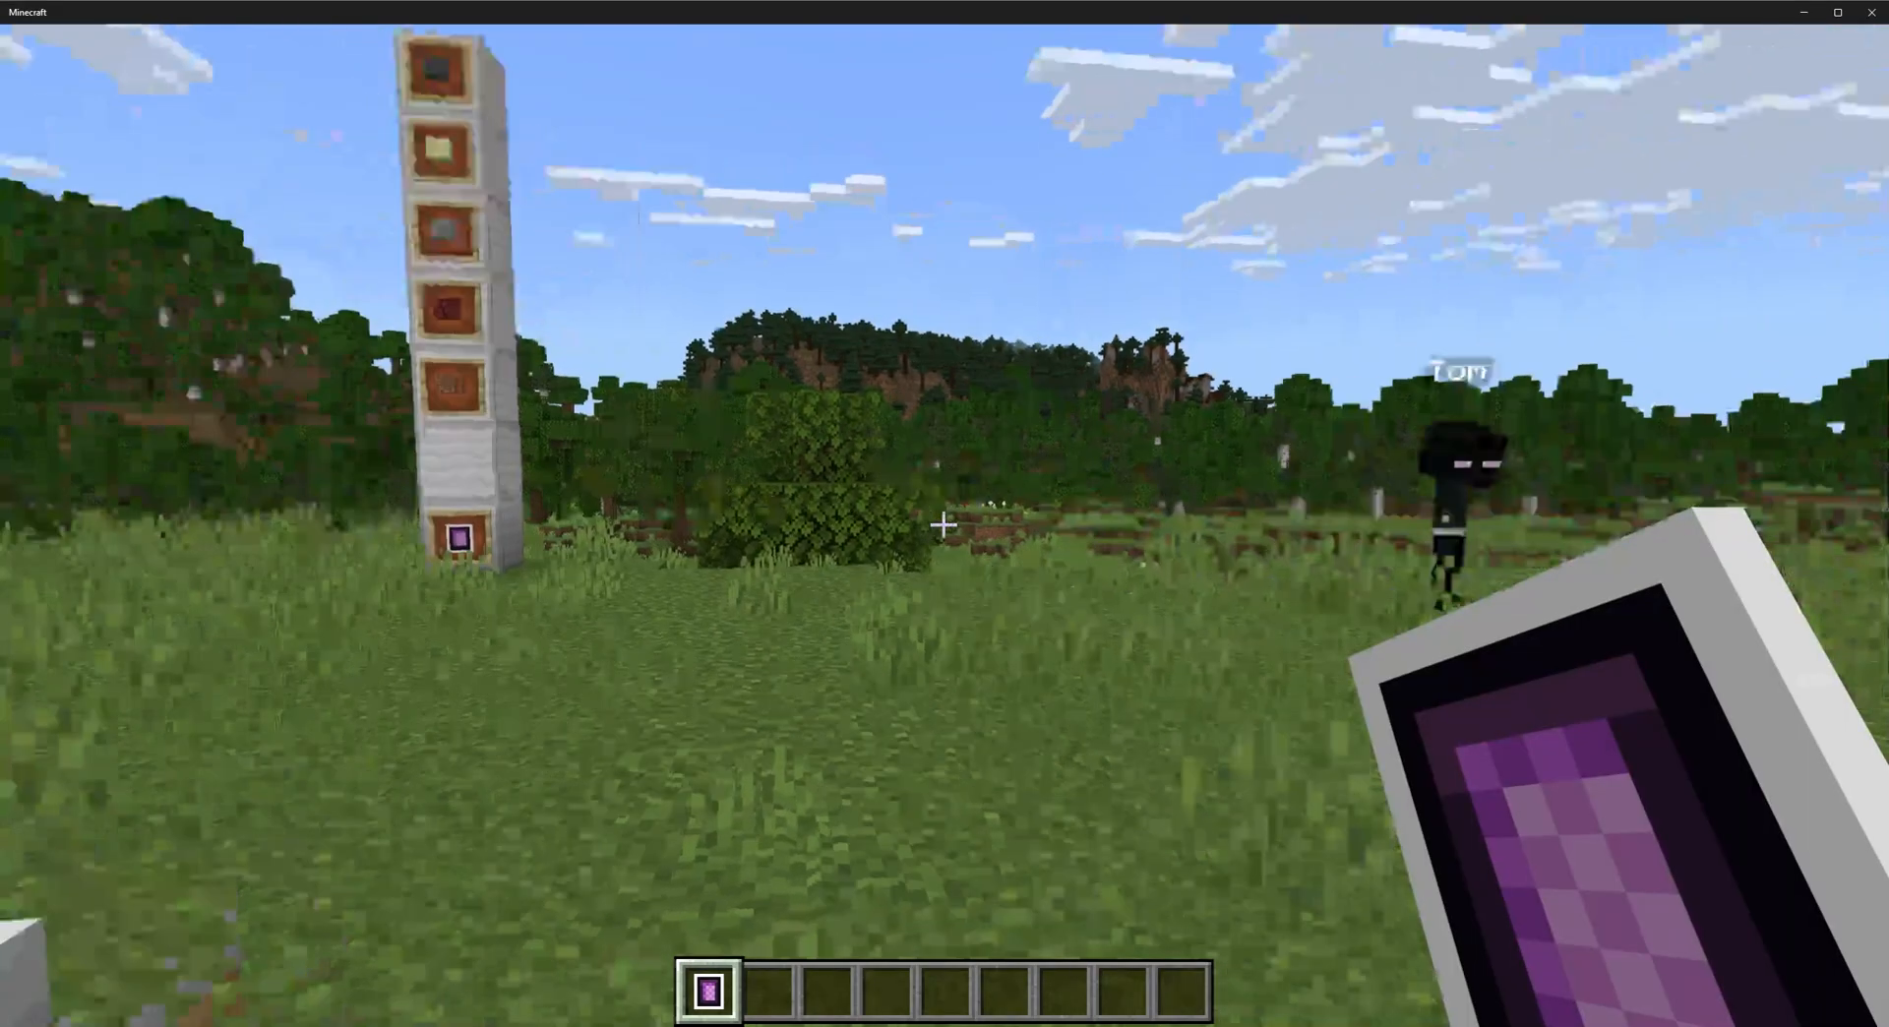
mouse_move(944, 522)
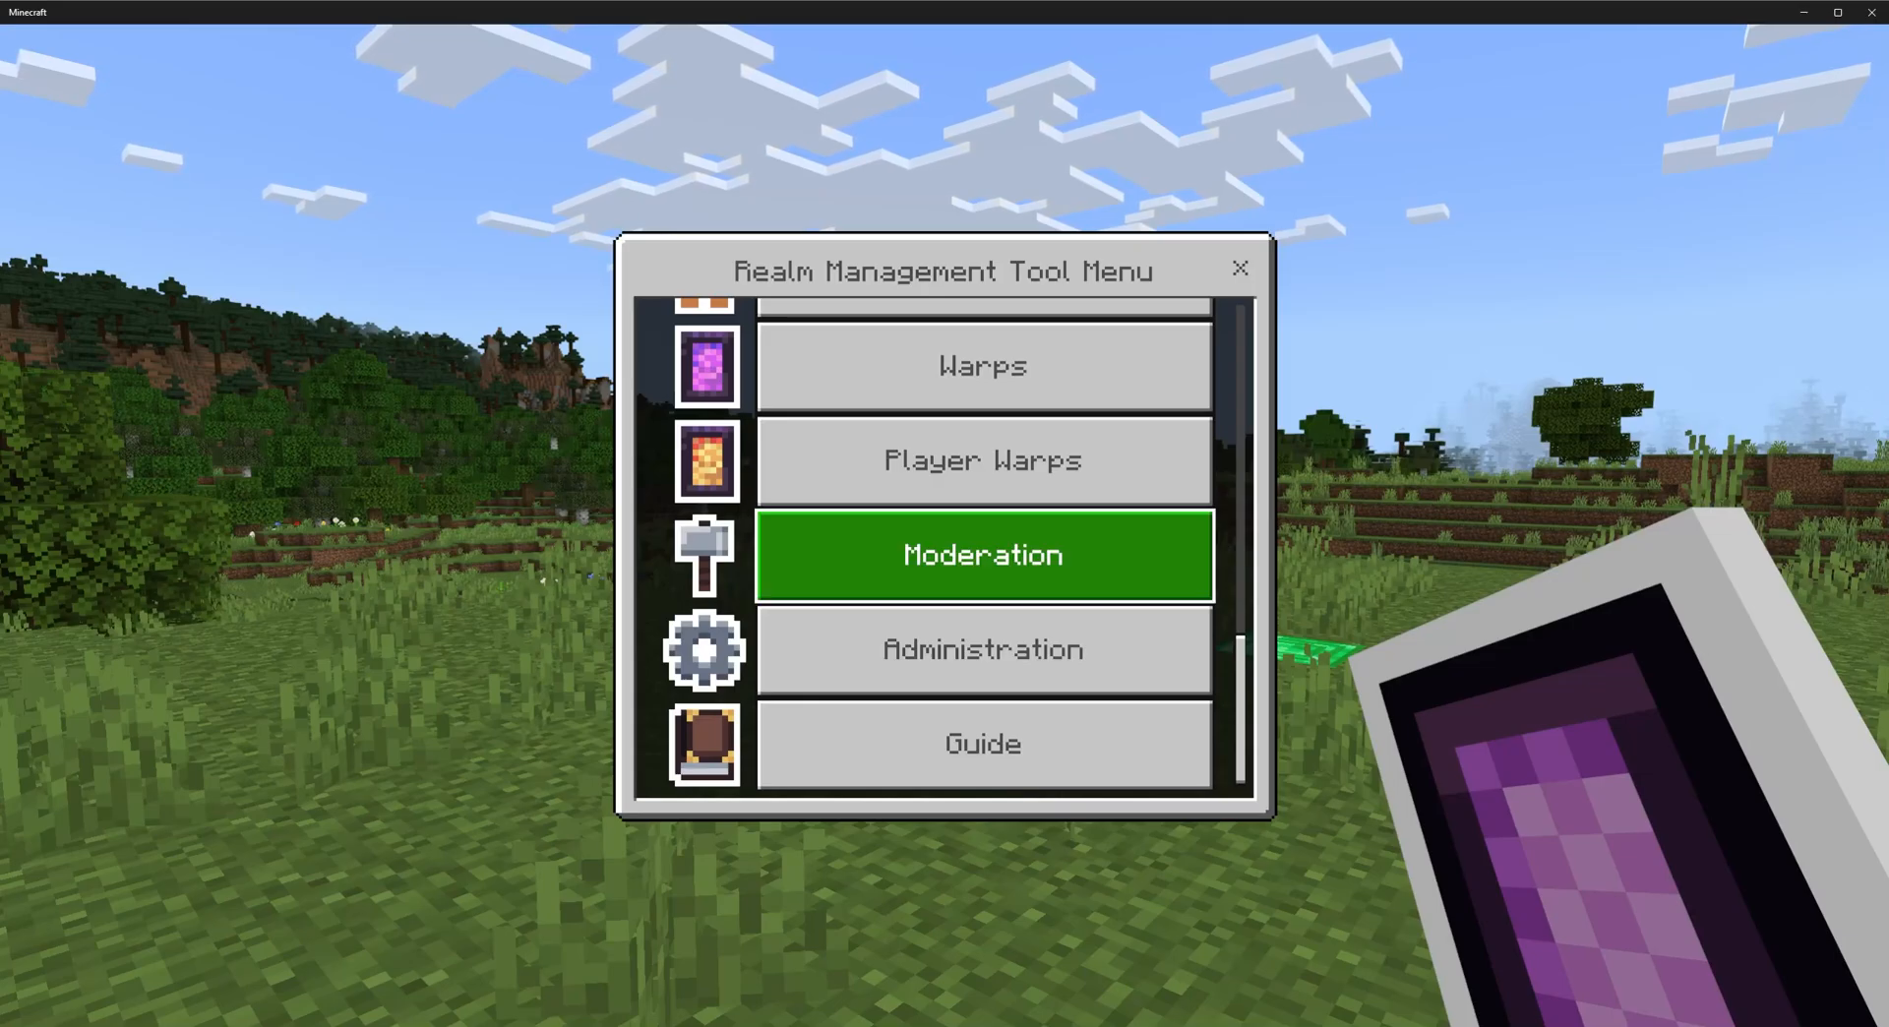
Open Moderation in the Realm Management Tool and toggle Spy Mode on.
left_click(982, 554)
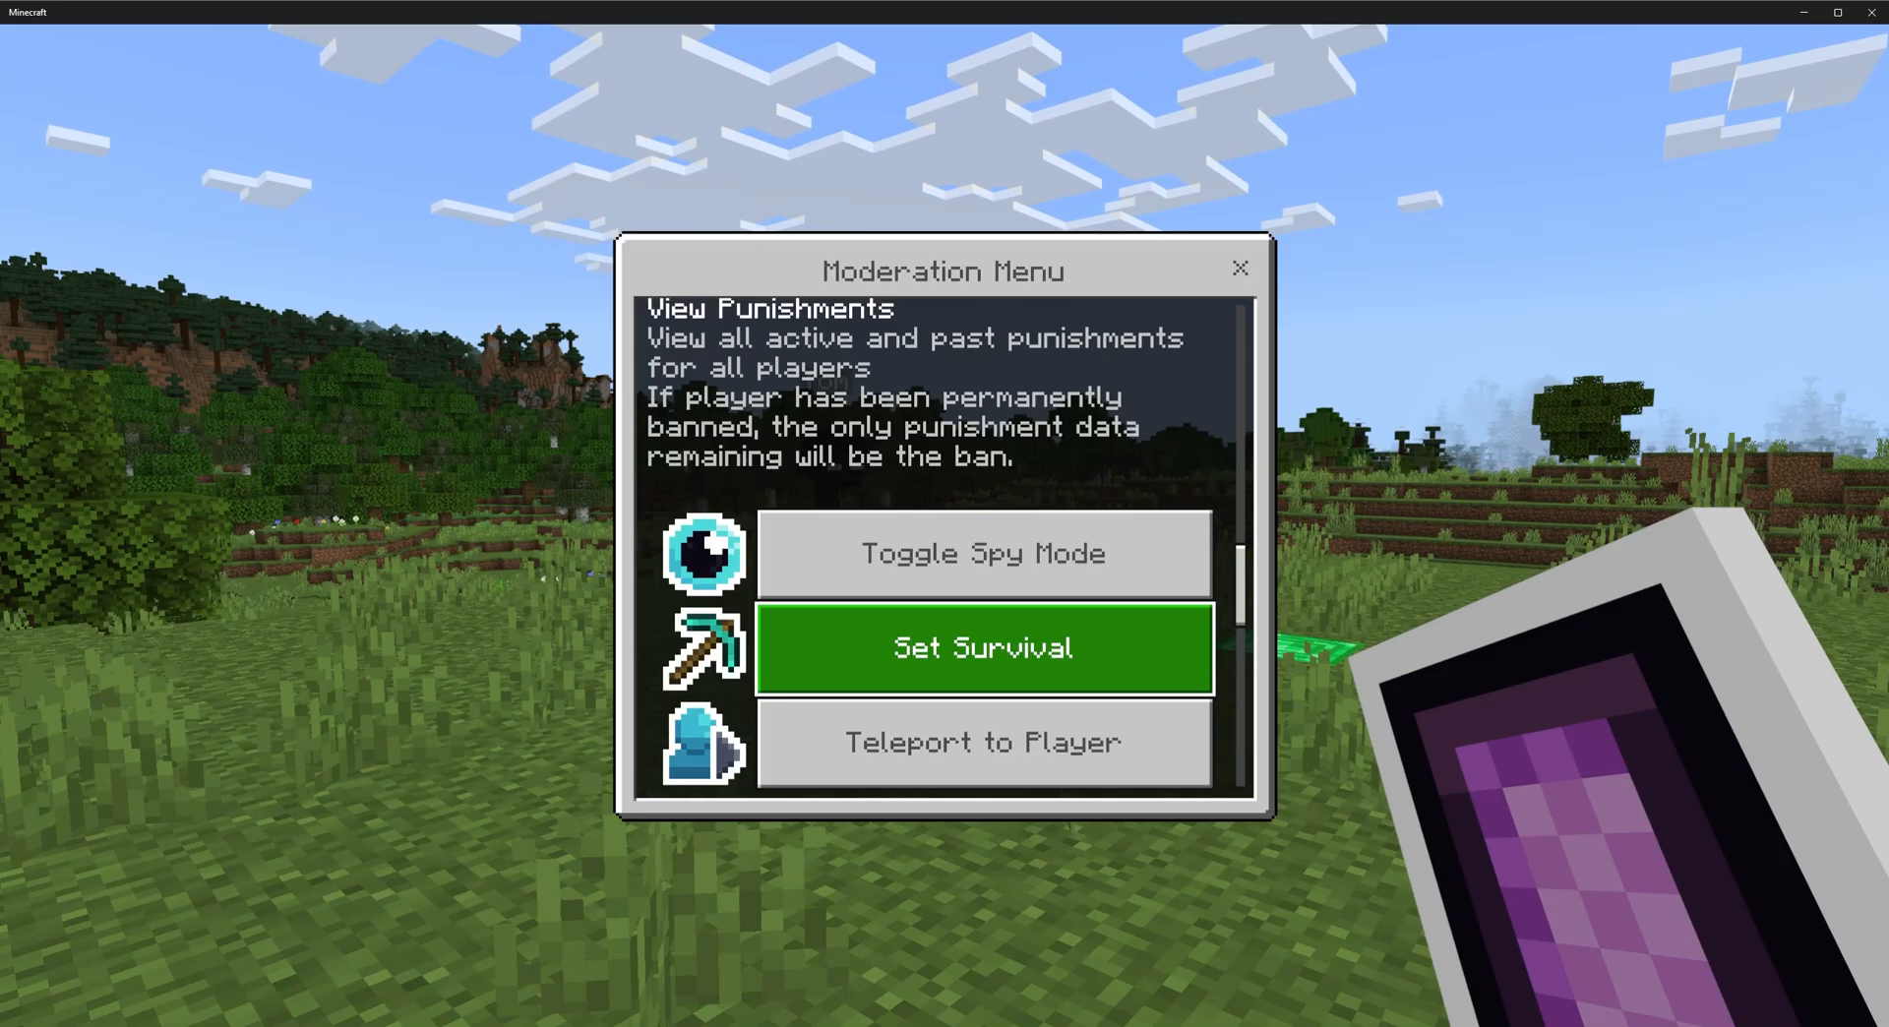
left_click(983, 553)
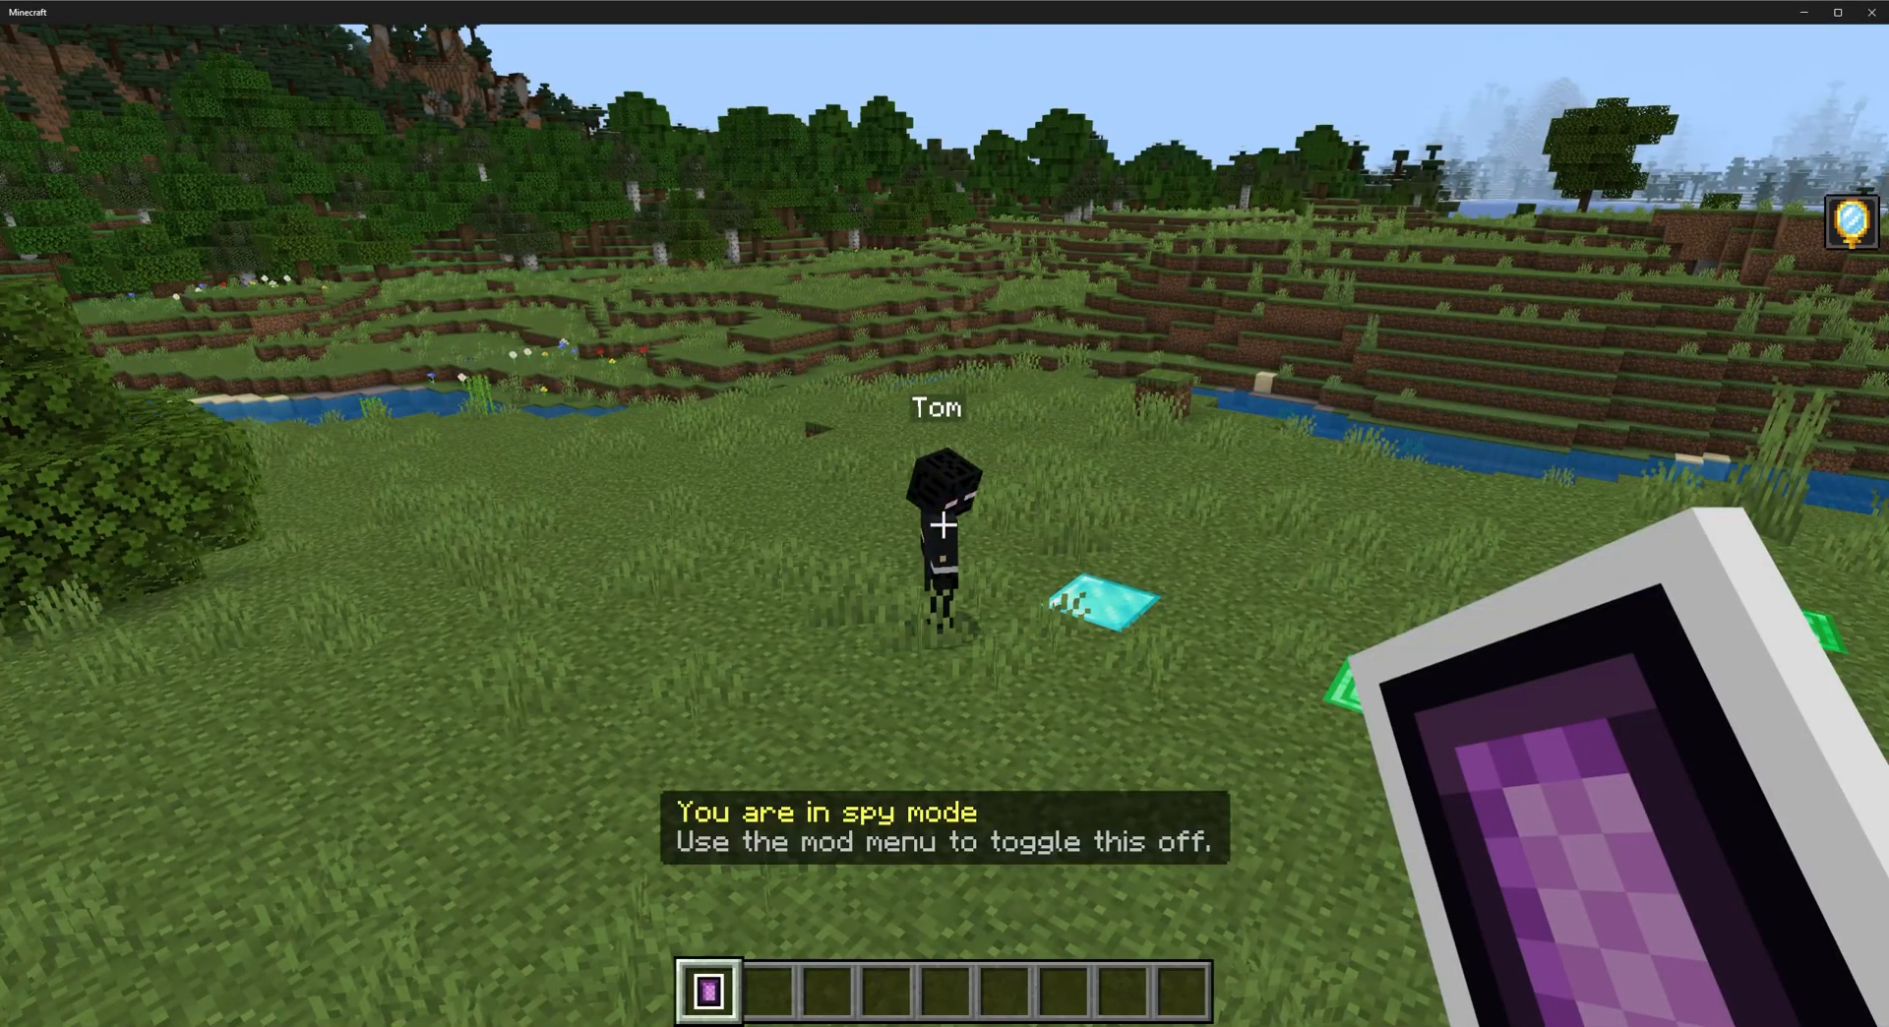
Browse the inventory's personal crafting tab while in spy mode, then close it.
key("e")
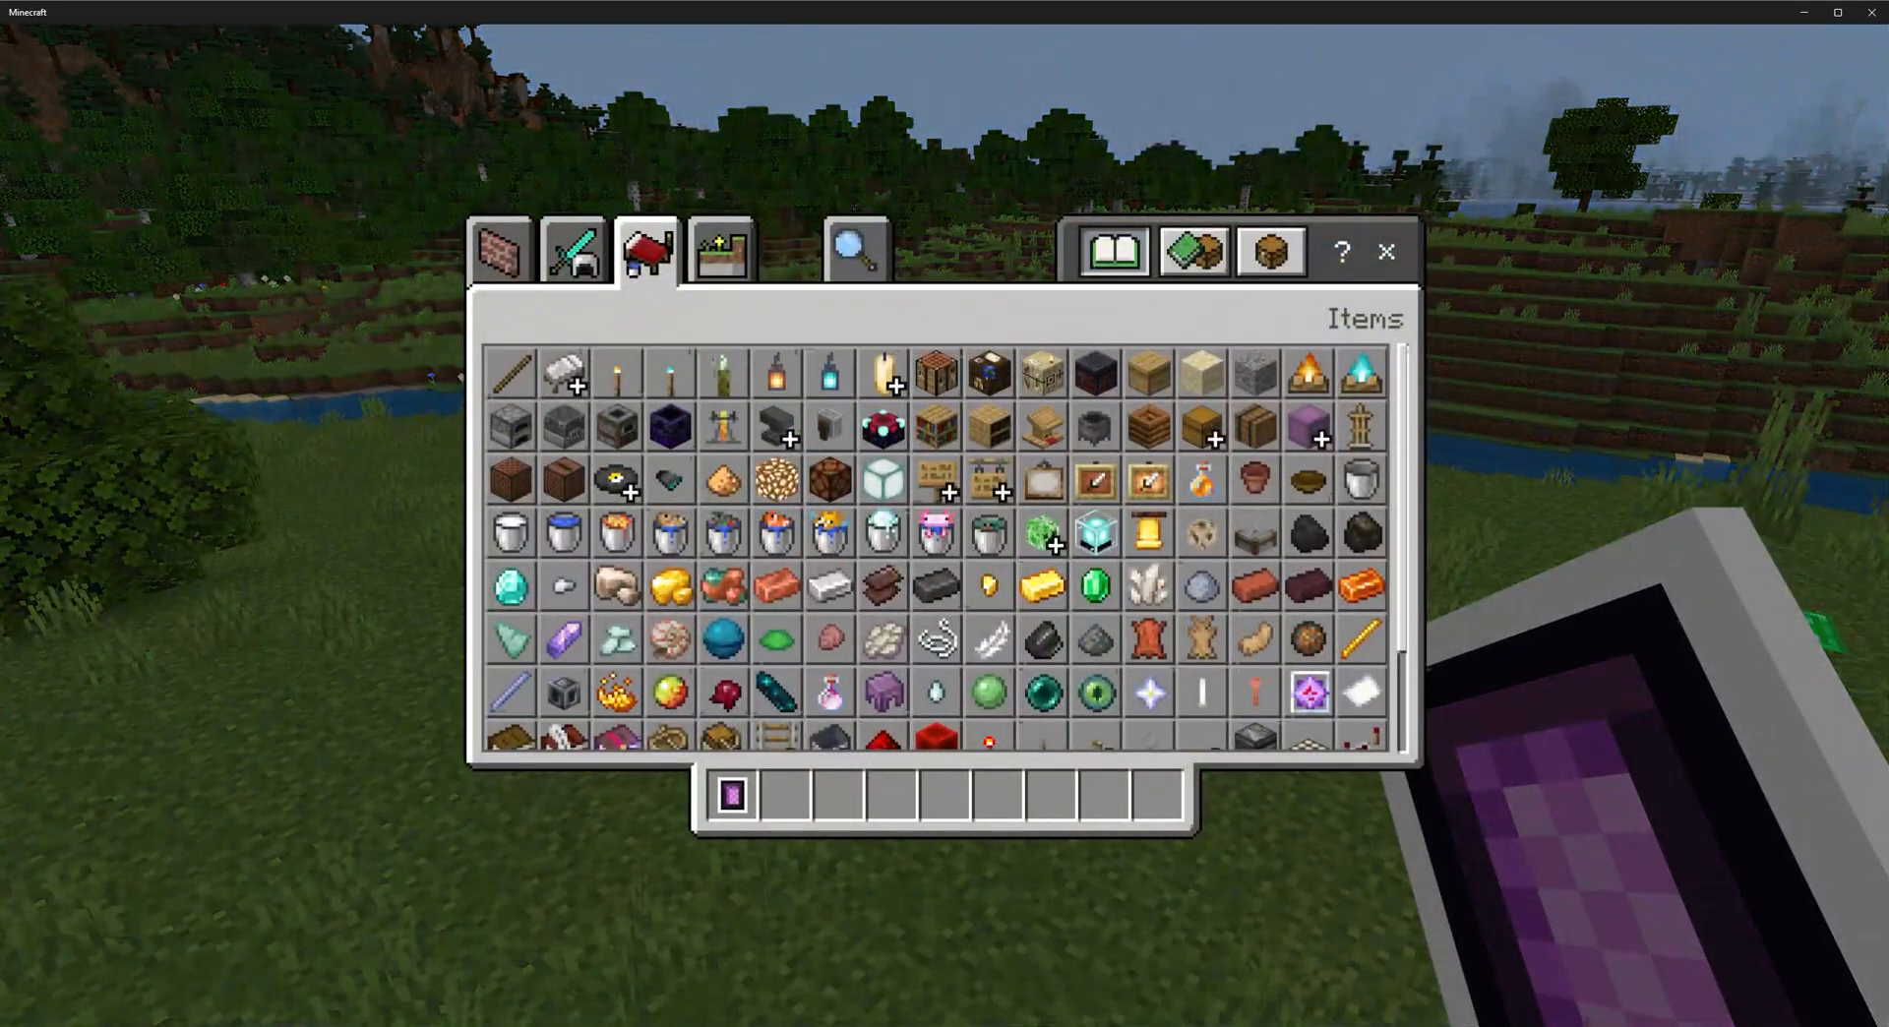
left_click(573, 250)
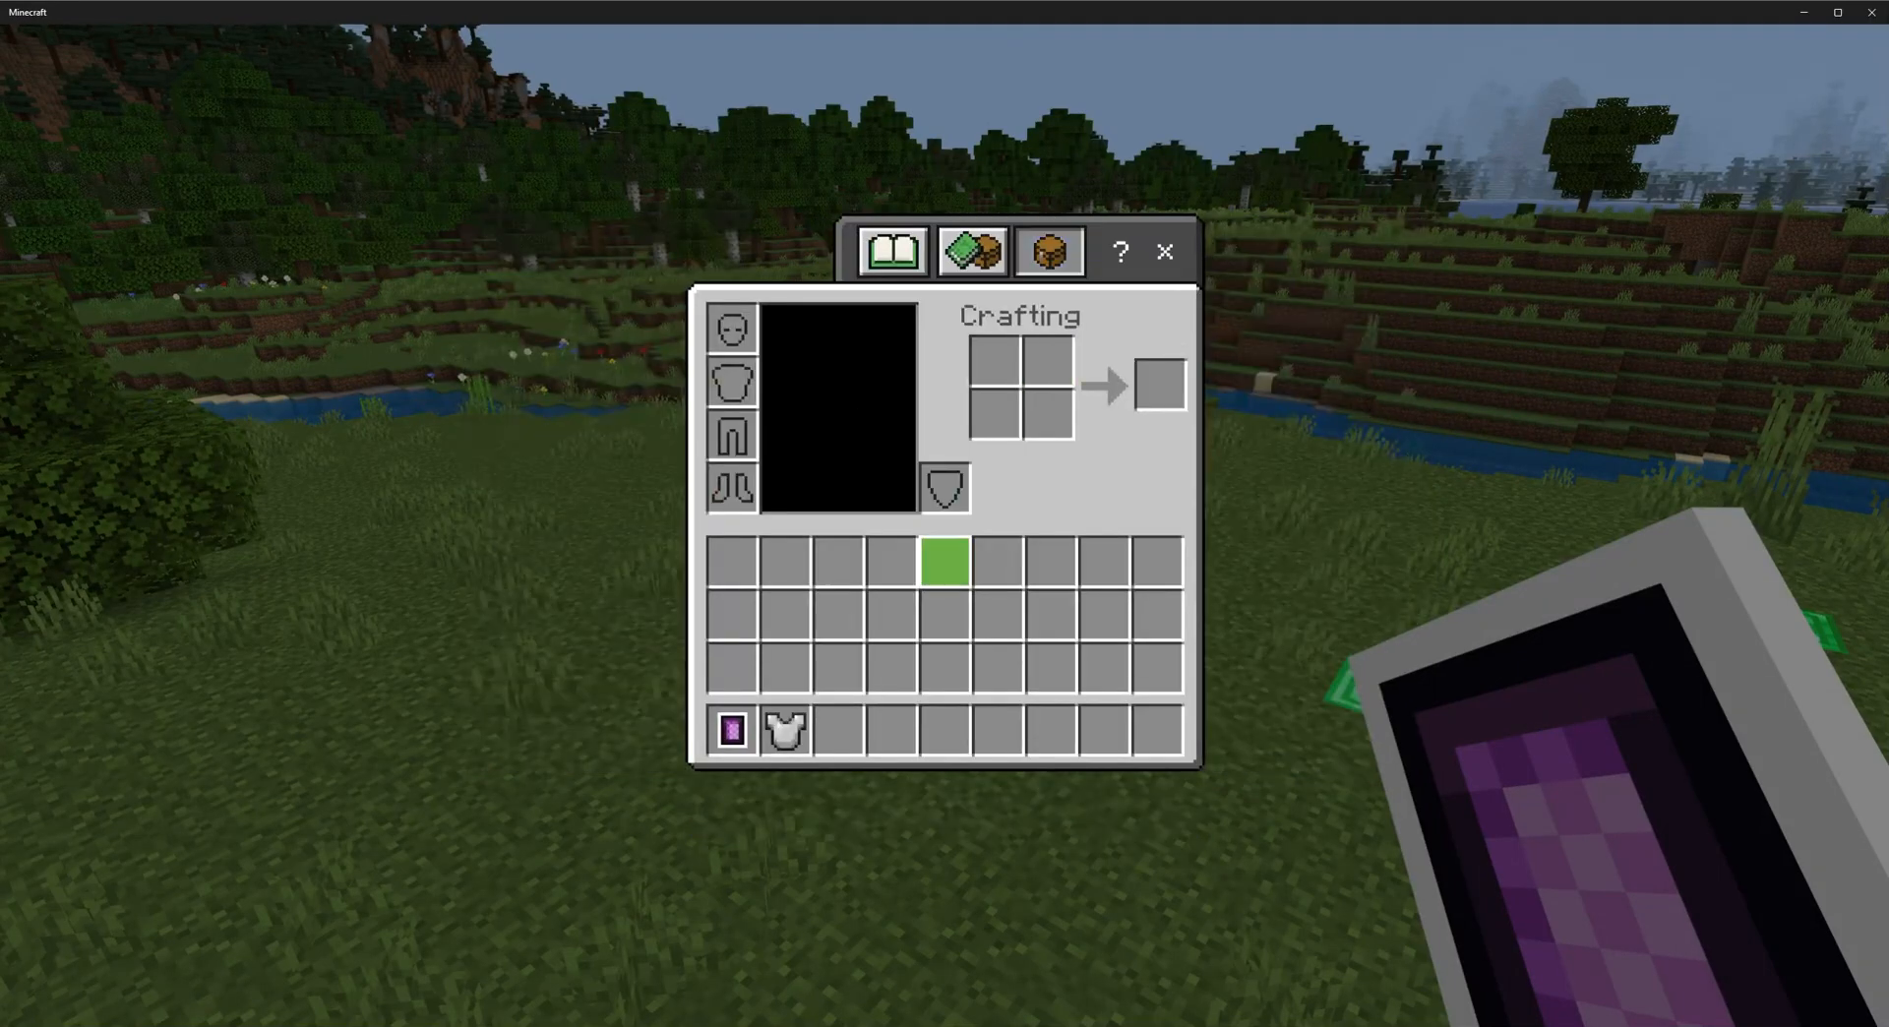
key("escape")
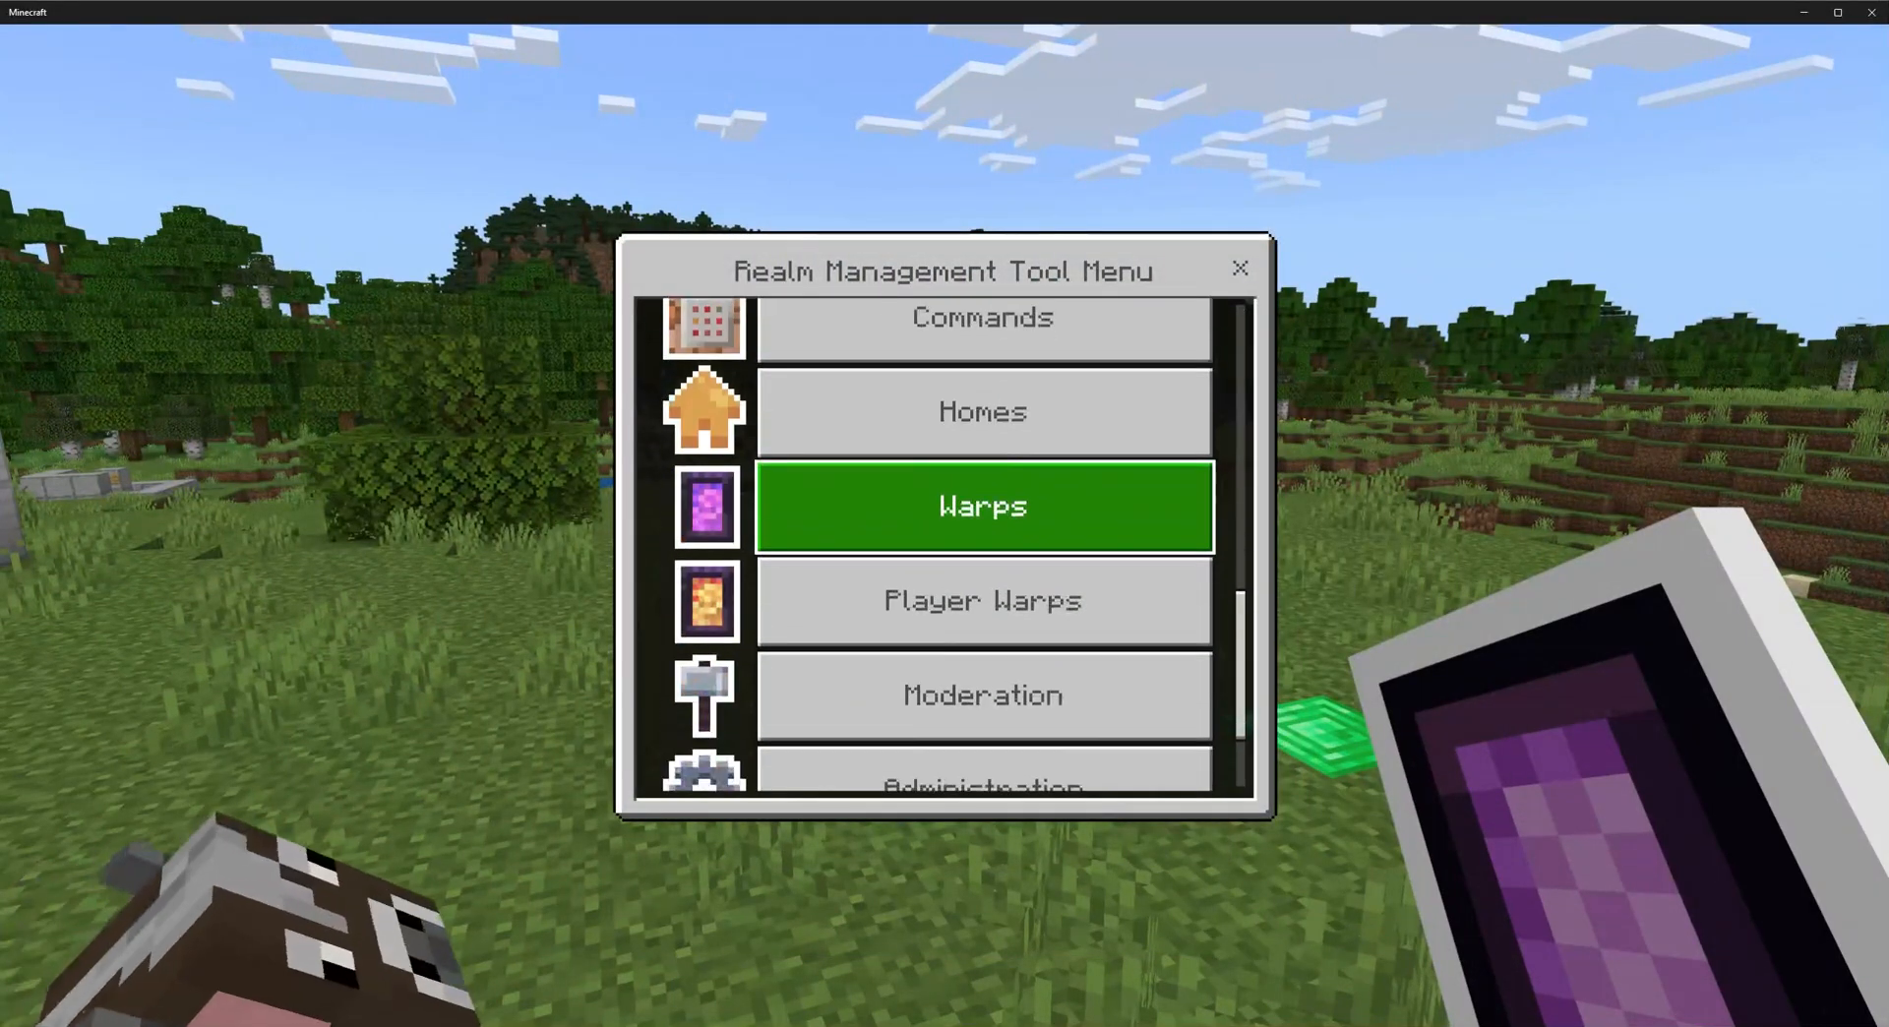
Scroll through the Moderation warning, whitelist, kick, ban and punishment descriptions to Teleport to Player.
left_click(982, 695)
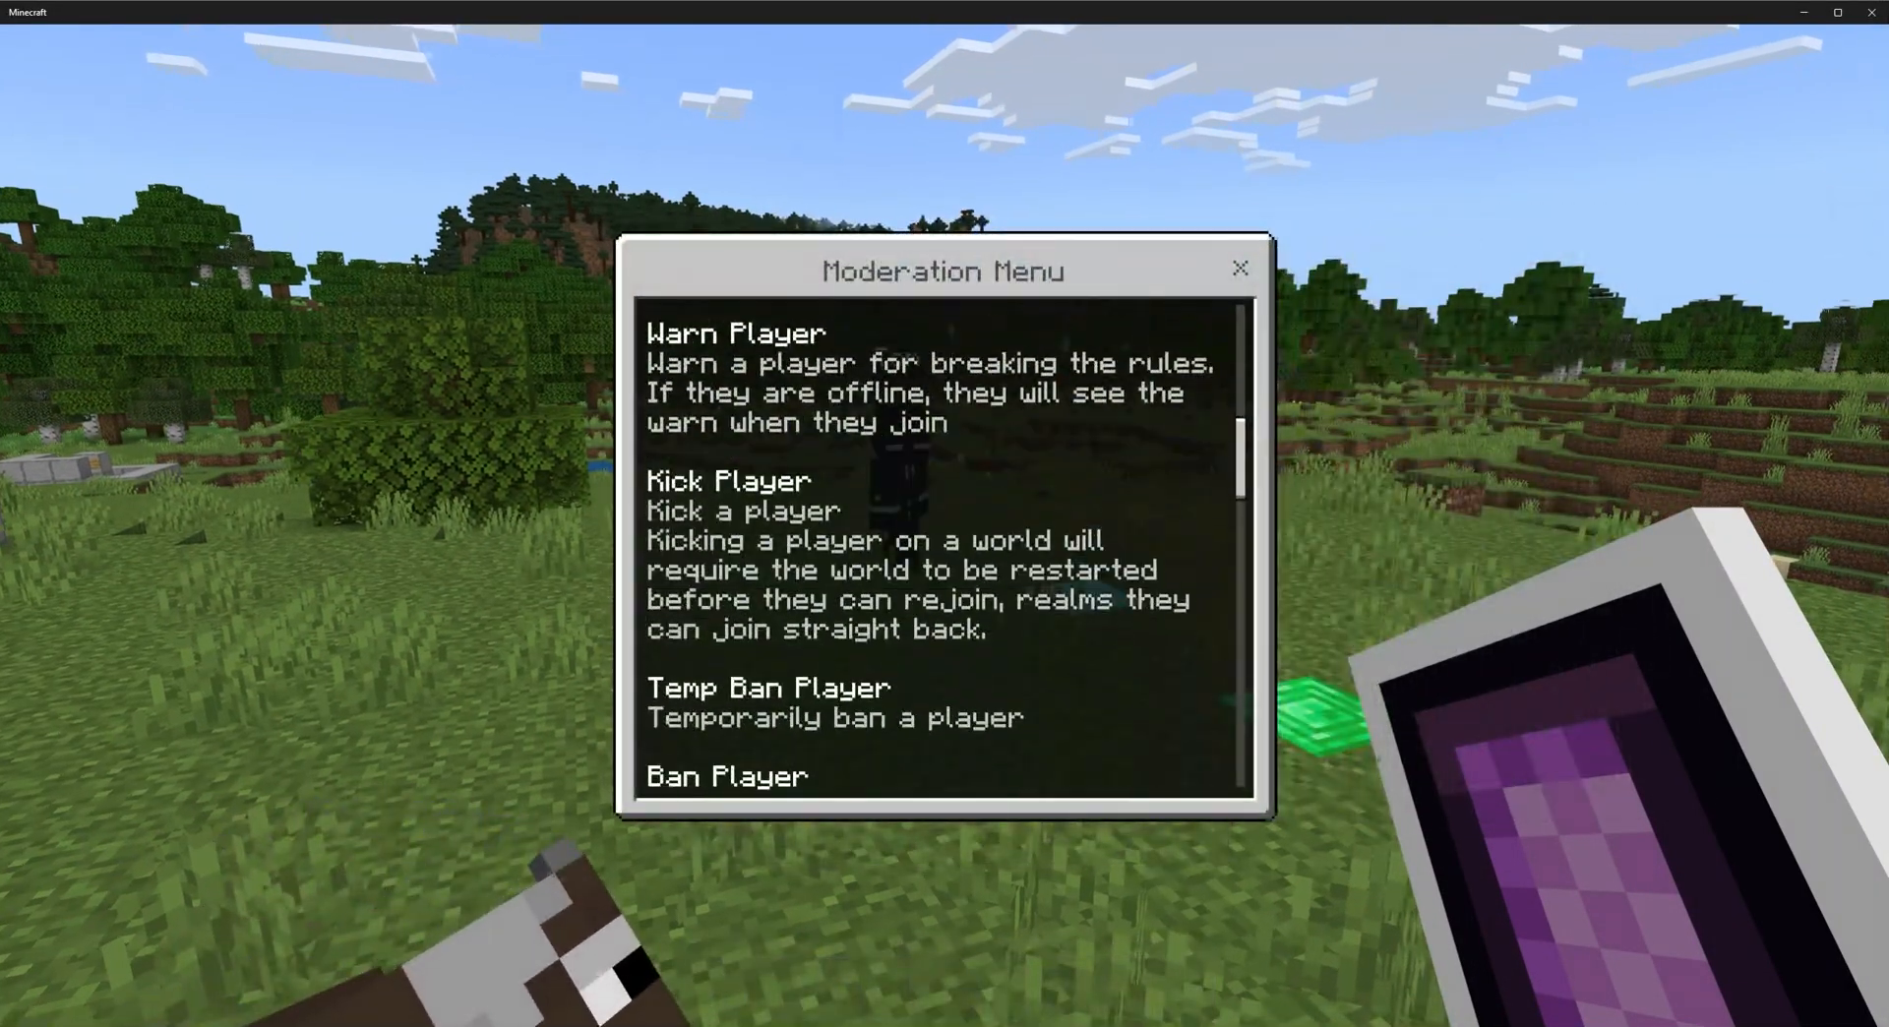
left_click(1241, 269)
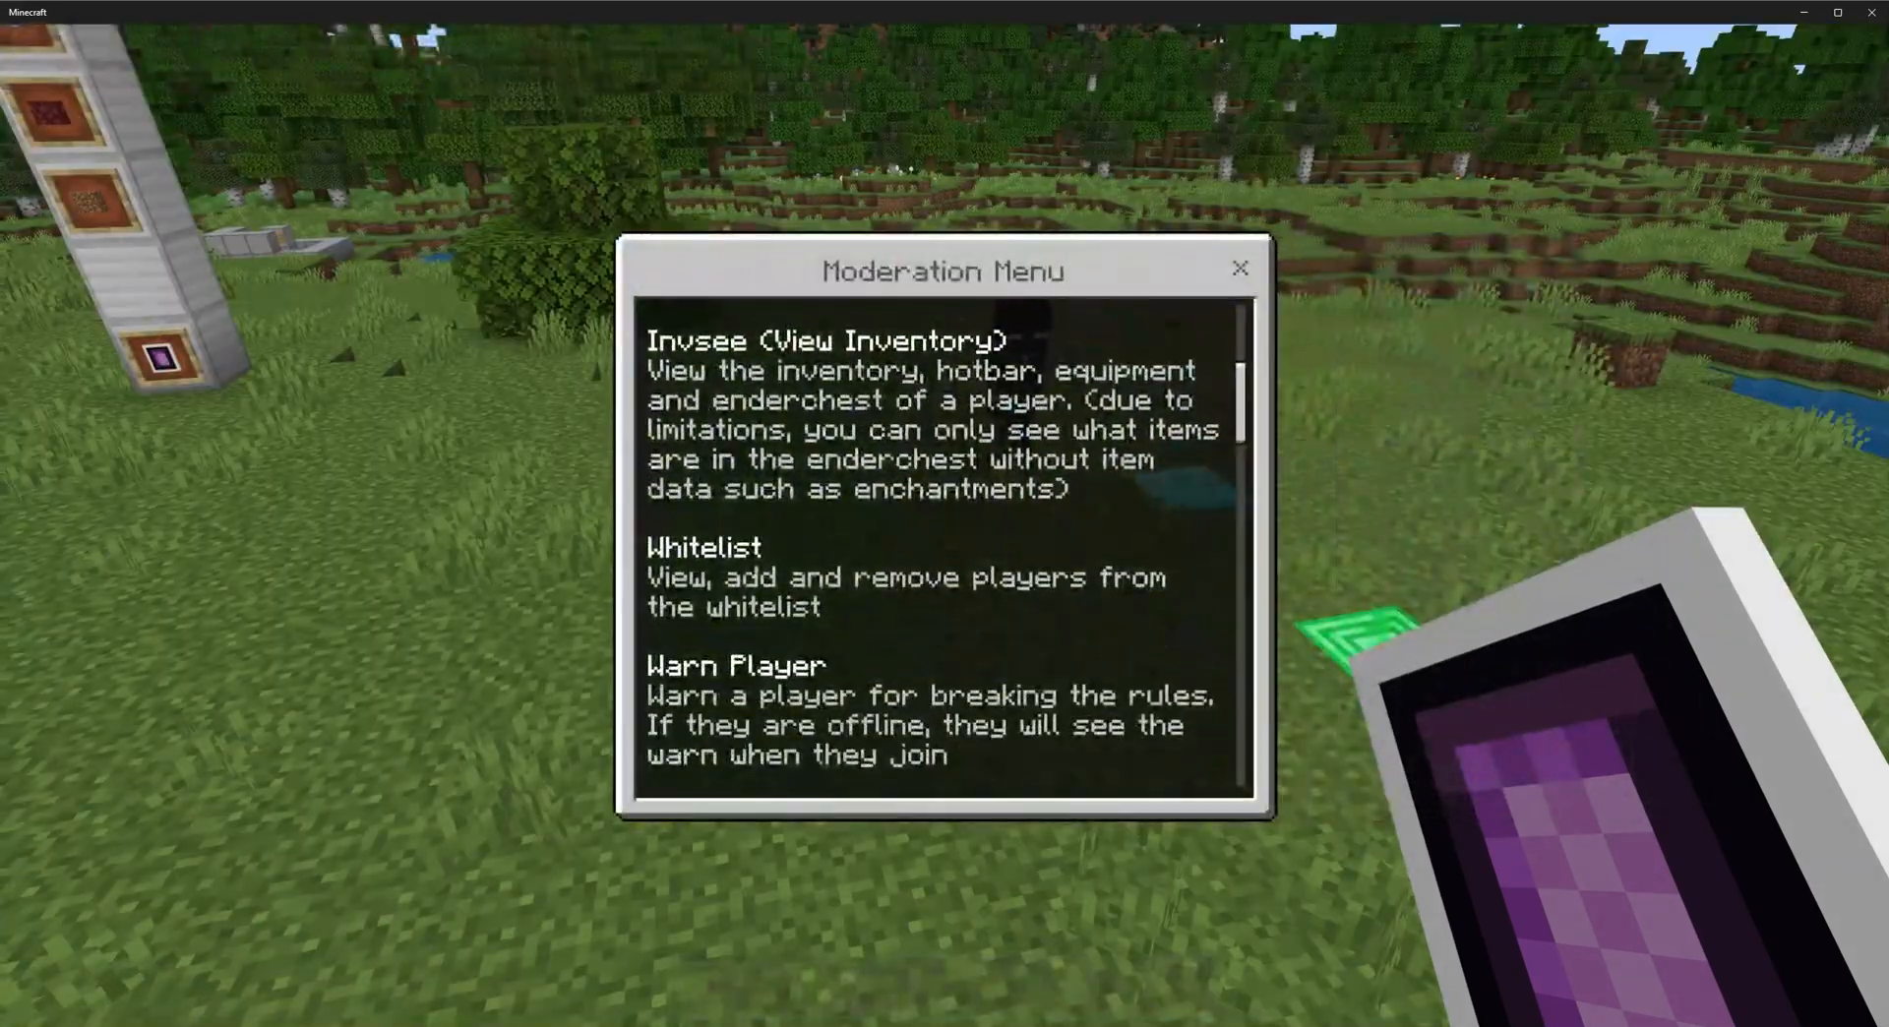
scroll("down", 3)
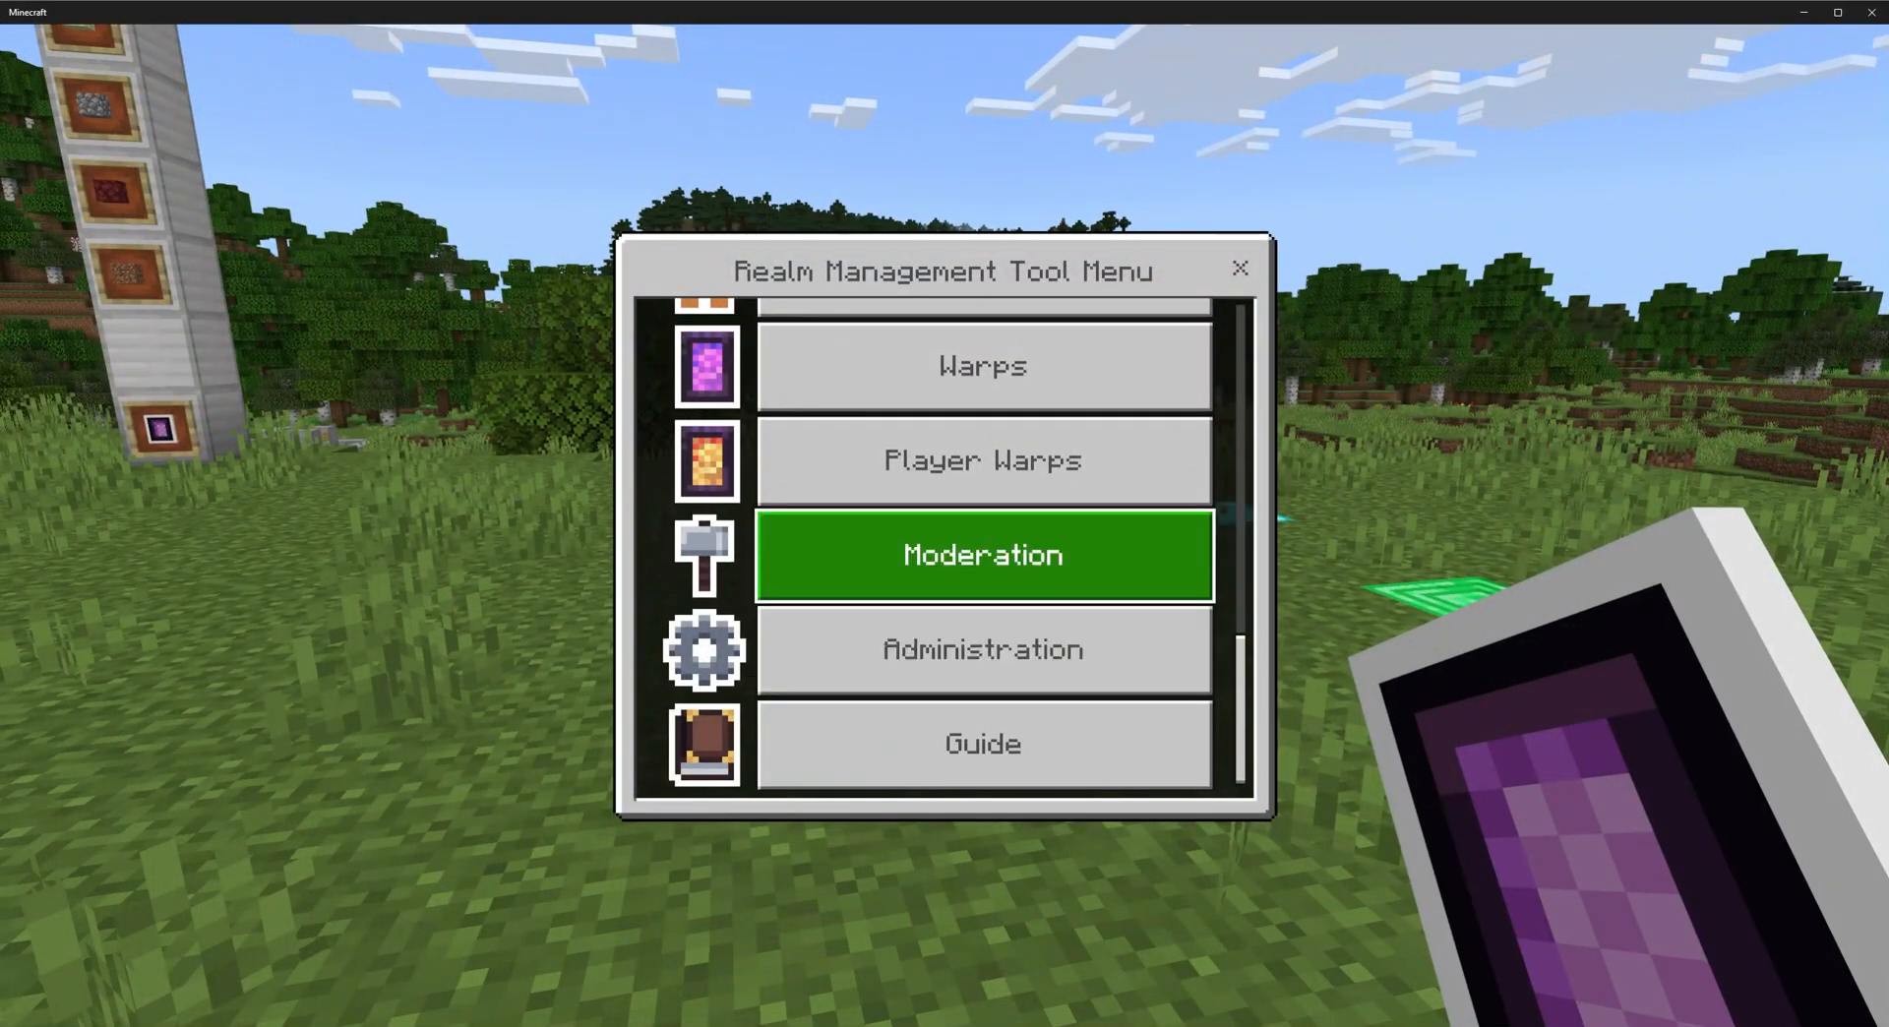
left_click(981, 555)
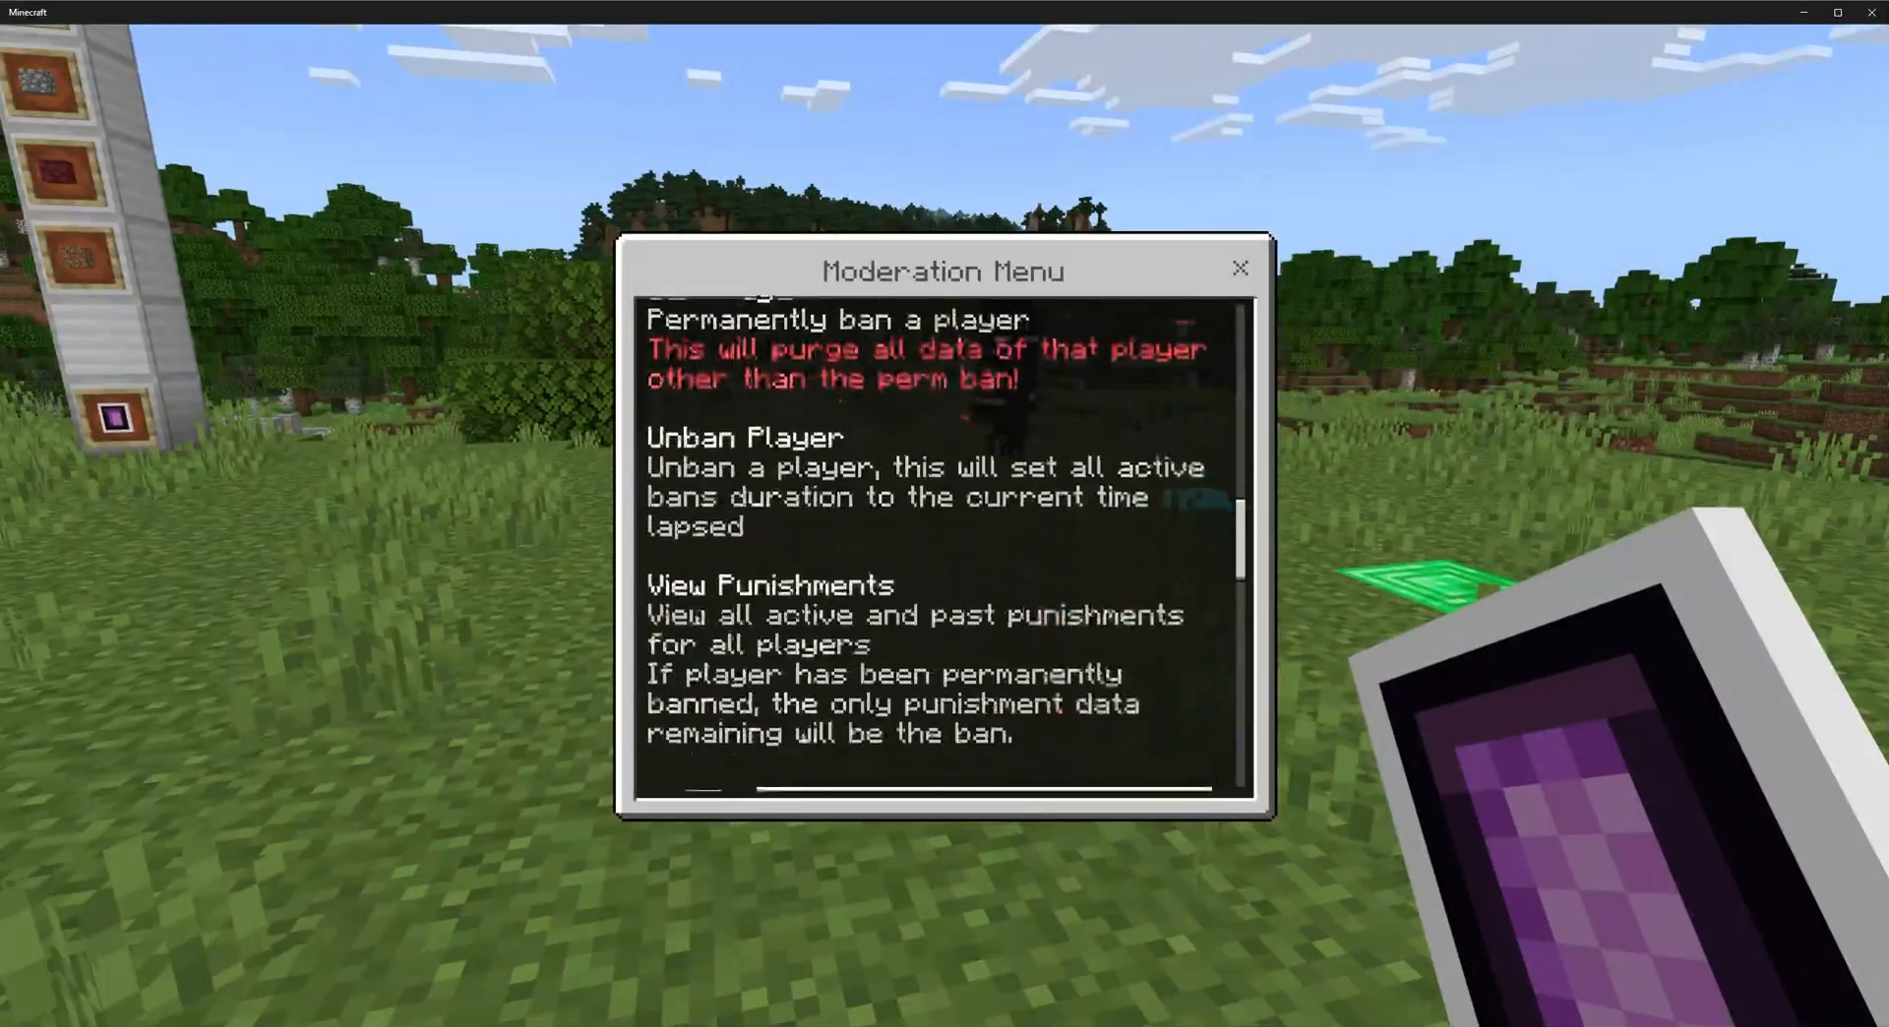
left_click(1239, 268)
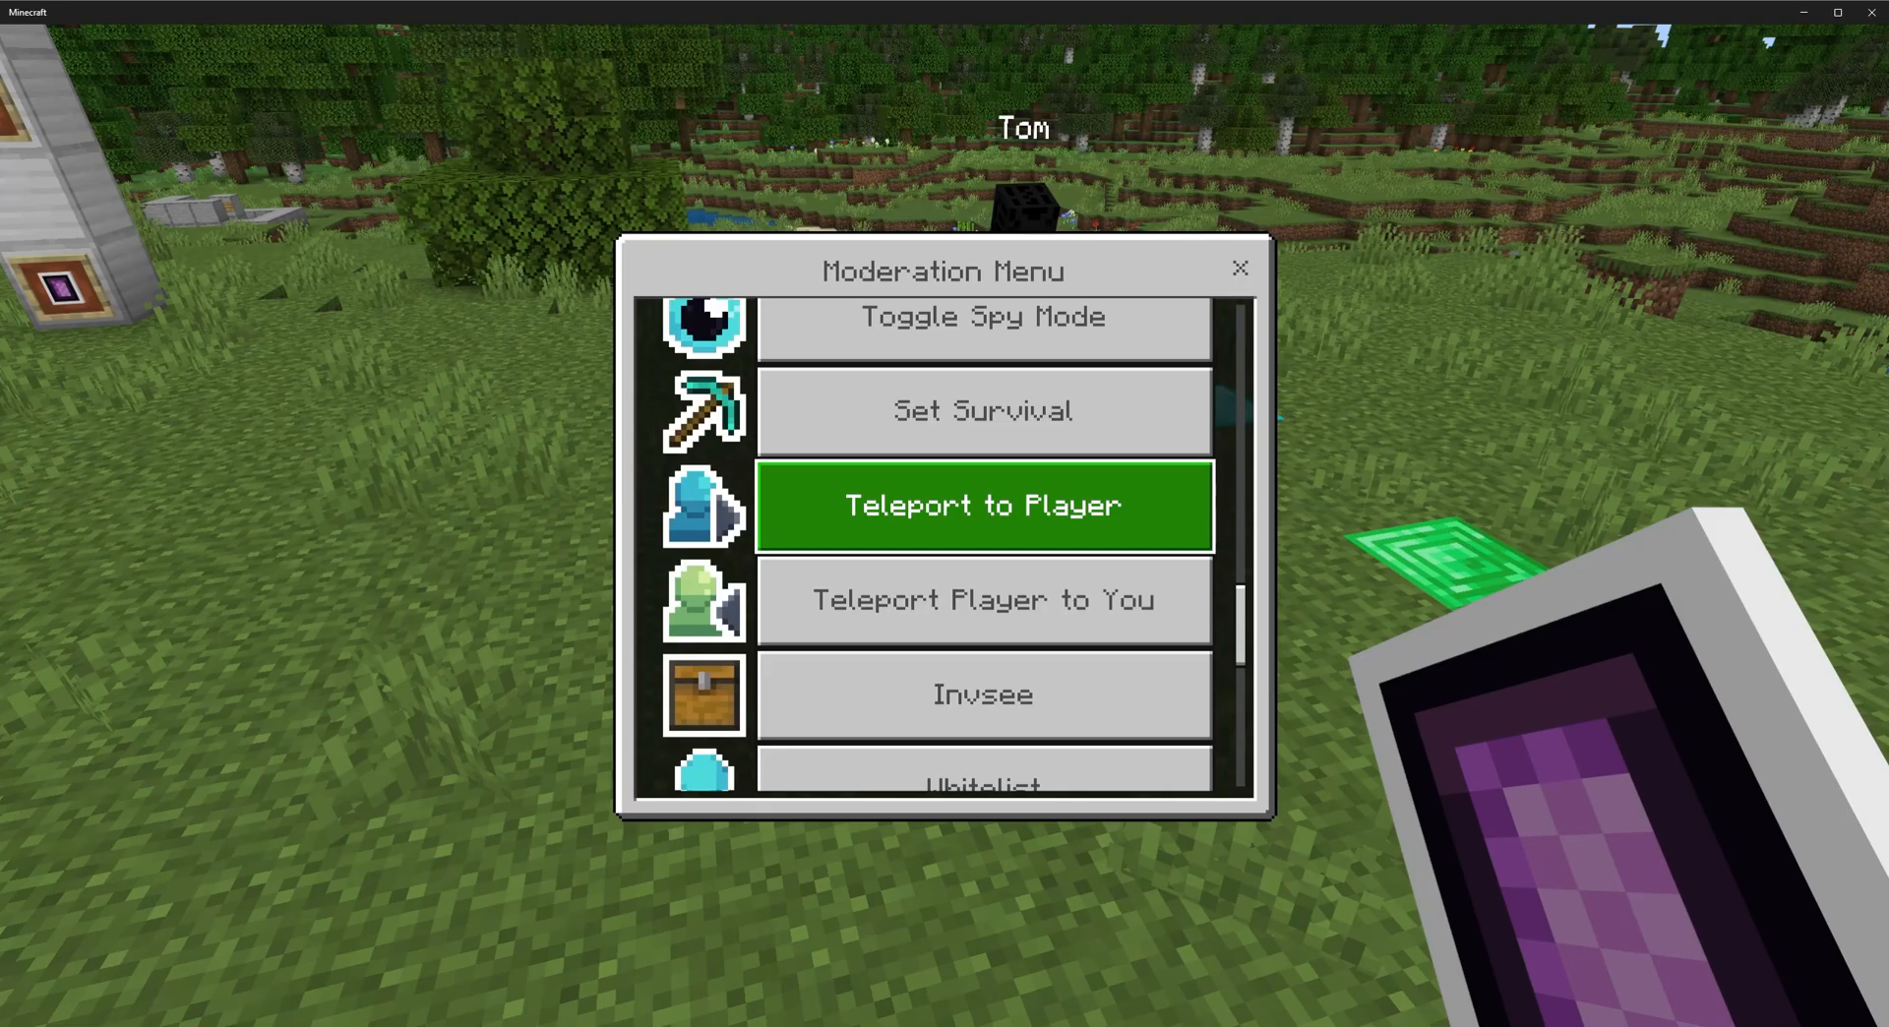
Teleport to Tom from the Online Players list, then return to that list.
left_click(981, 504)
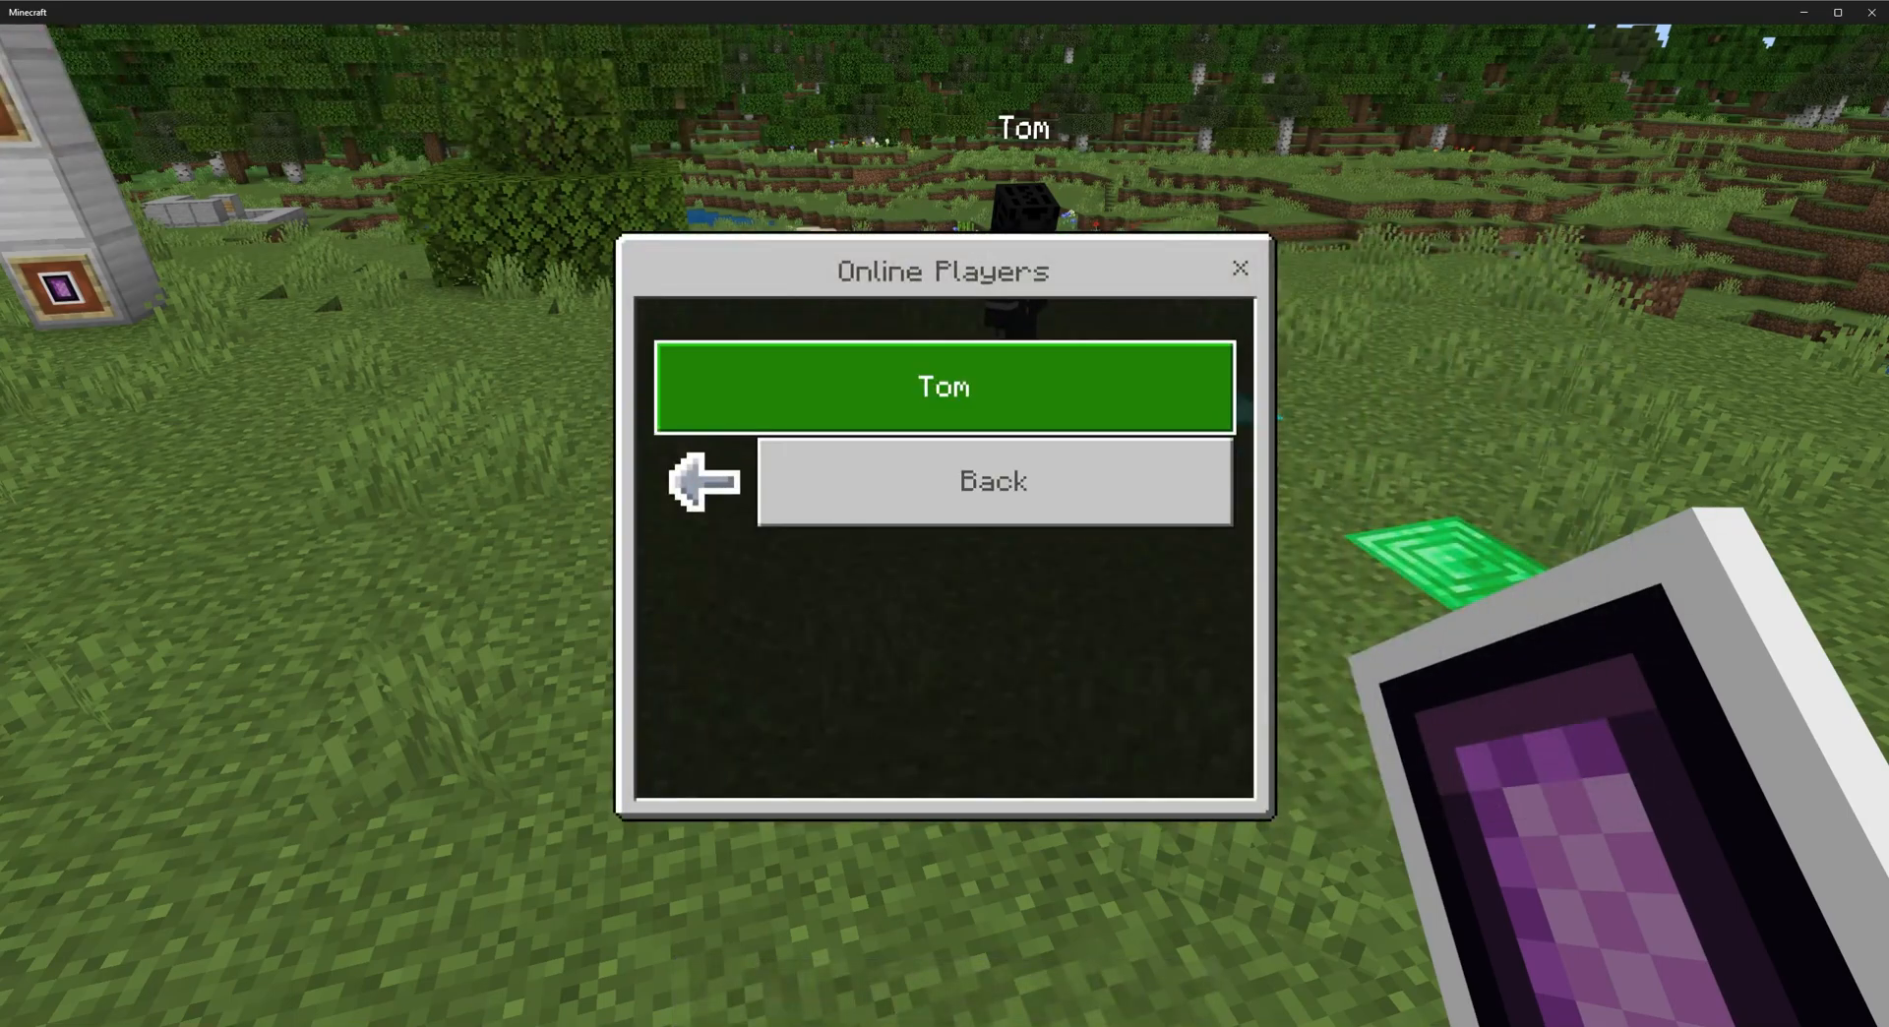
left_click(944, 387)
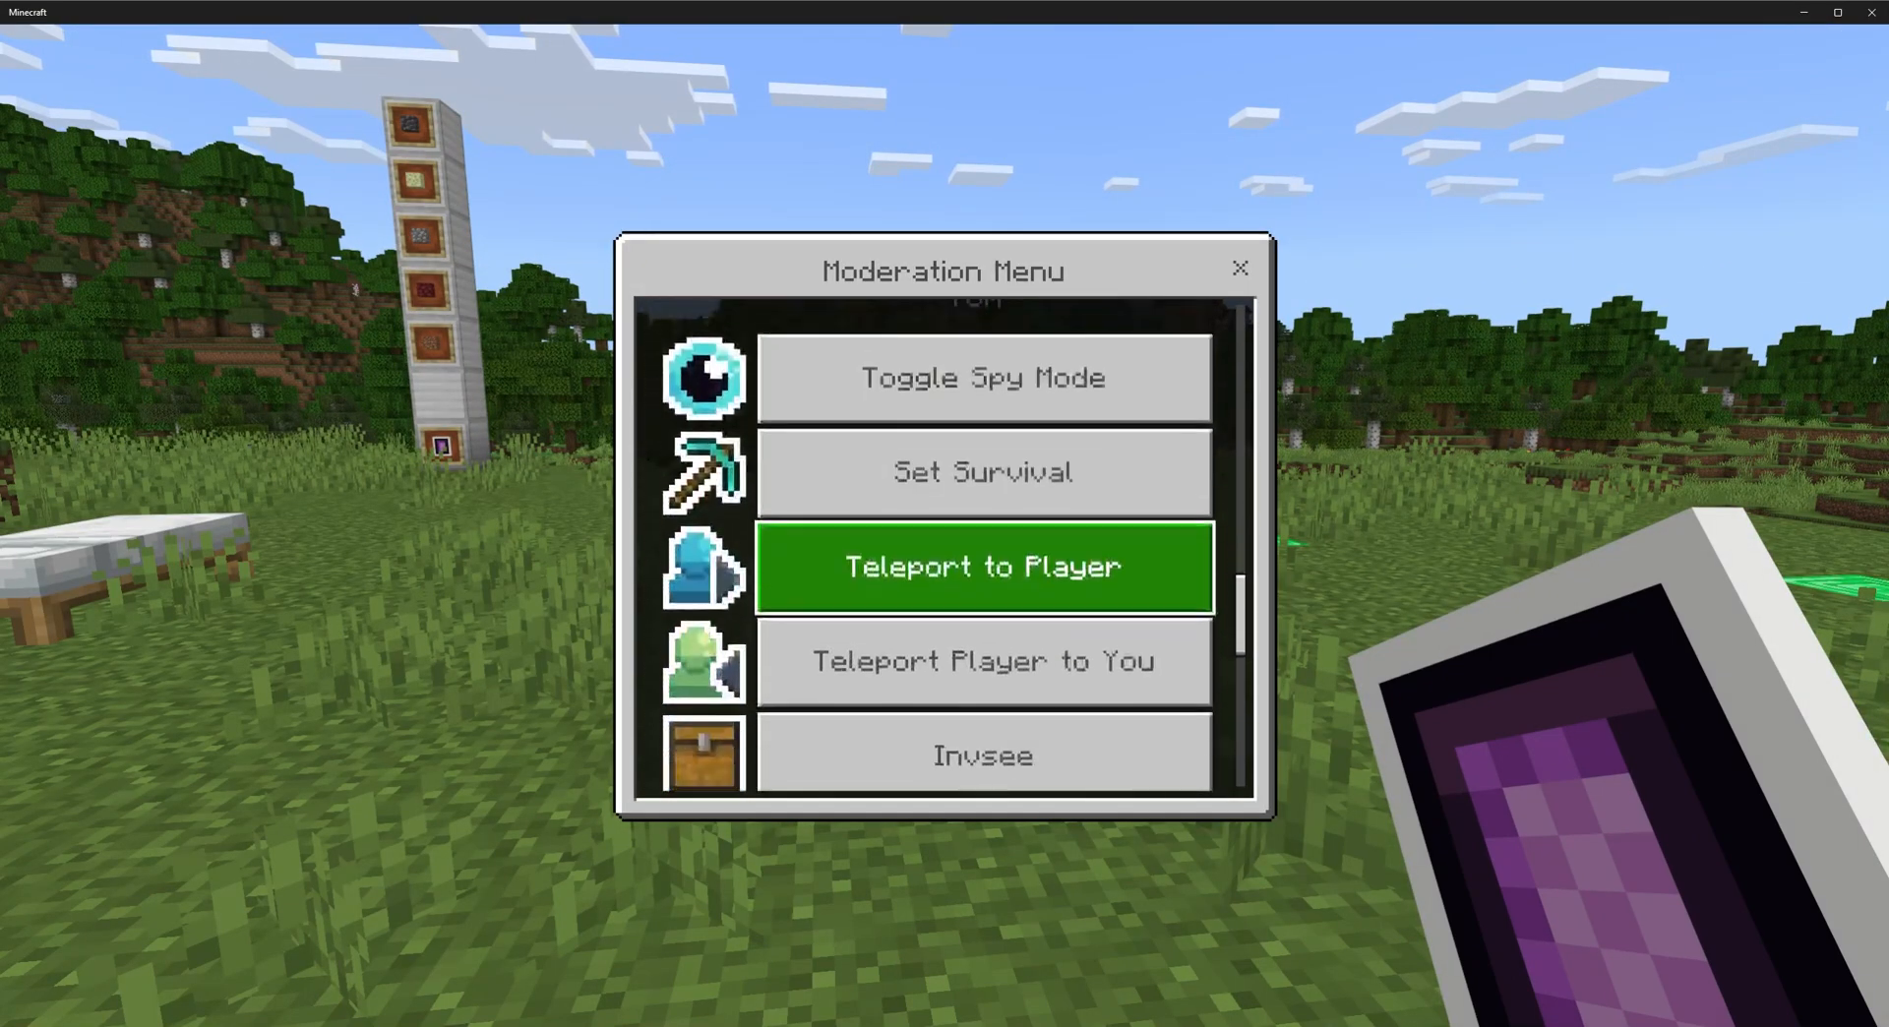
scroll("down", 3)
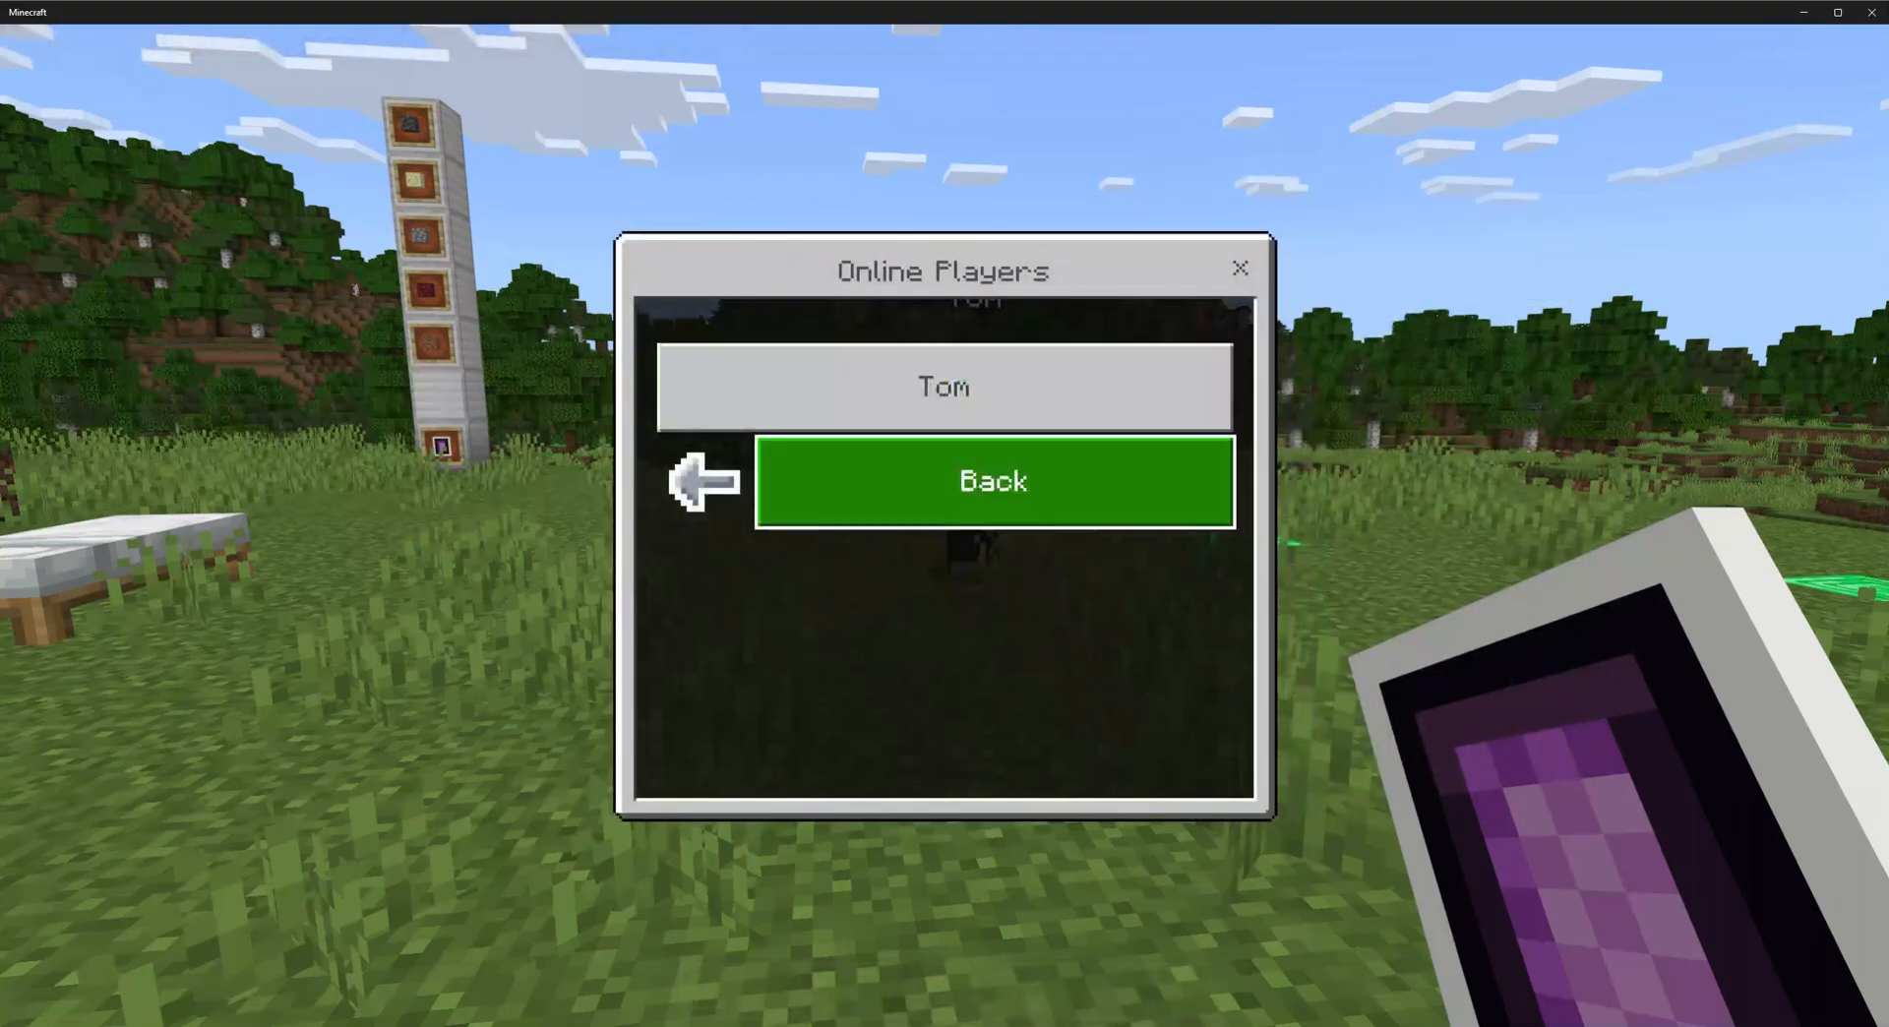
Select Tom and scroll his Invsee view and clear options for inventory, hotbar, armor, enderchest.
left_click(993, 480)
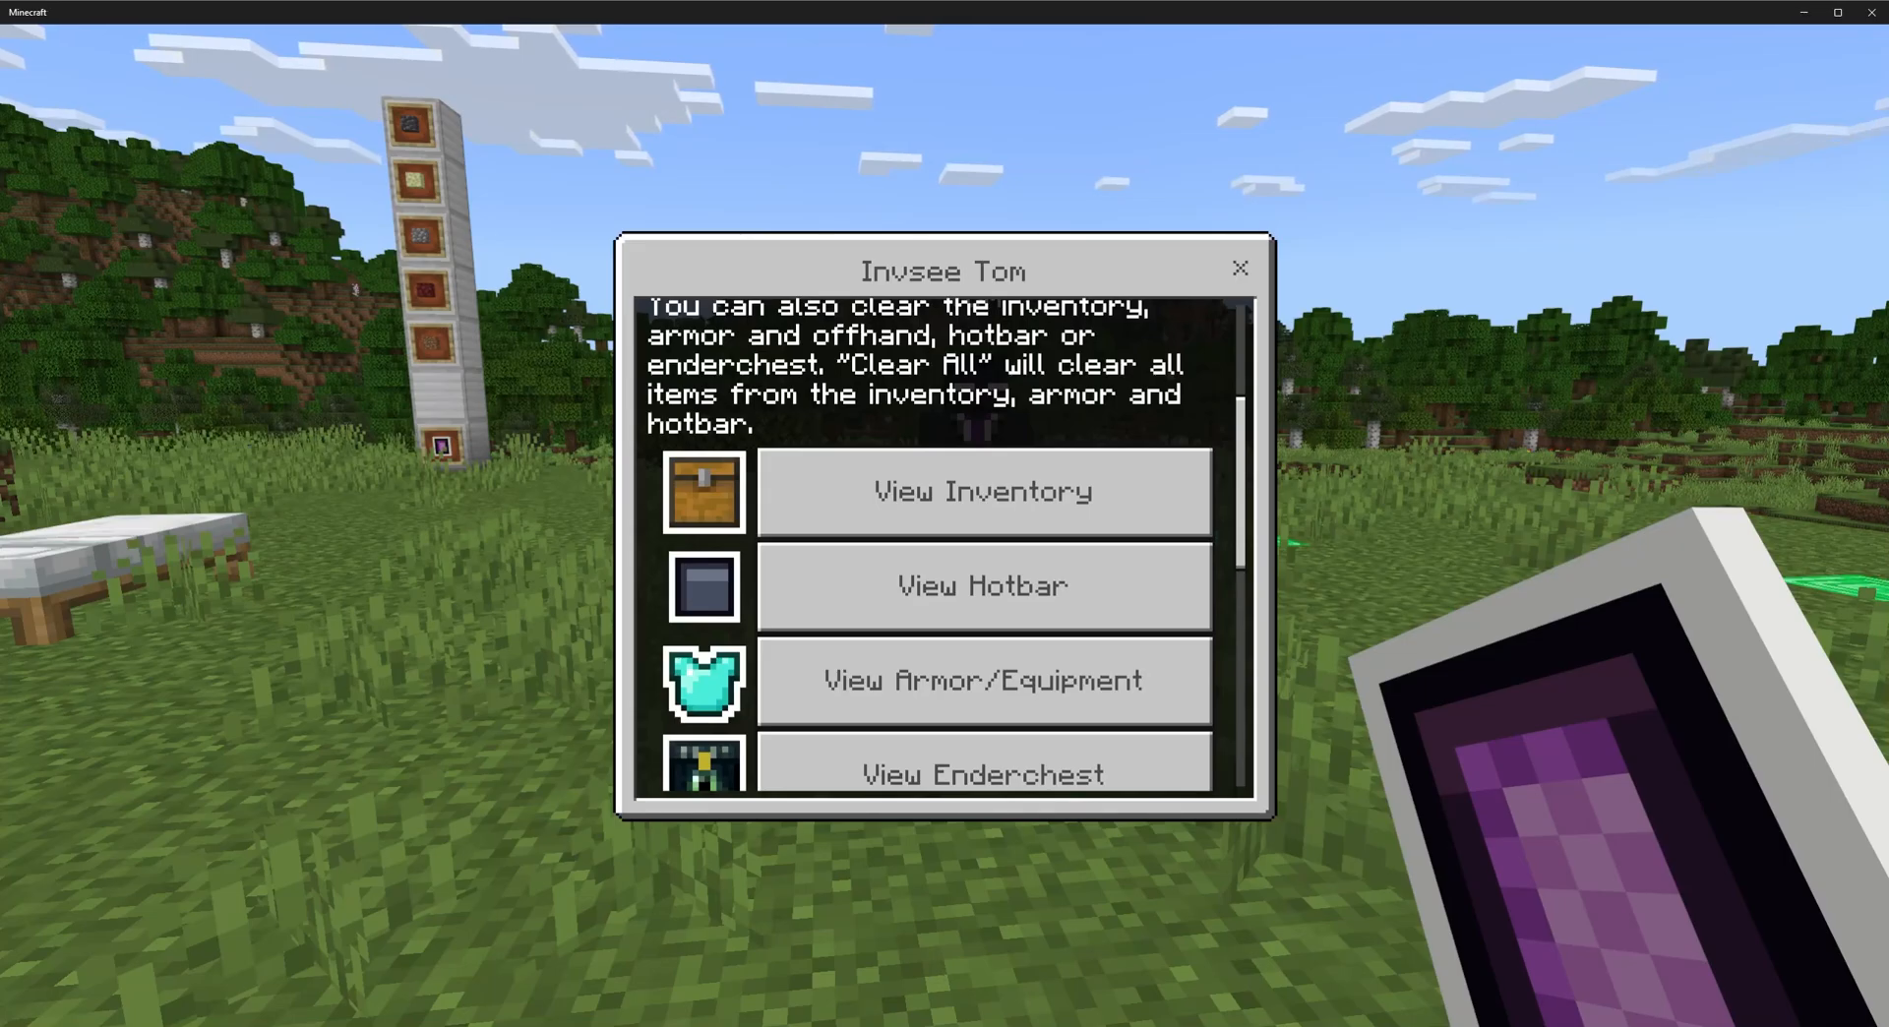
scroll("down", 3)
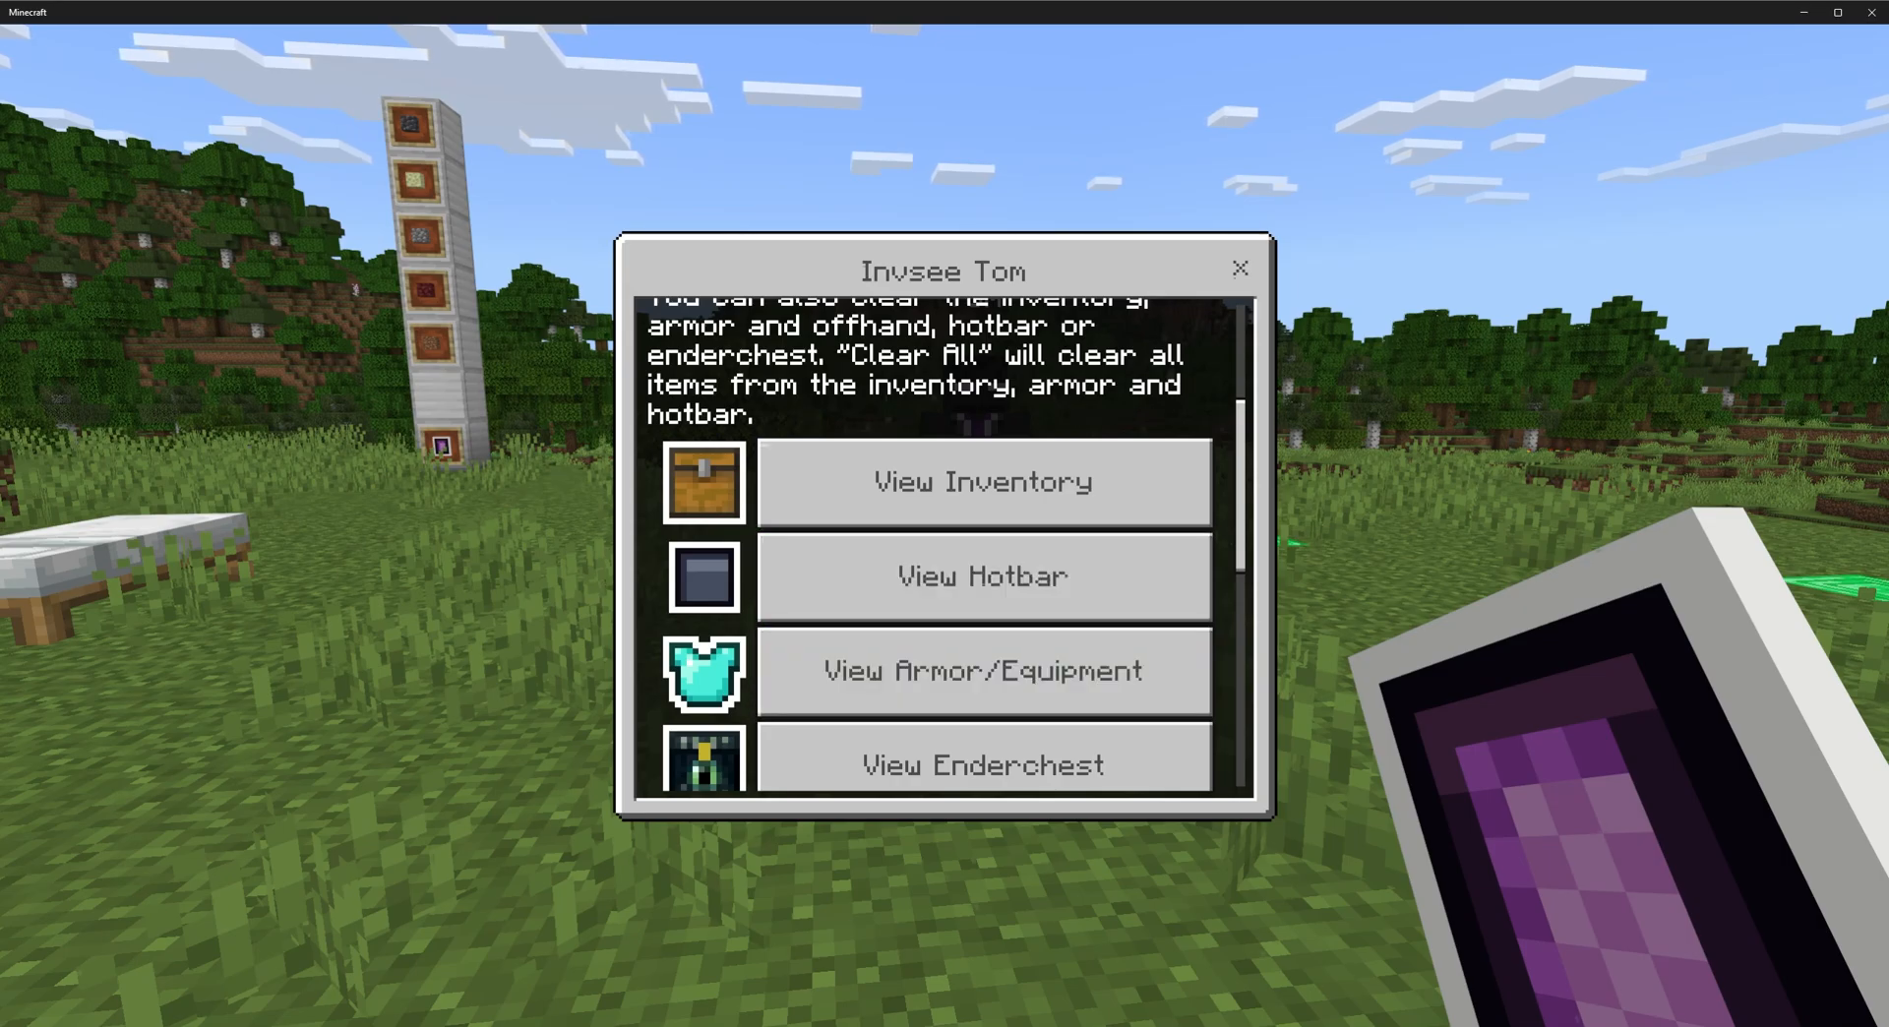
scroll("down", 3)
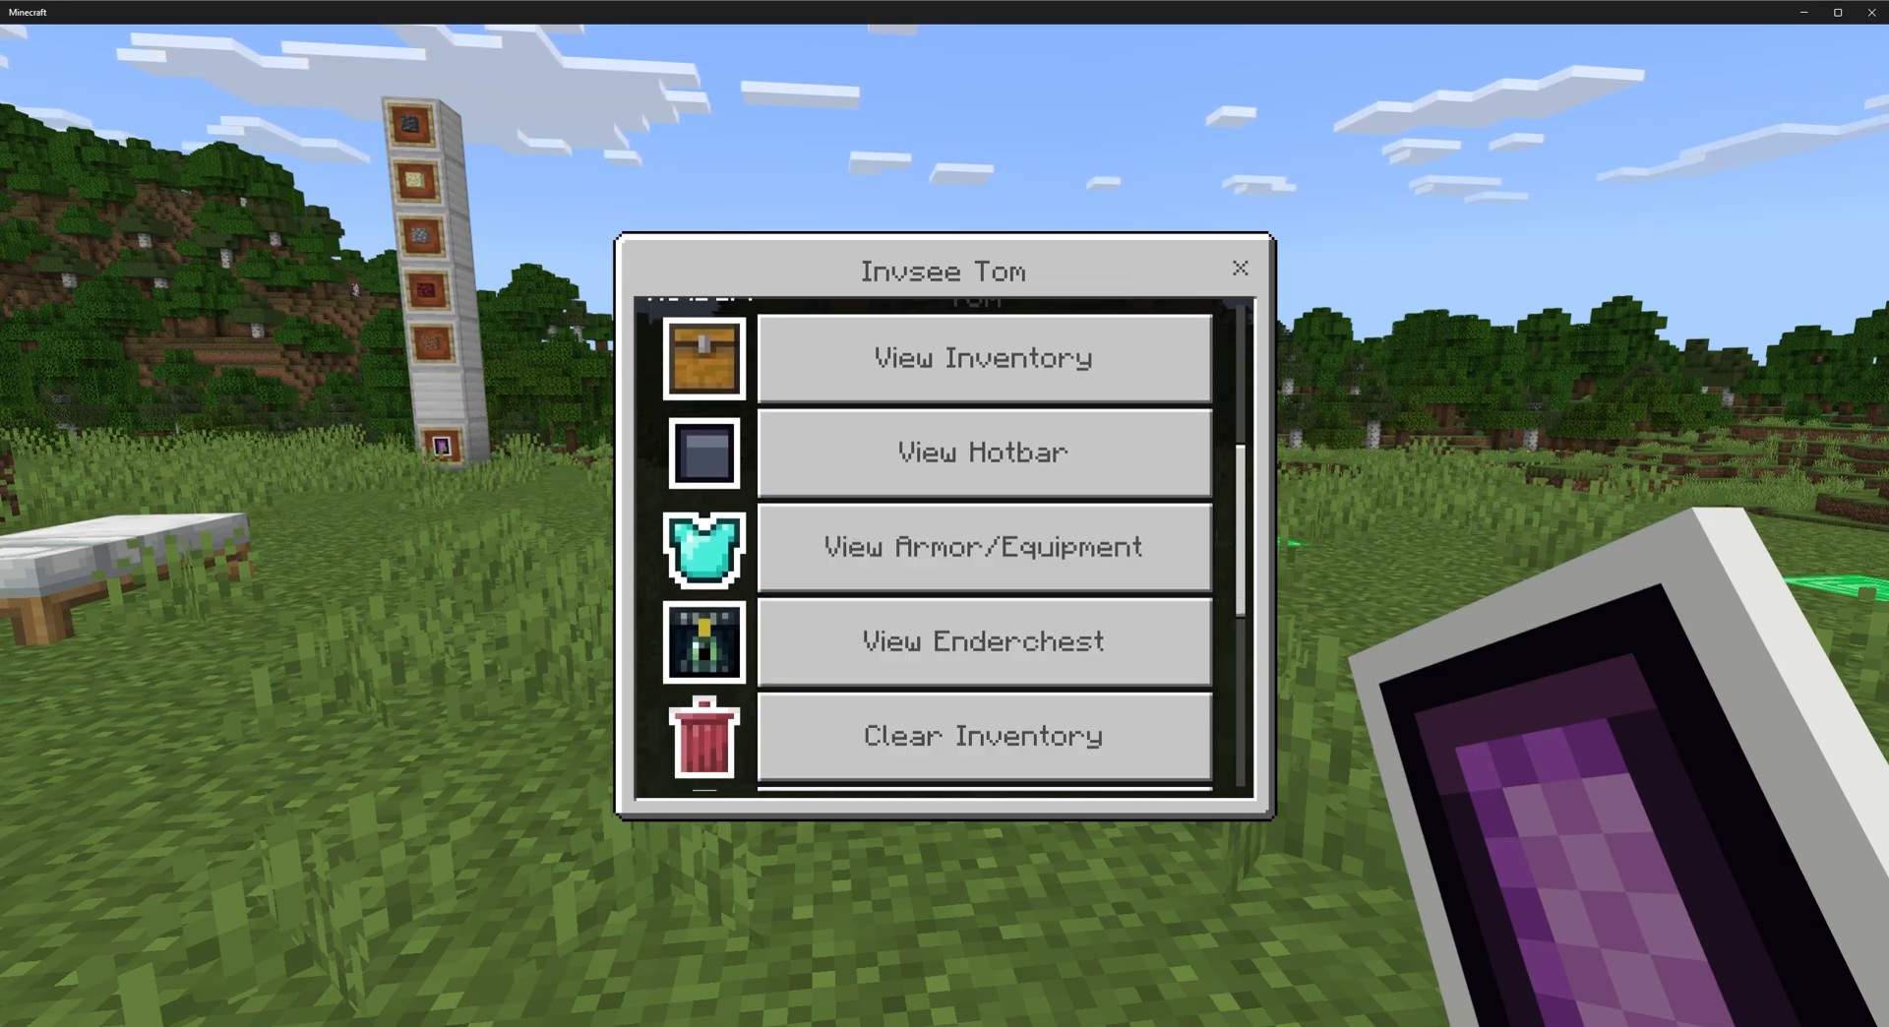
scroll("down", 3)
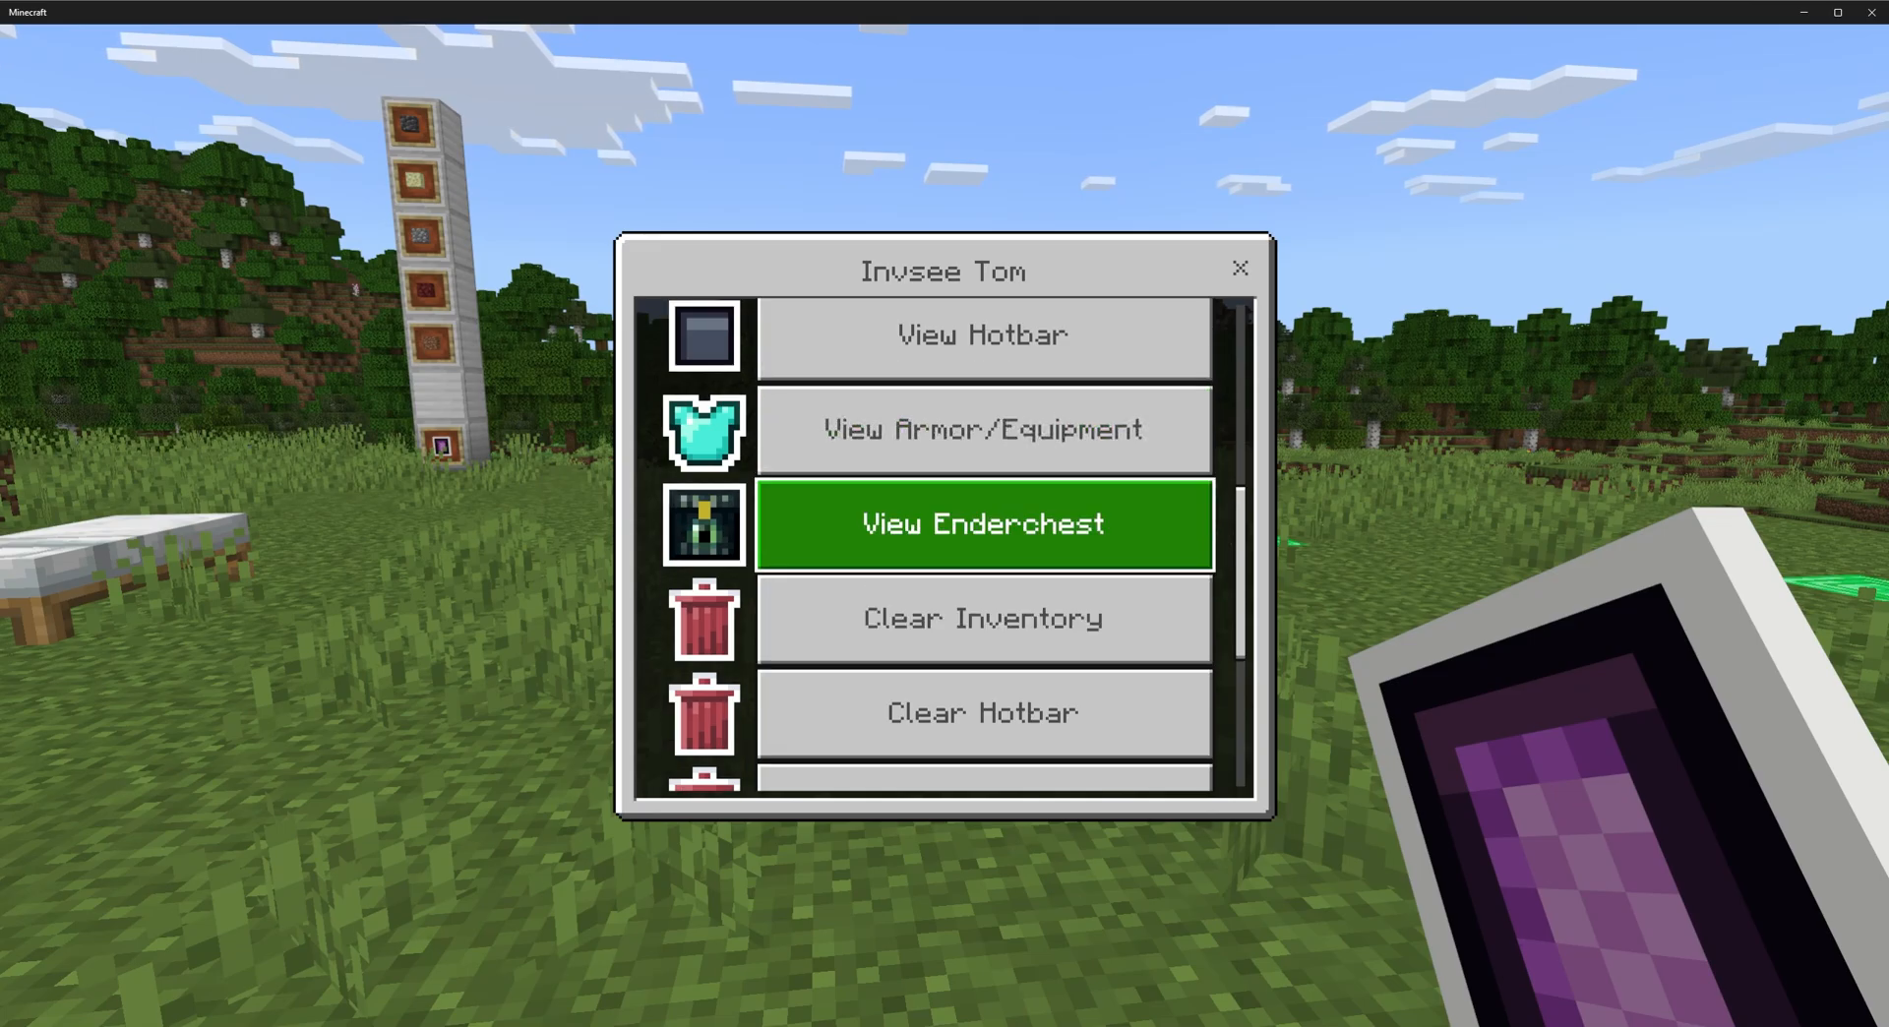
scroll("down", 3)
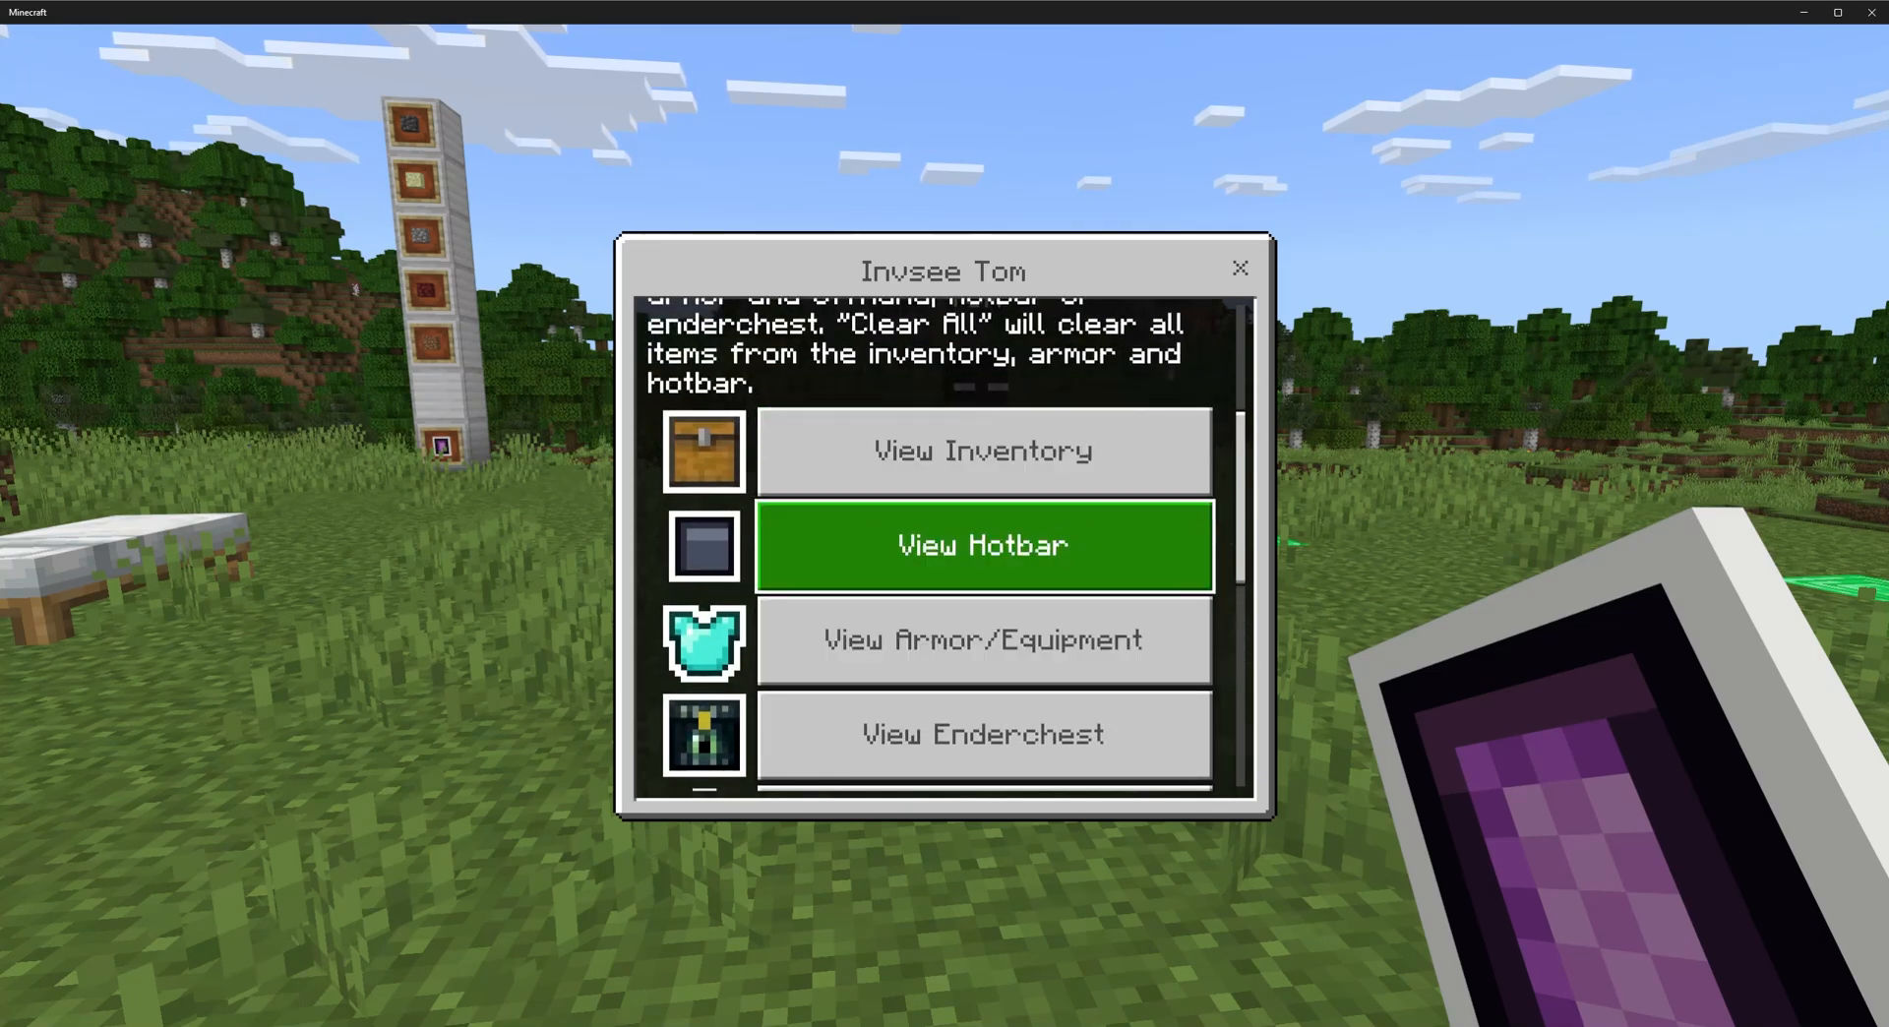
scroll("down", 3)
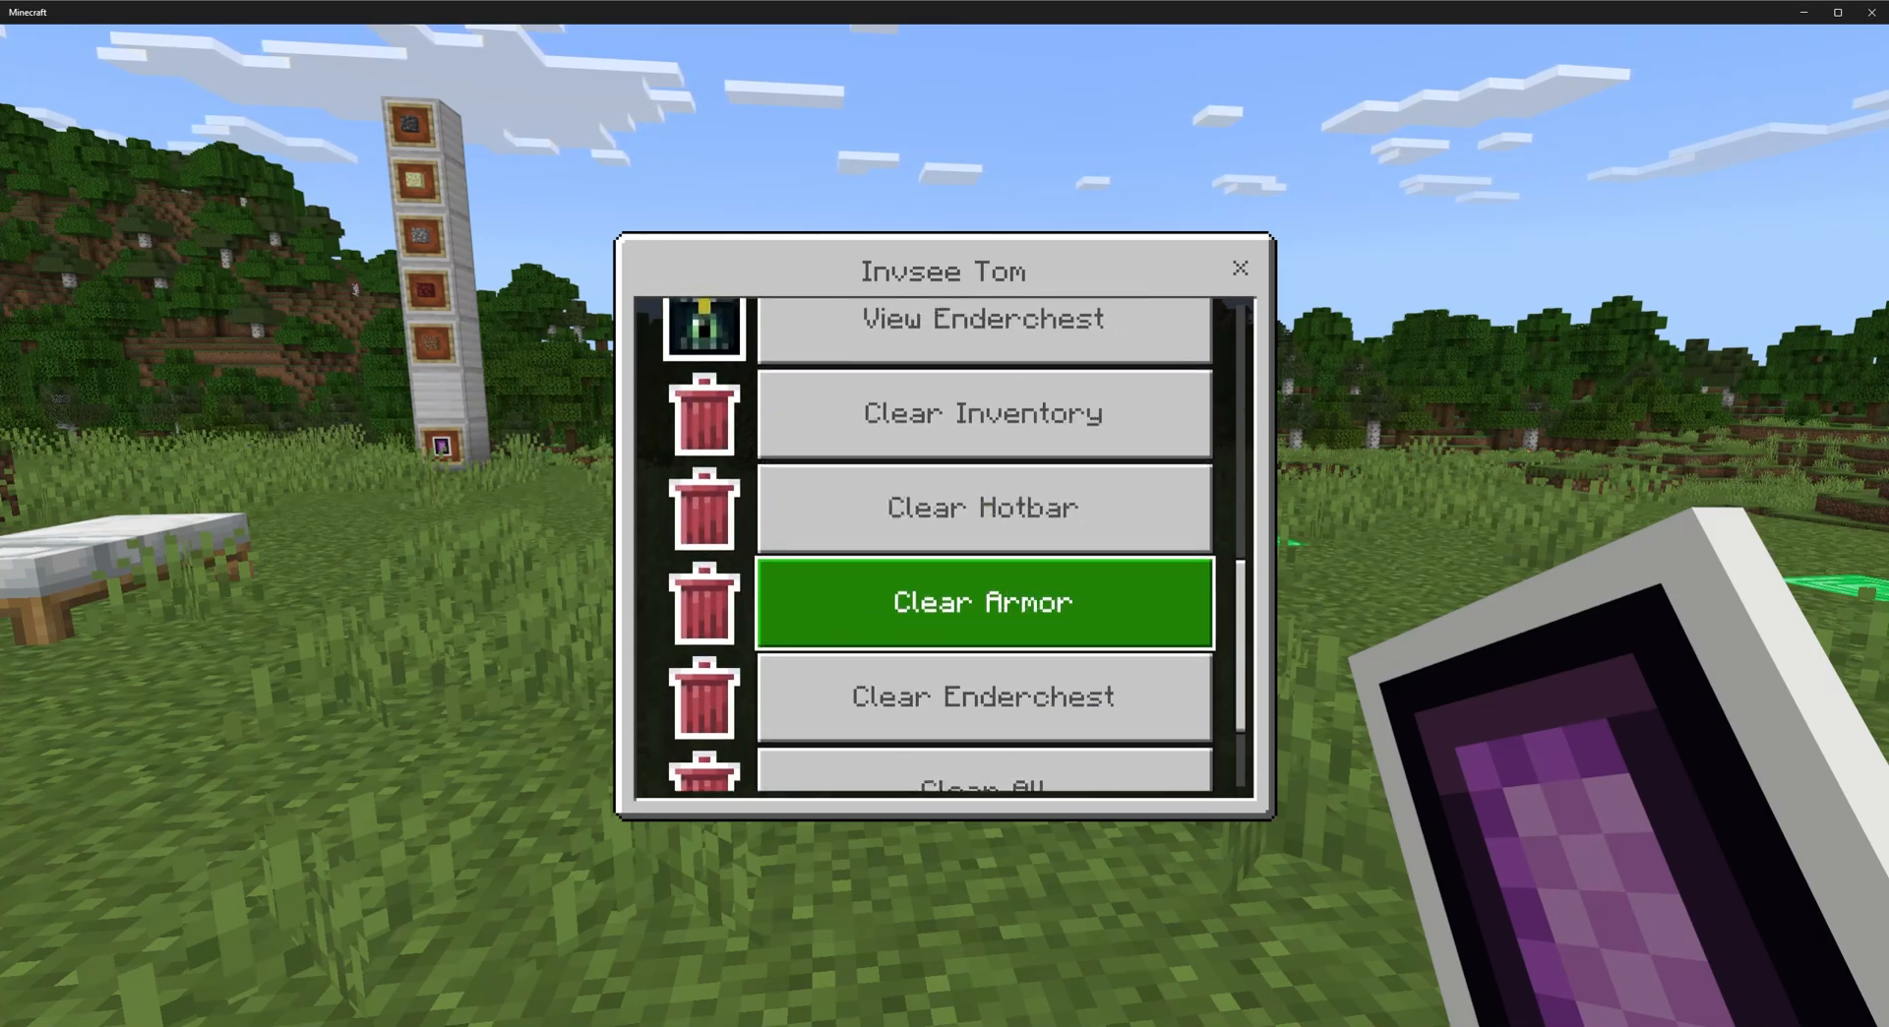
scroll("down", 3)
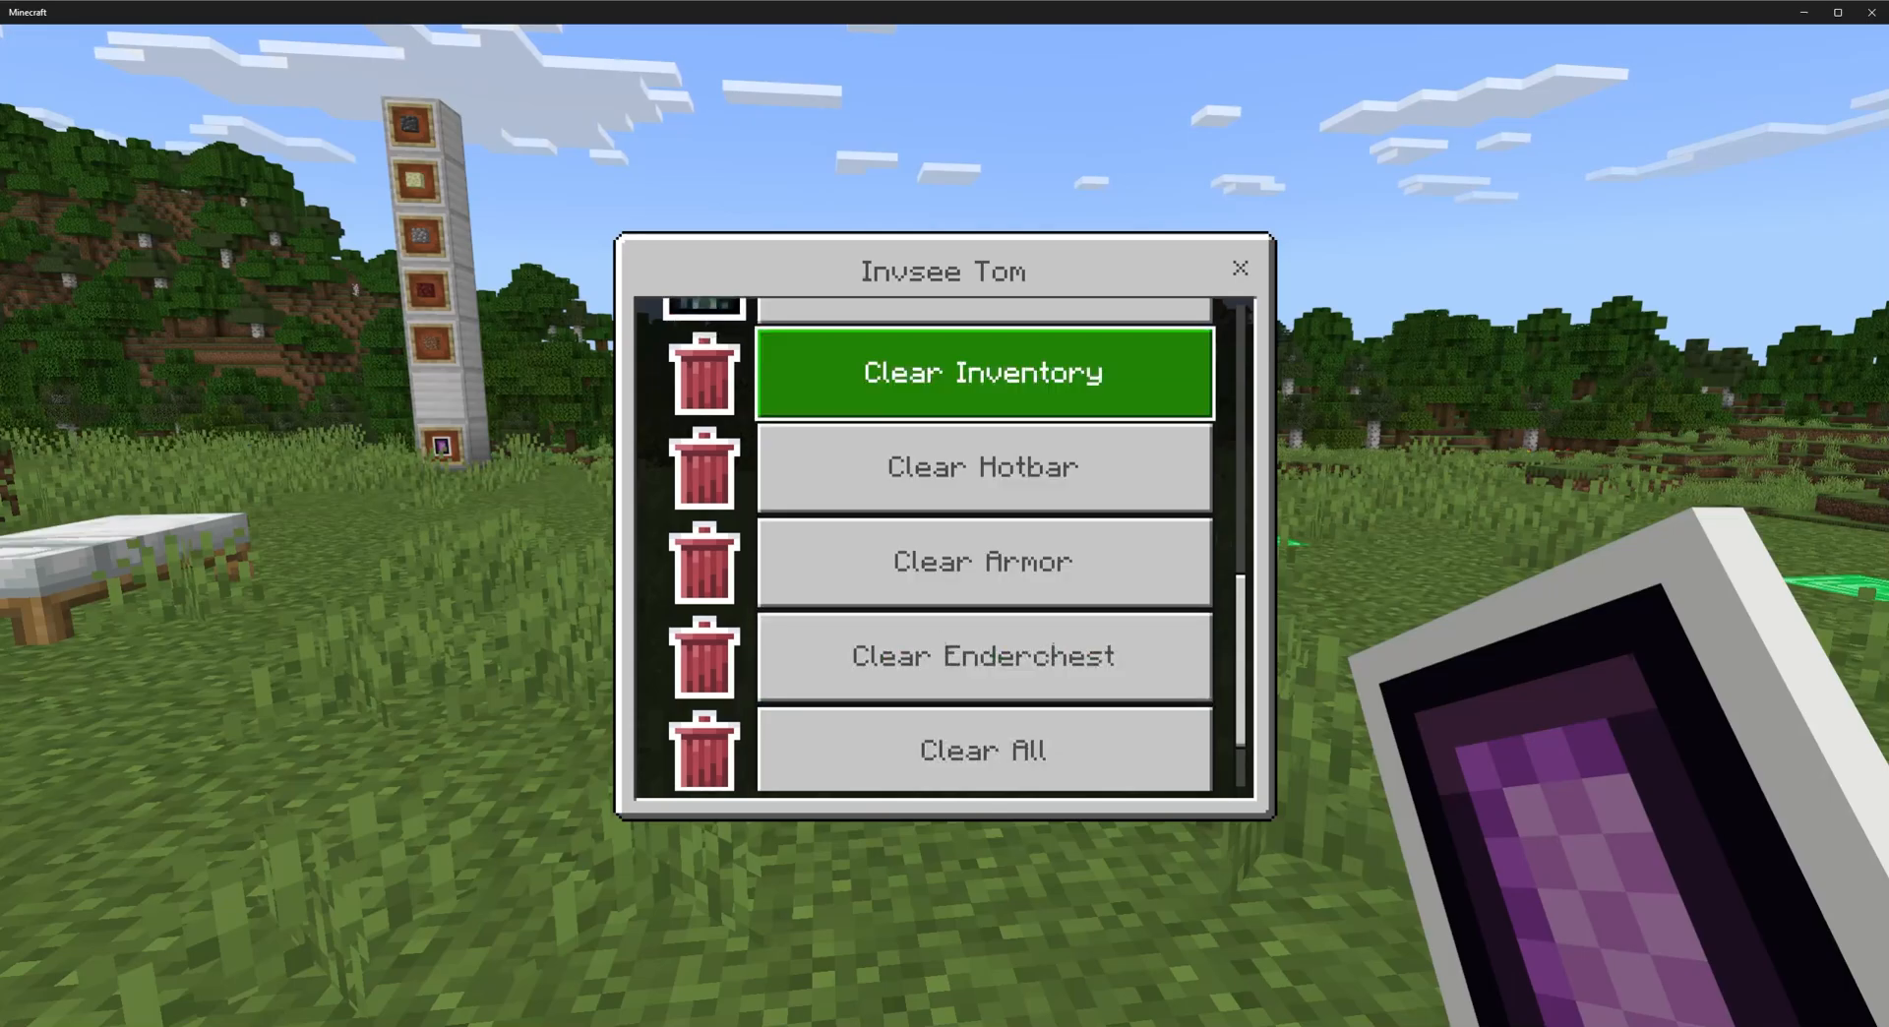
mouse_move(981, 561)
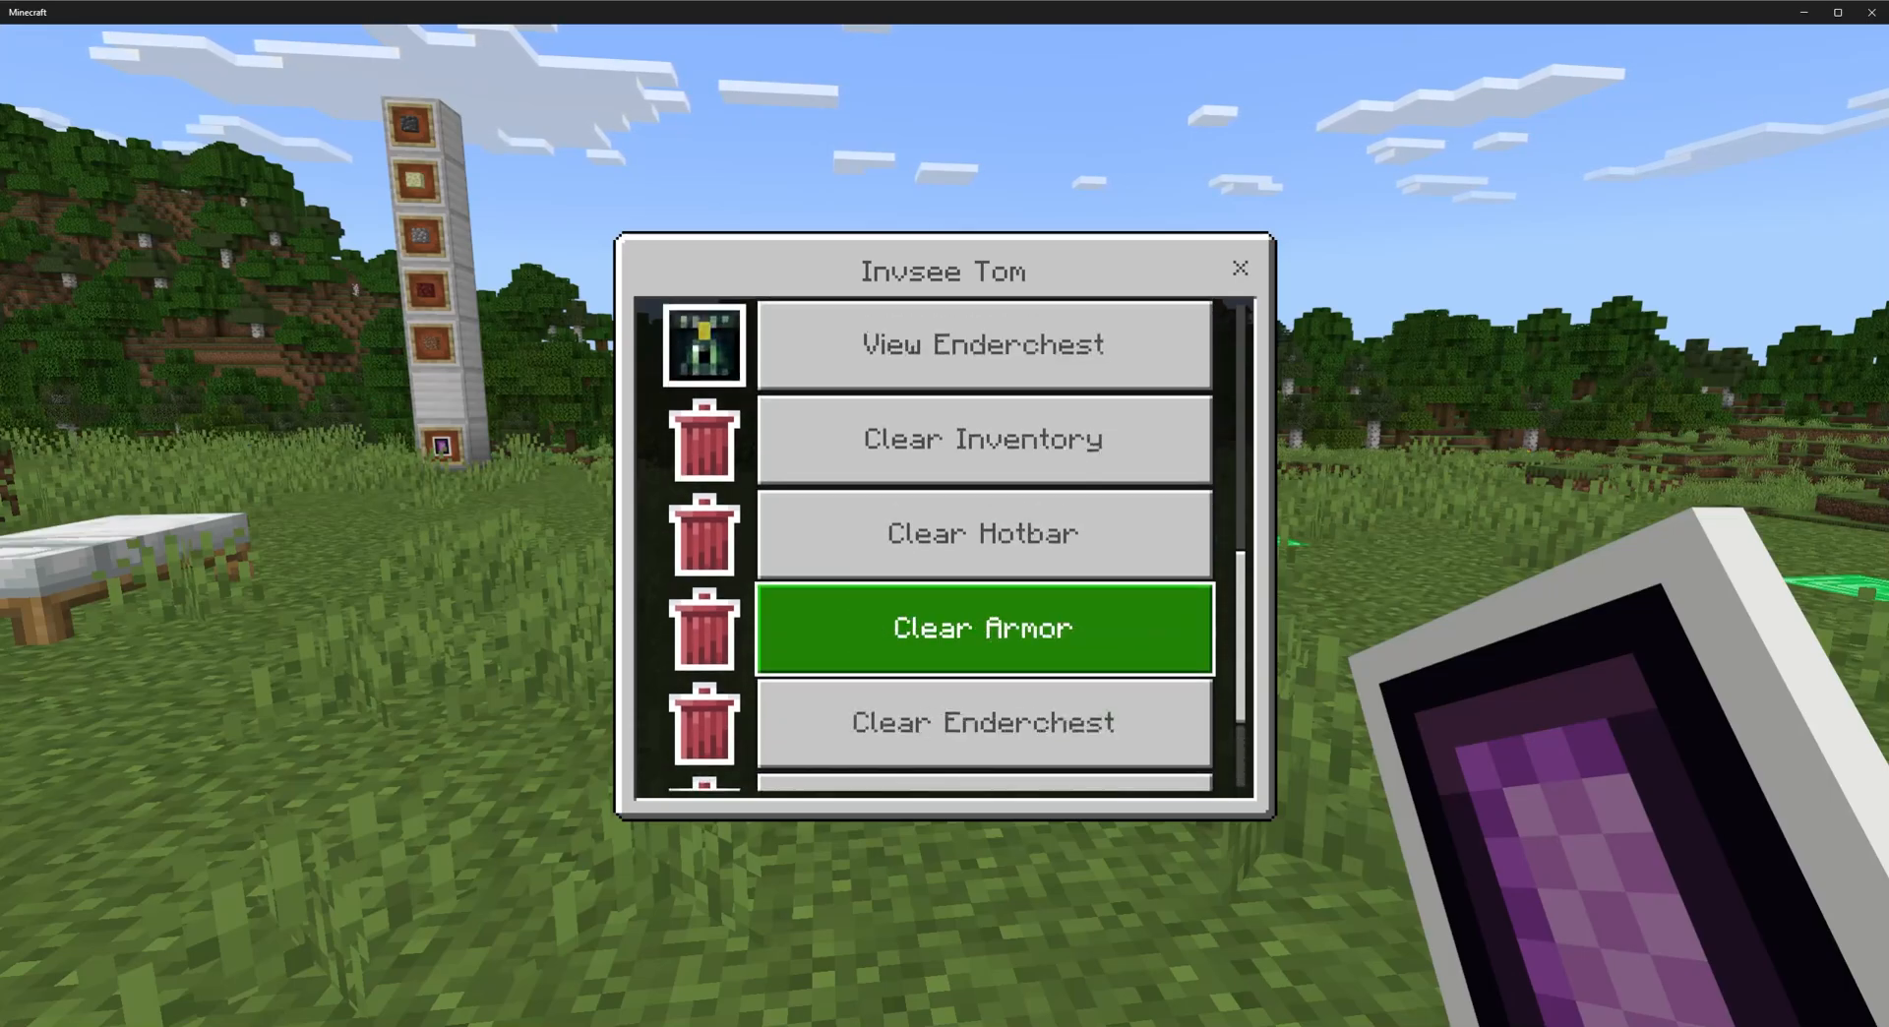
scroll("down", 3)
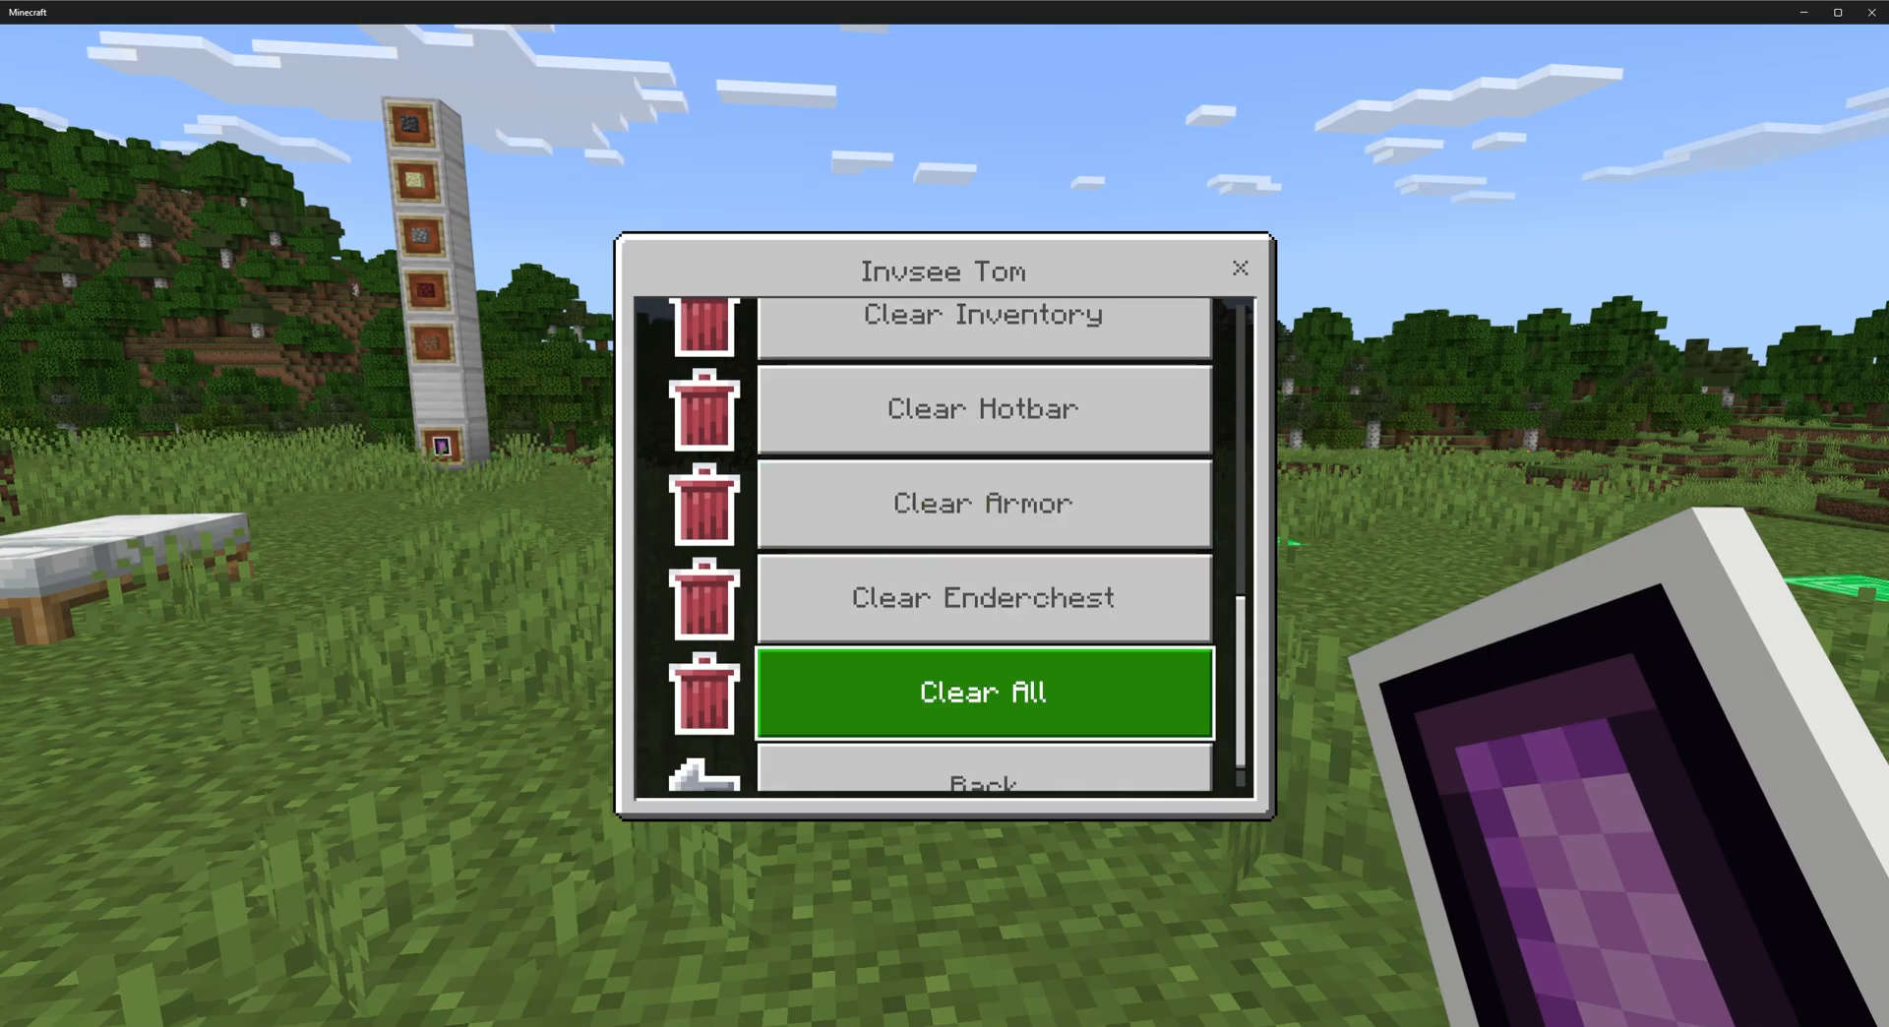
mouse_move(982, 501)
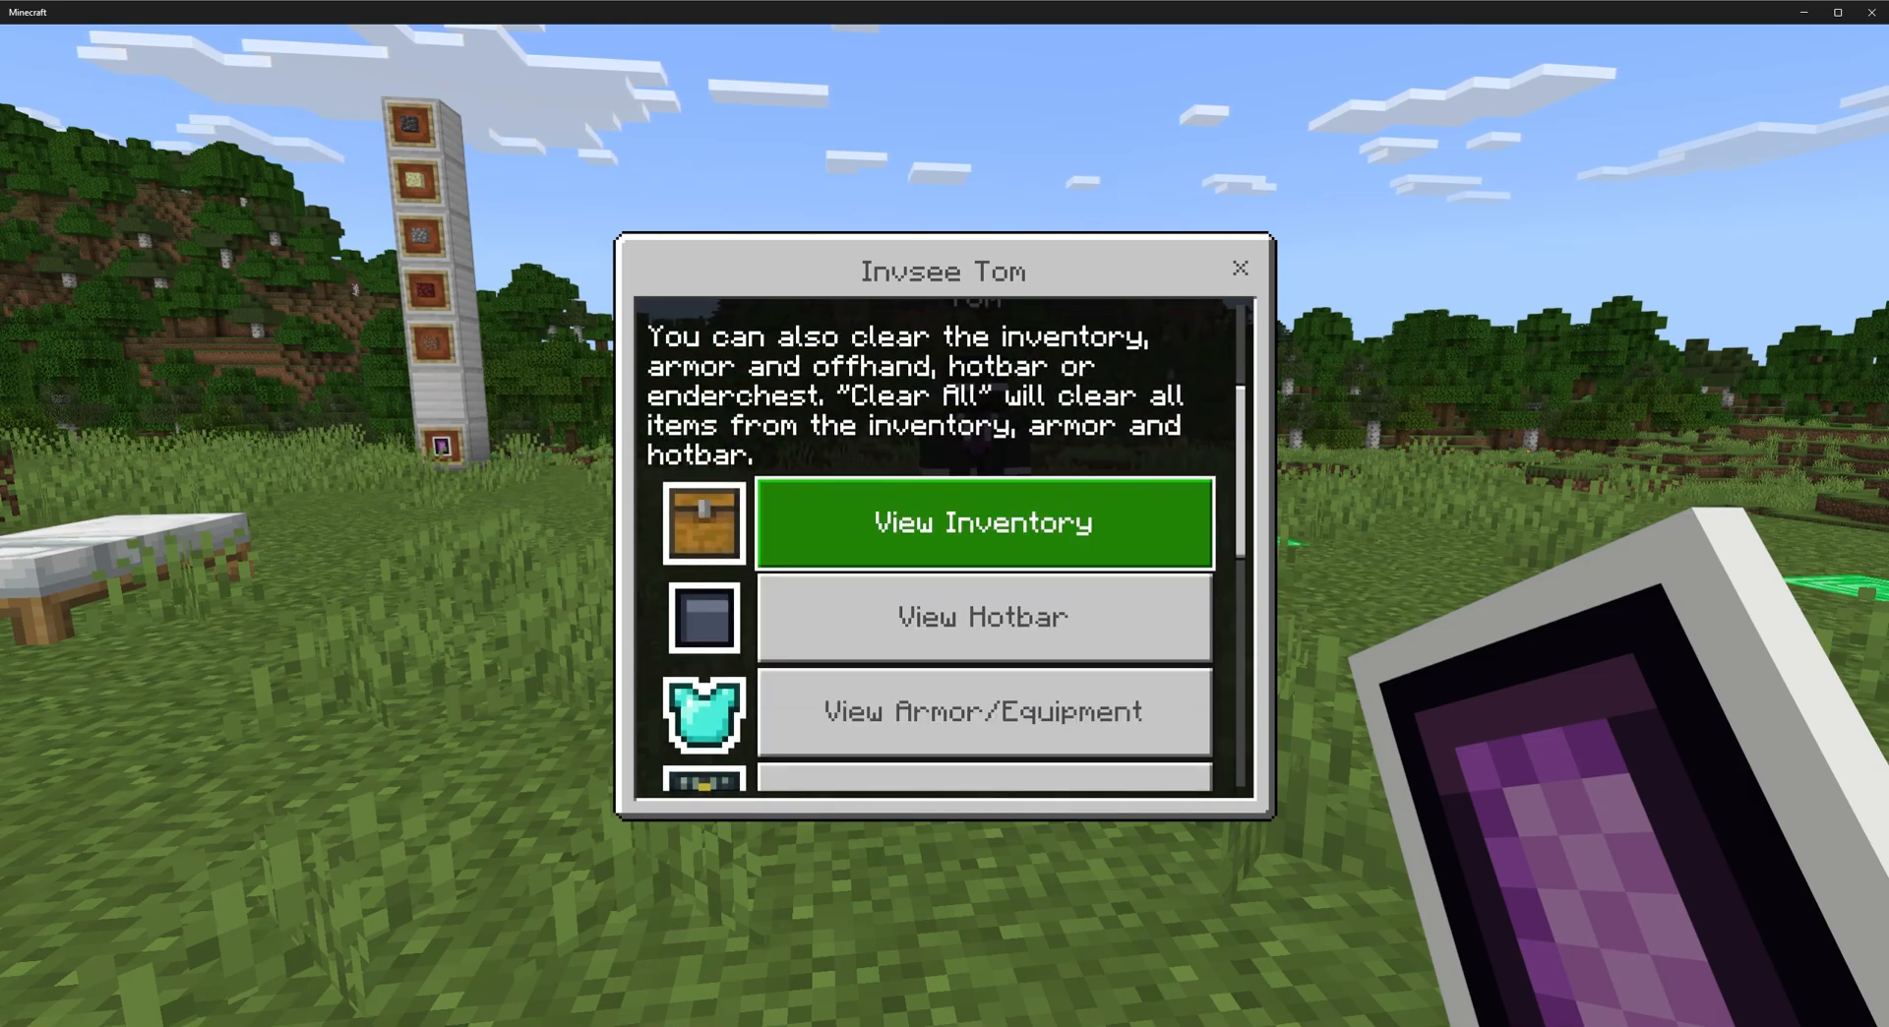
View Tom's main inventory and open the item form for empty slot 1.
left_click(981, 521)
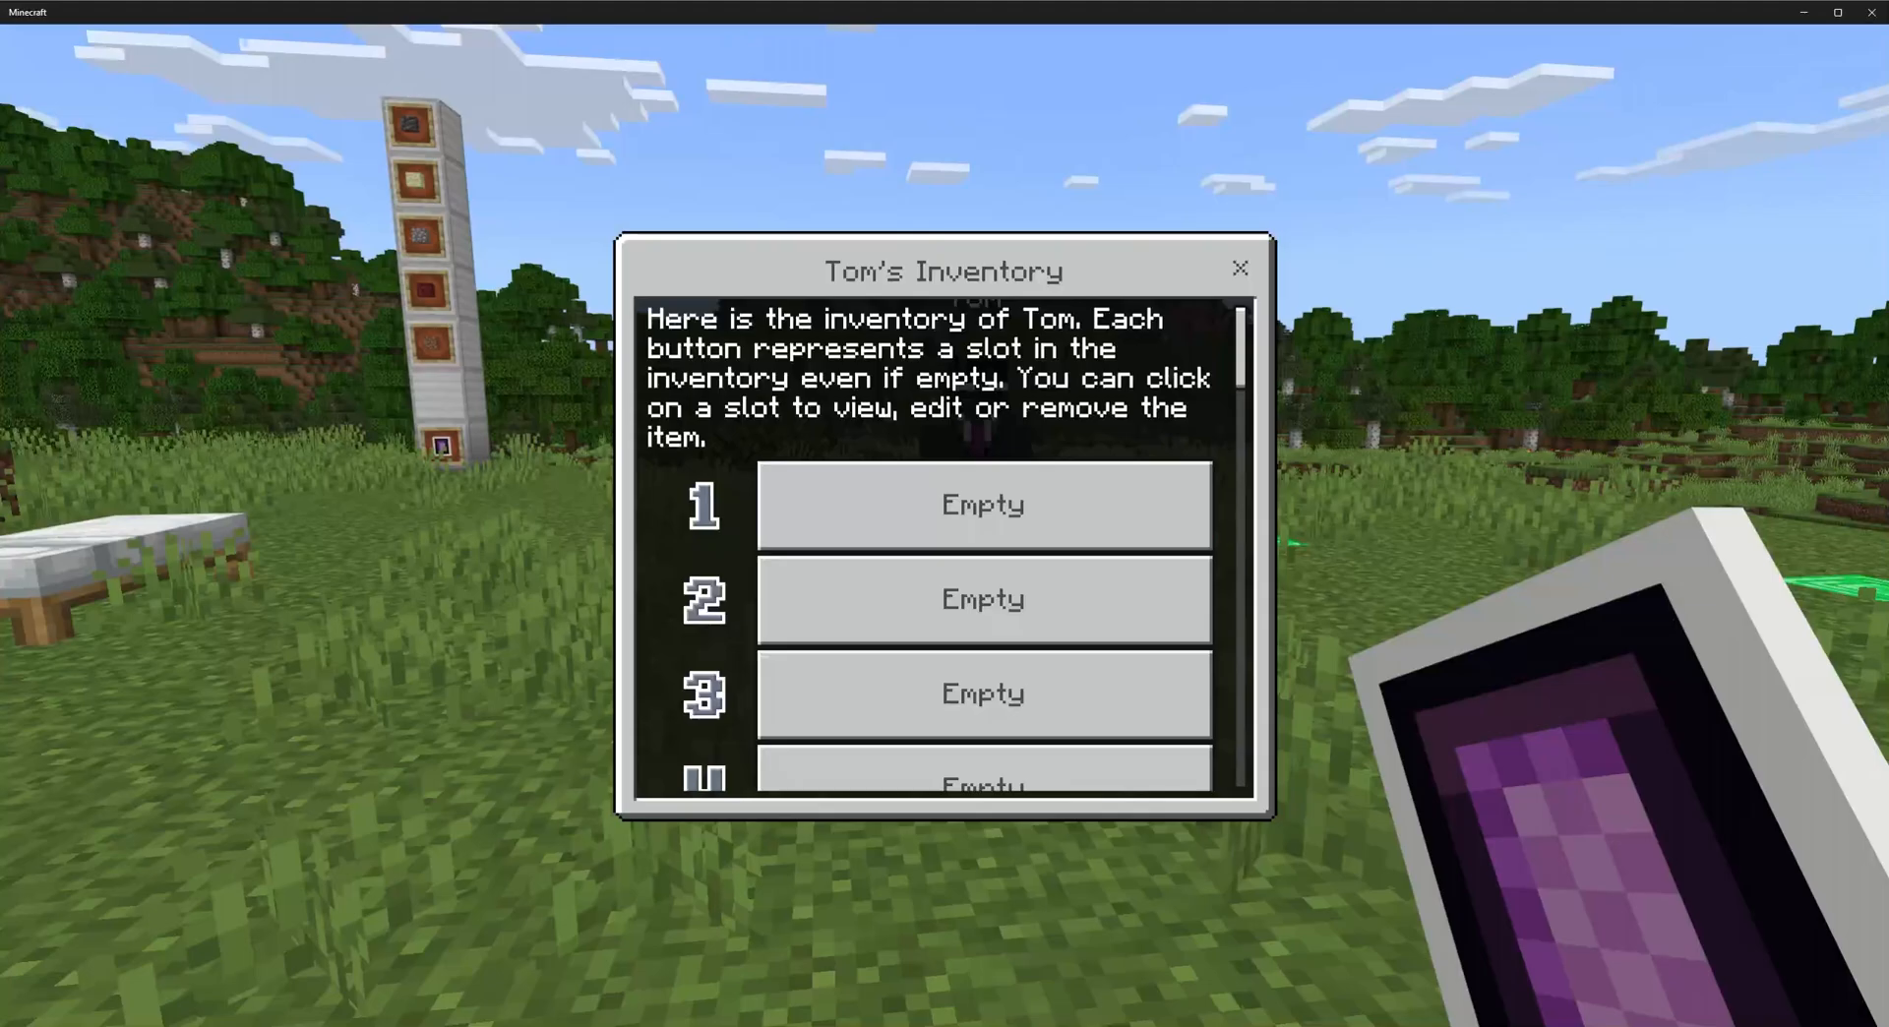
scroll("down", 3)
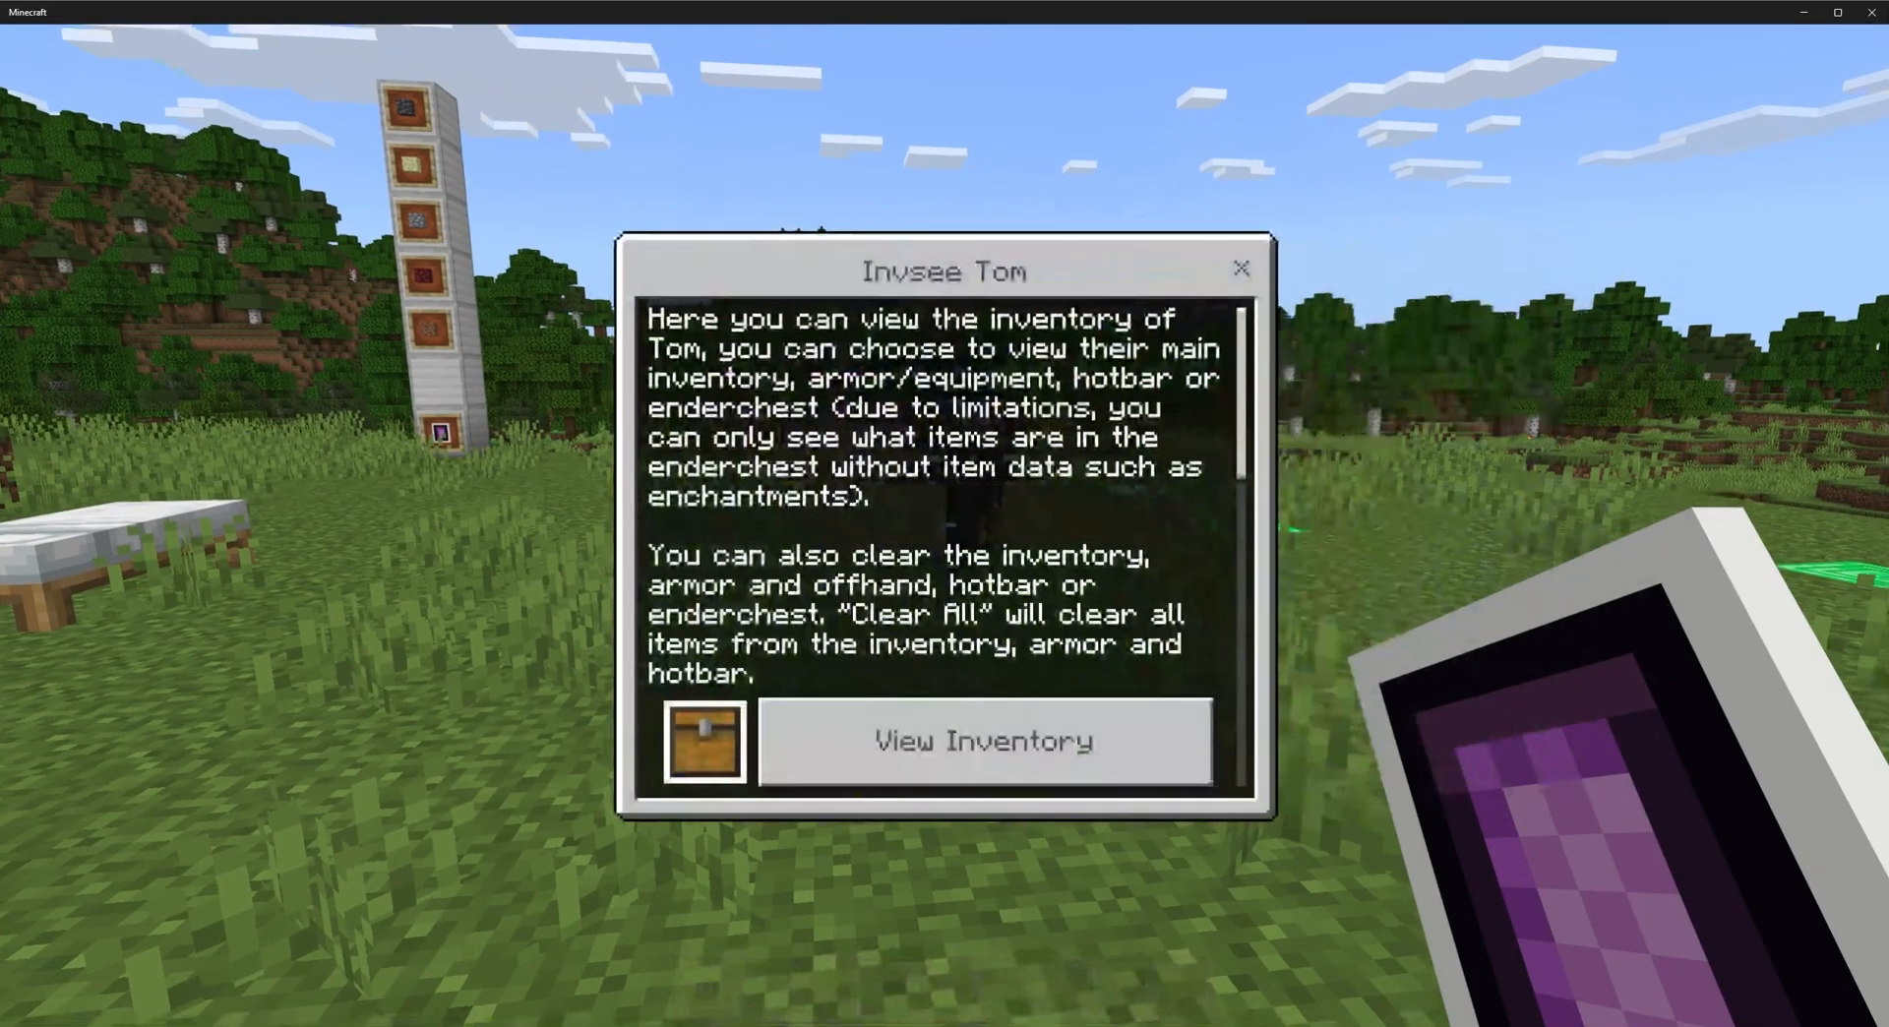
left_click(982, 741)
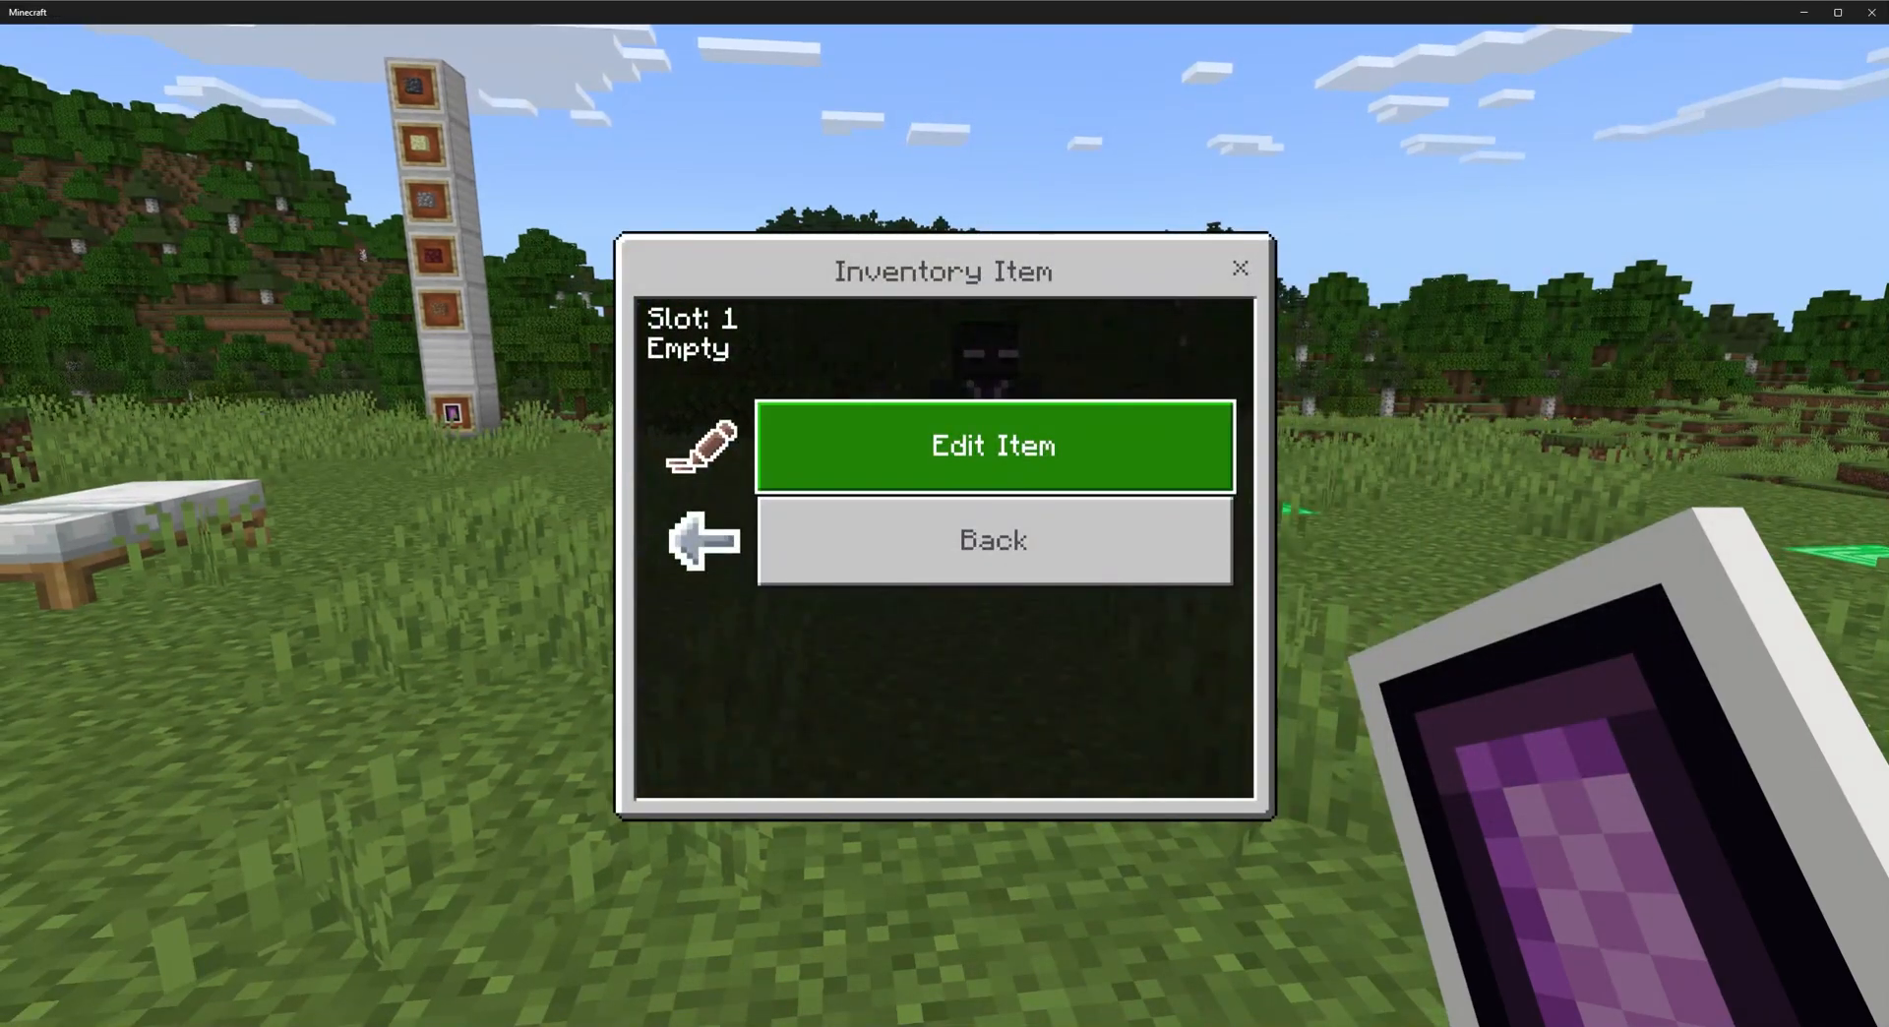
left_click(992, 539)
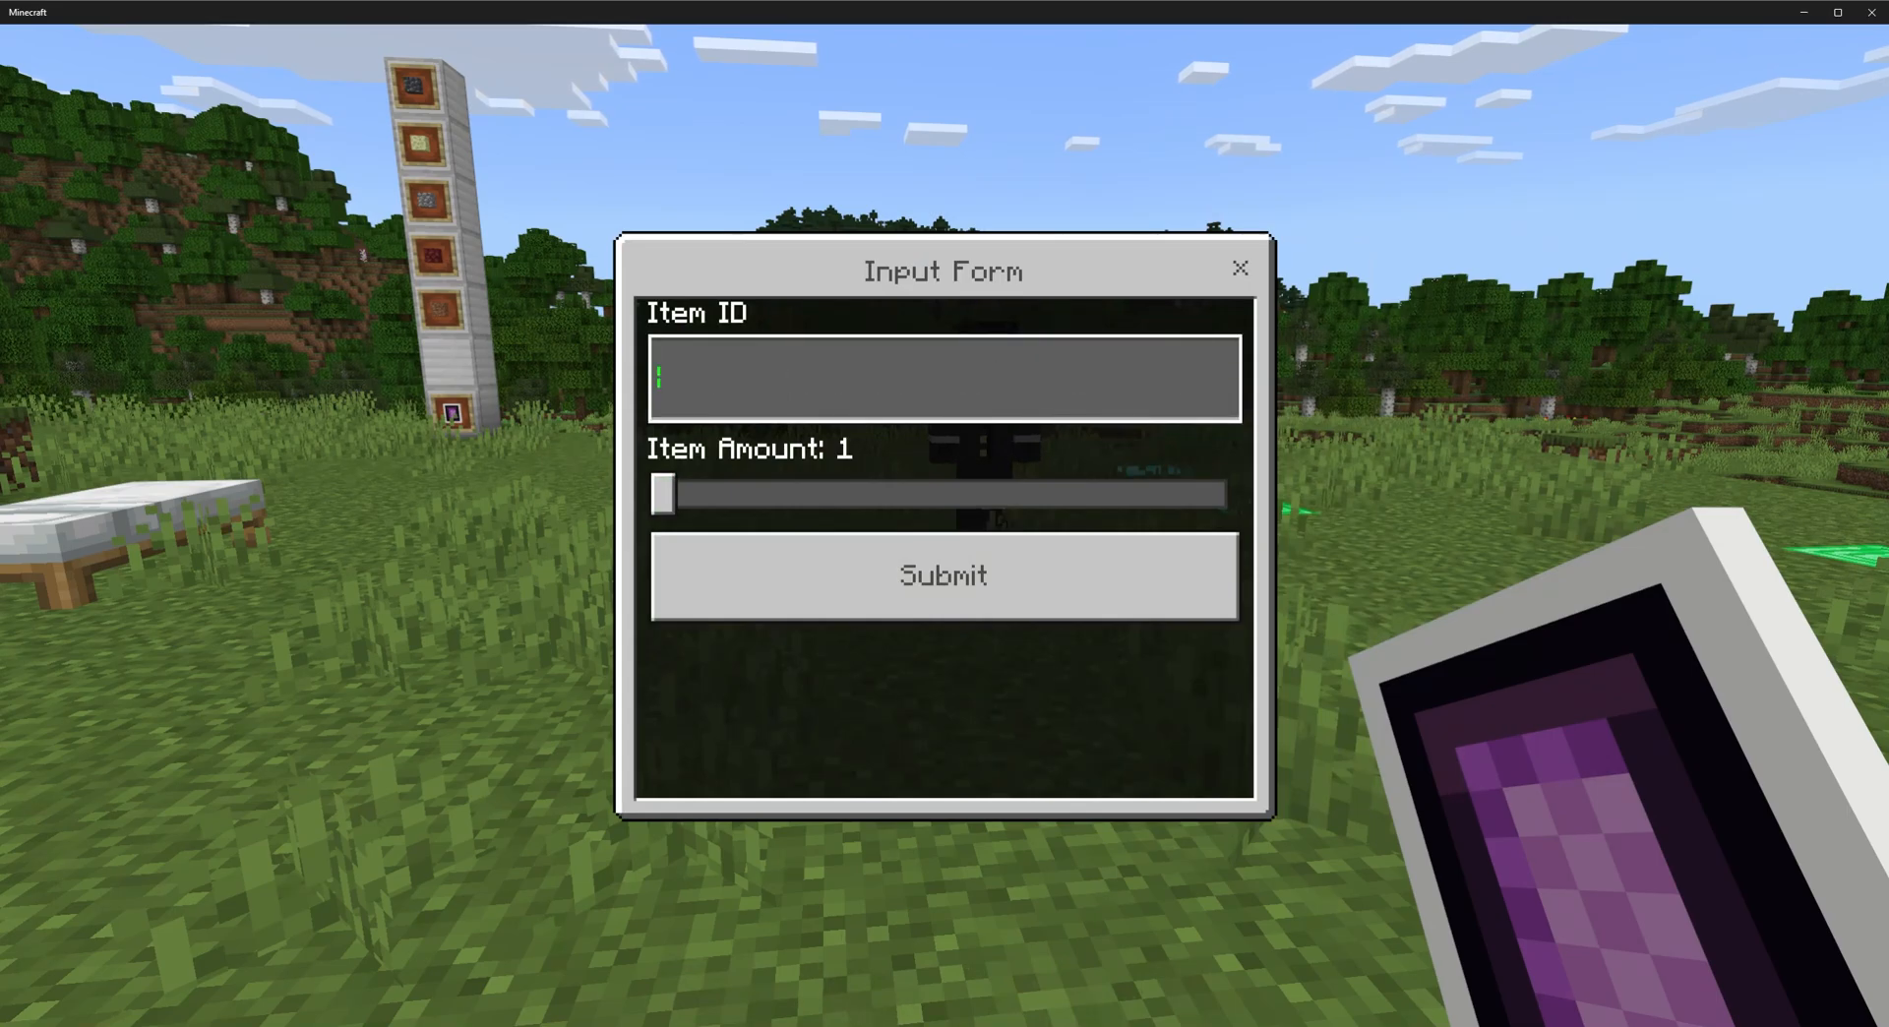
Submit grass_block as the slot's Item ID and return to Moderation.
type("grass_bl")
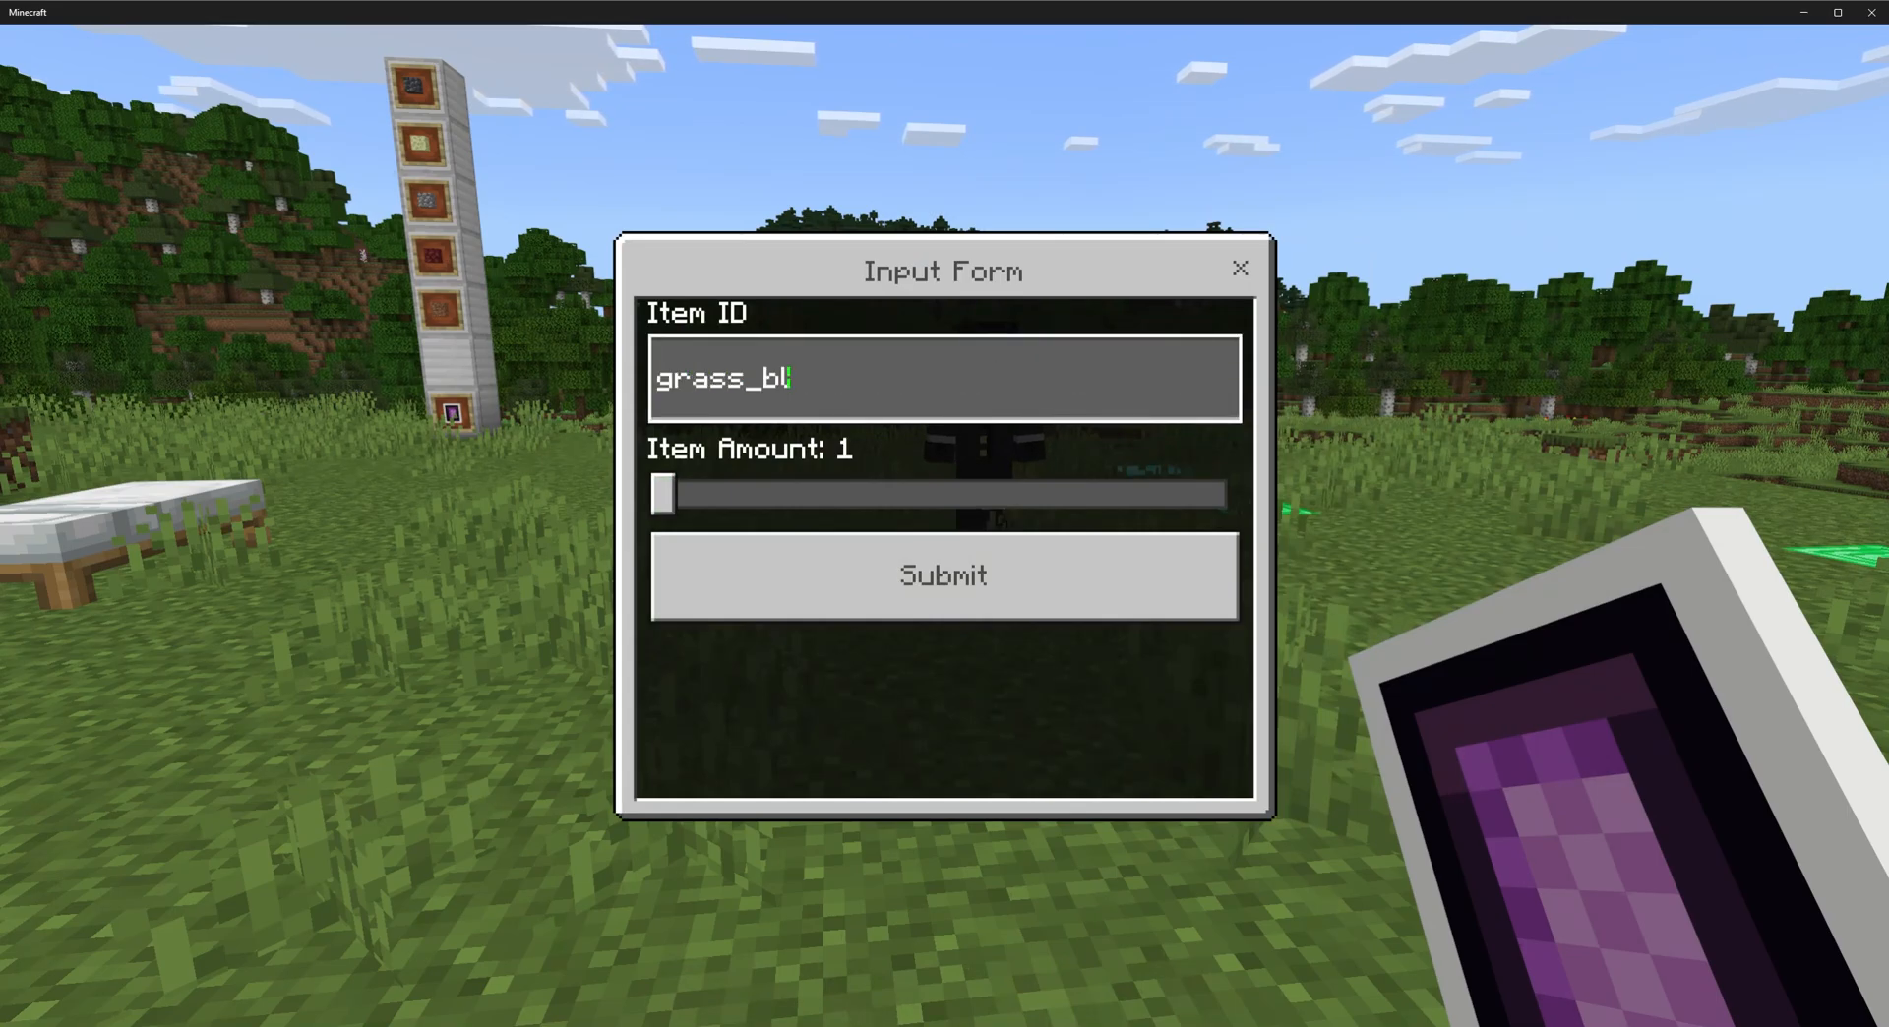
left_click(943, 576)
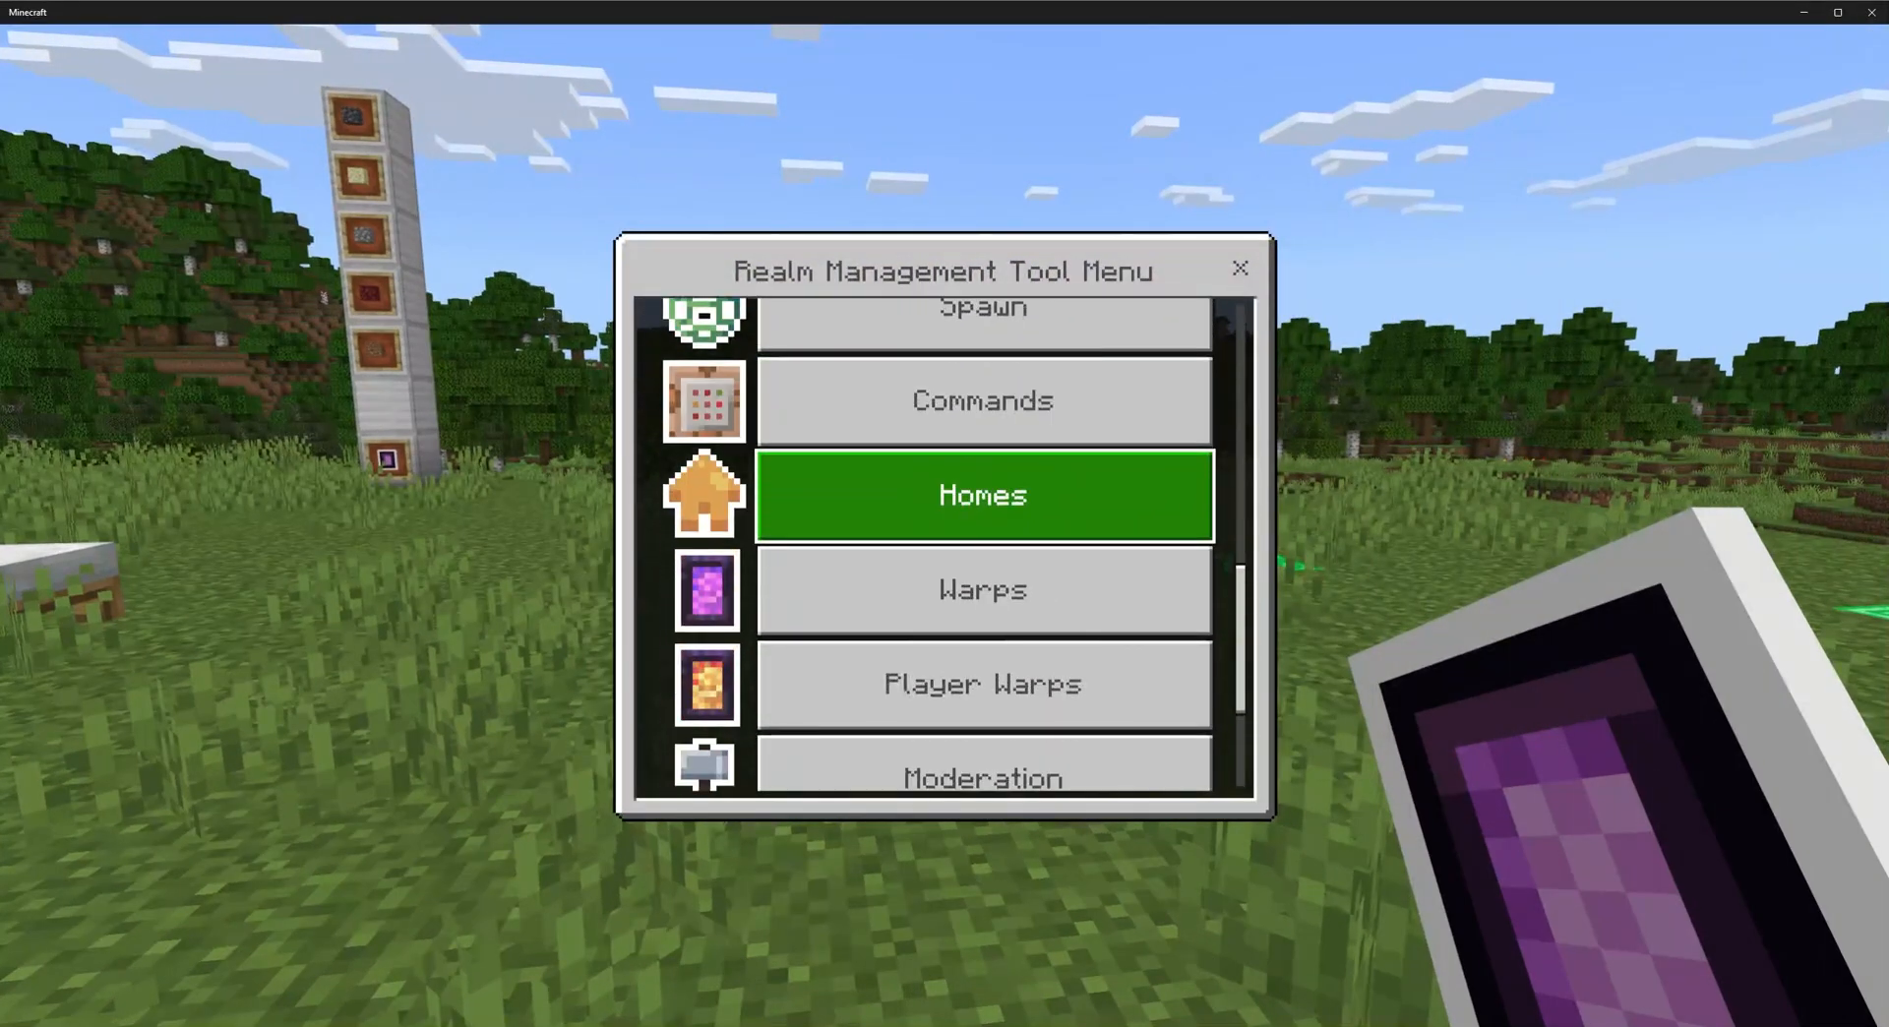
left_click(981, 776)
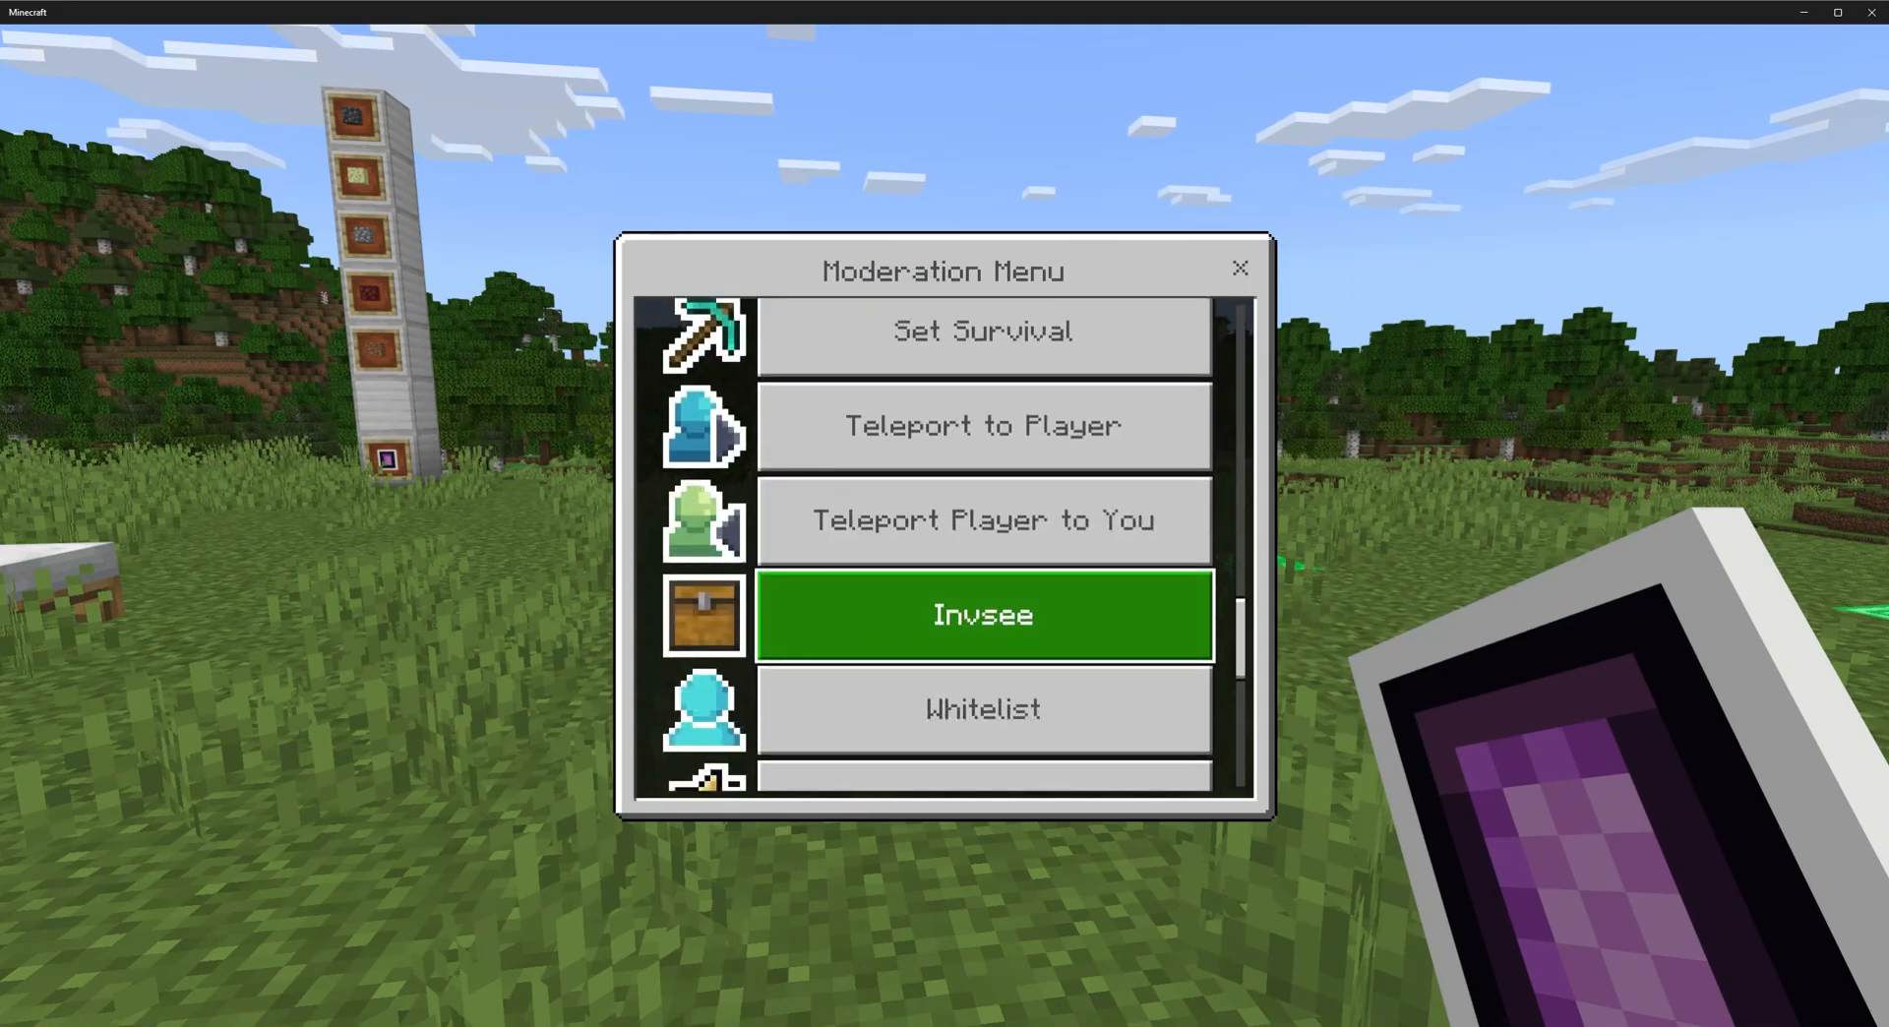
Take the diamond from slot 1 of Tom's inventory, confirming with Yes.
left_click(981, 614)
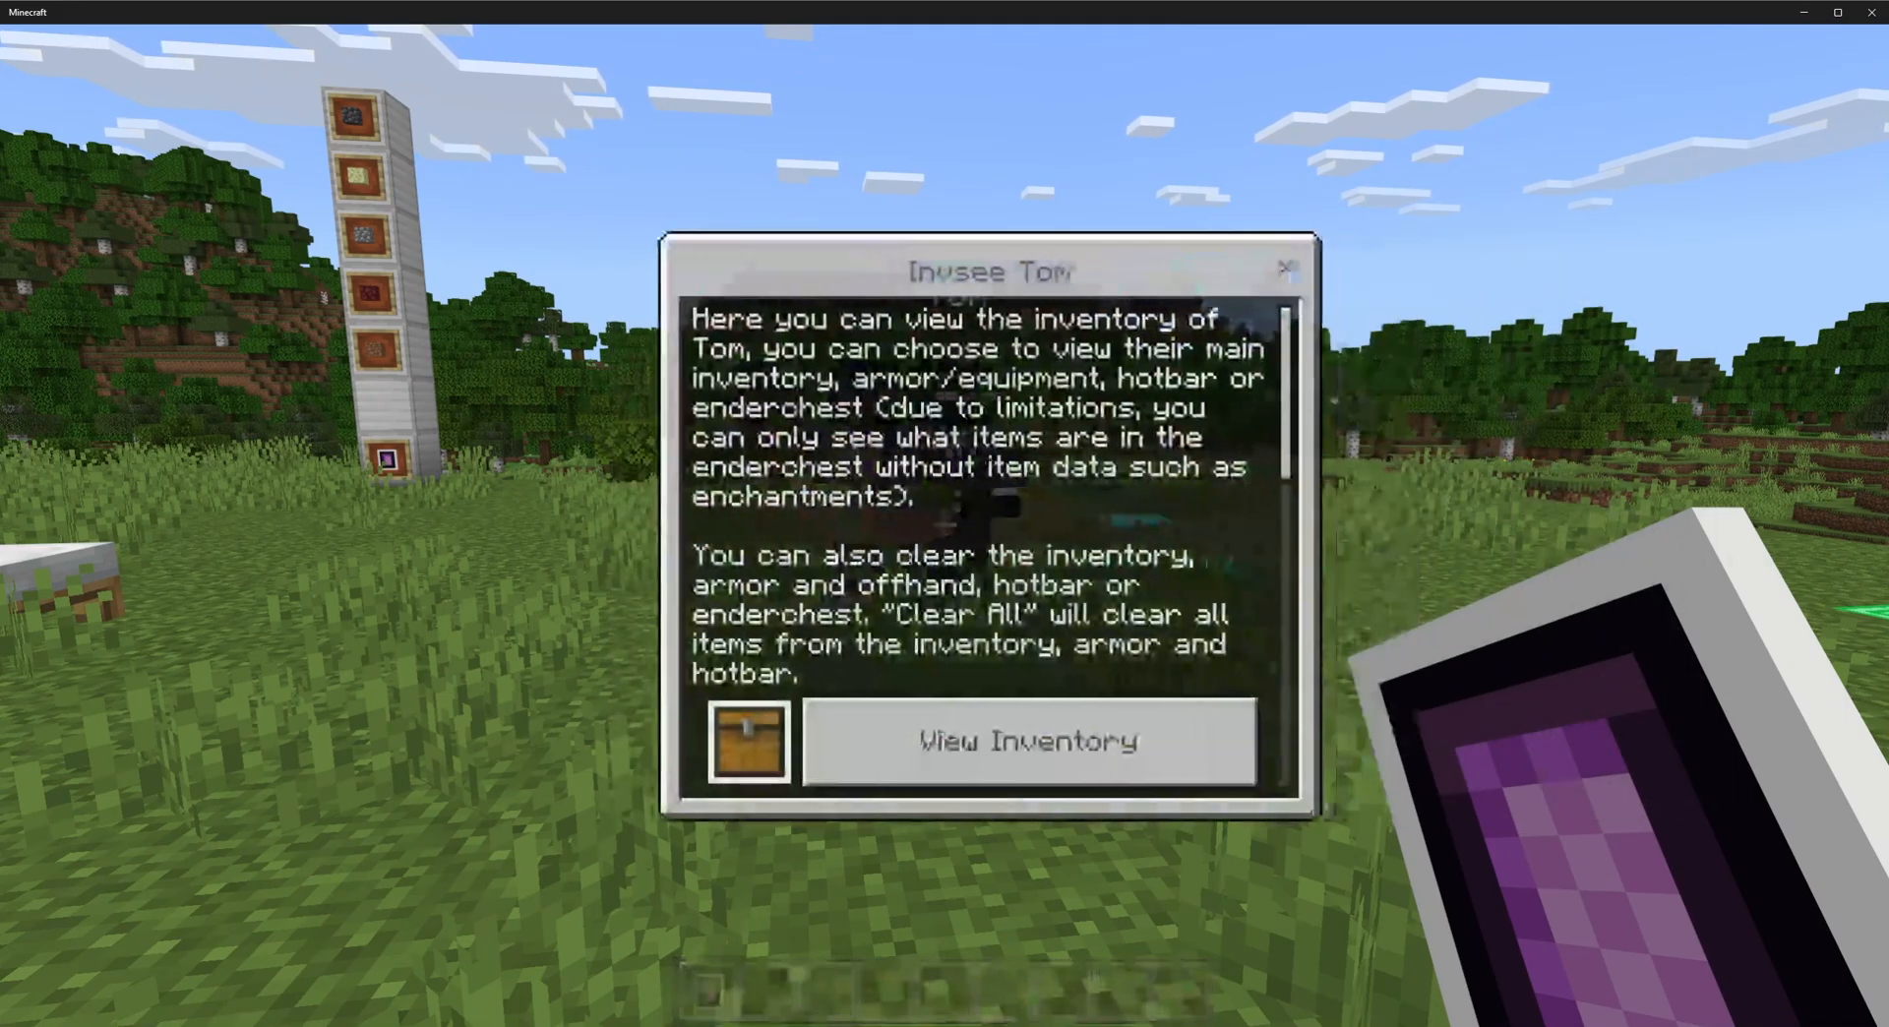
left_click(1283, 268)
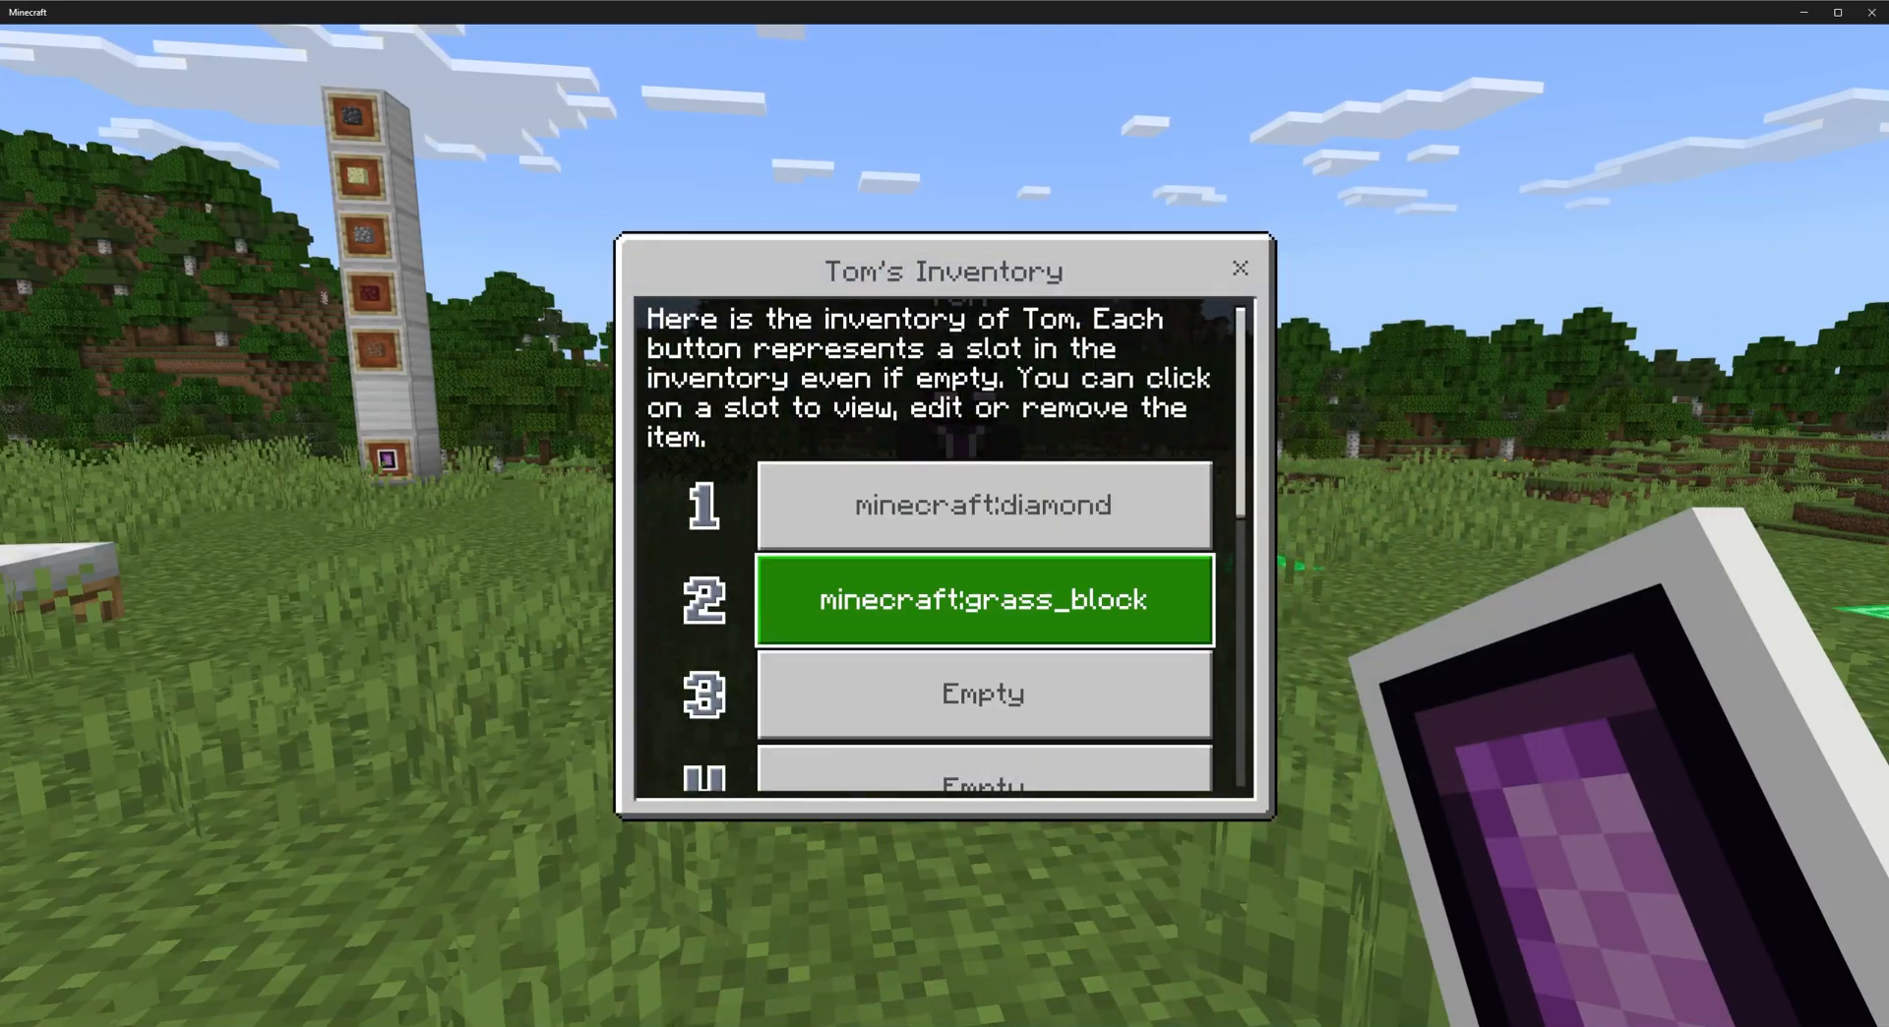
left_click(982, 504)
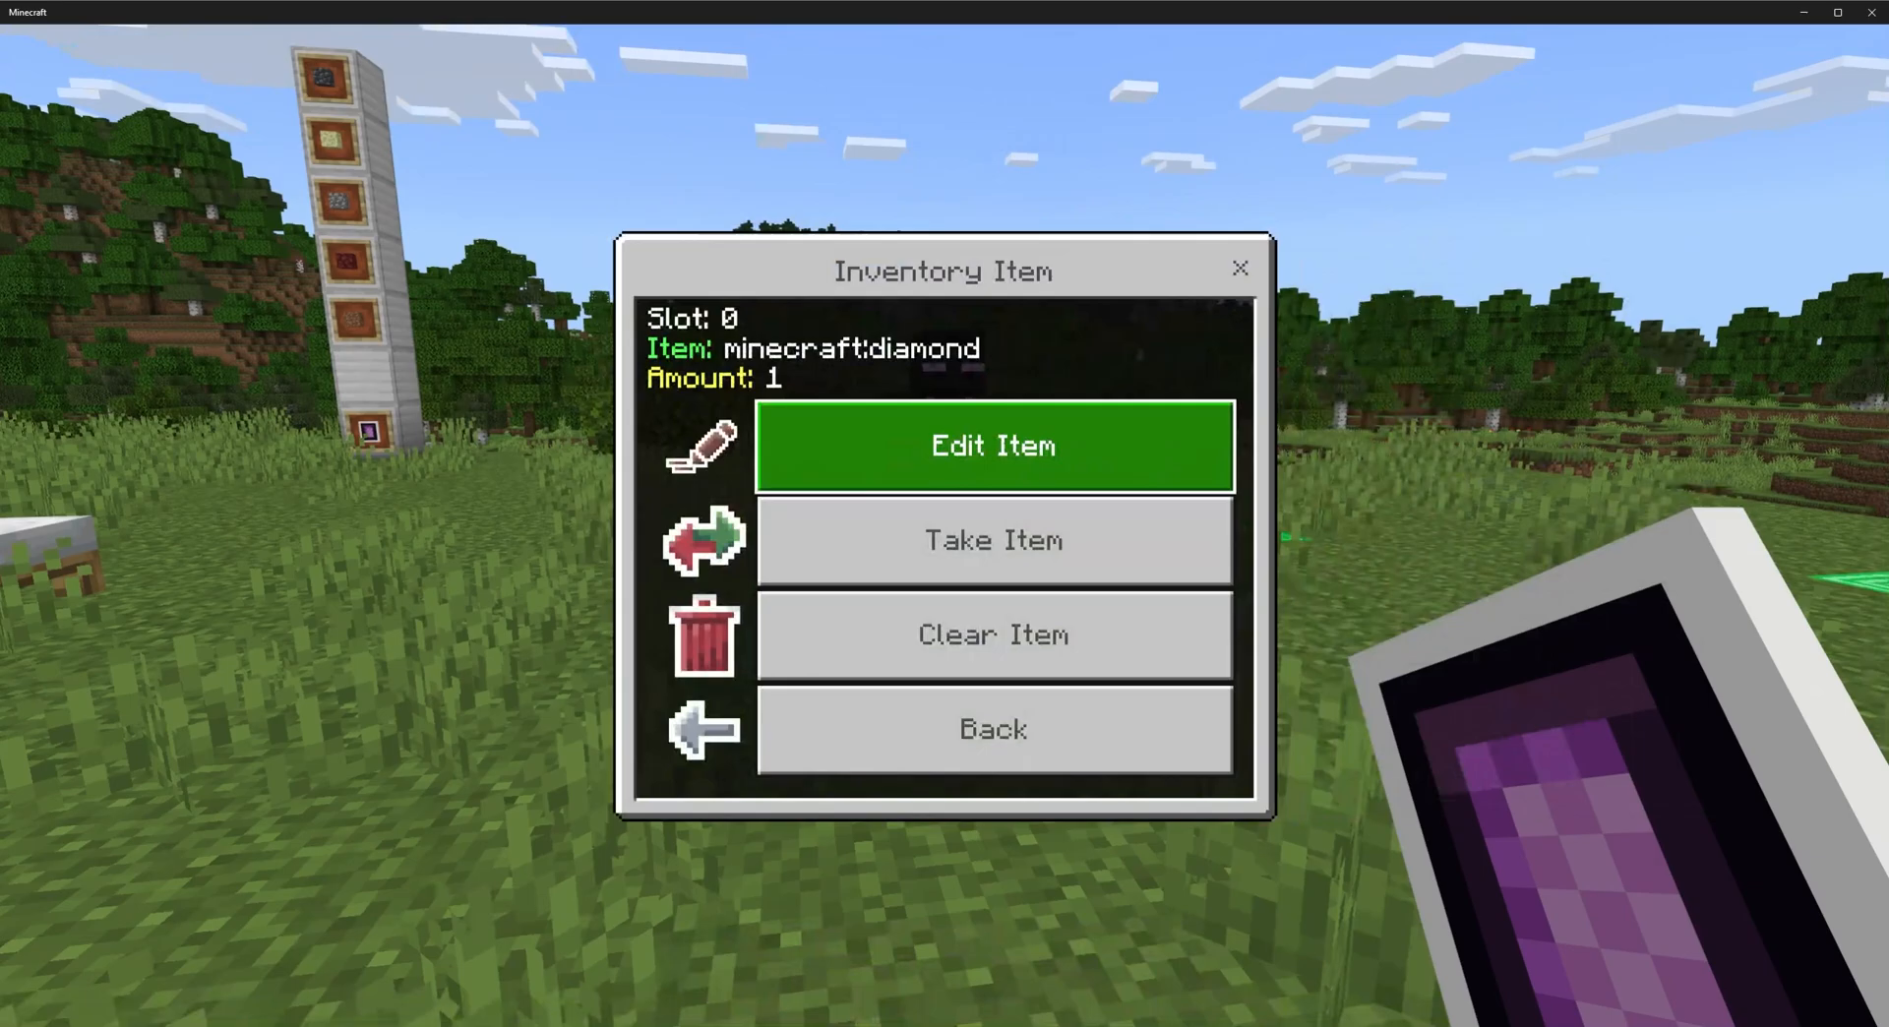
mouse_move(993, 539)
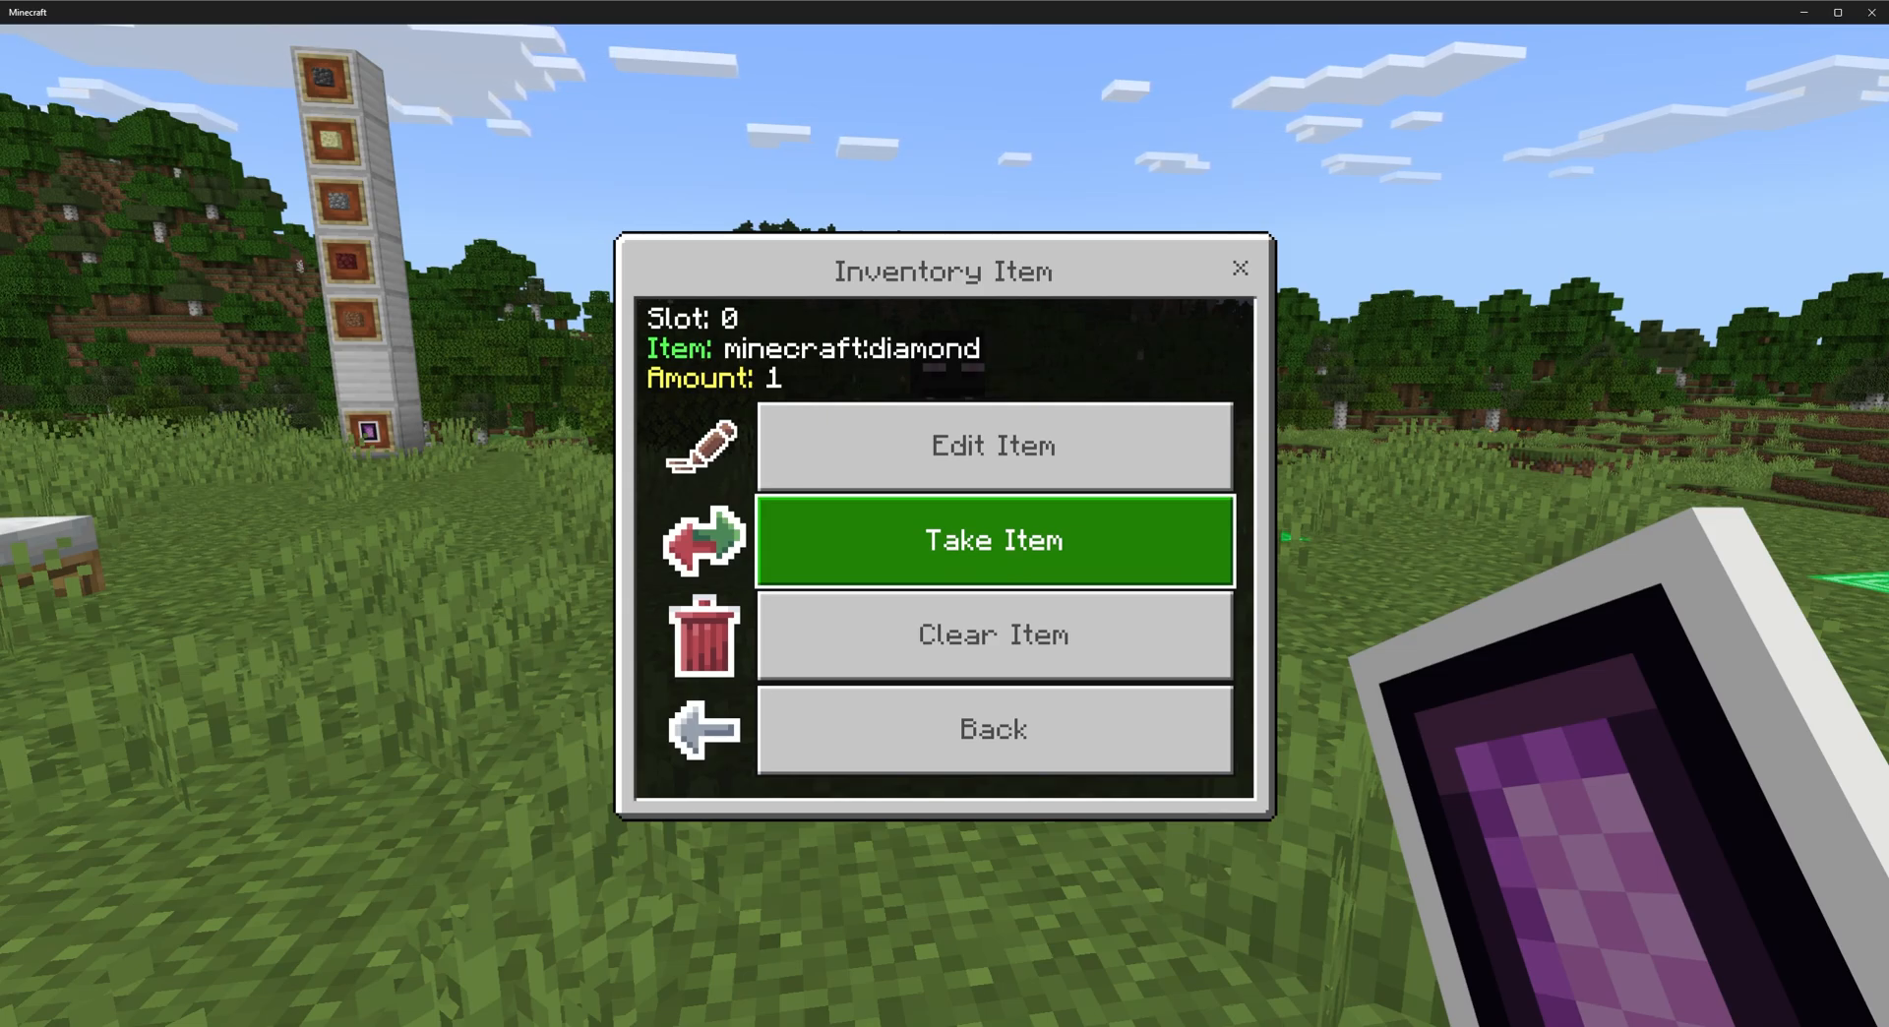
left_click(992, 539)
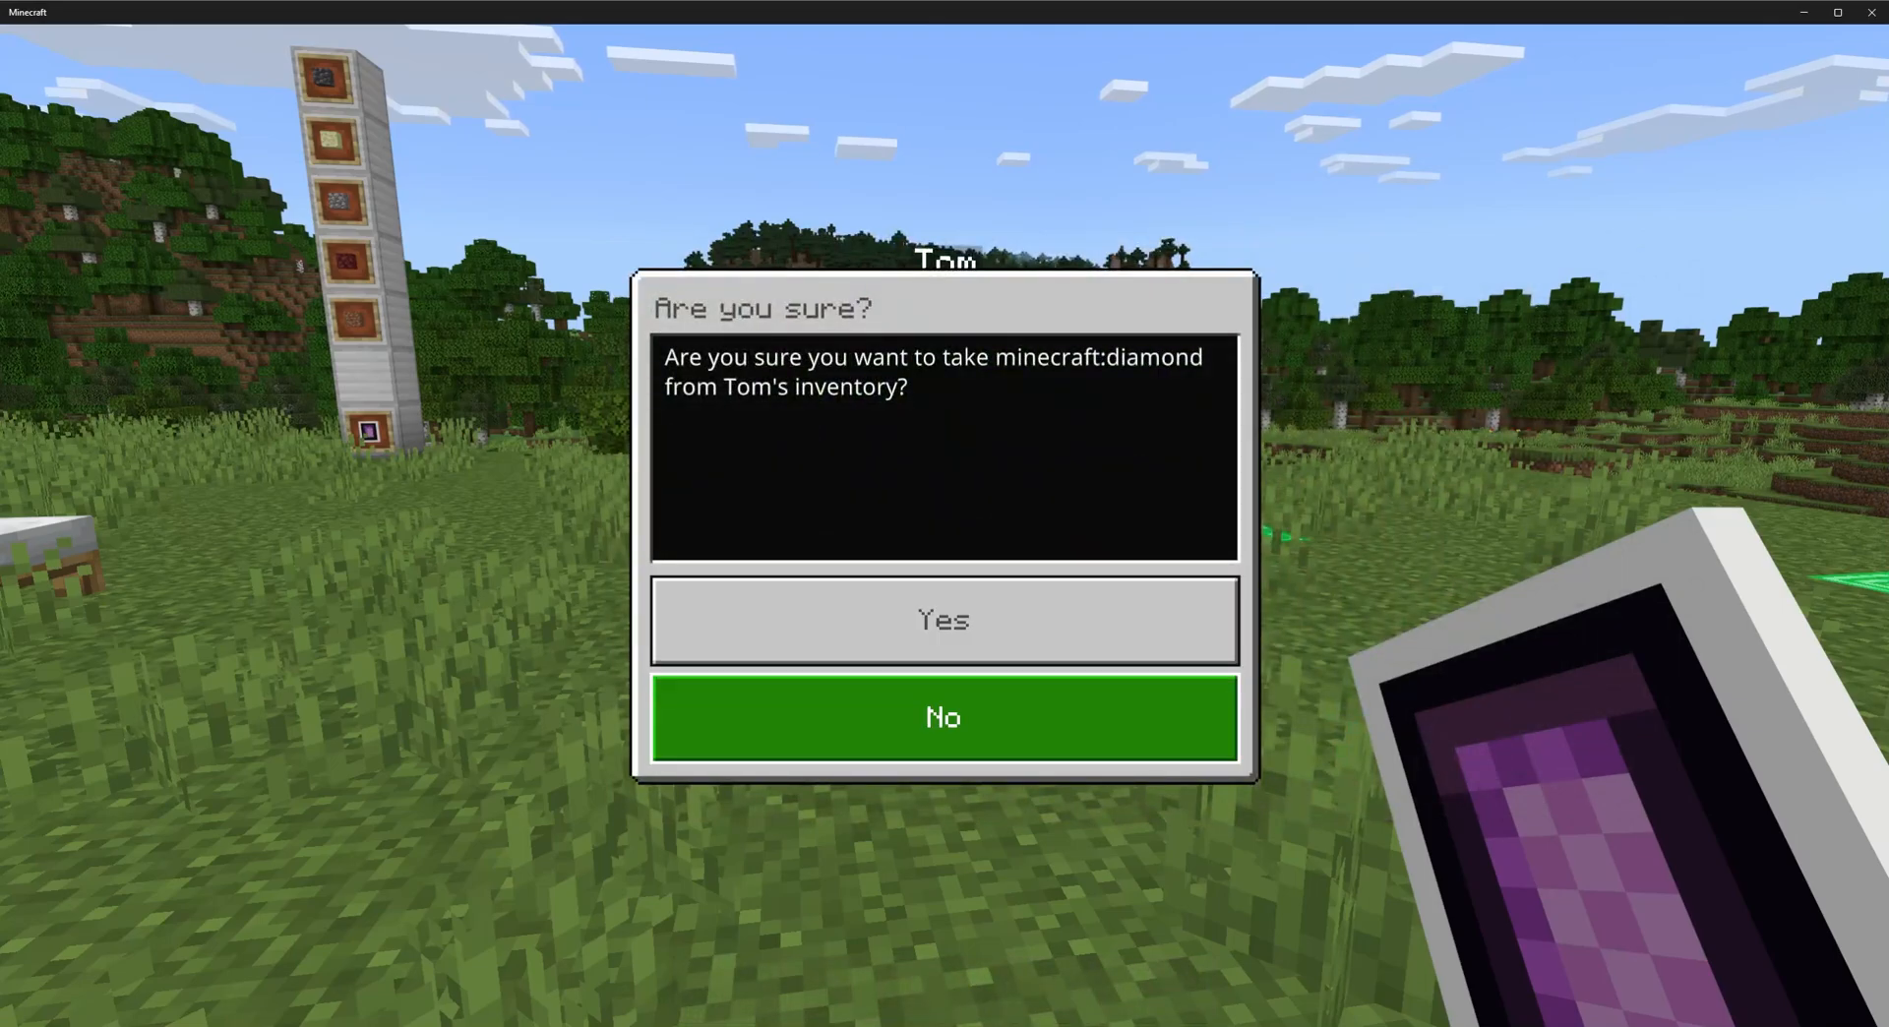
left_click(943, 620)
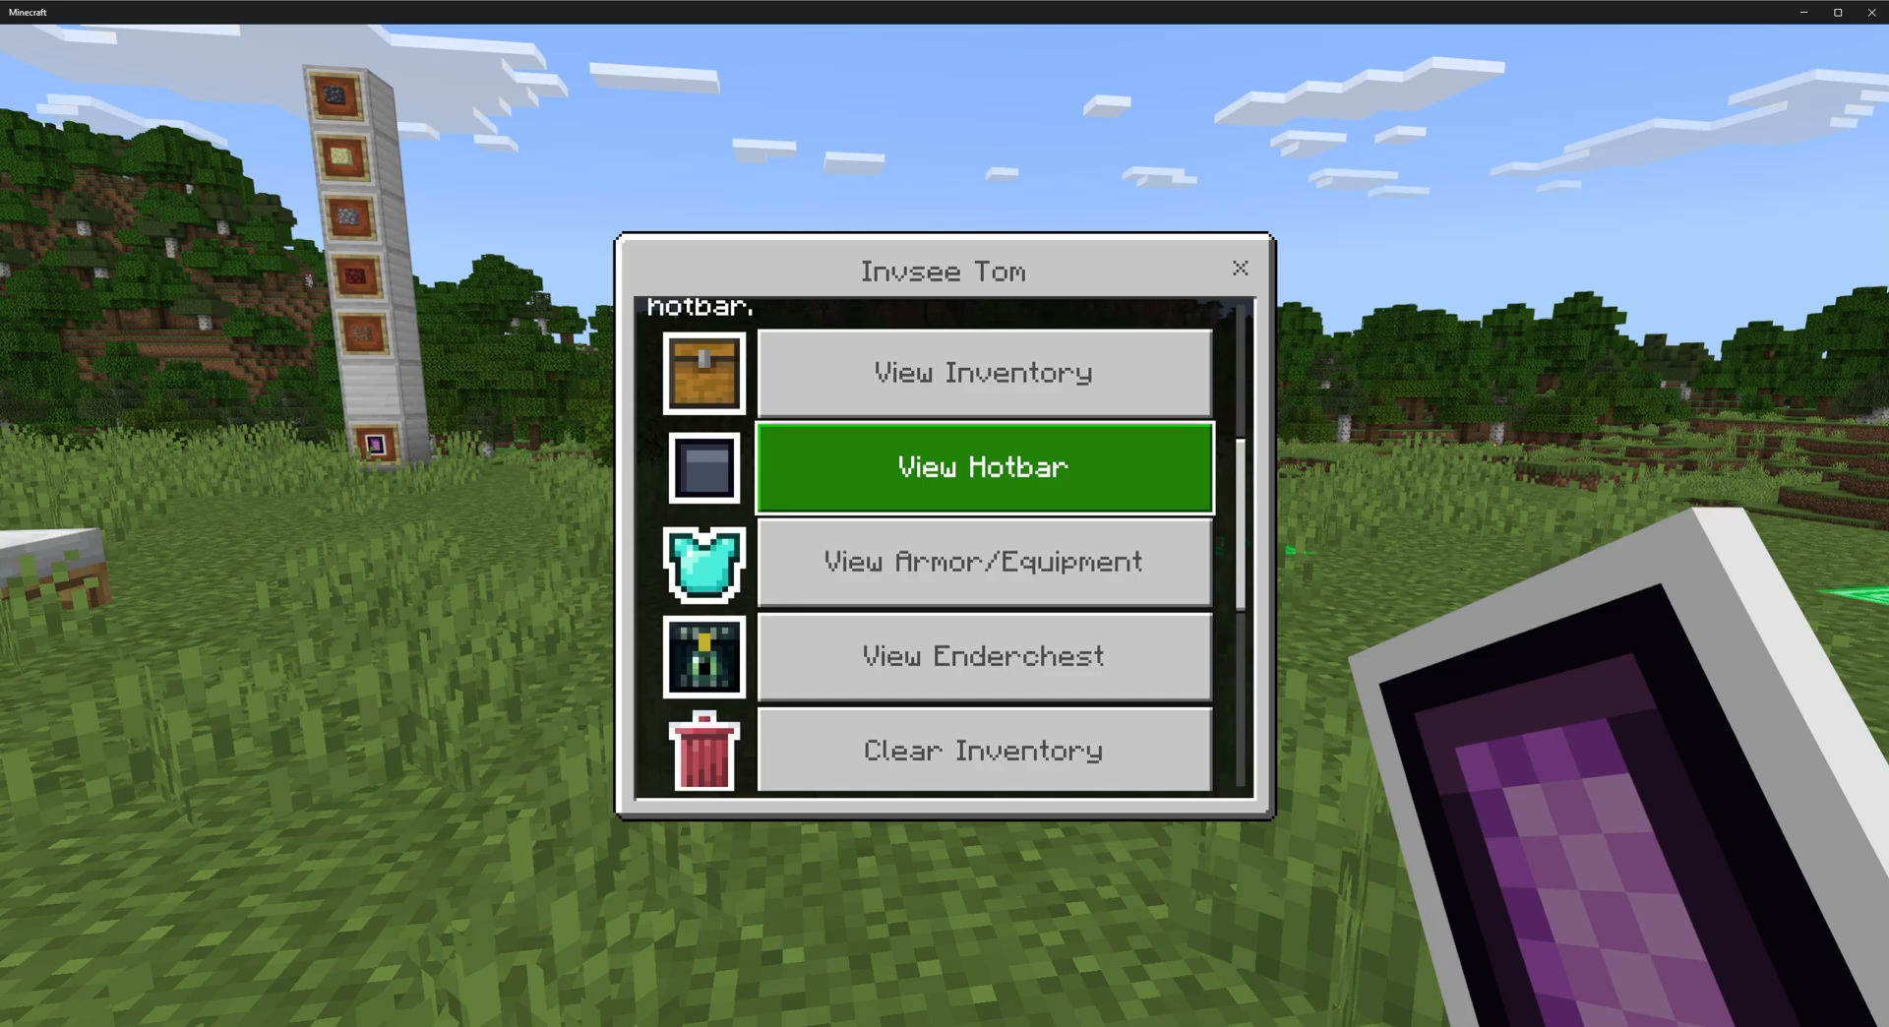
Inspect the grass block in Tom's slot 2, then go back to the slot list.
scroll("down", 3)
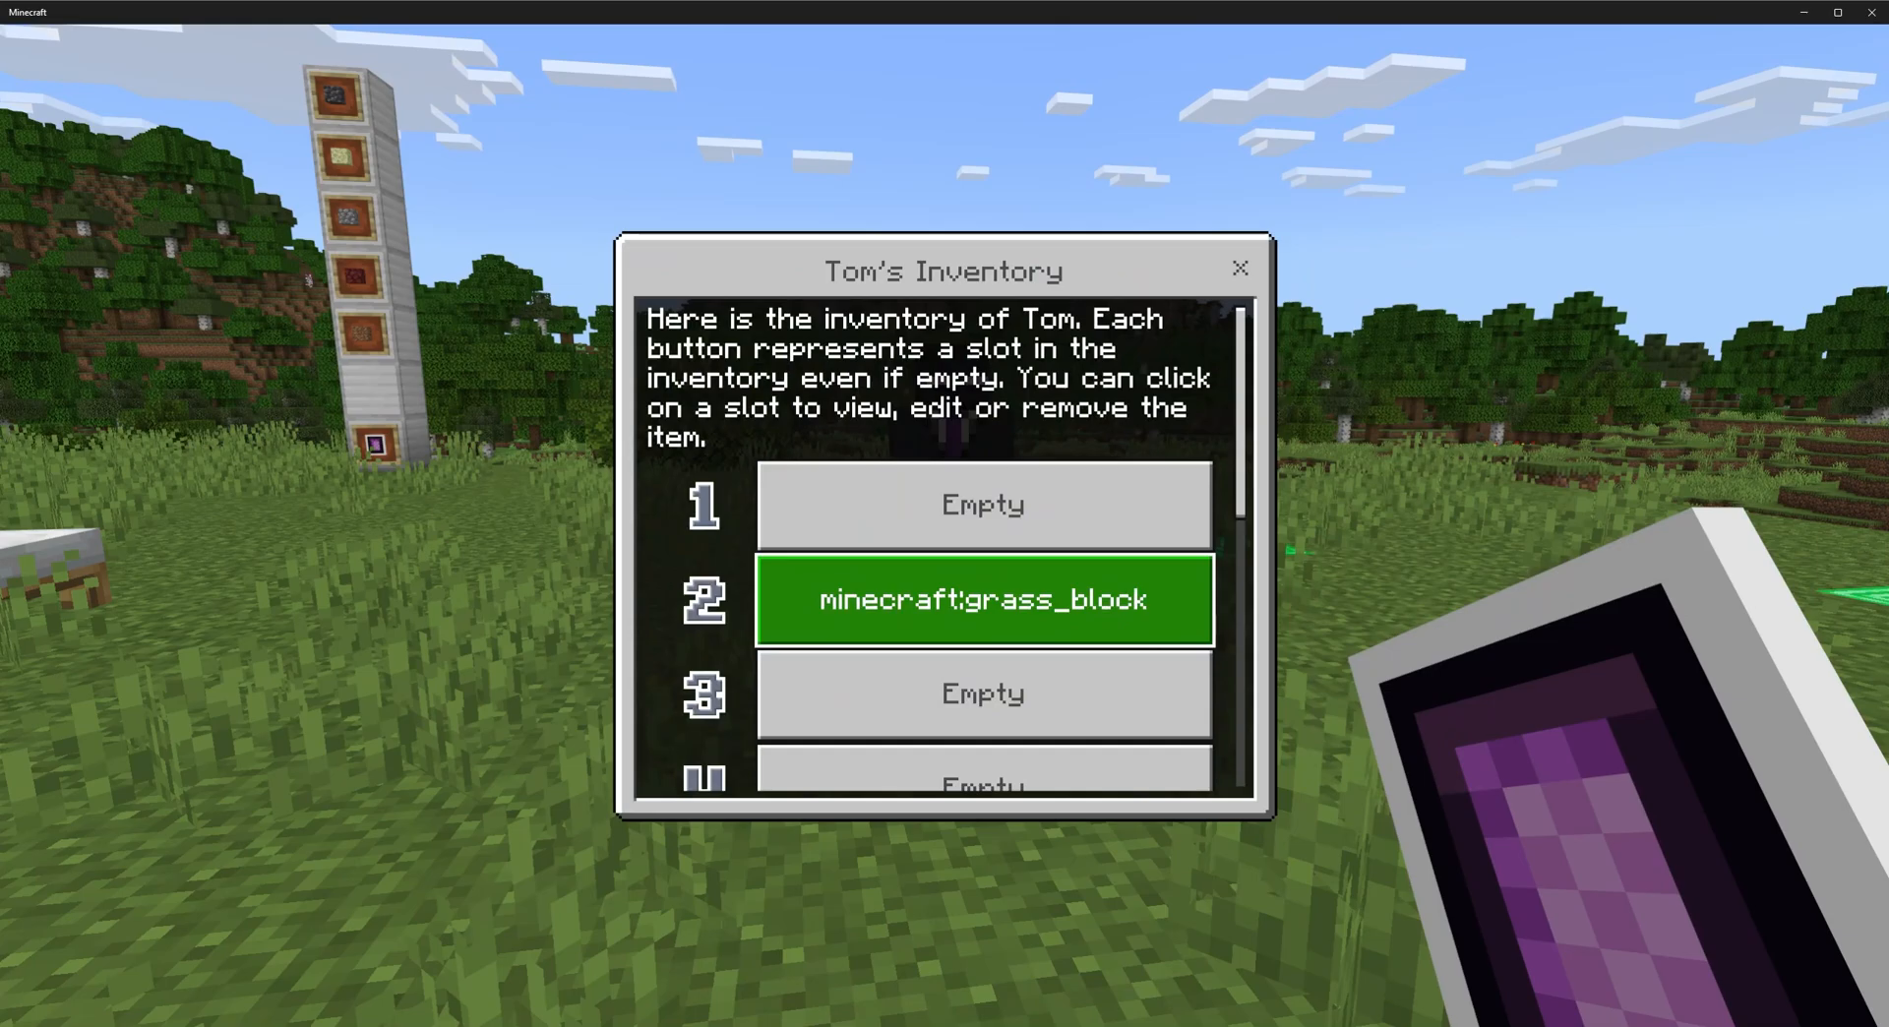
left_click(983, 601)
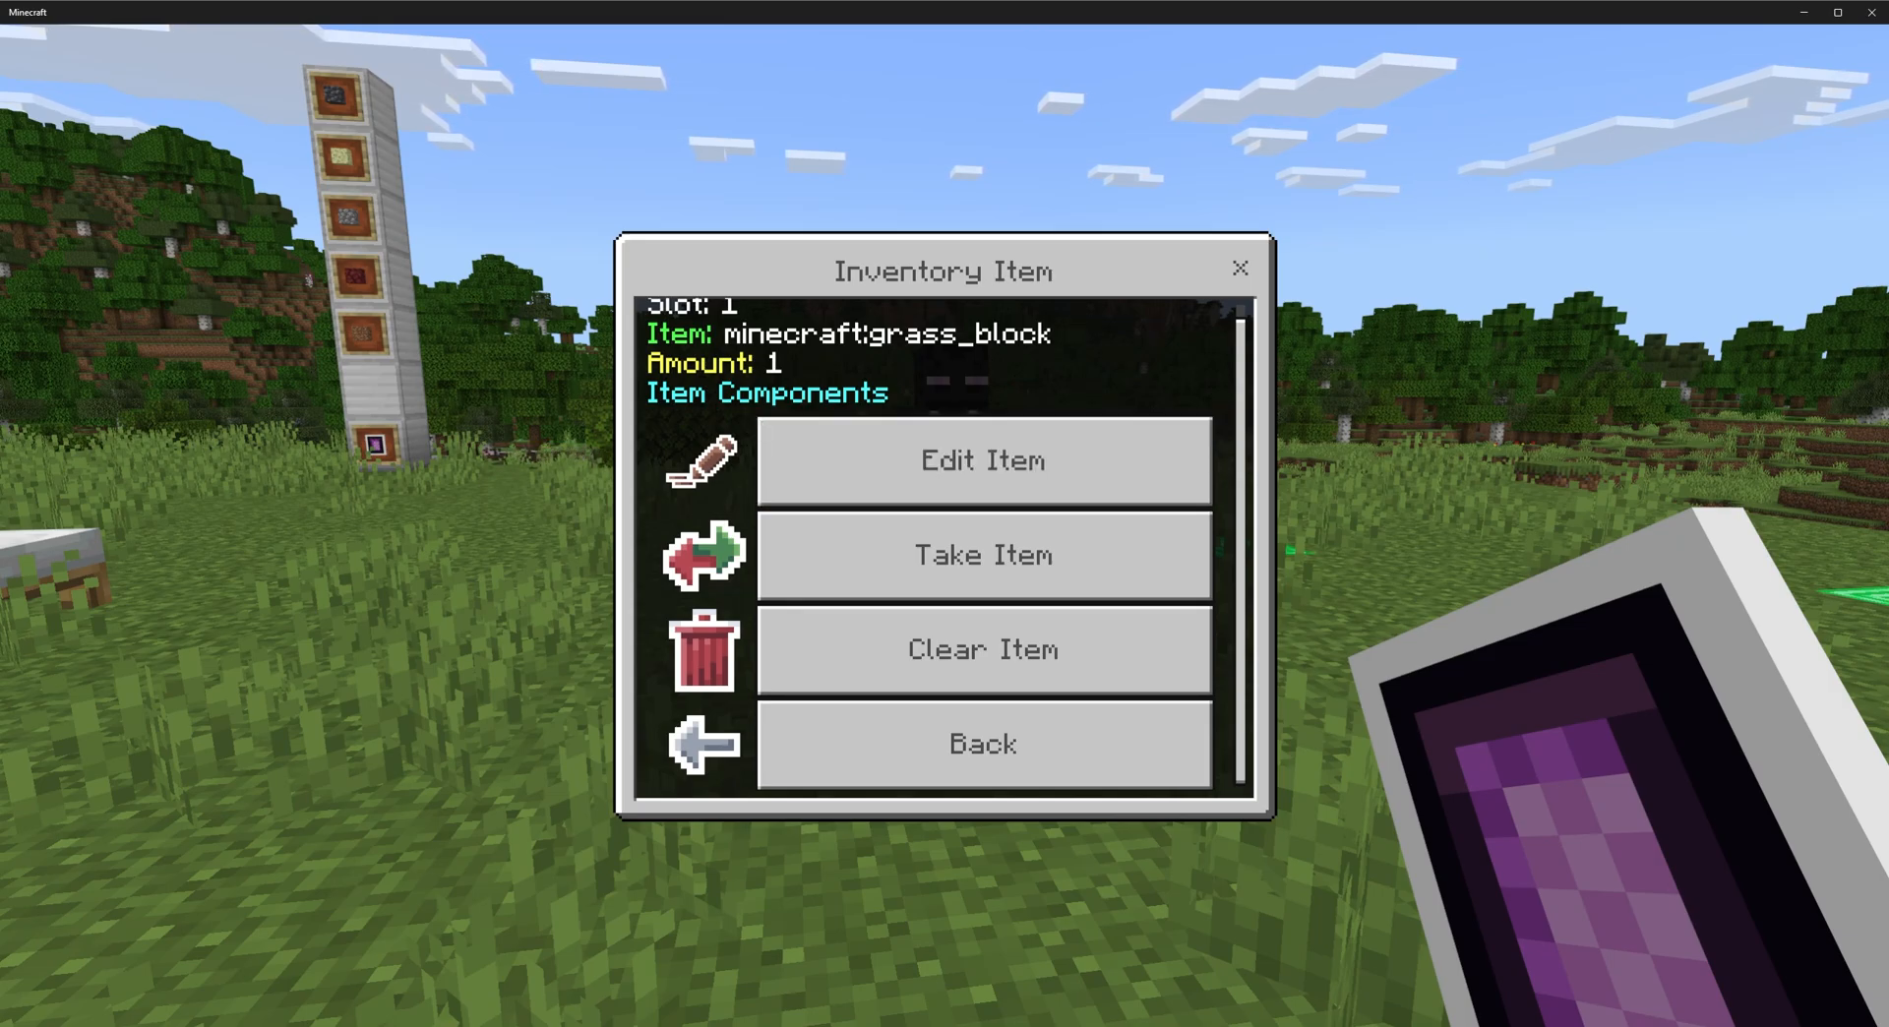
mouse_move(982, 742)
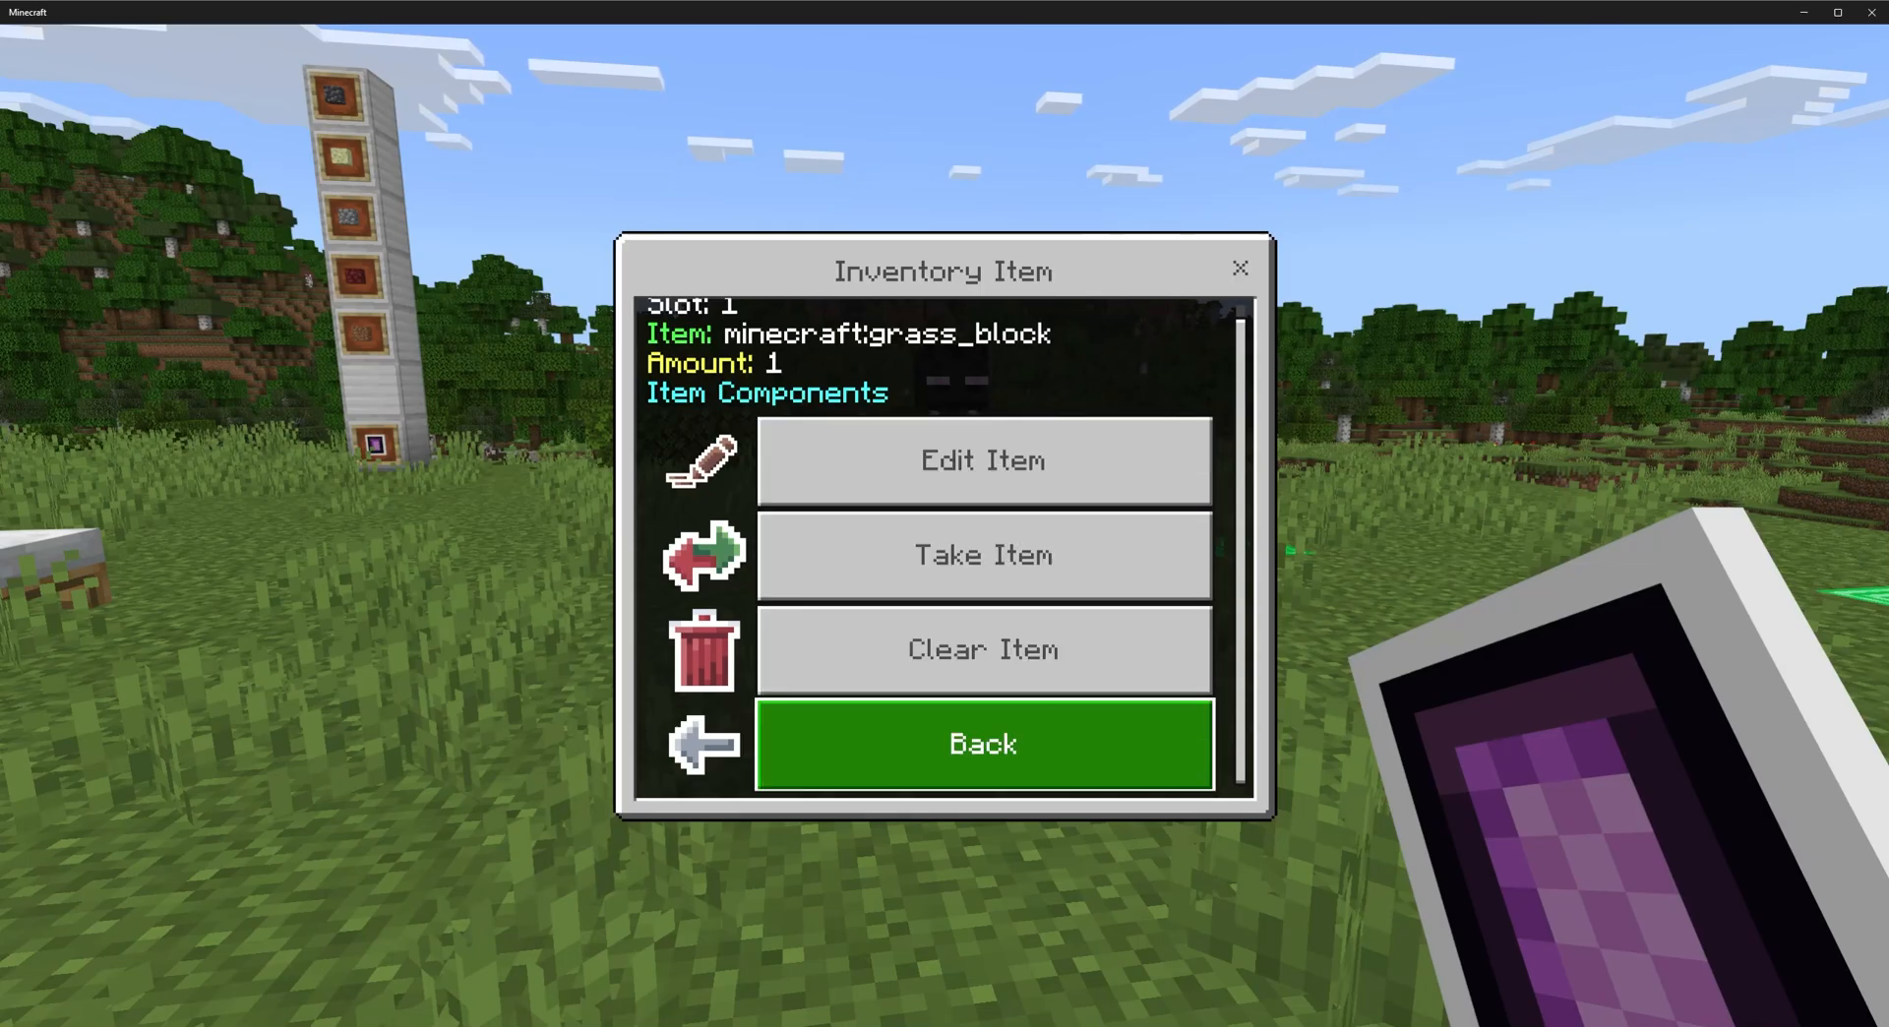
left_click(982, 743)
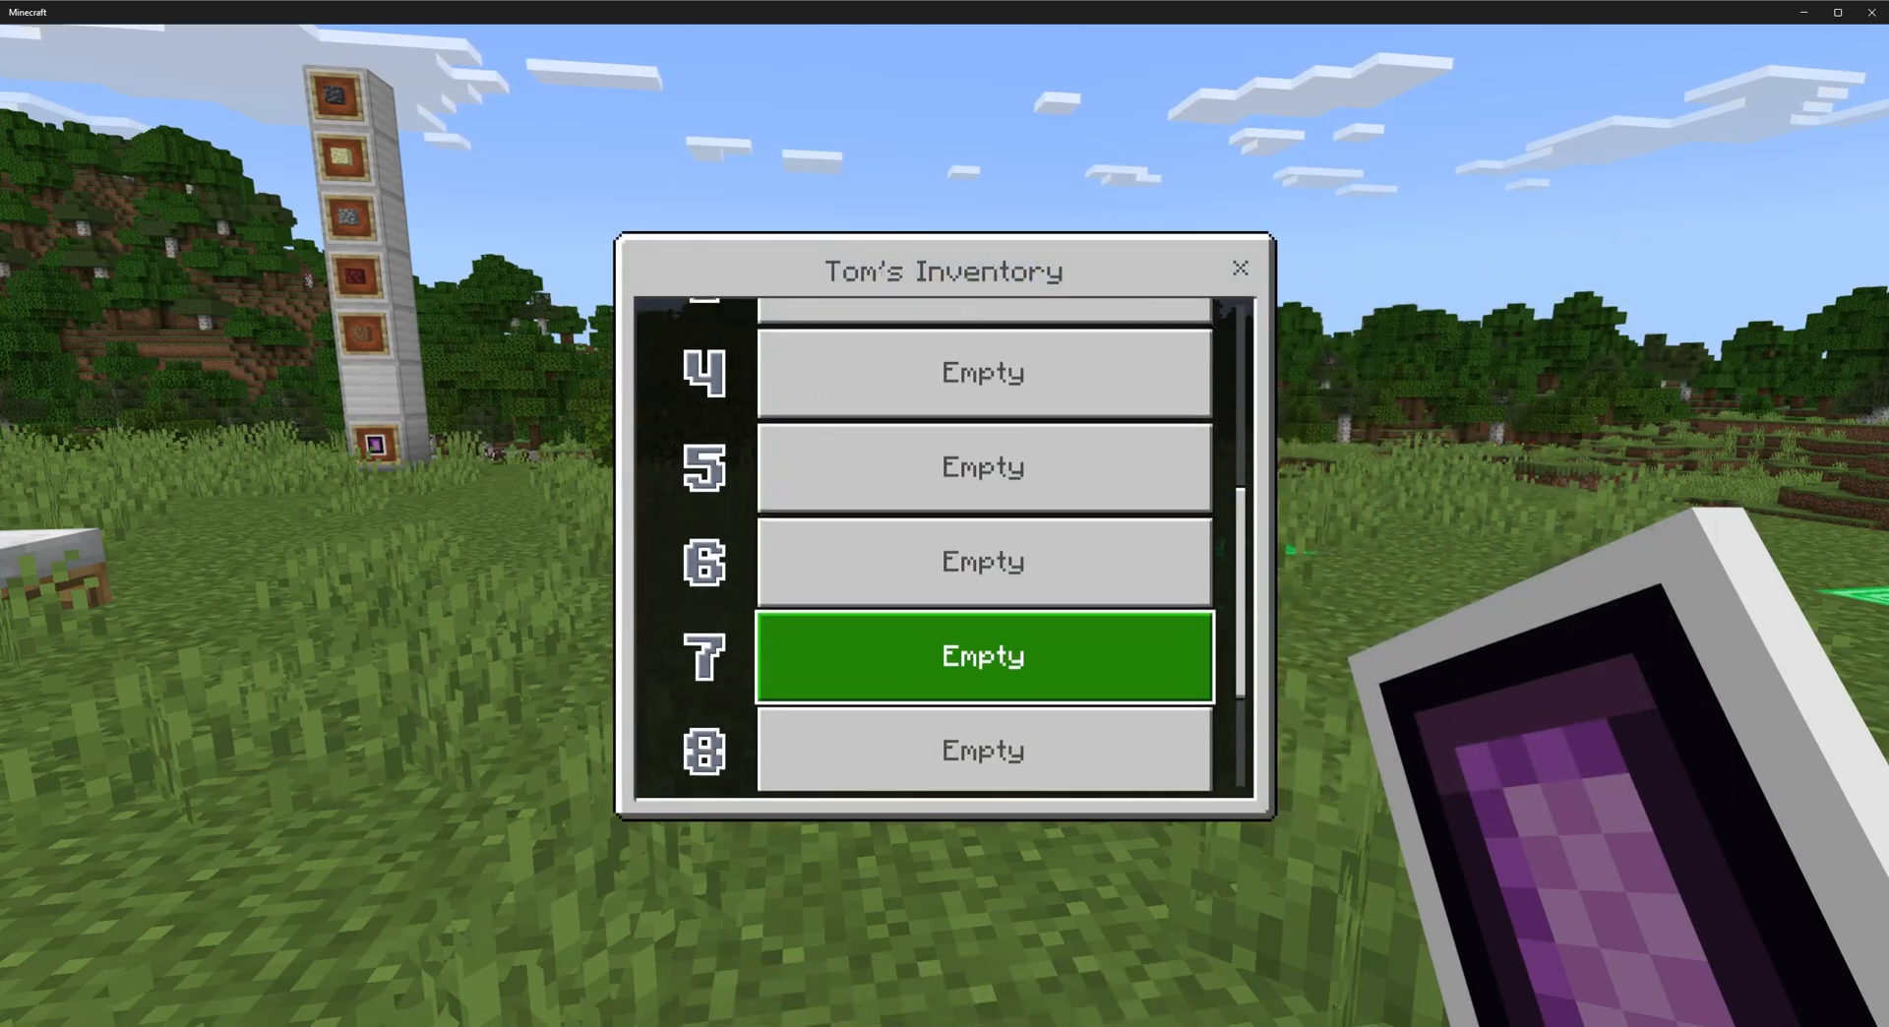
Back out of Tom's inventory to the Moderation menu showing Whitelist, Warn and Kick.
left_click(1240, 268)
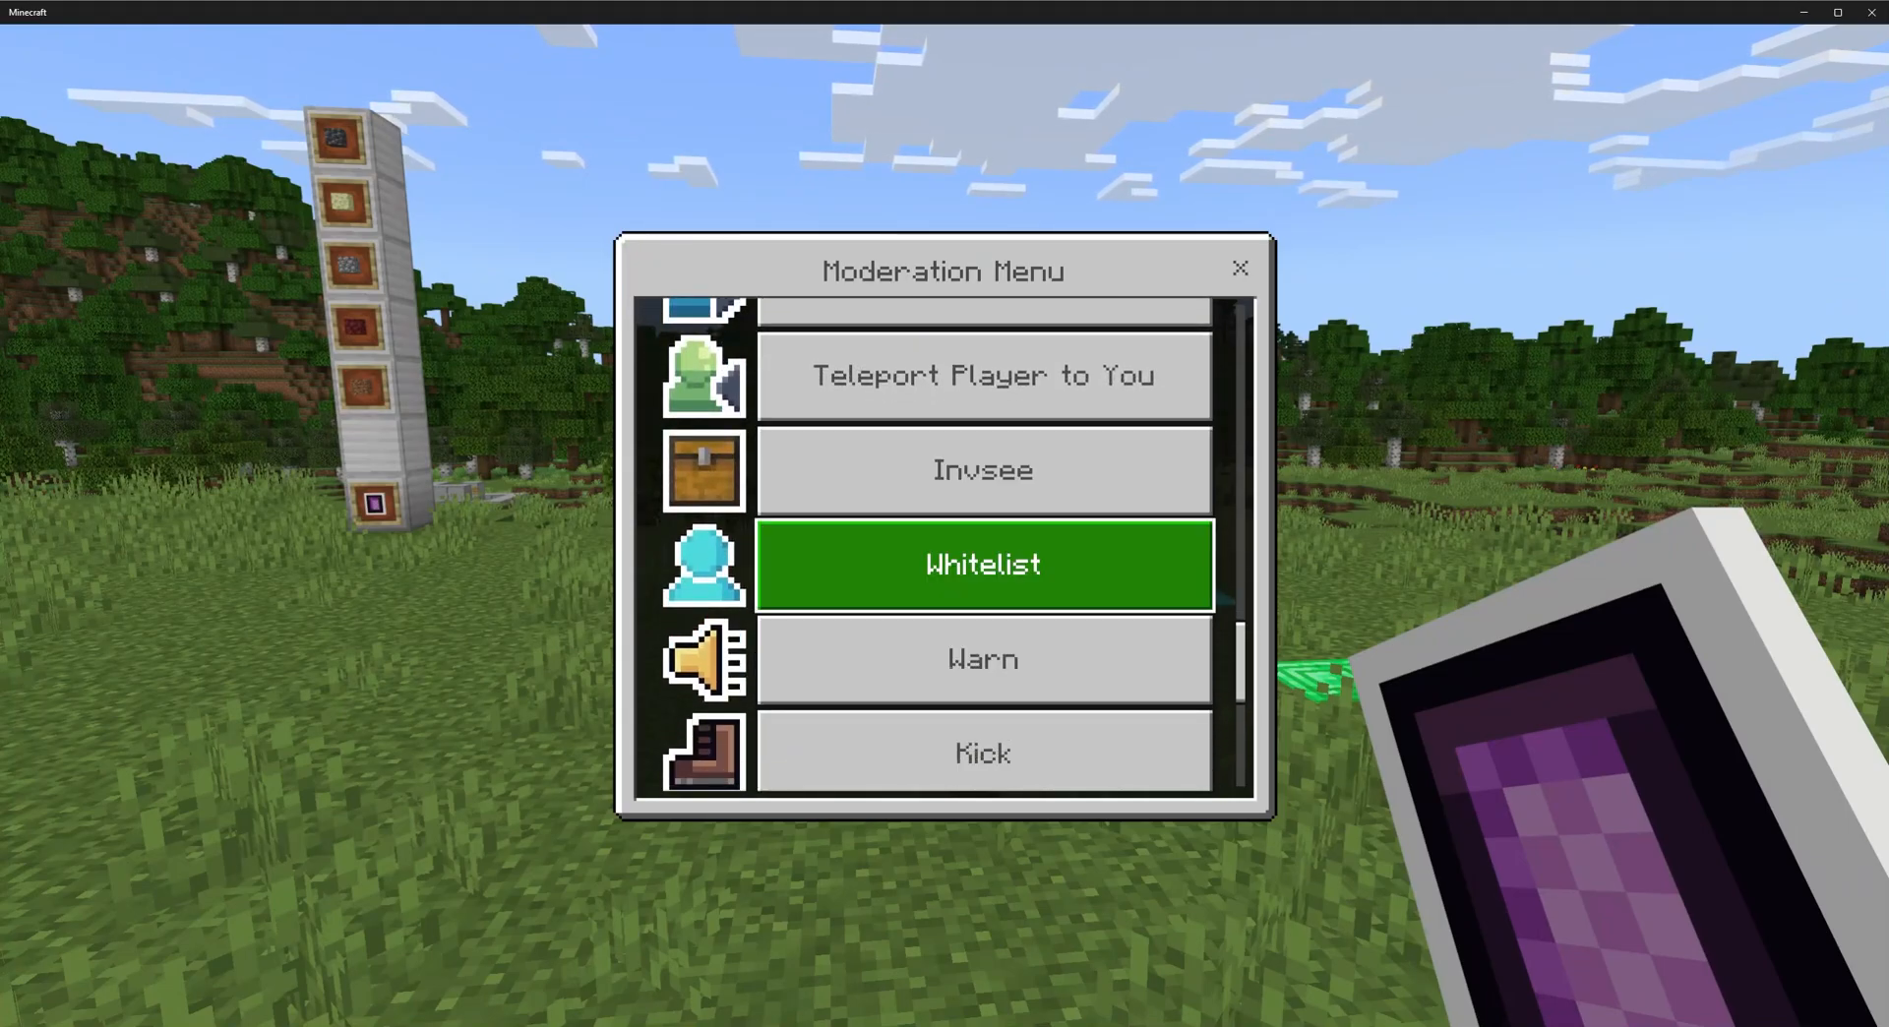
Submit player name 'tomhm' in the Whitelist input form.
left_click(982, 565)
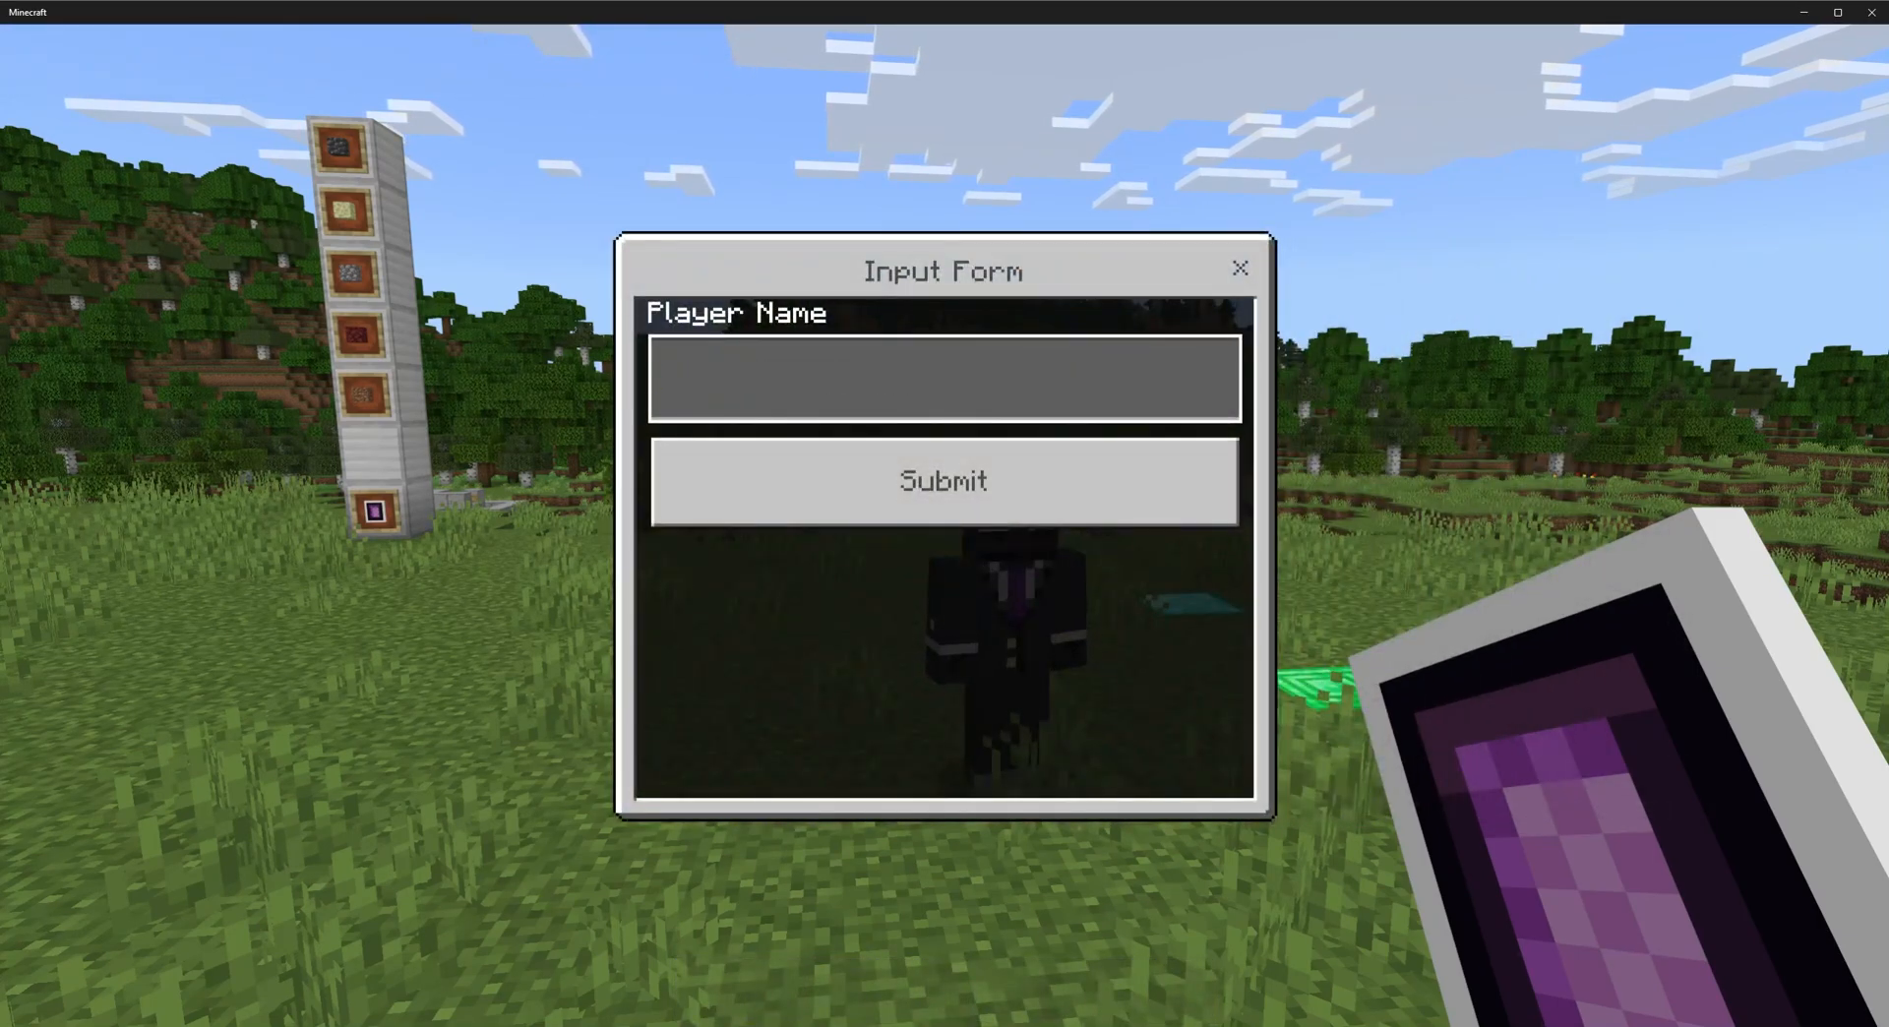
type("tomhm")
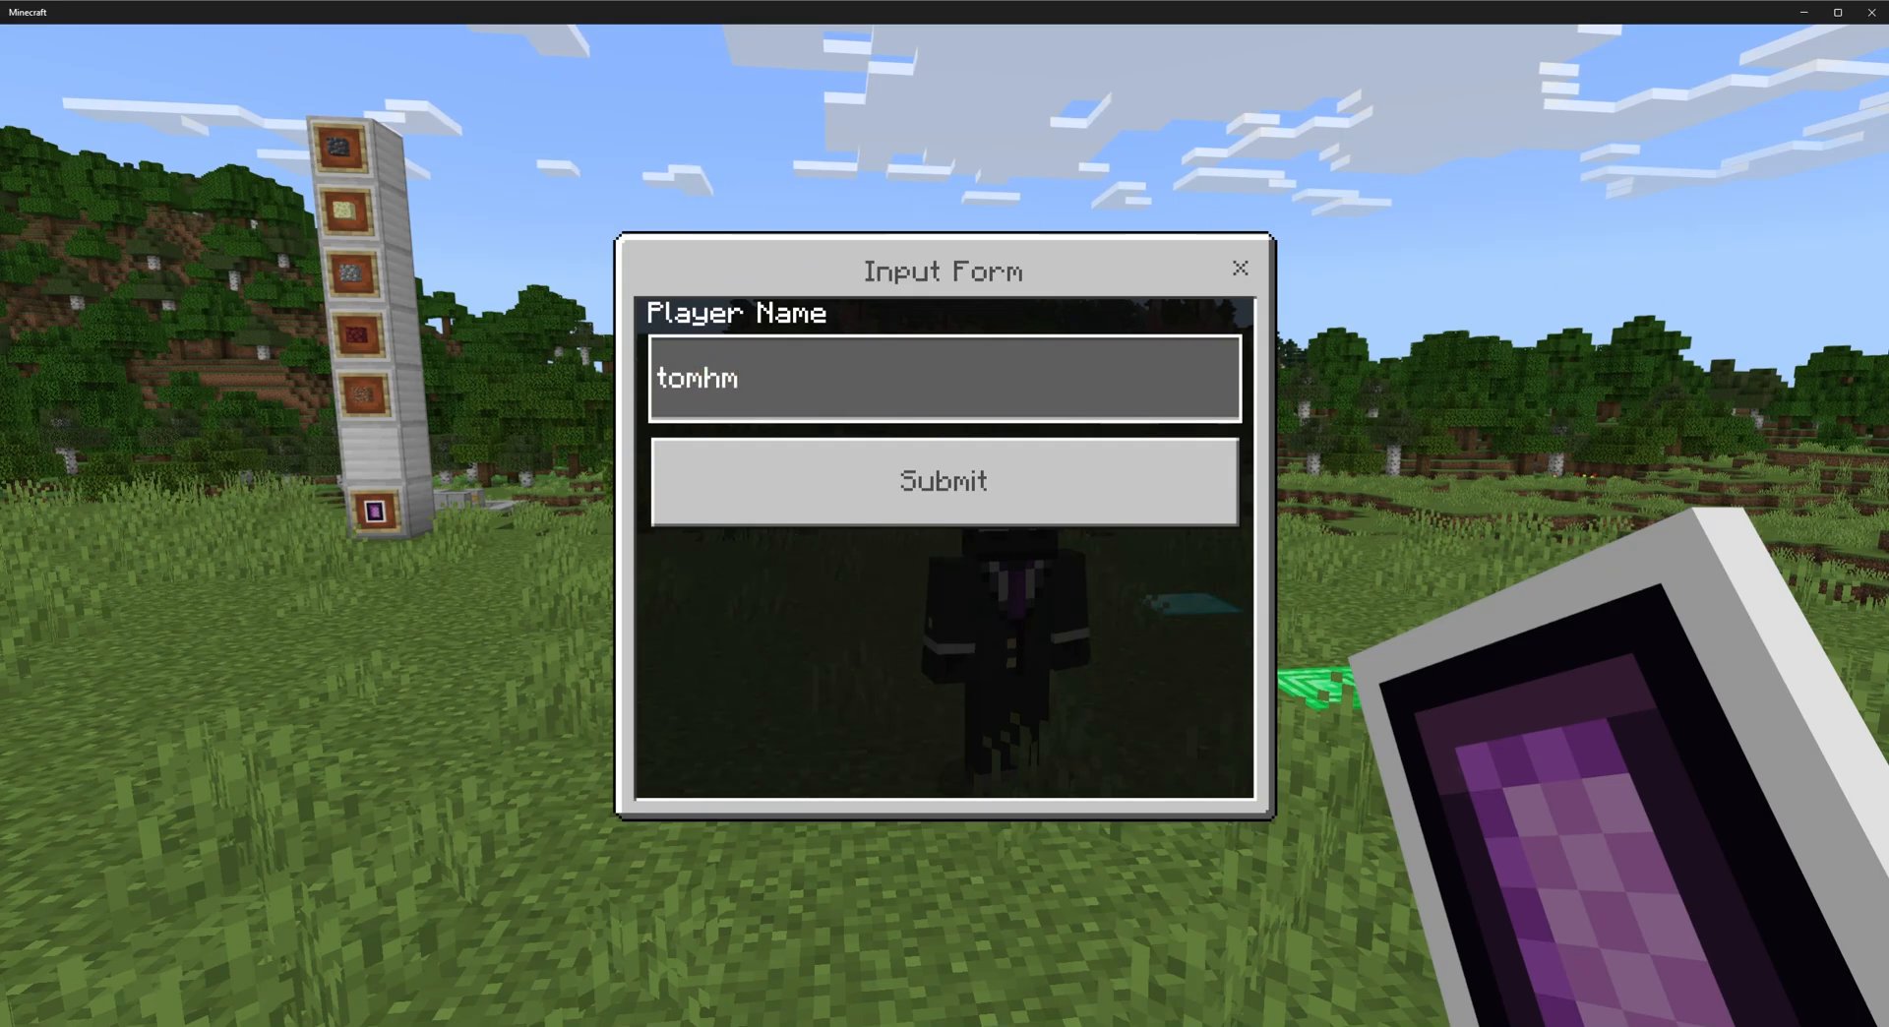
left_click(943, 480)
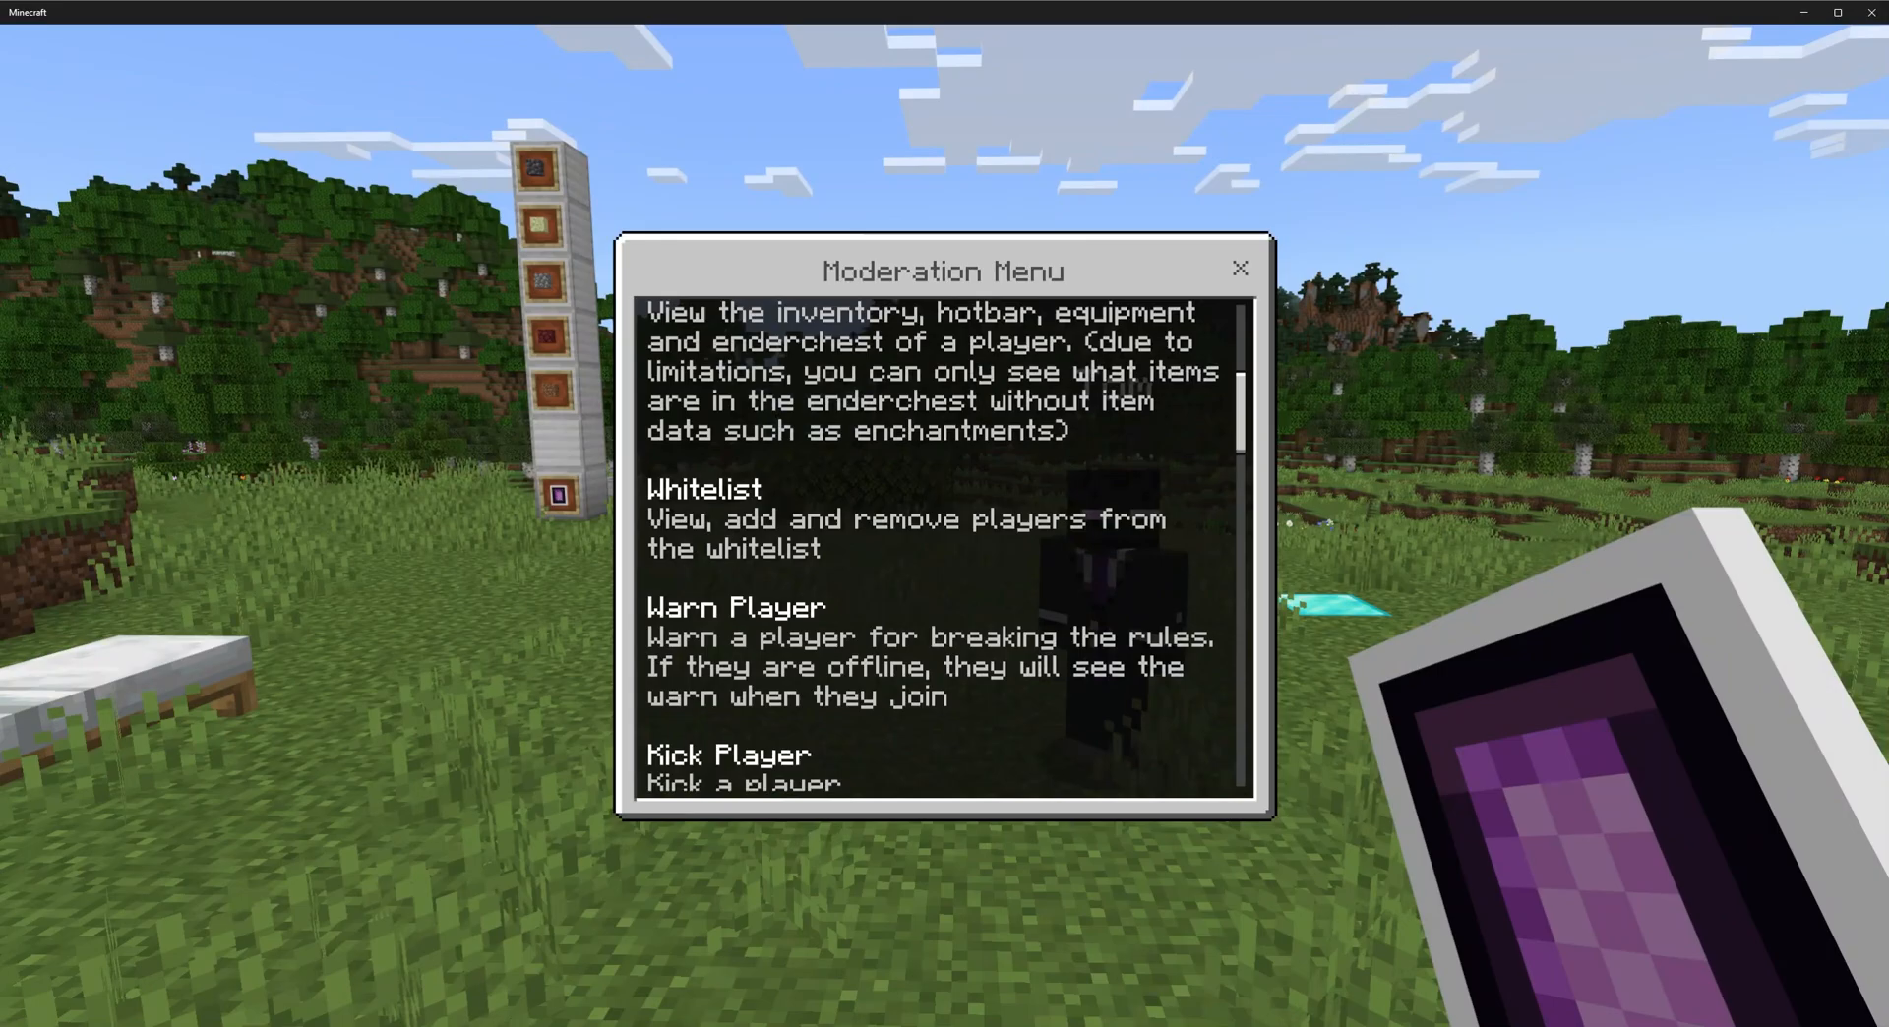
scroll("down", 3)
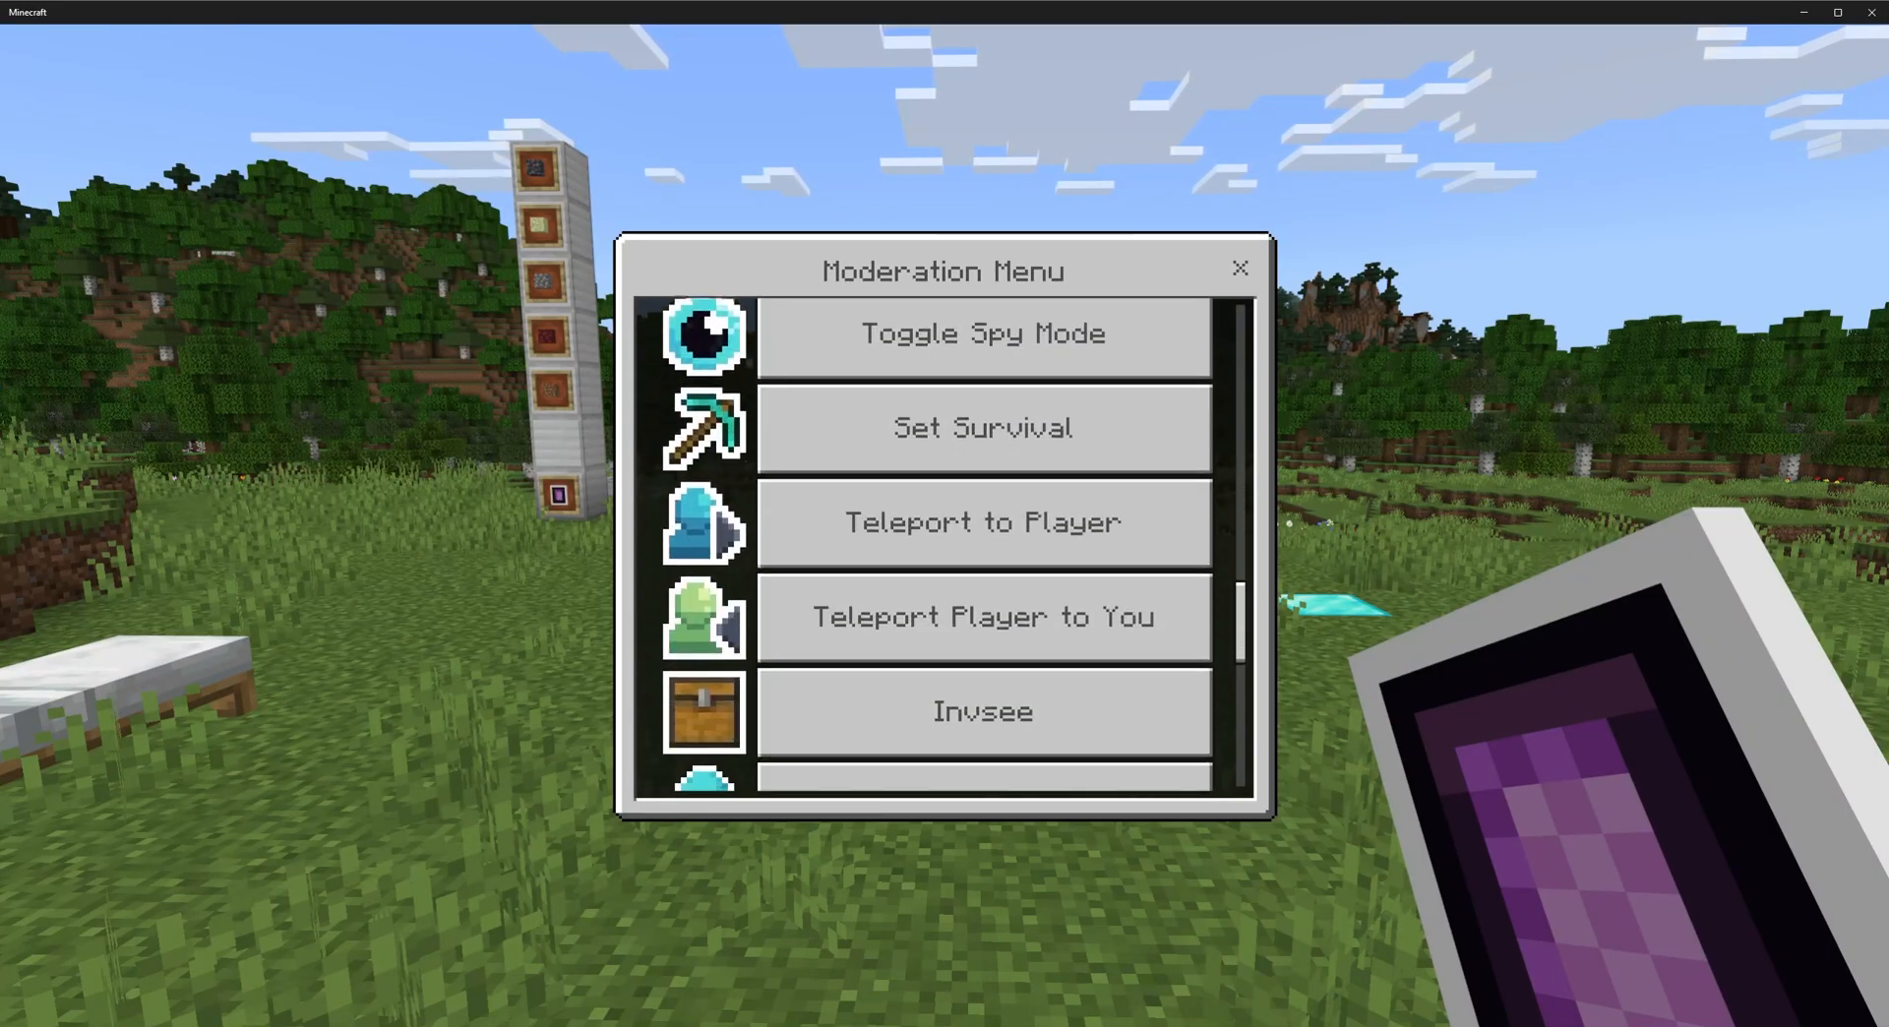
scroll("down", 3)
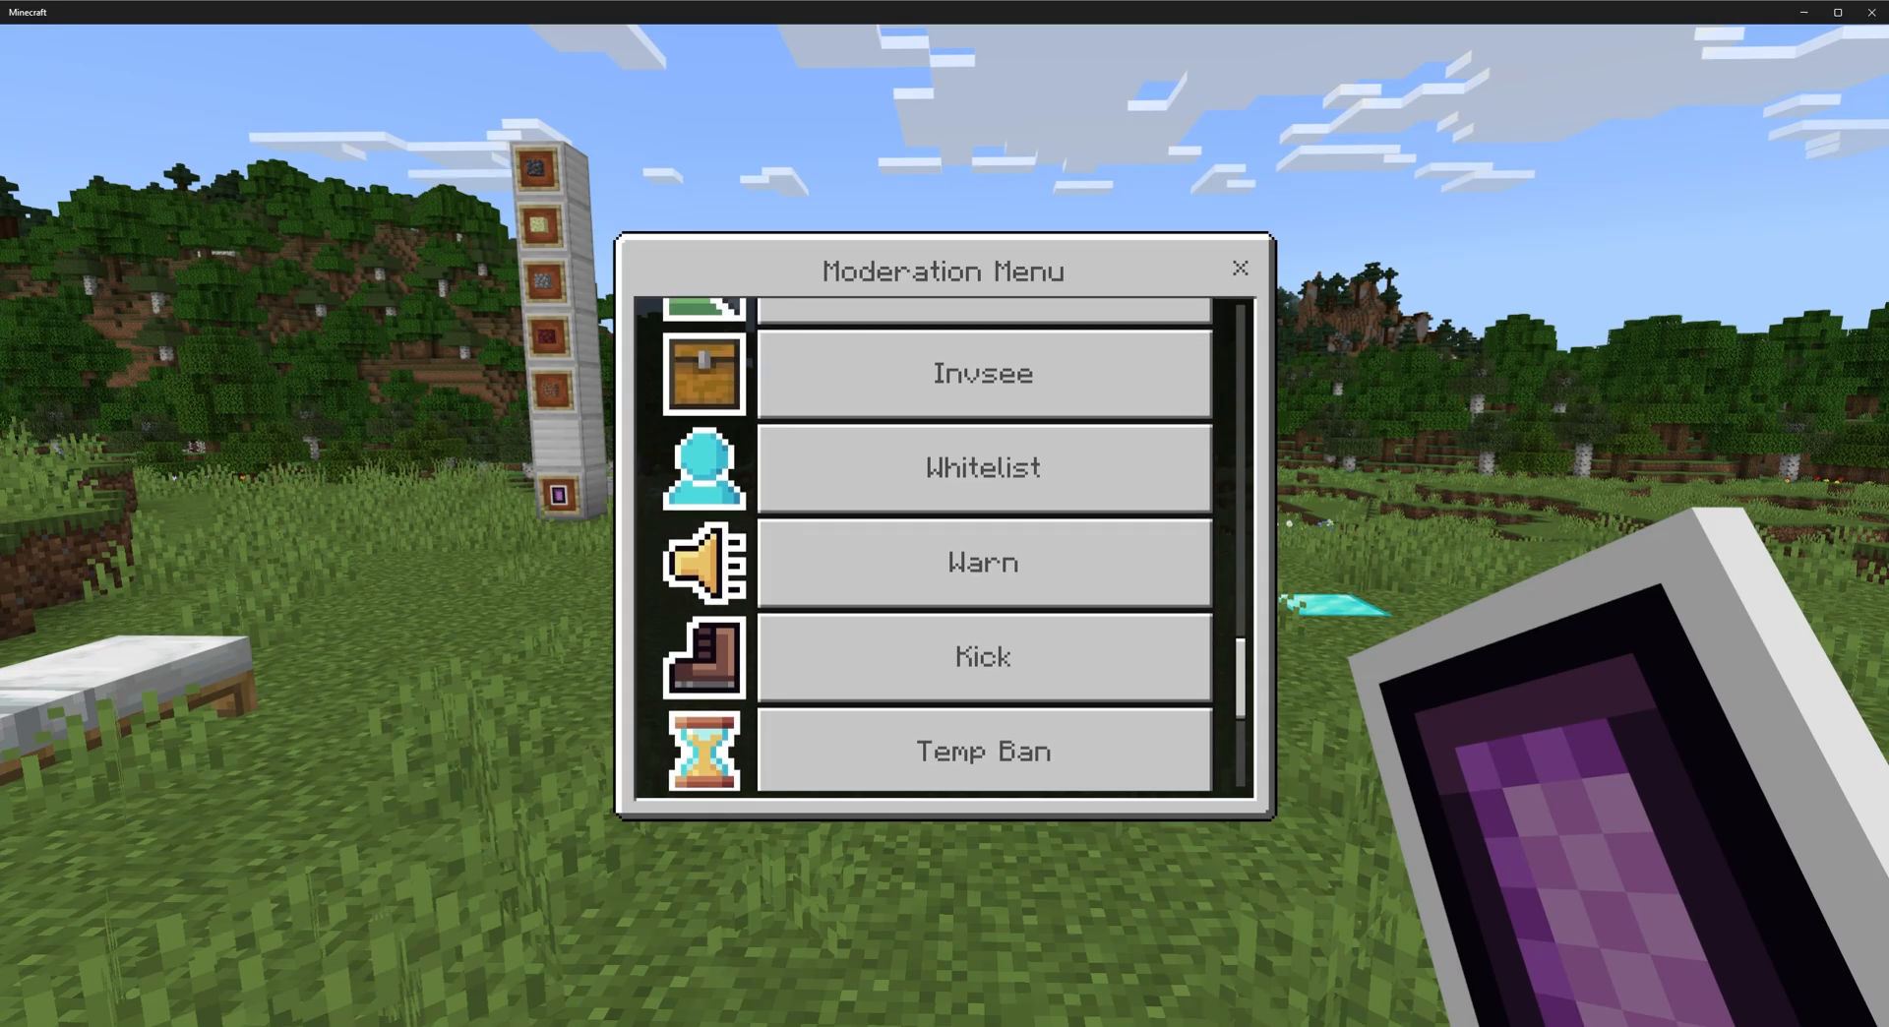
scroll("down", 3)
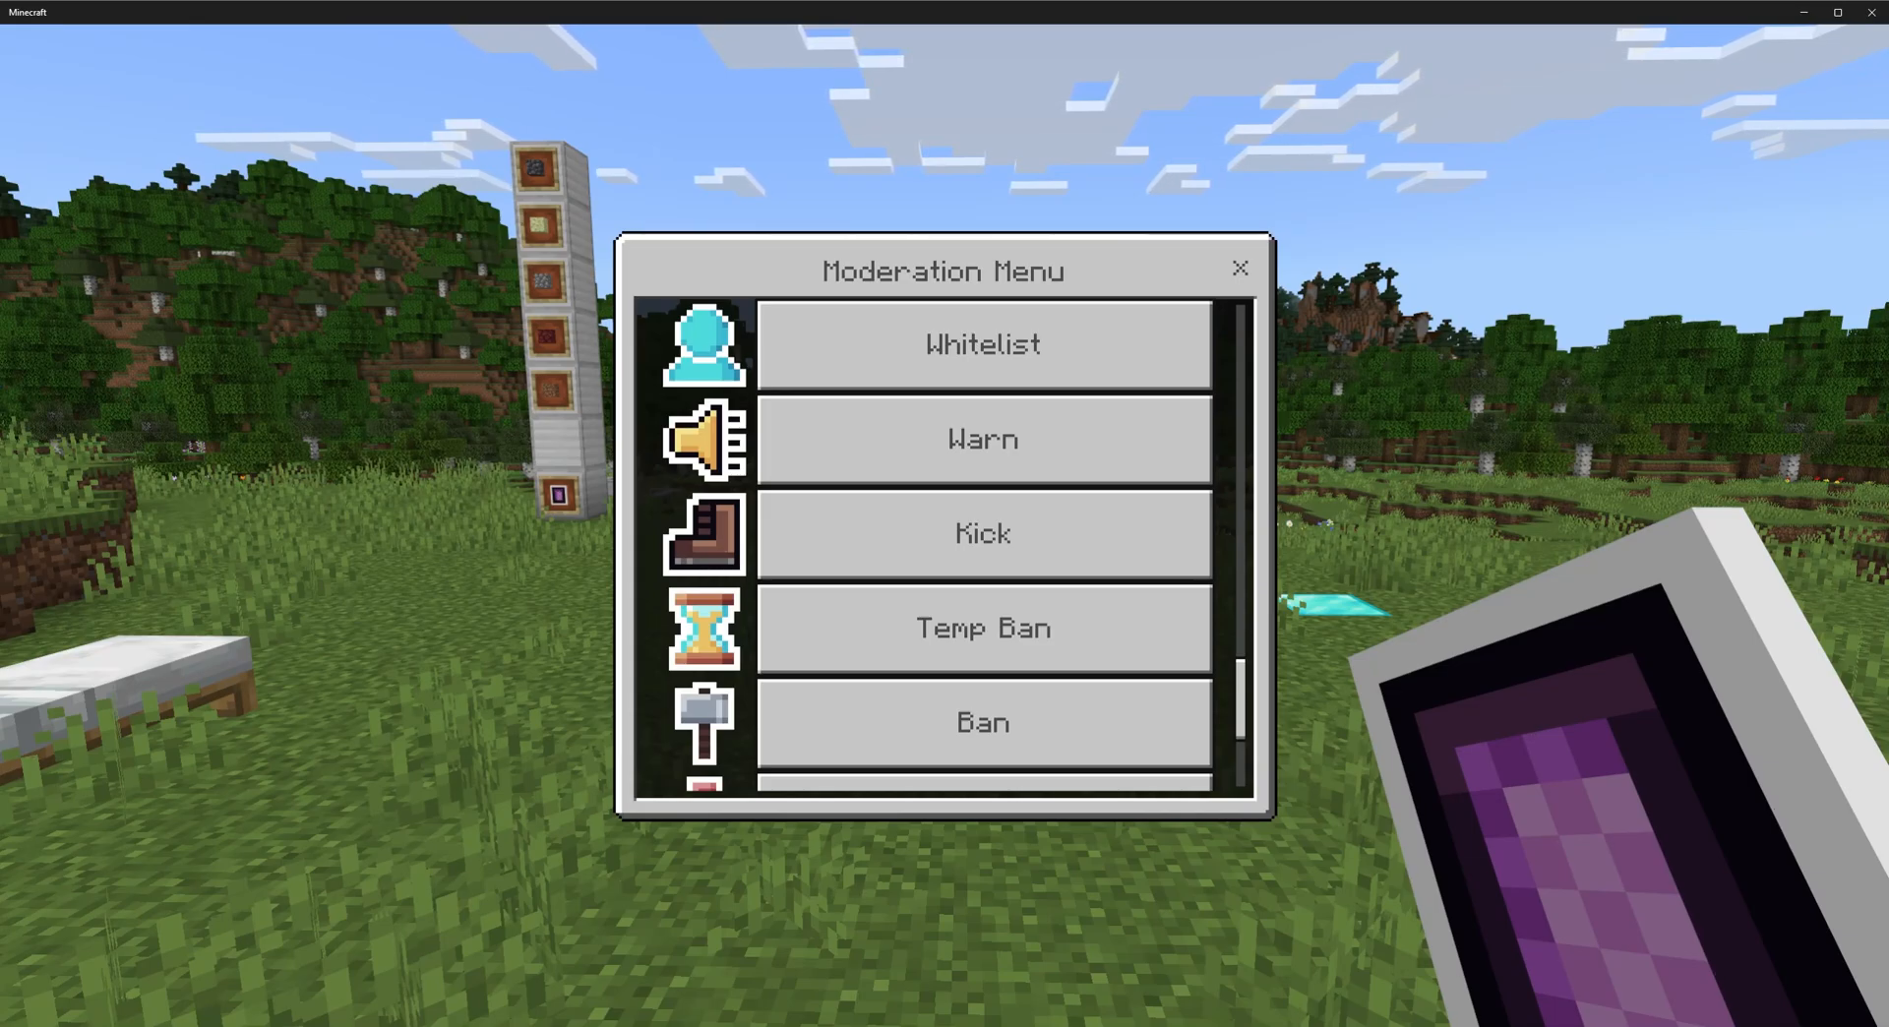
Warn online player Tom with the reason 'You have been warned'.
left_click(1240, 267)
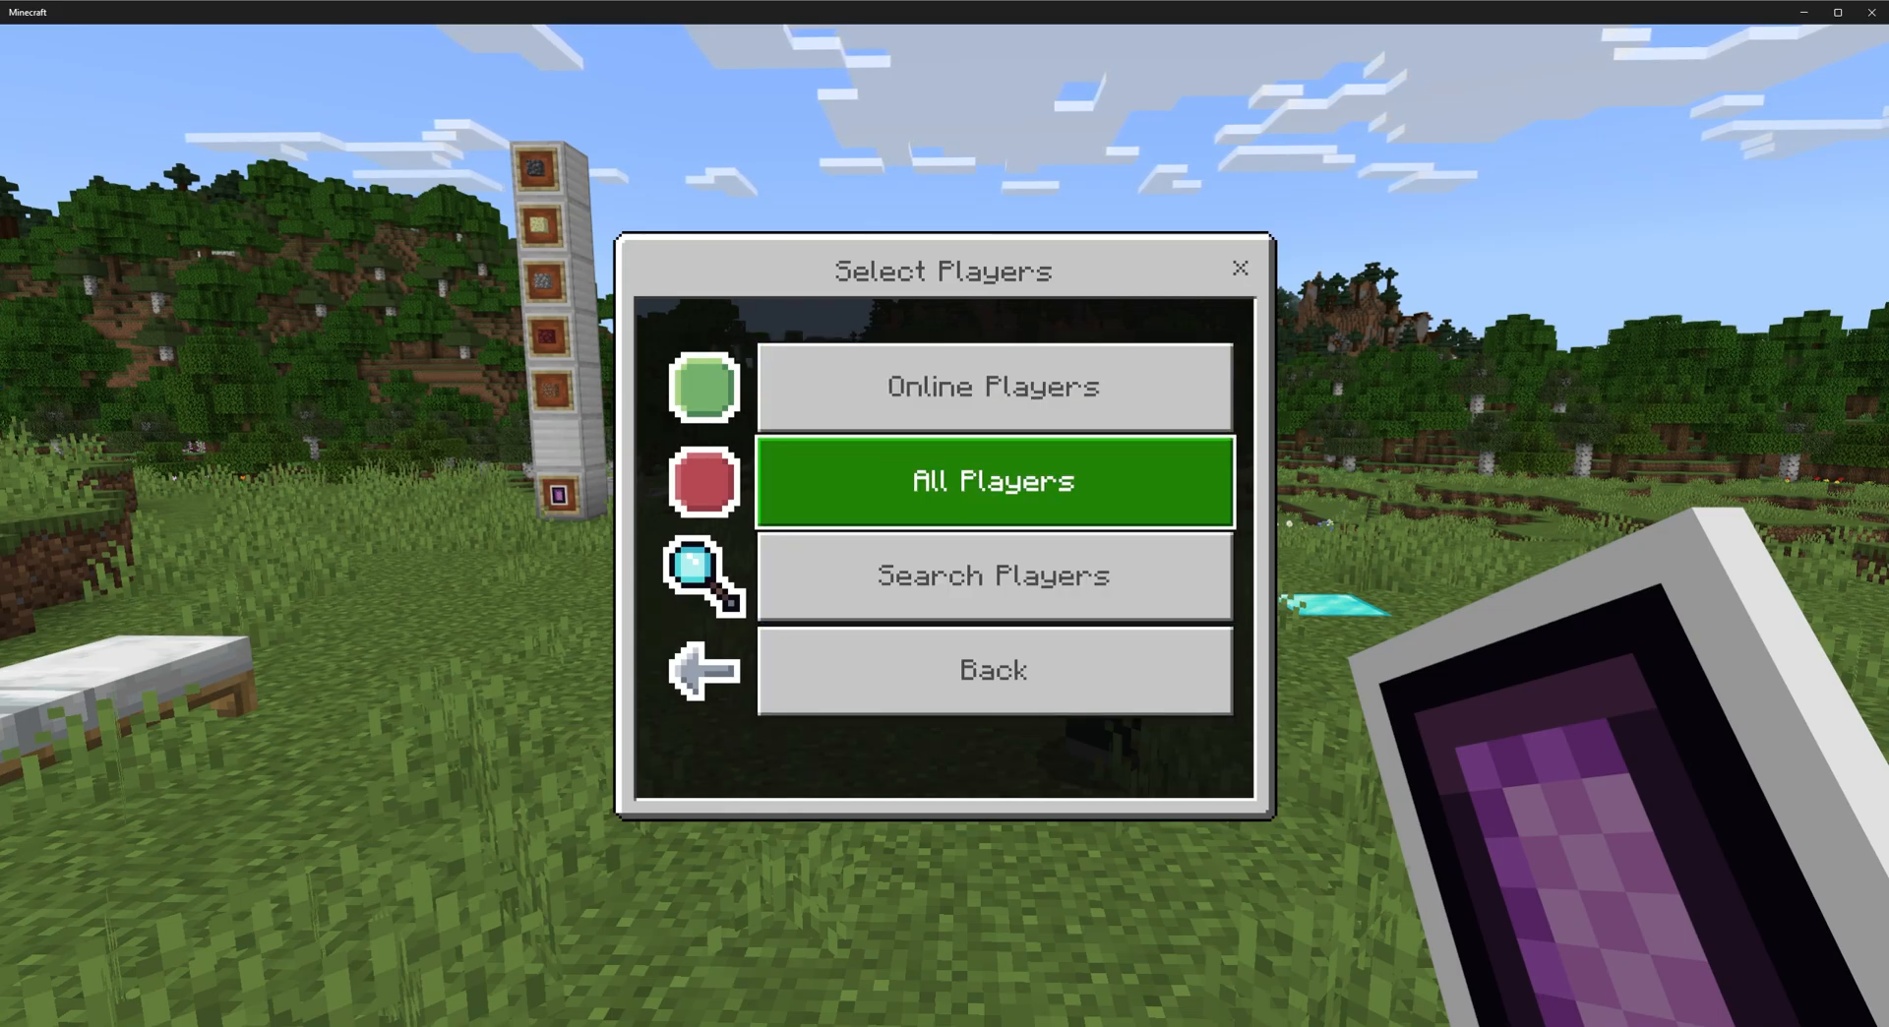
left_click(992, 386)
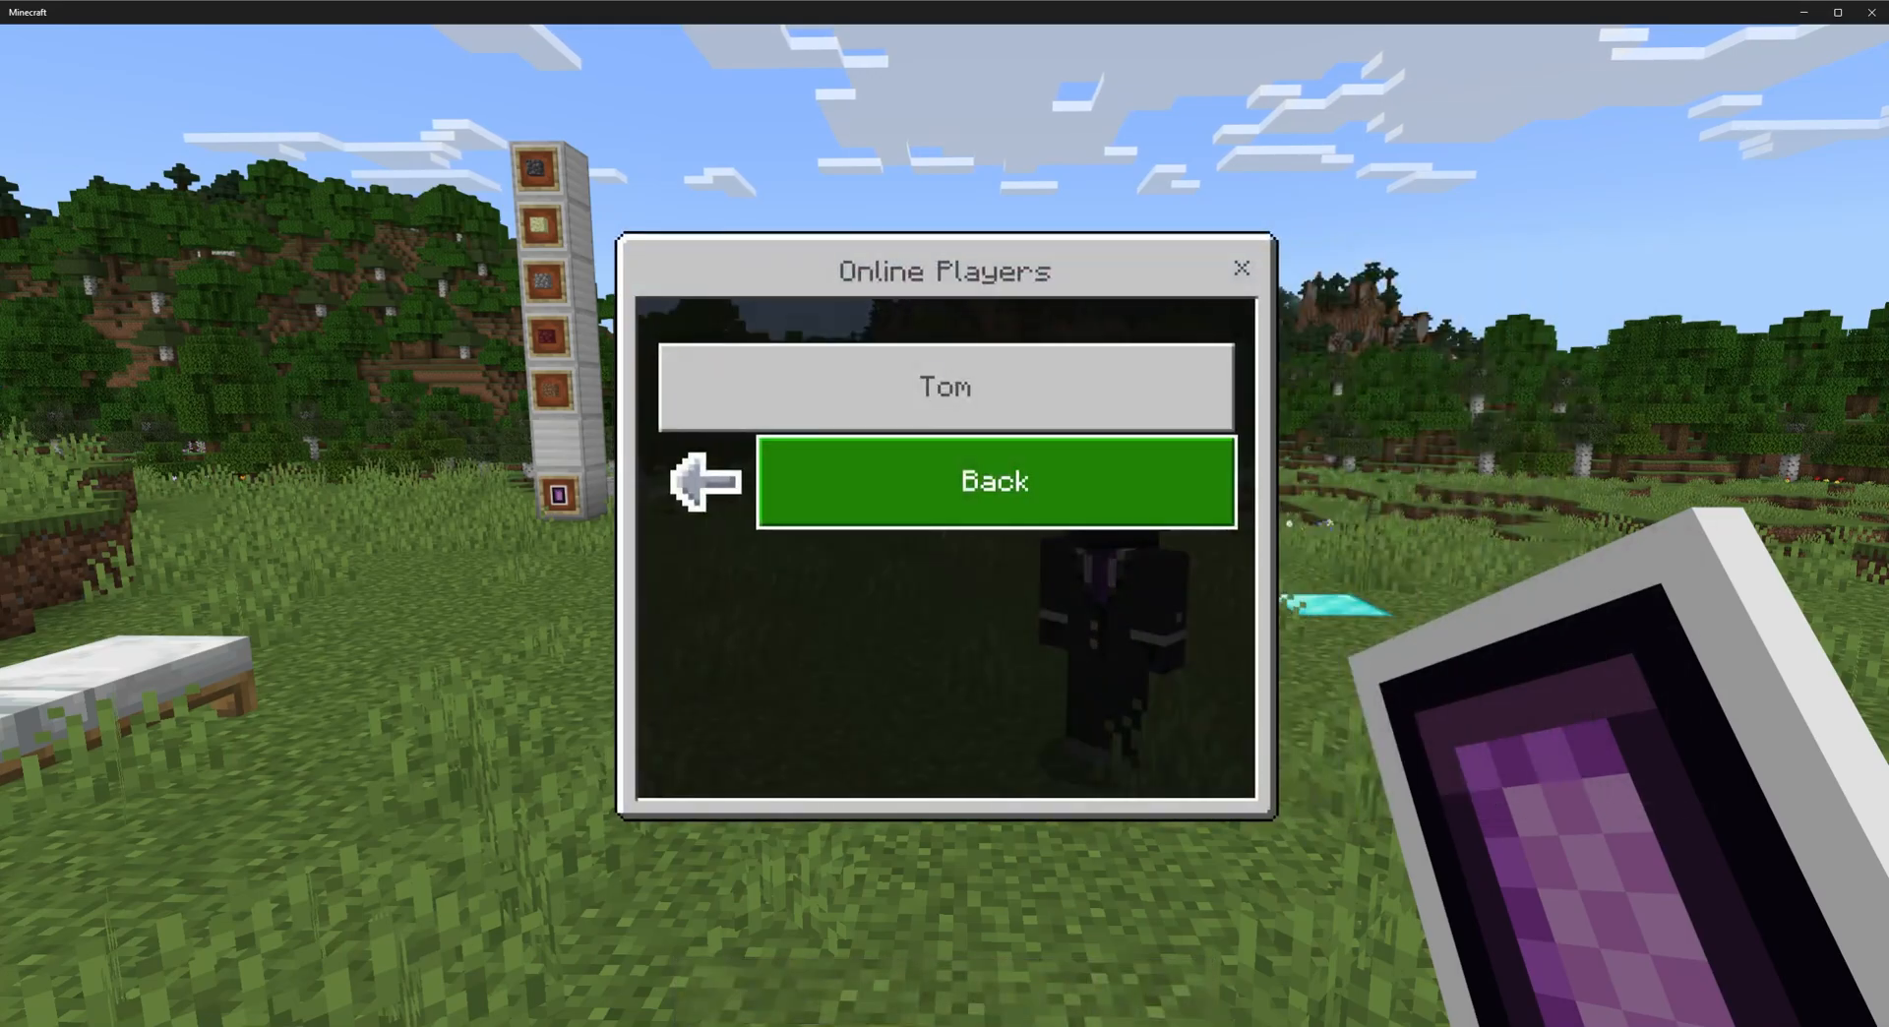
left_click(943, 387)
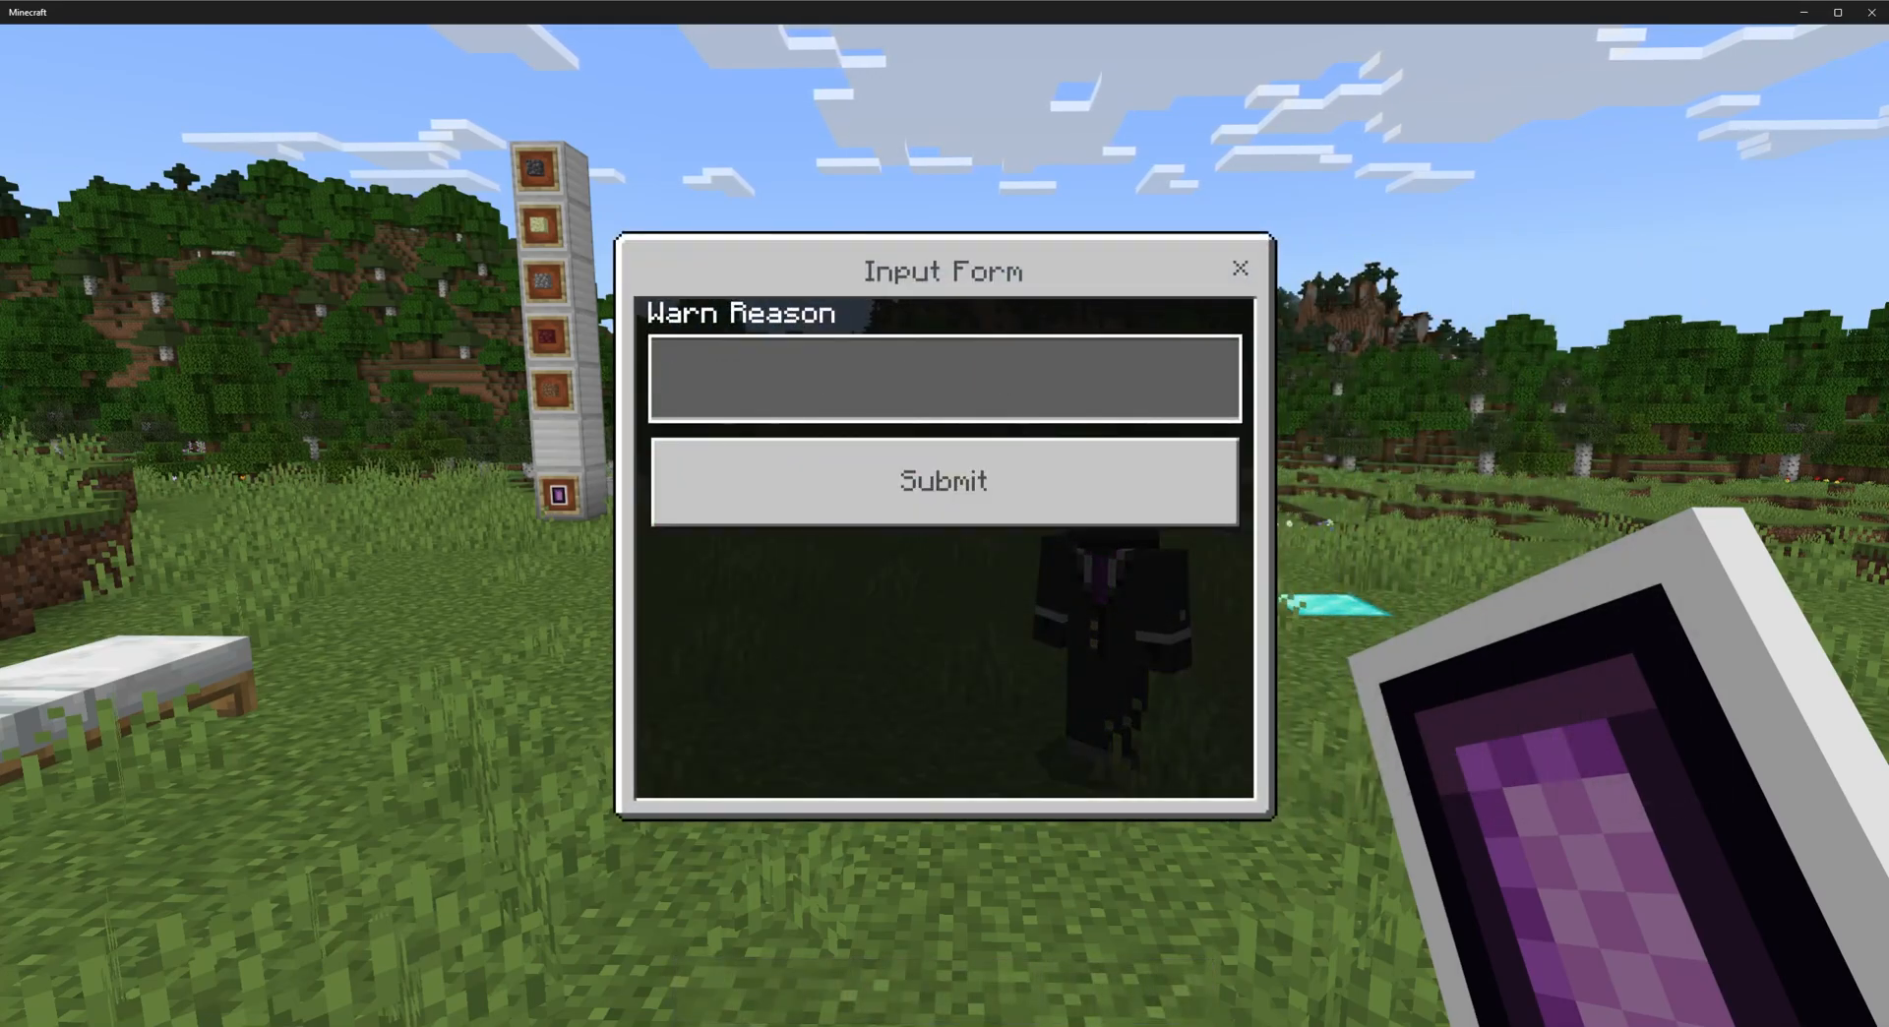
left_click(942, 378)
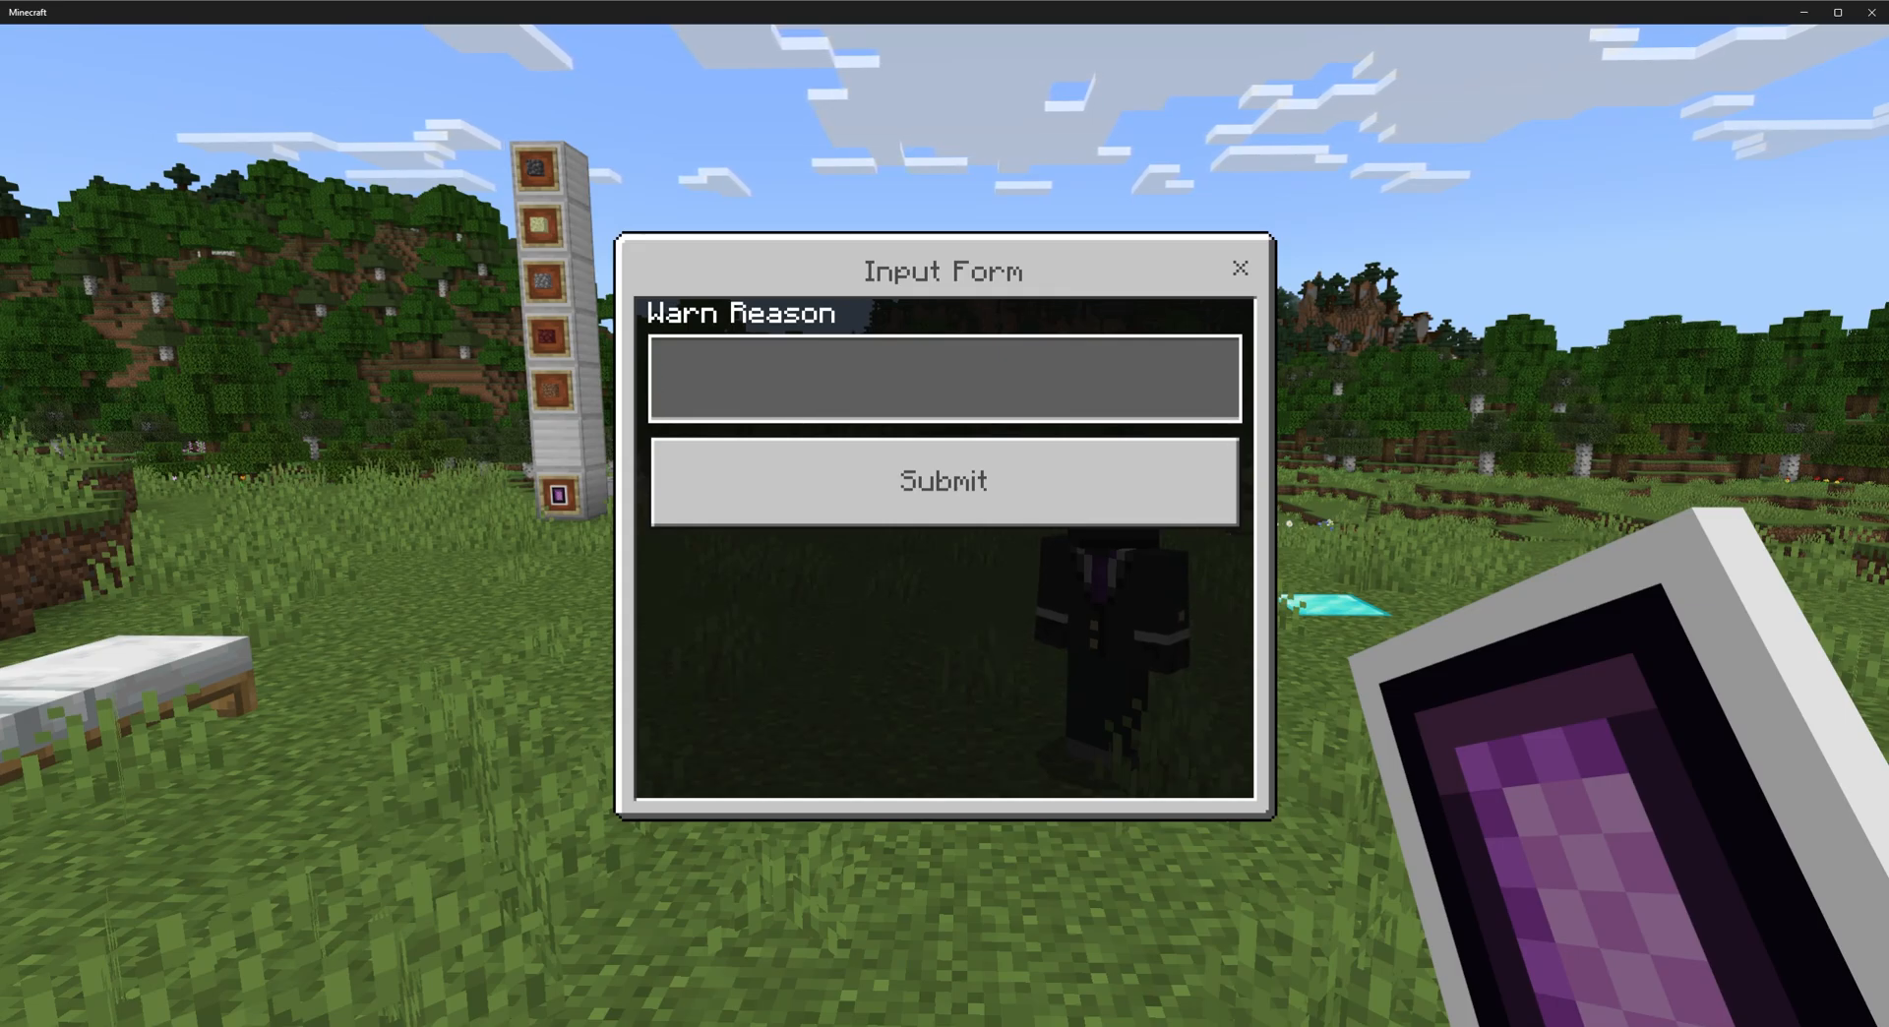
left_click(944, 378)
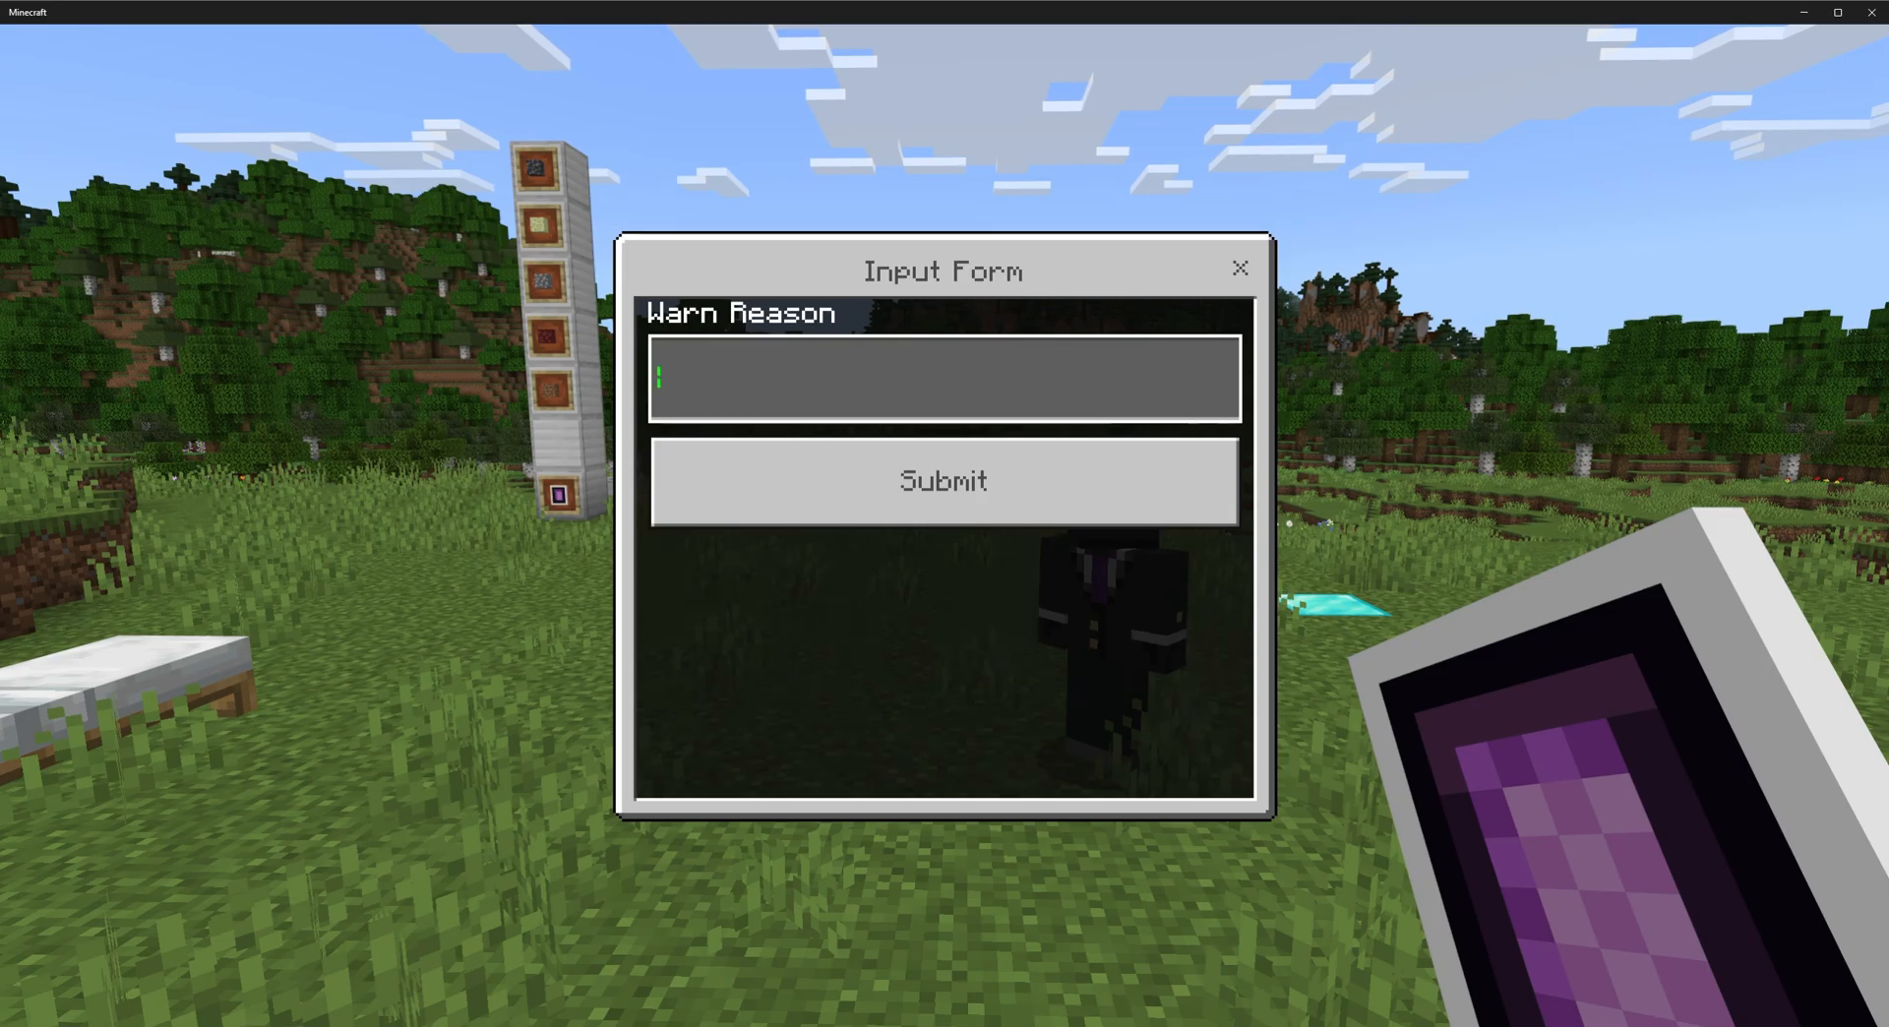
type("You have been warned")
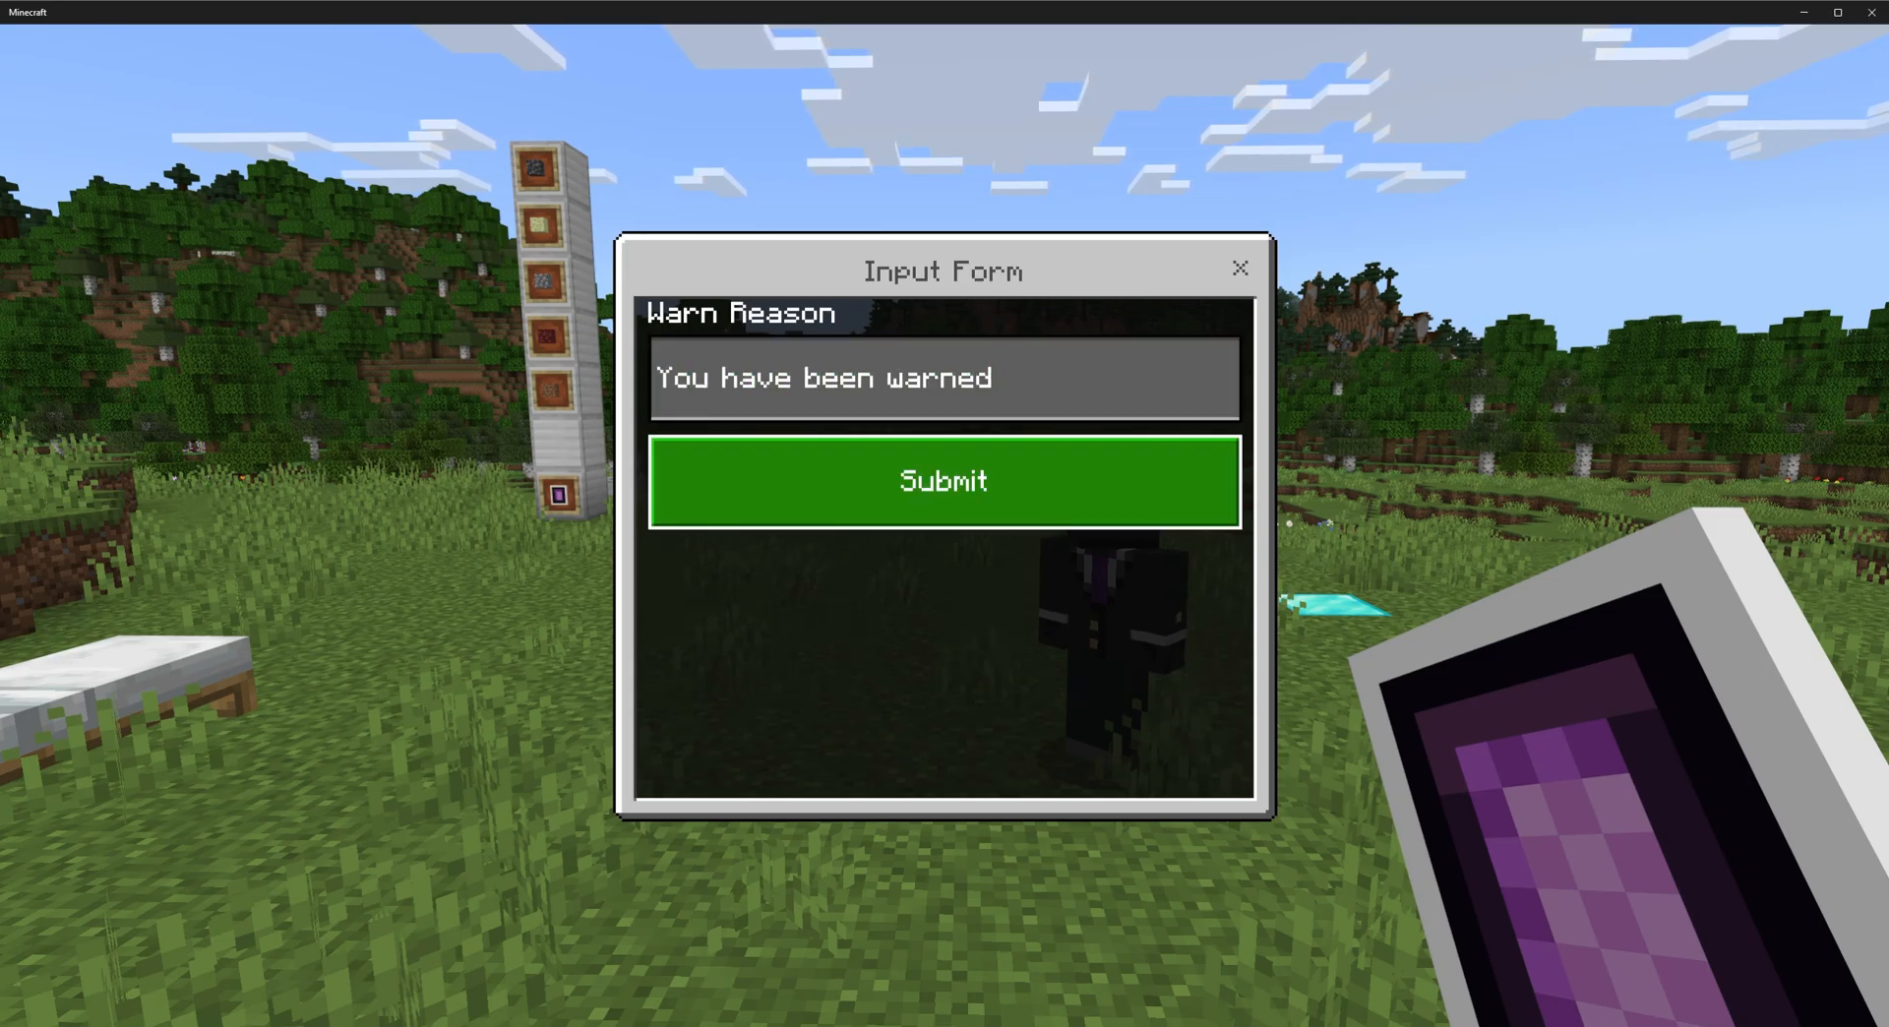
left_click(943, 480)
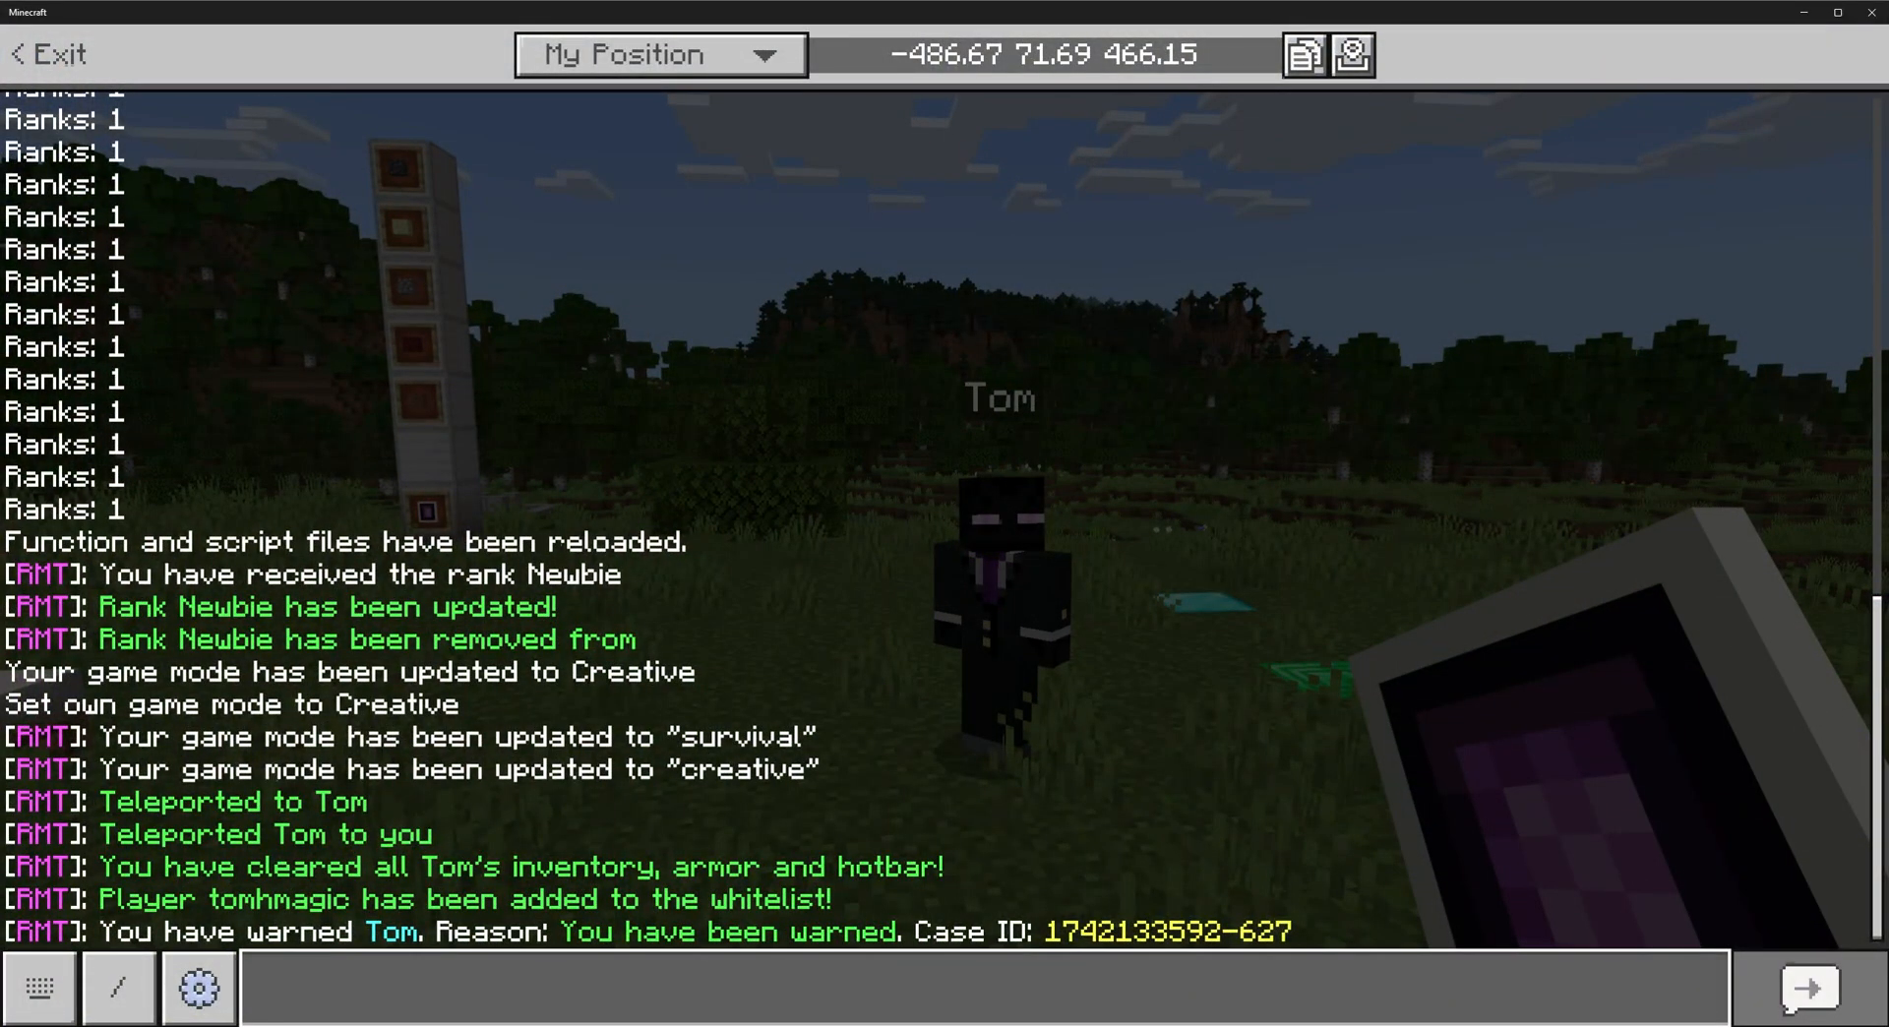
key("escape")
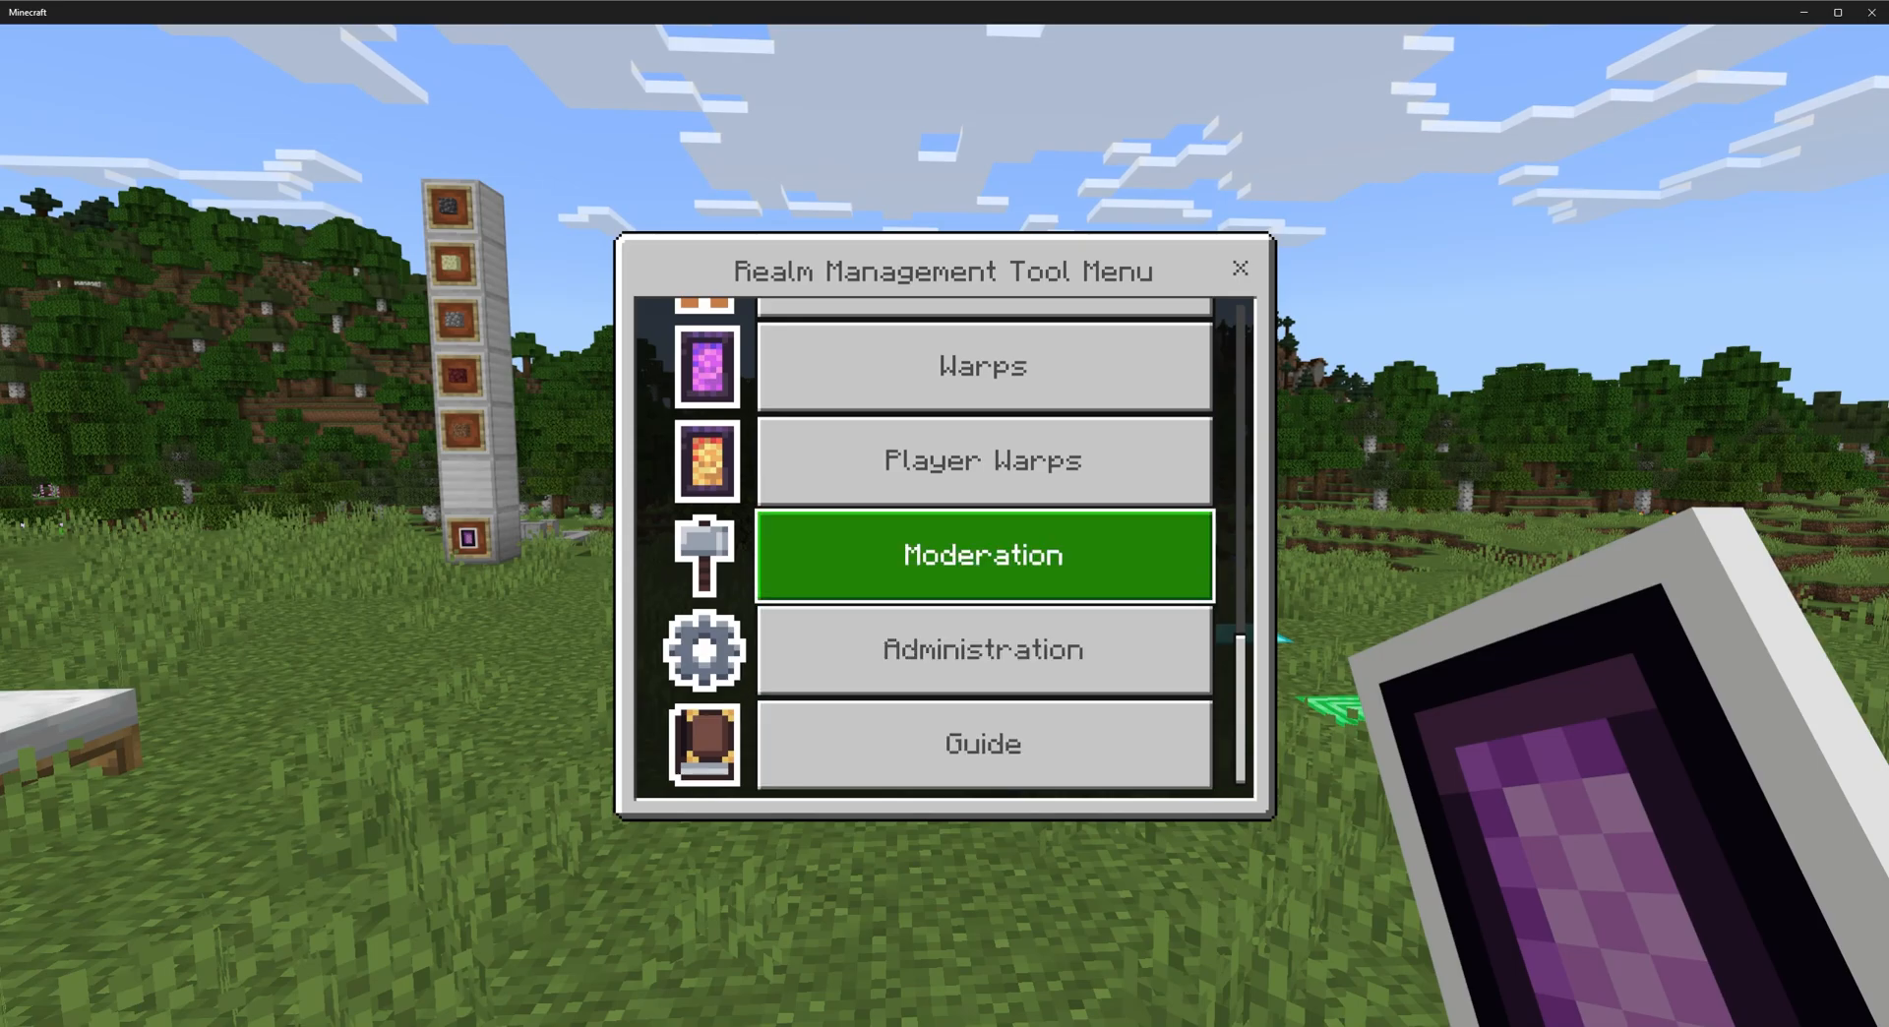
Open Moderation and scroll down to Kick, Temp Ban, Ban, Unban and View Punishments.
left_click(982, 555)
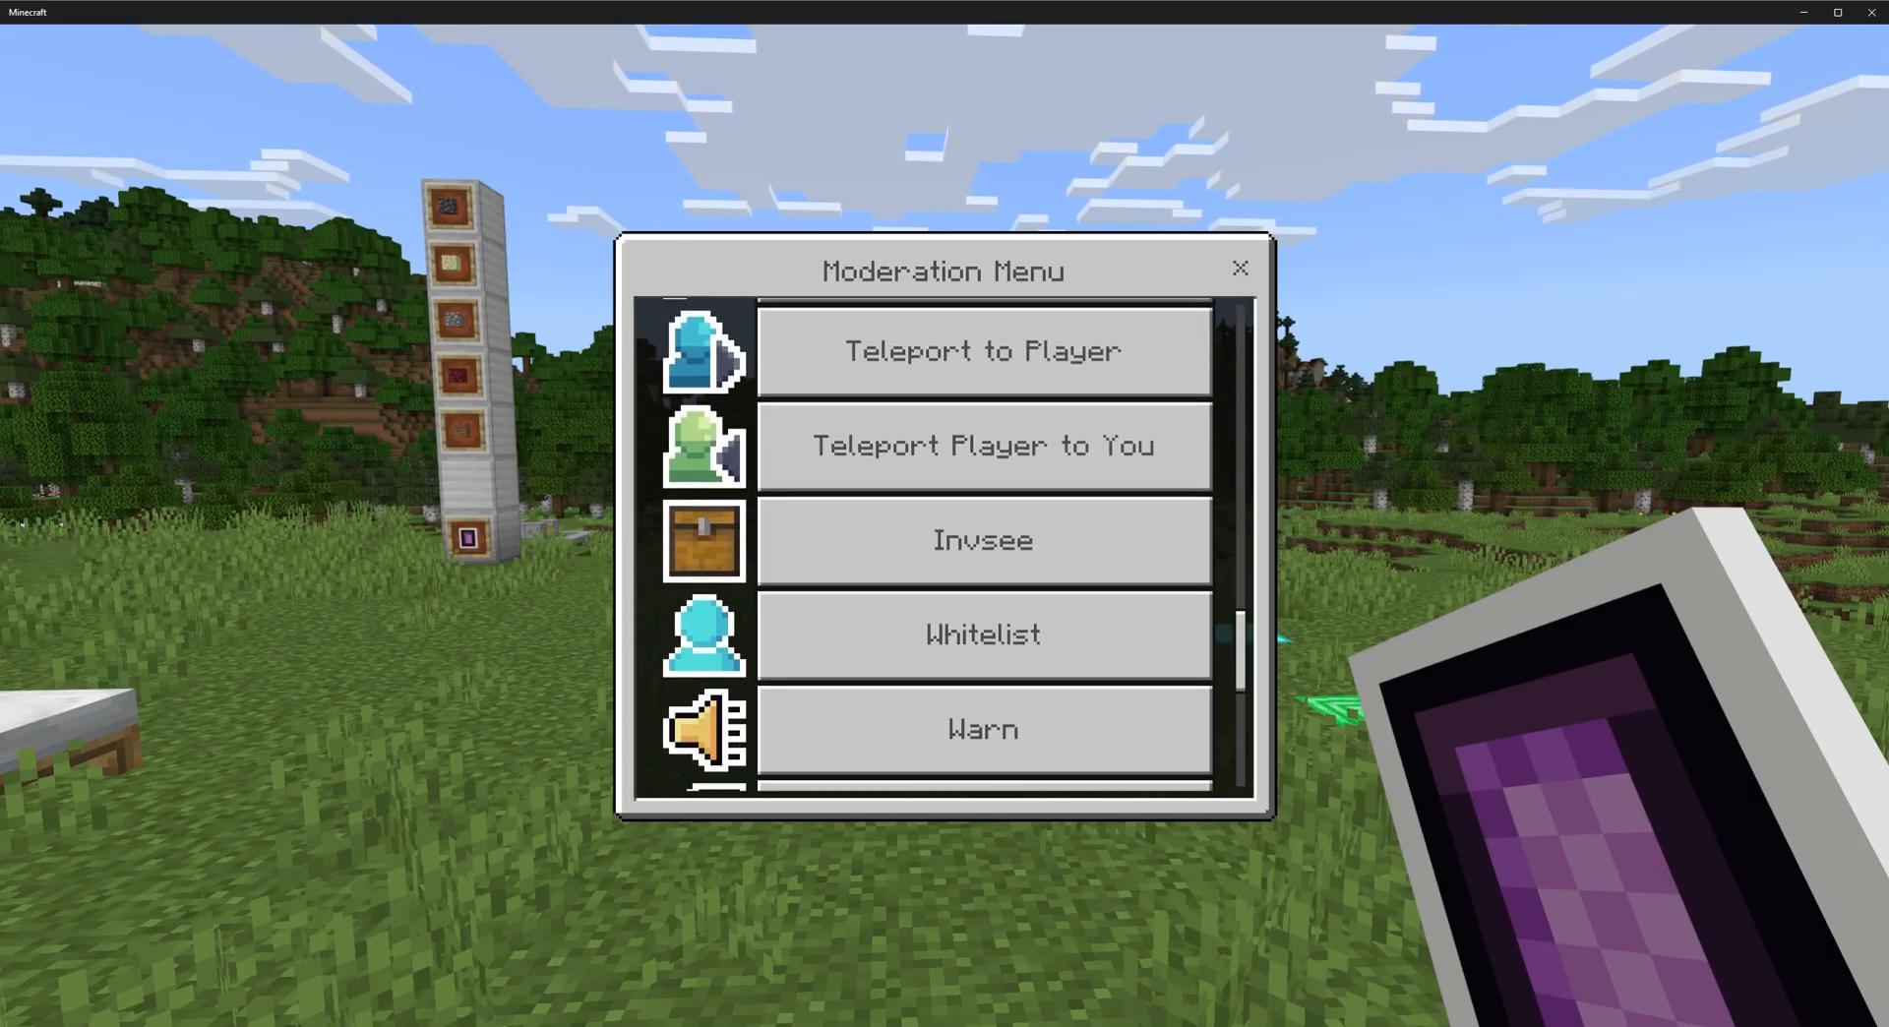
scroll("down", 3)
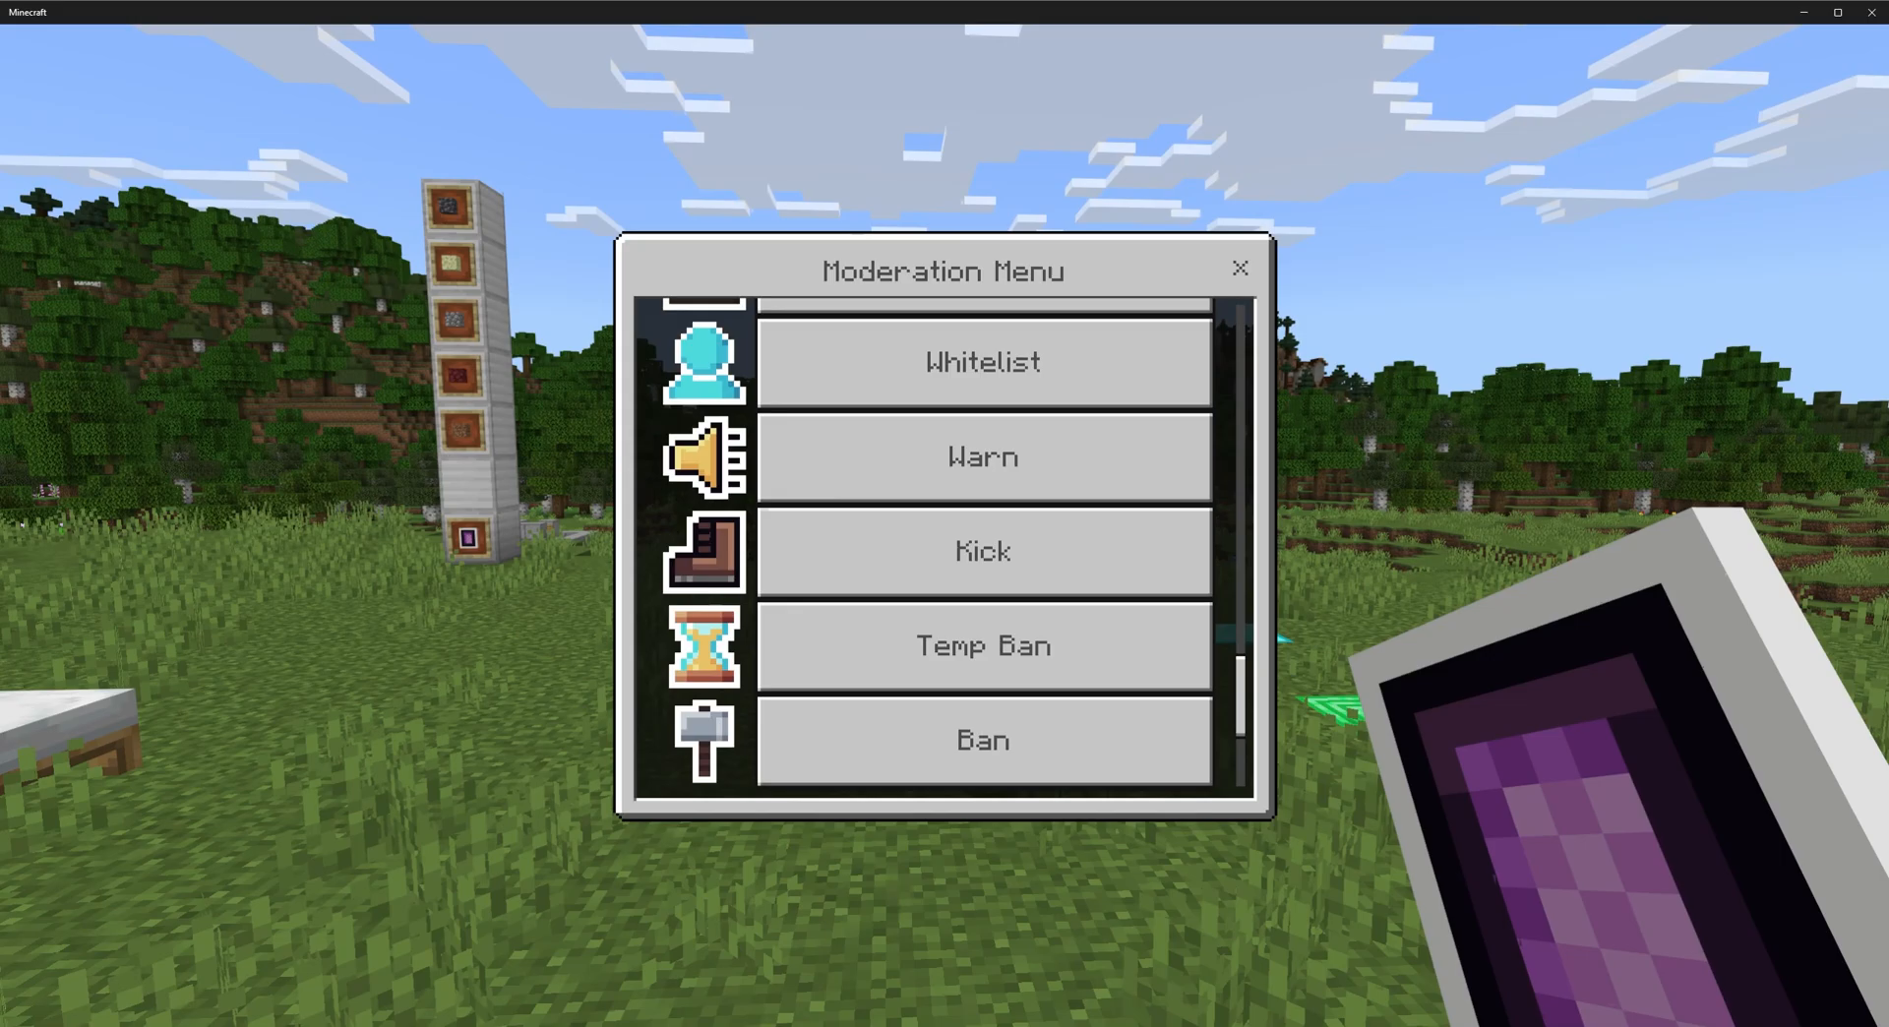
scroll("down", 3)
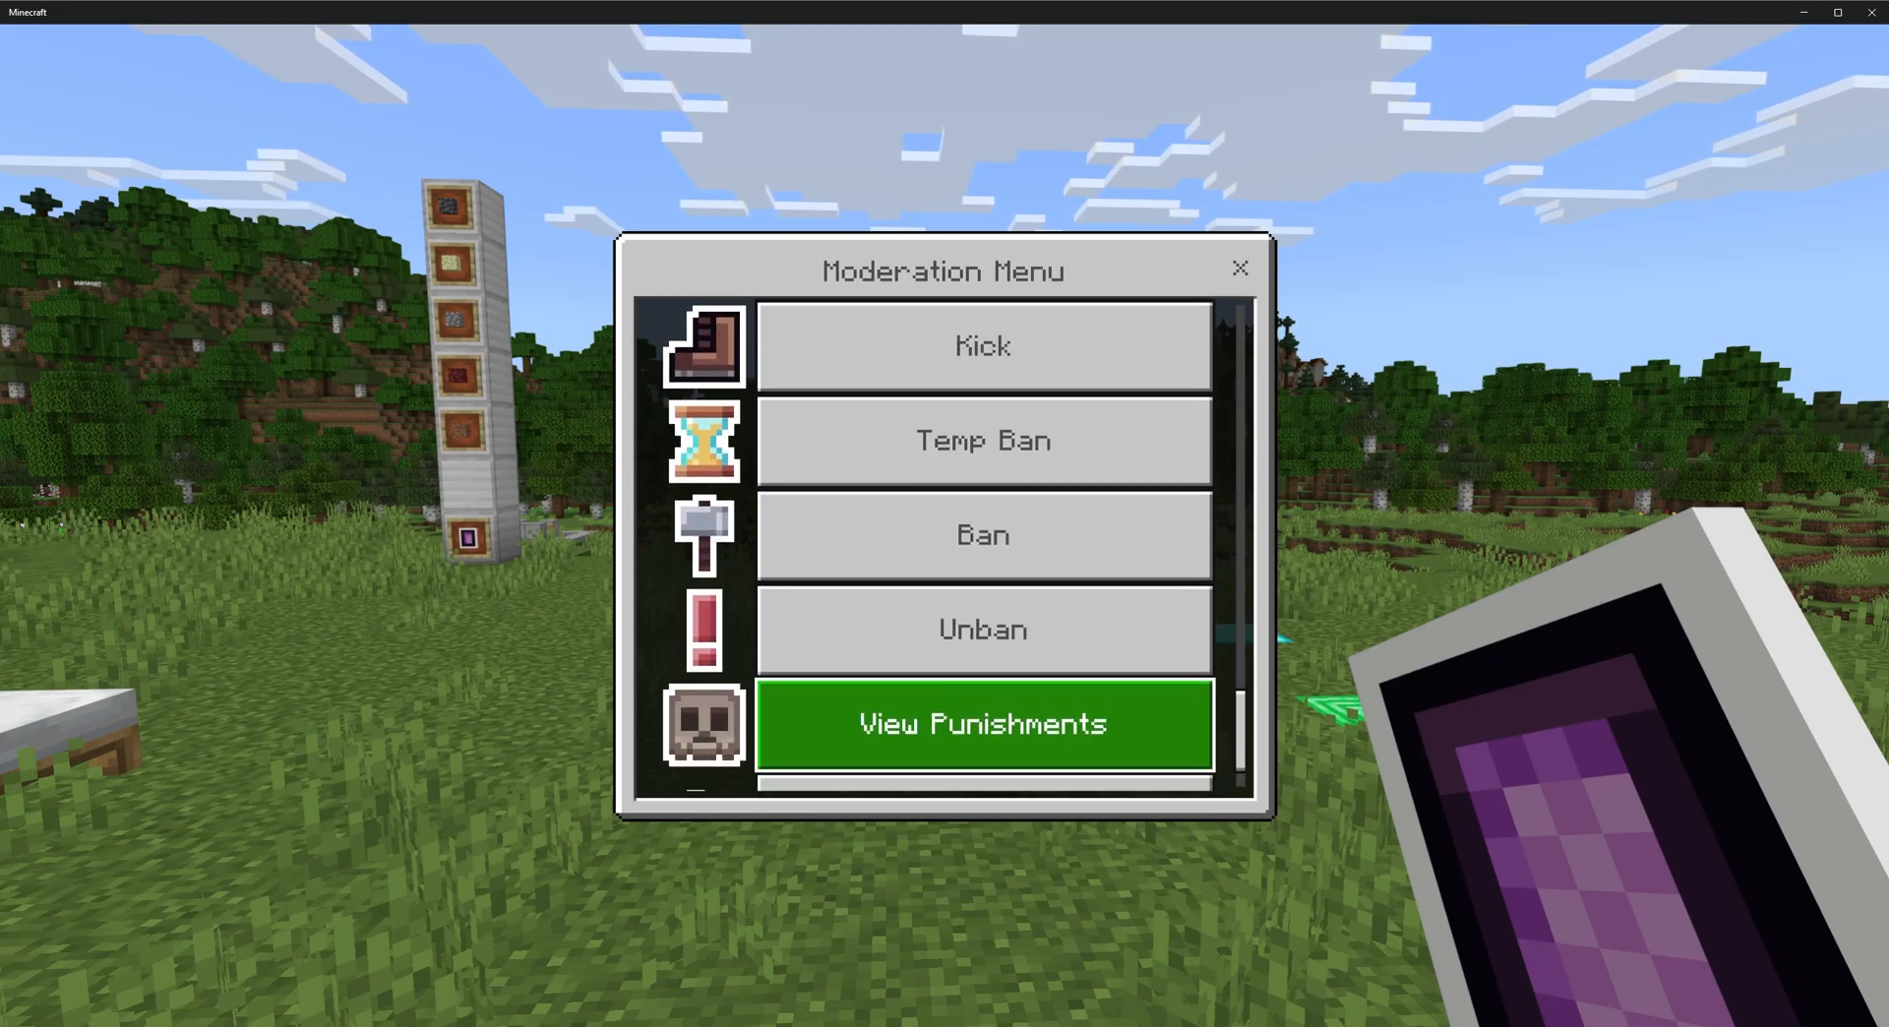
left_click(1240, 267)
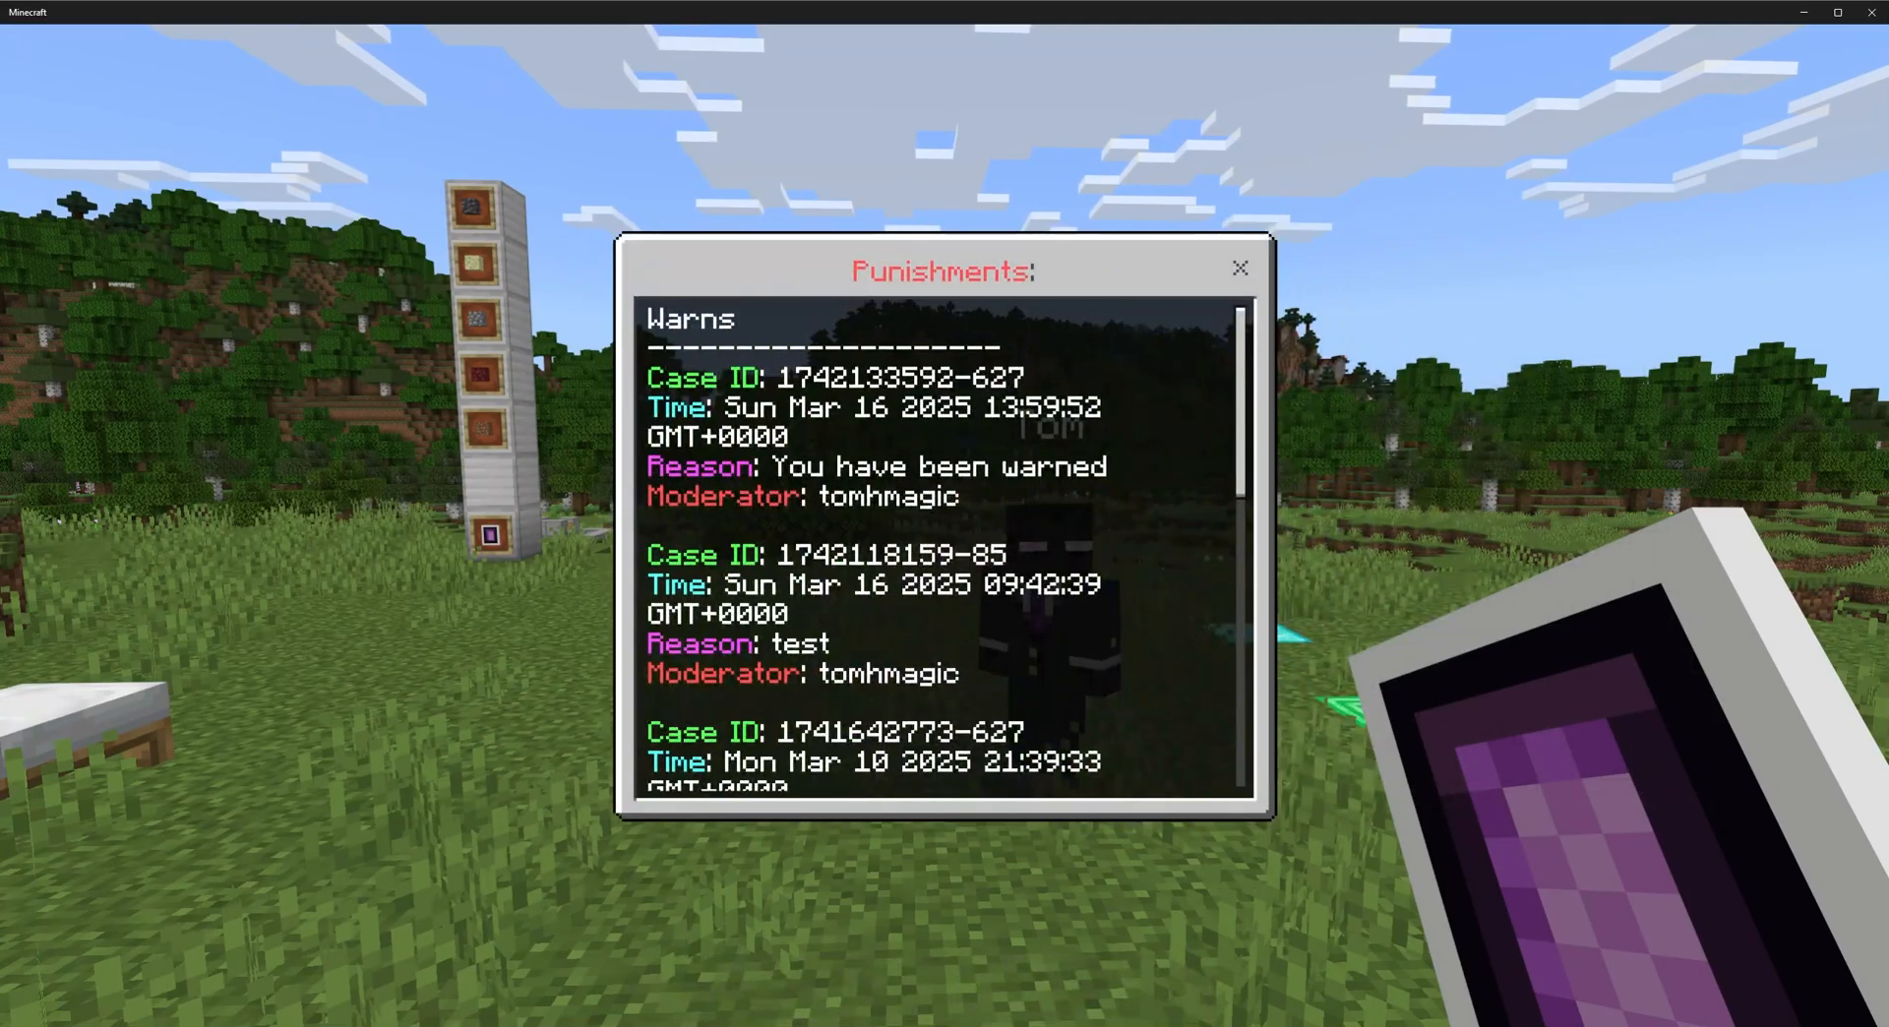
scroll("down", 3)
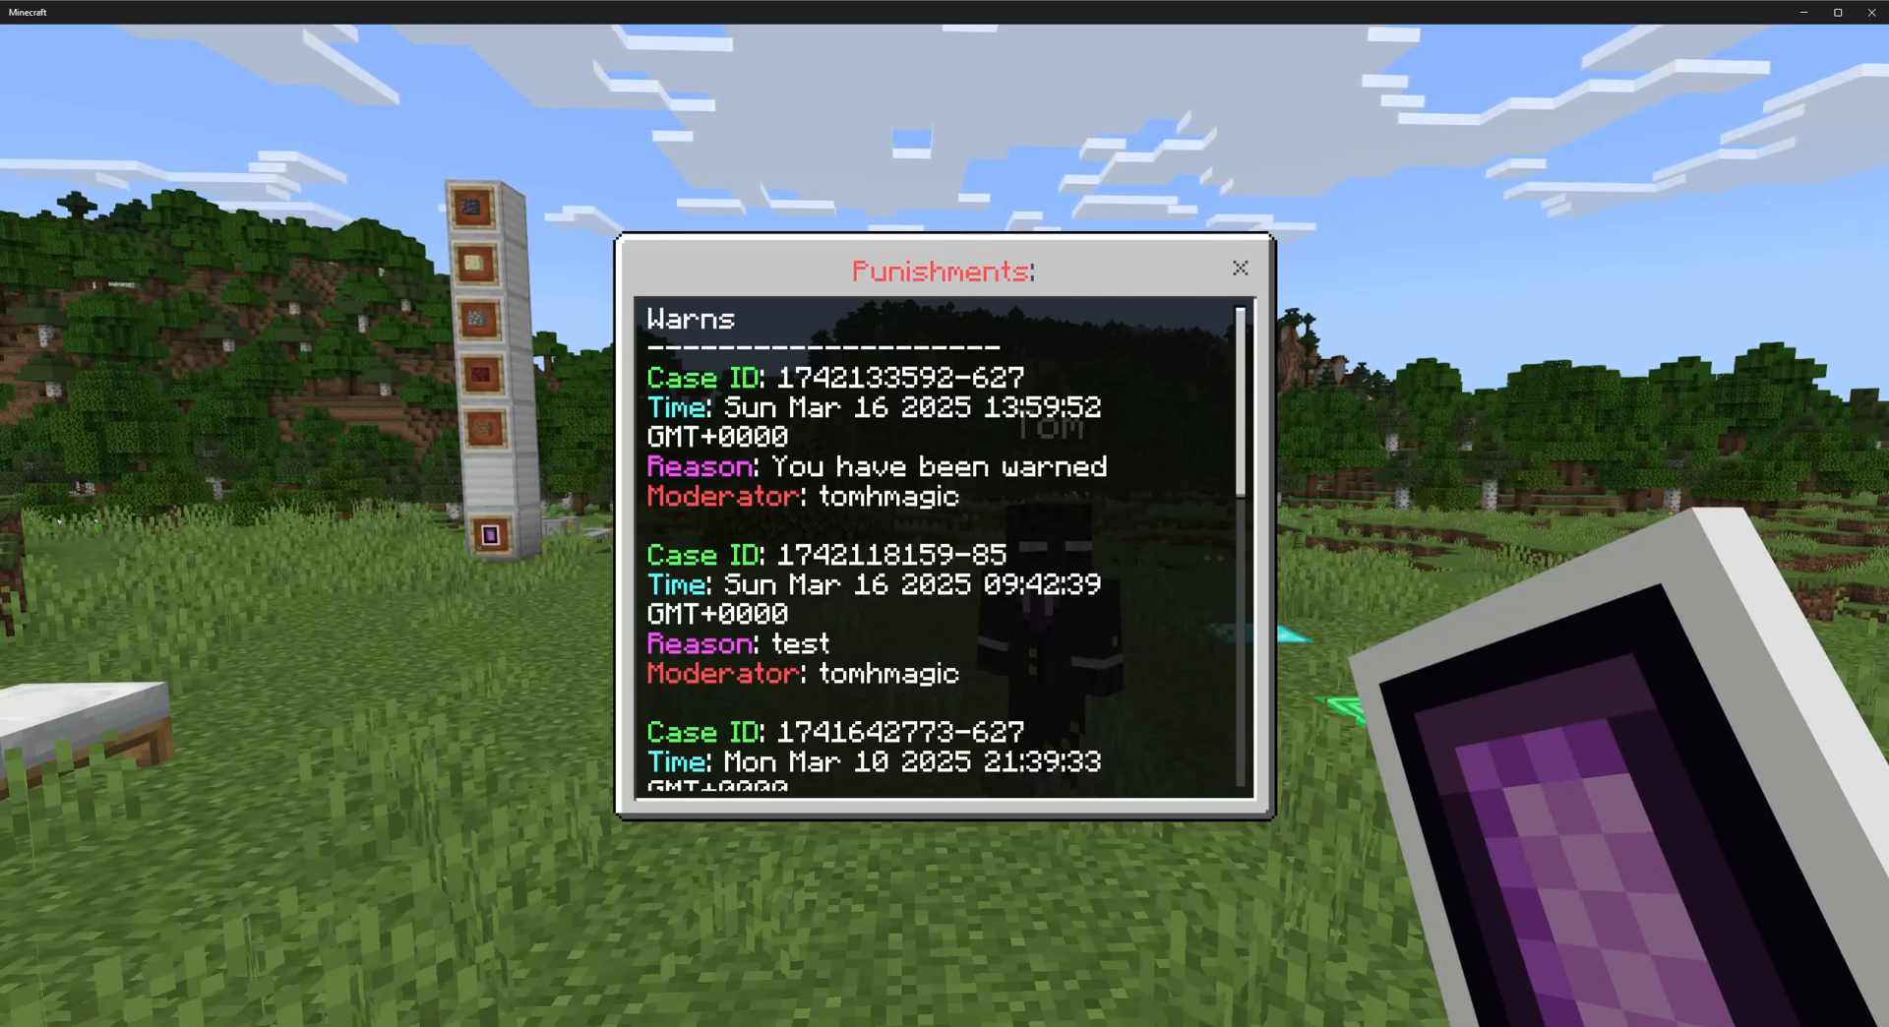
scroll("down", 3)
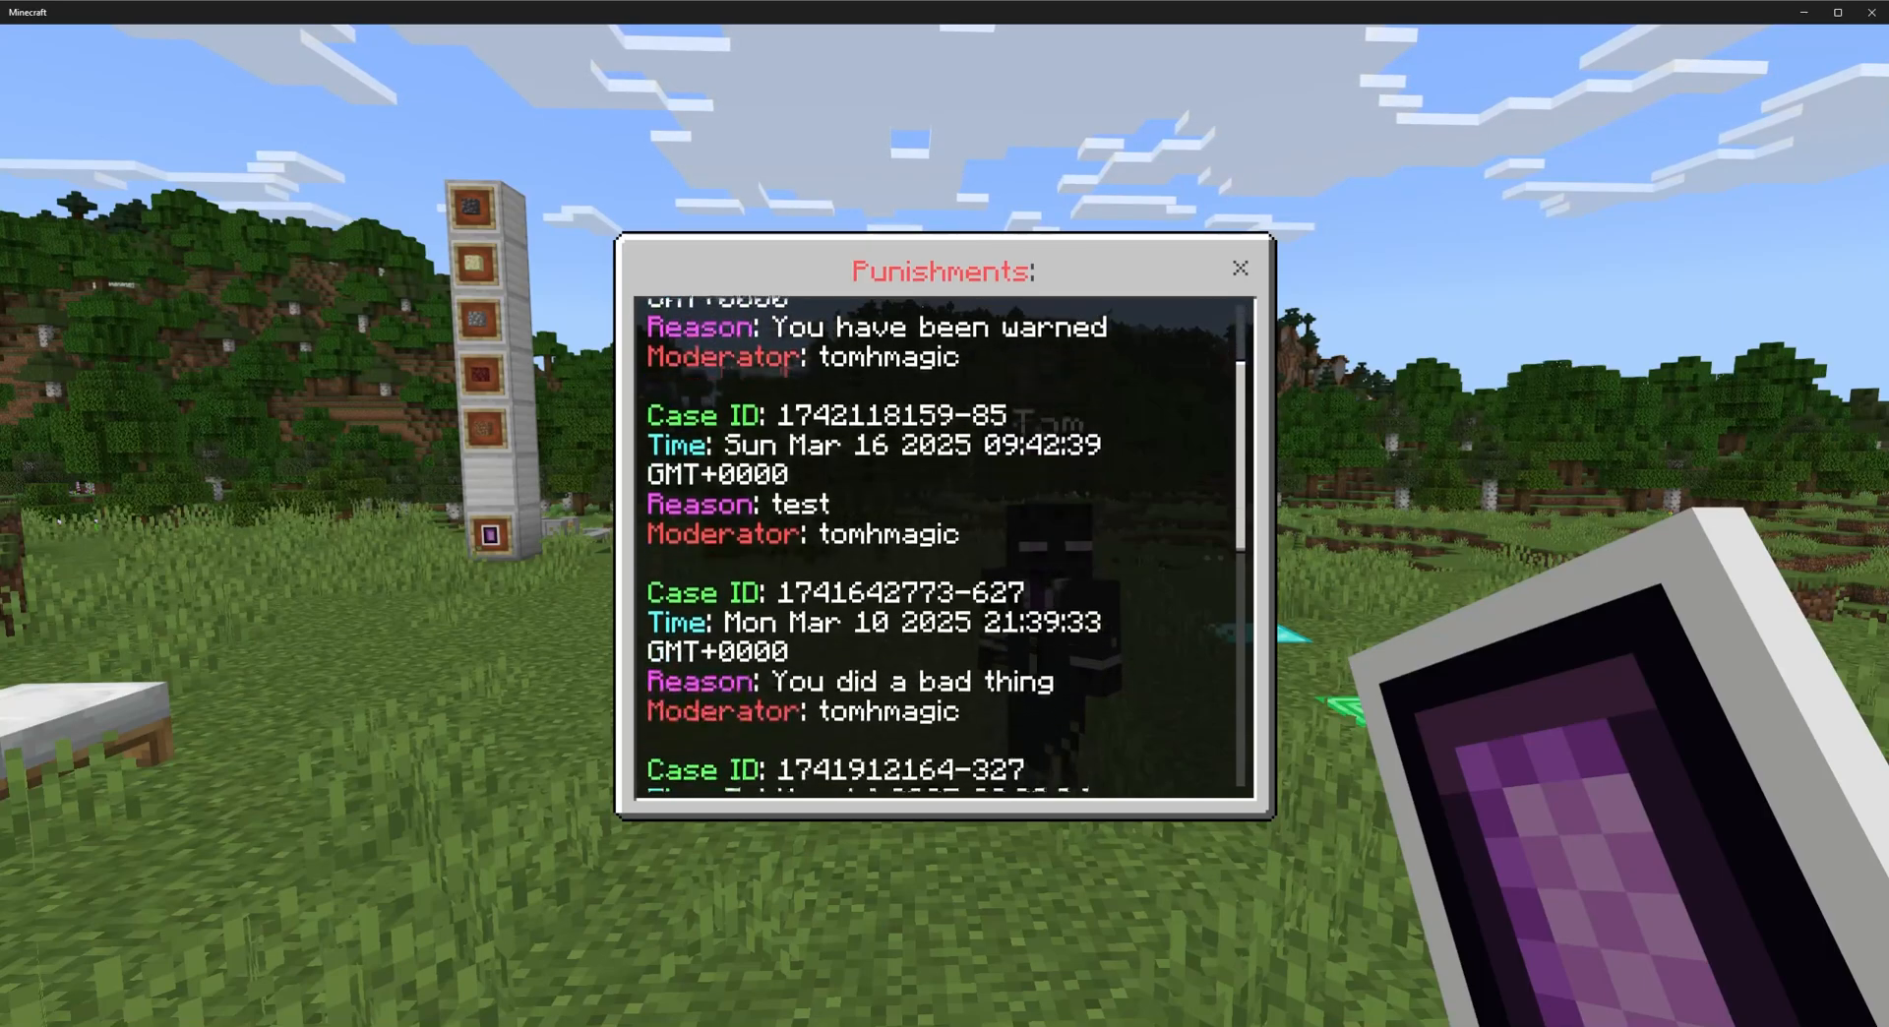
scroll("down", 3)
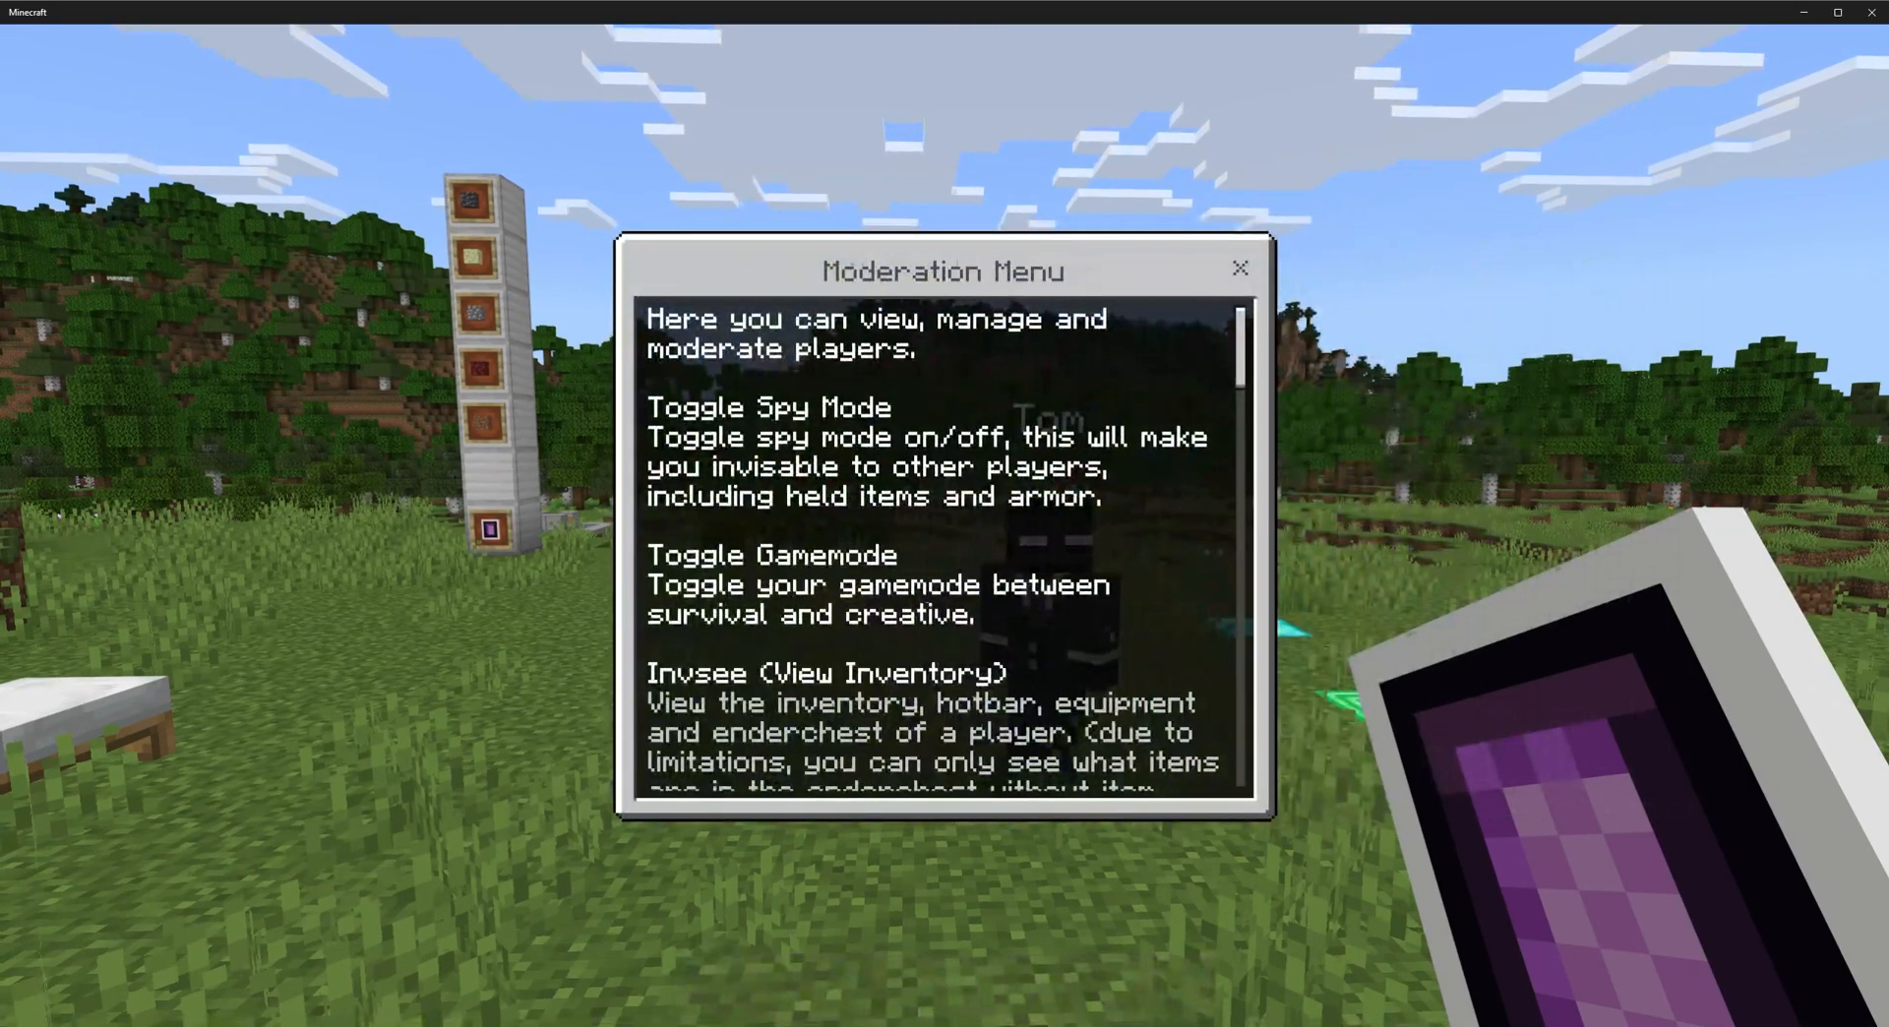
Scroll the Moderation description, then close the Kick Reason form back to the main menu.
scroll("down", 3)
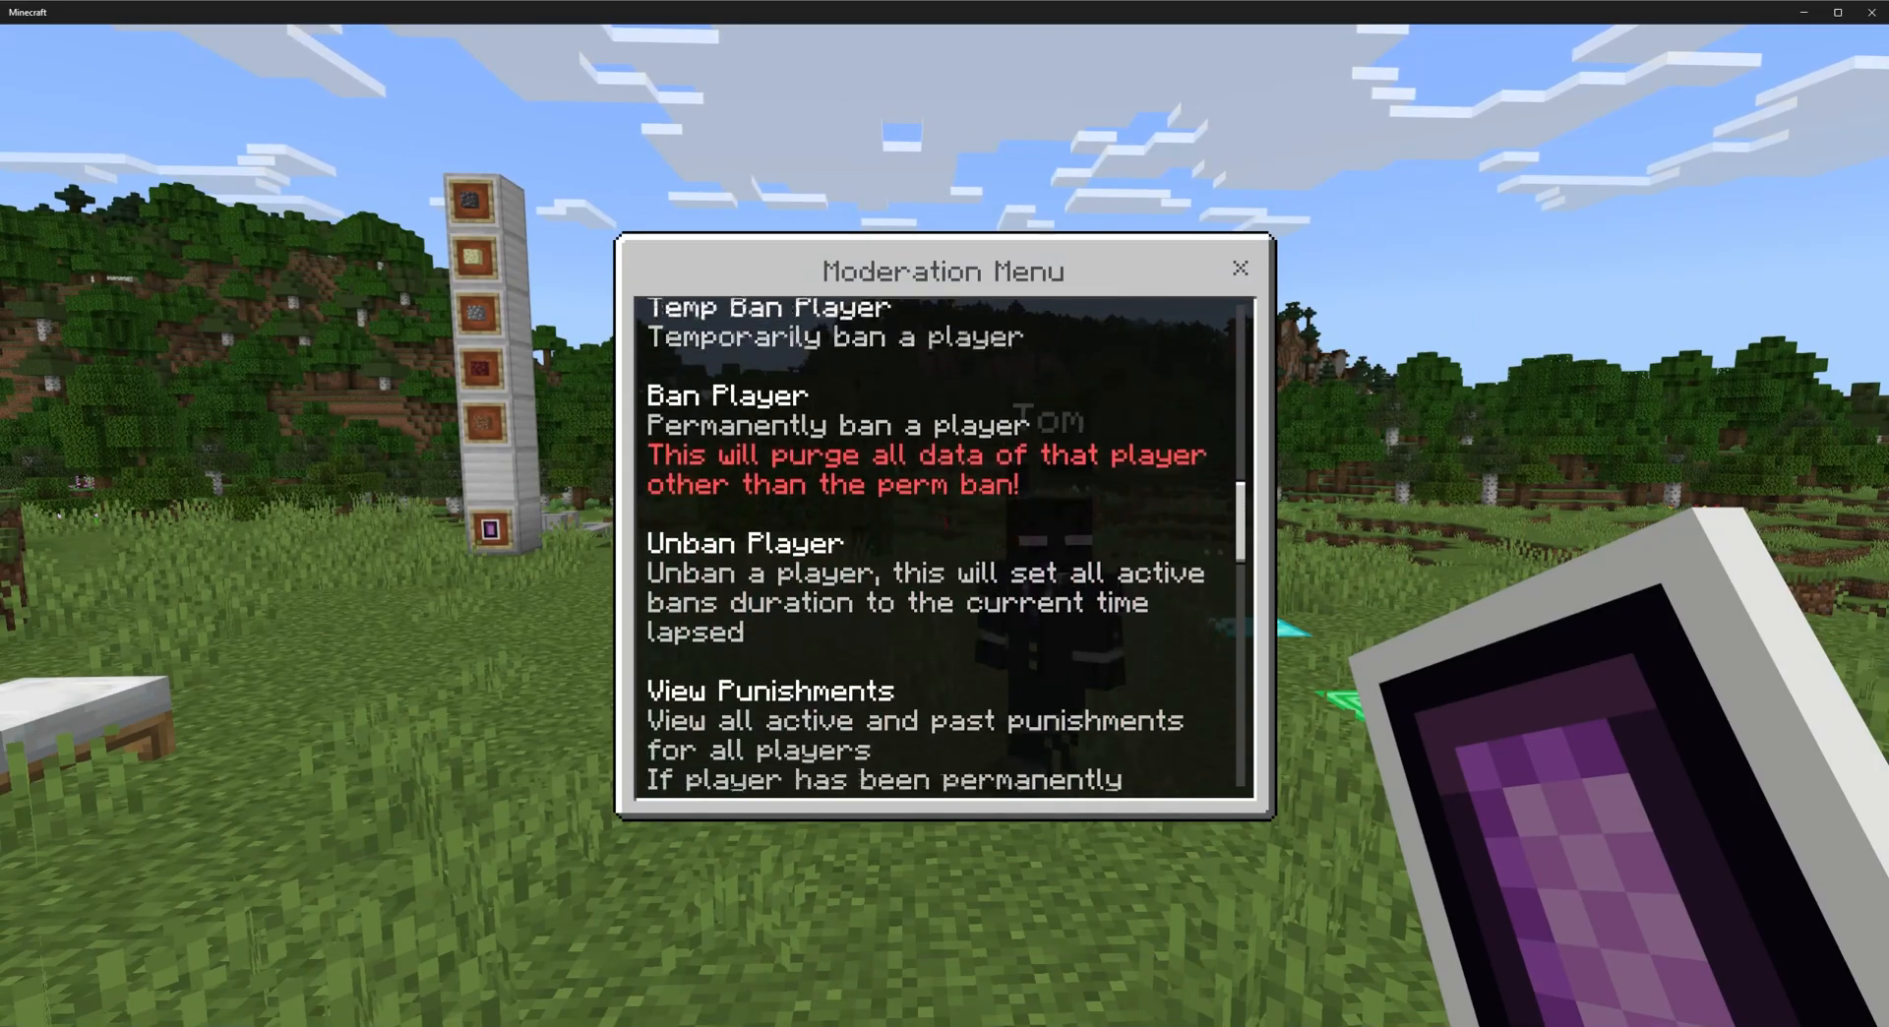
scroll("down", 3)
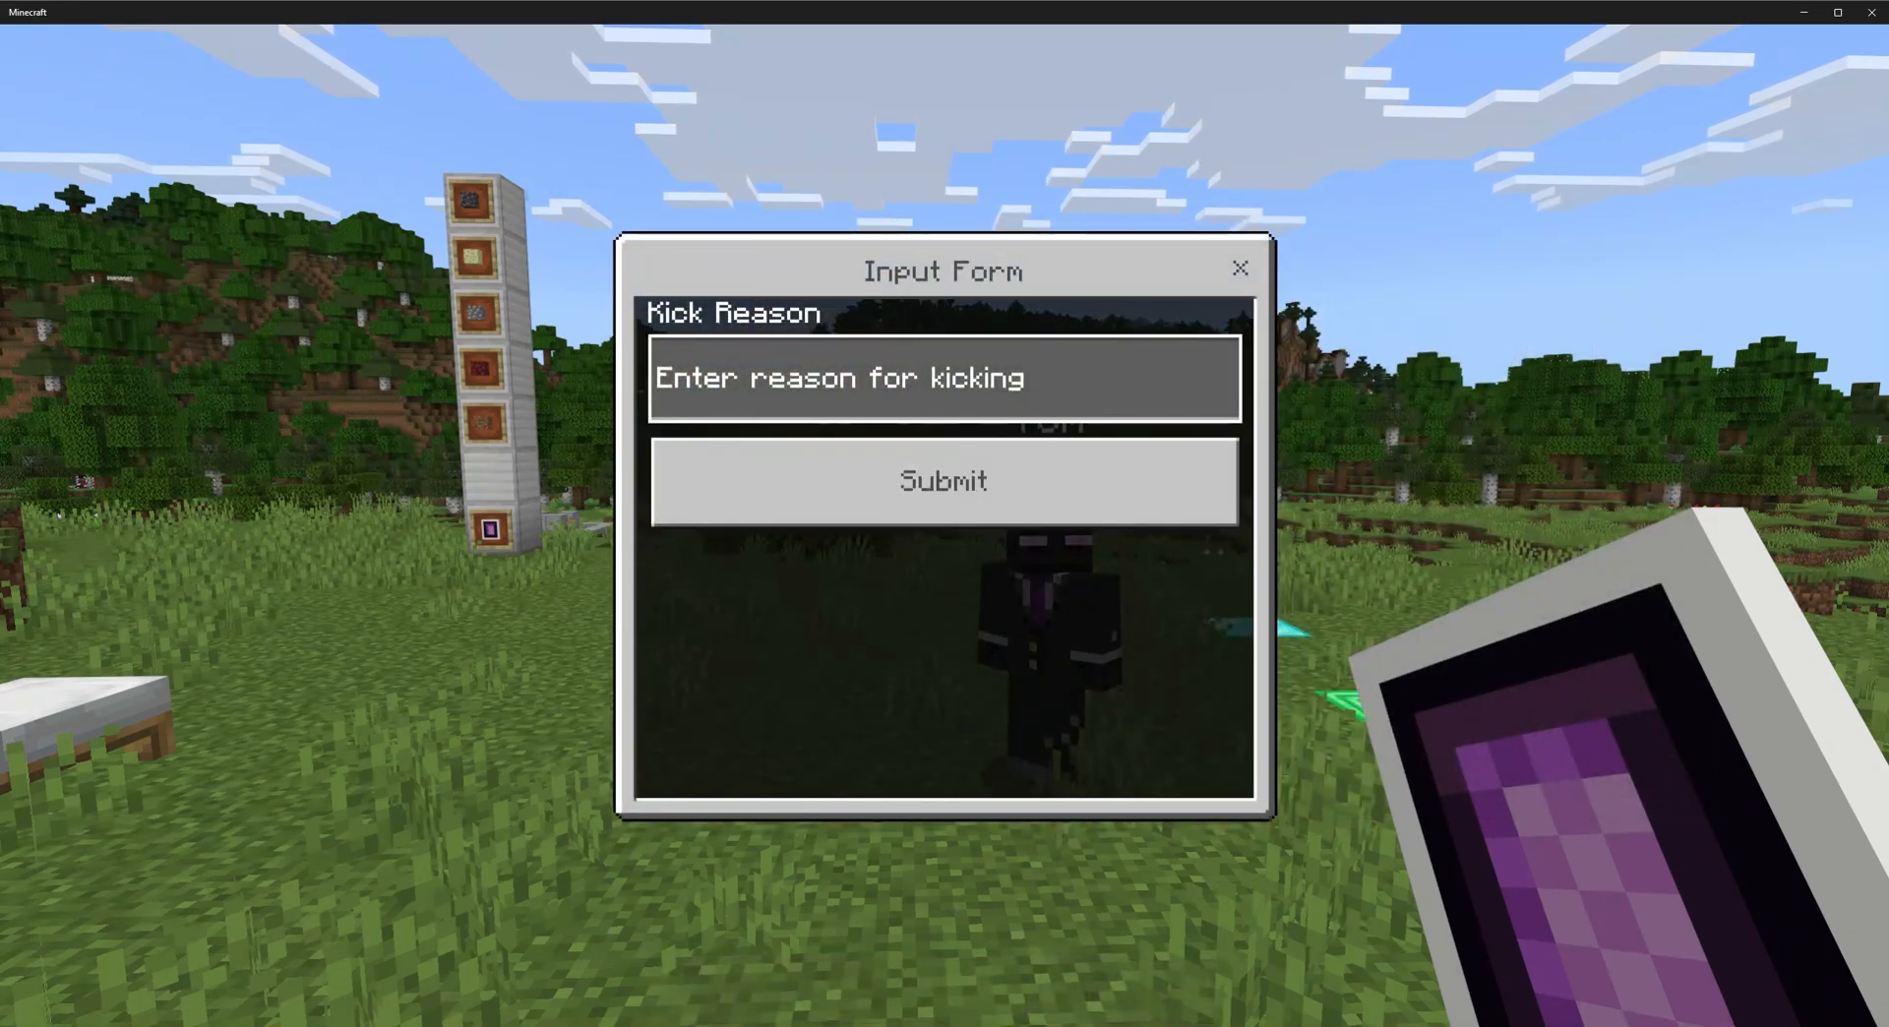
left_click(944, 376)
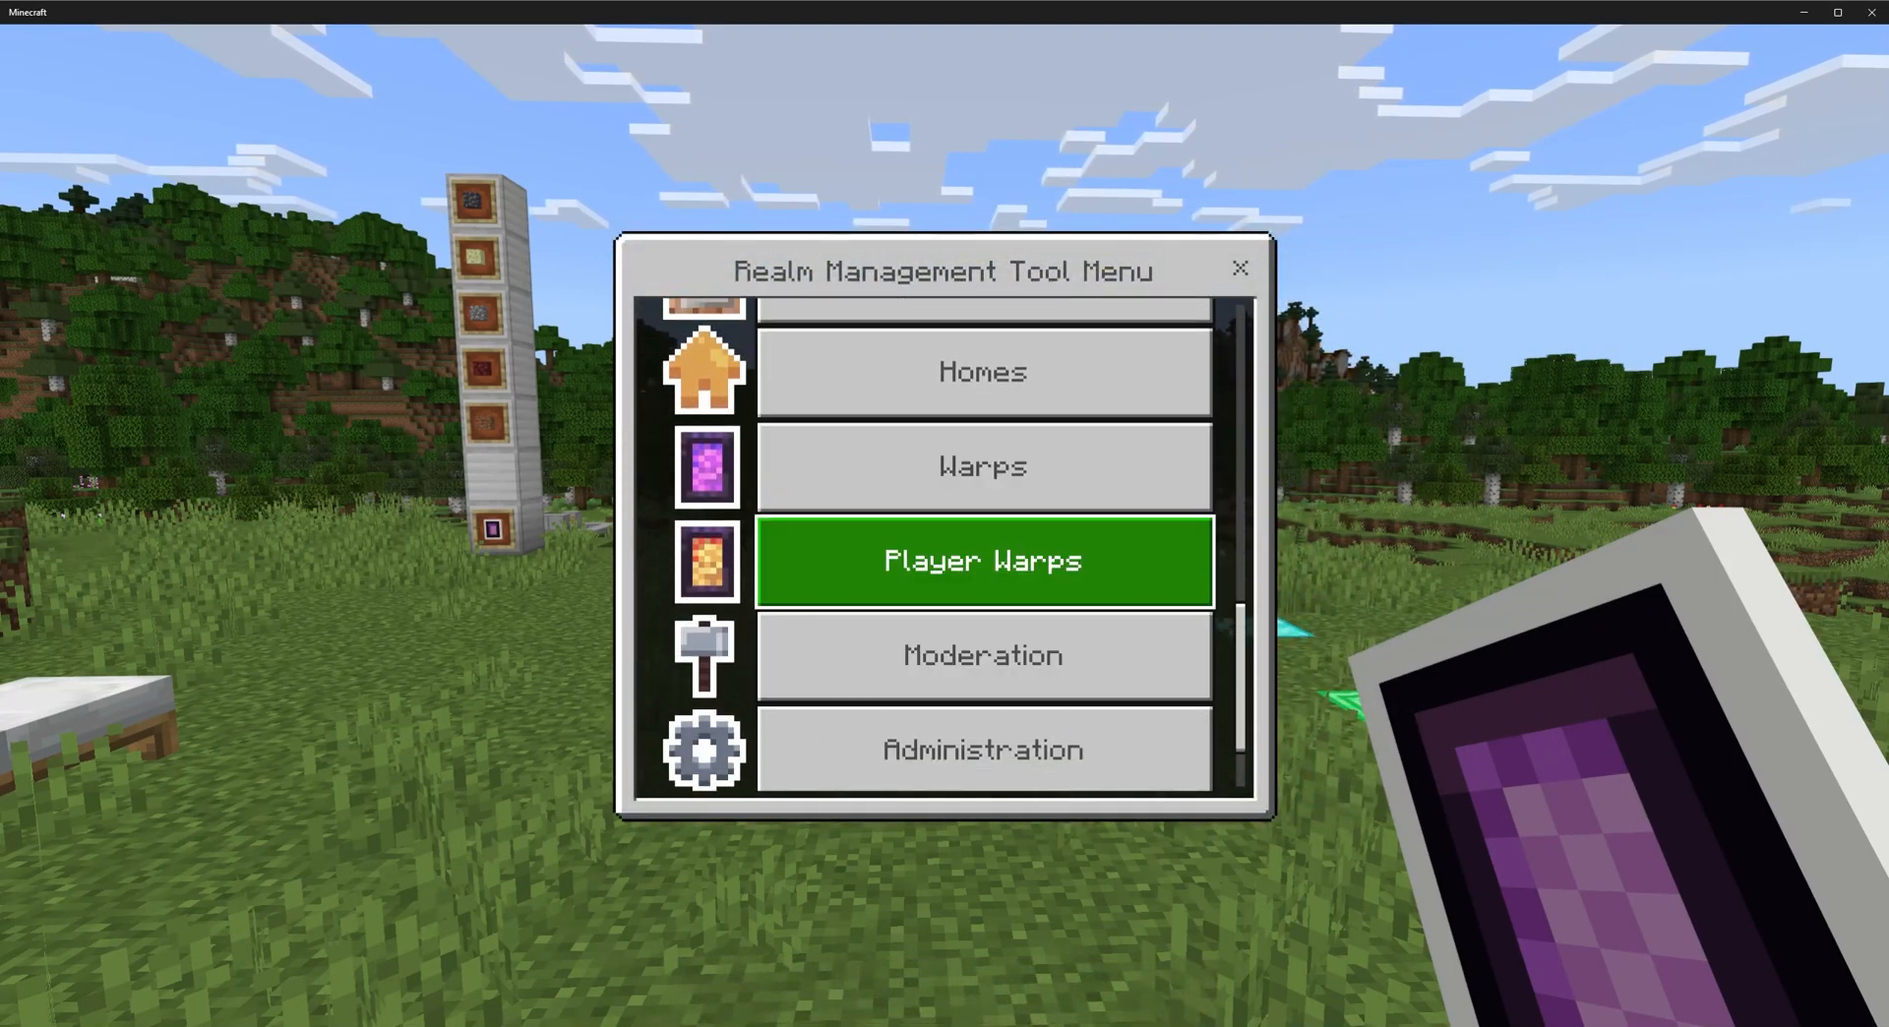
Reopen Moderation and scroll to the Whitelist, Warn, Kick, Temp Ban and Ban options.
left_click(982, 655)
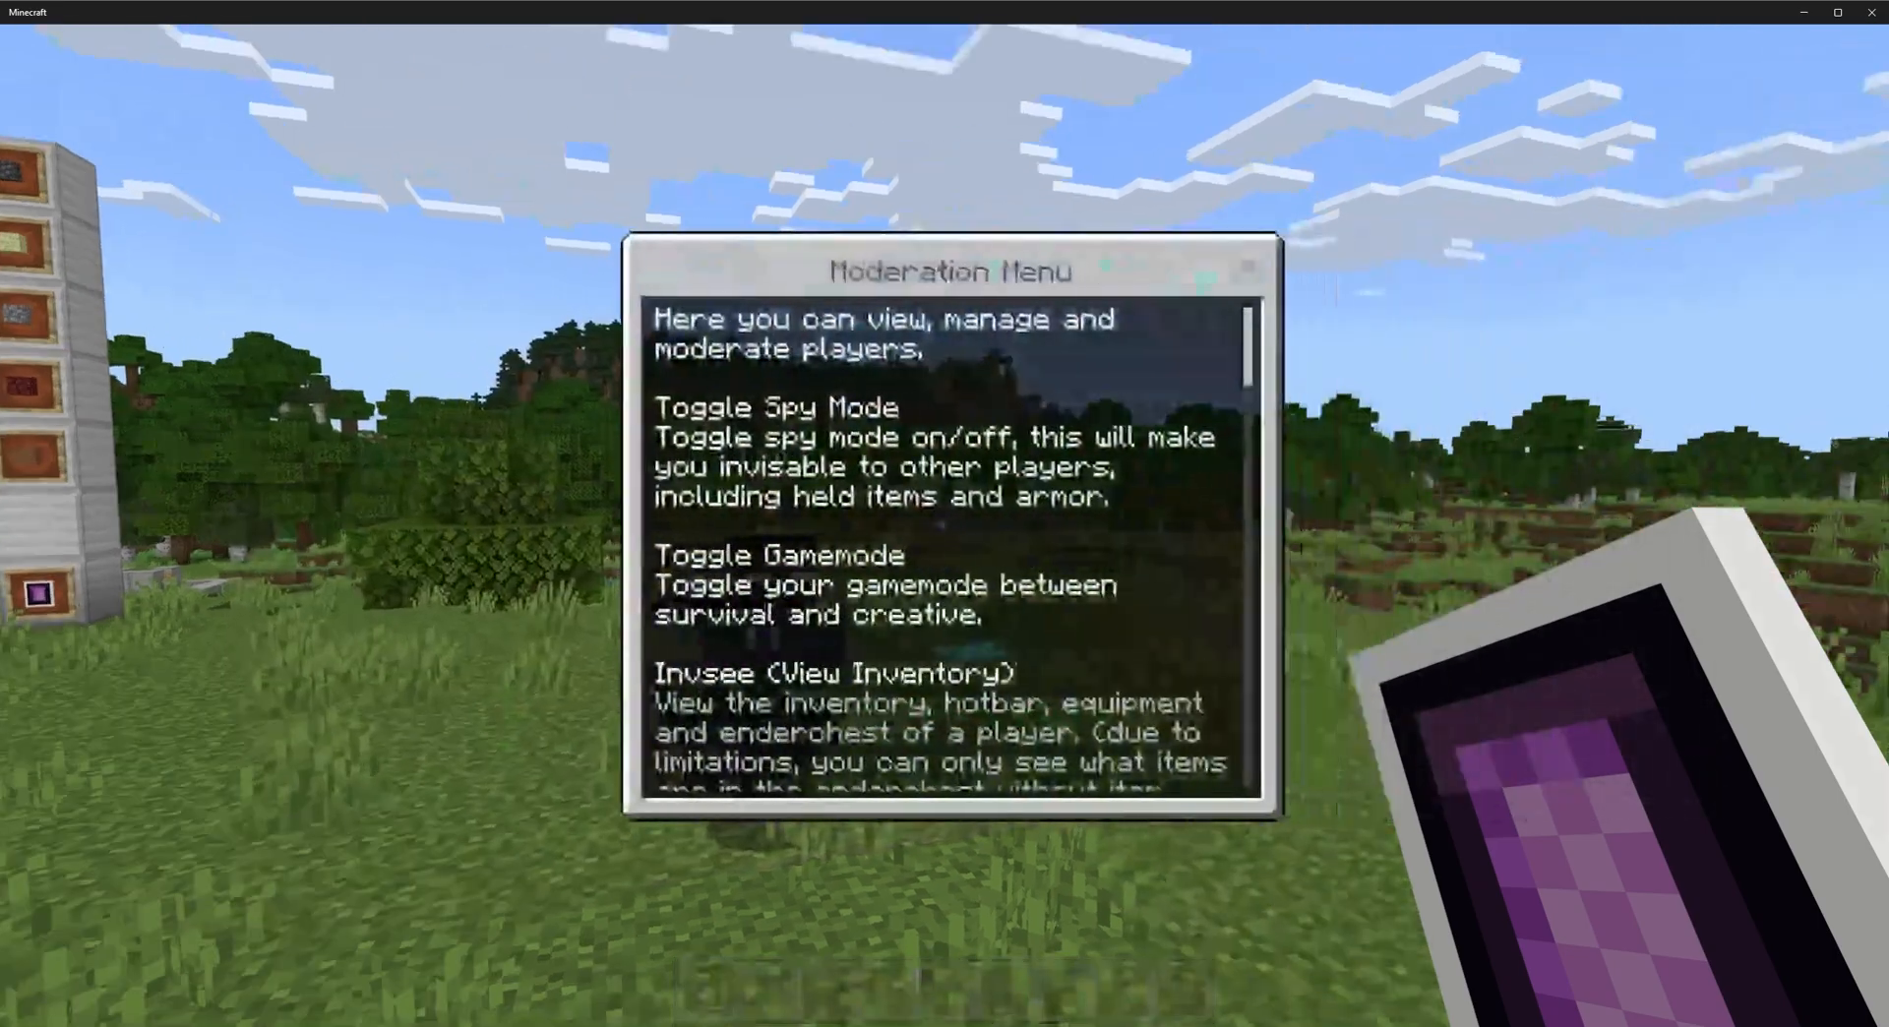
scroll("down", 3)
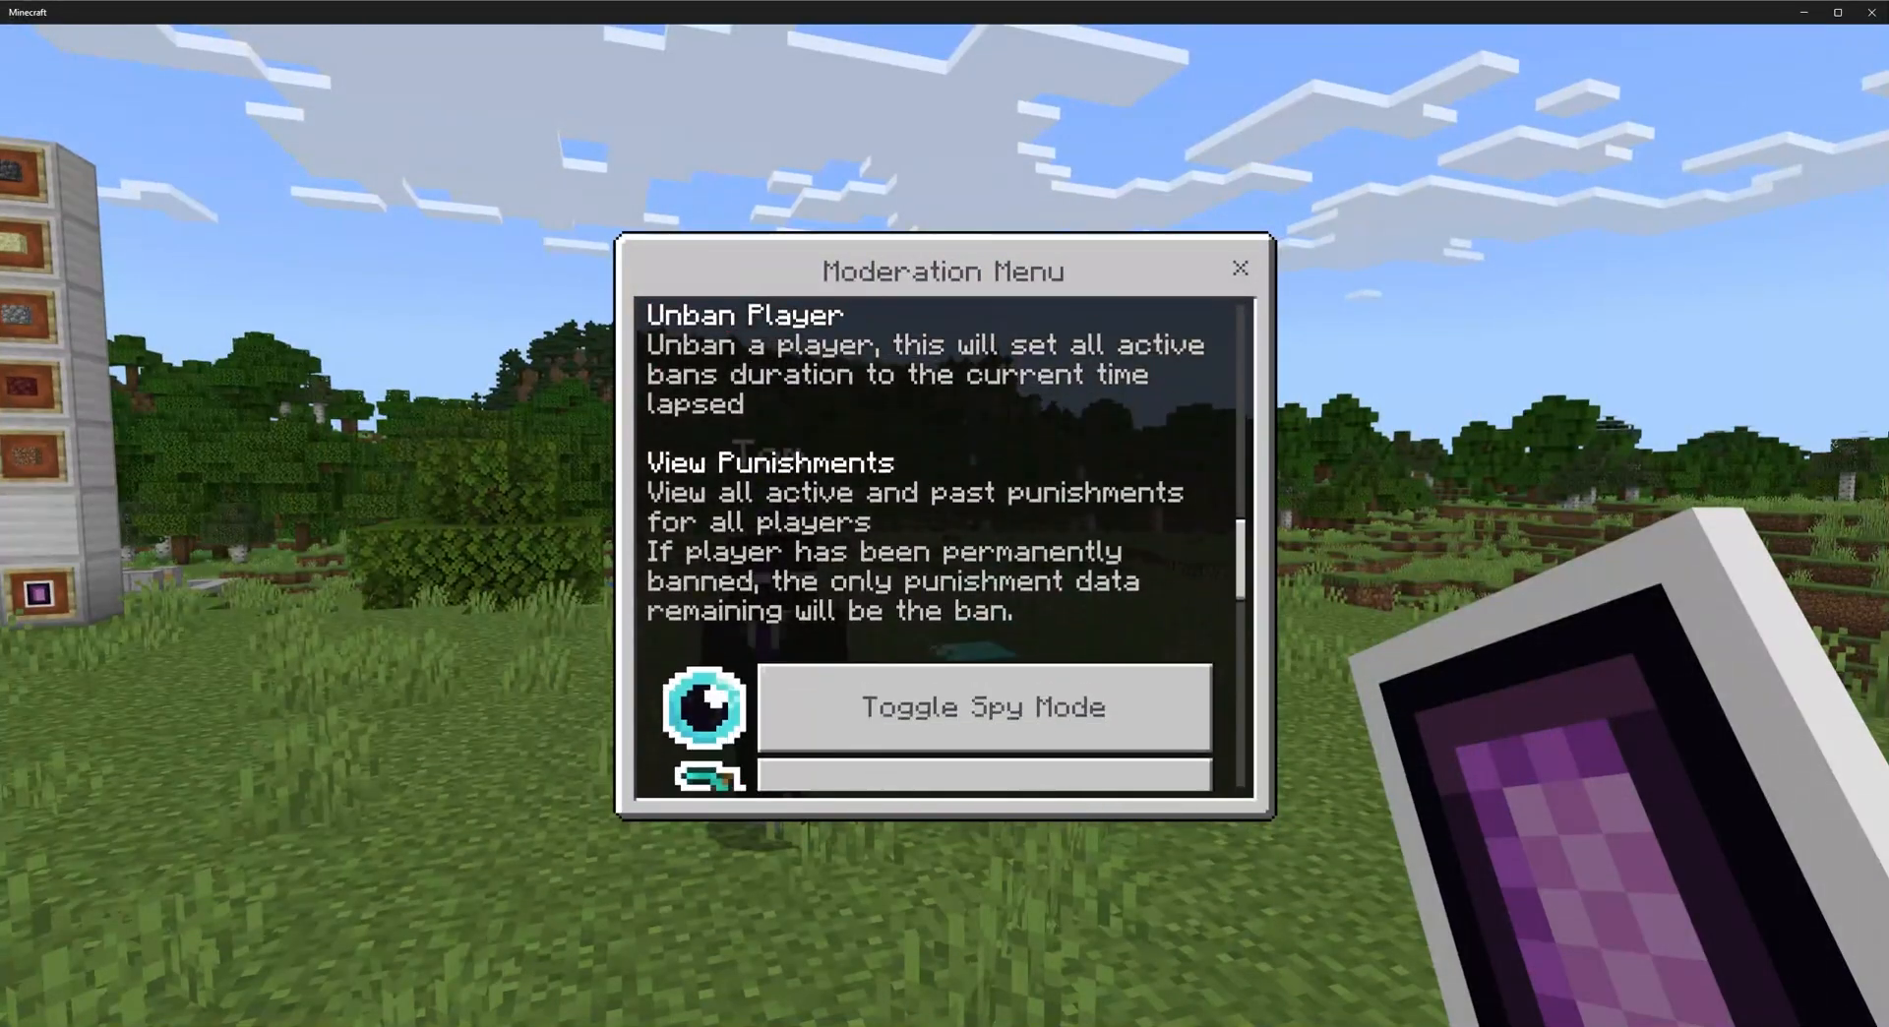
scroll("down", 3)
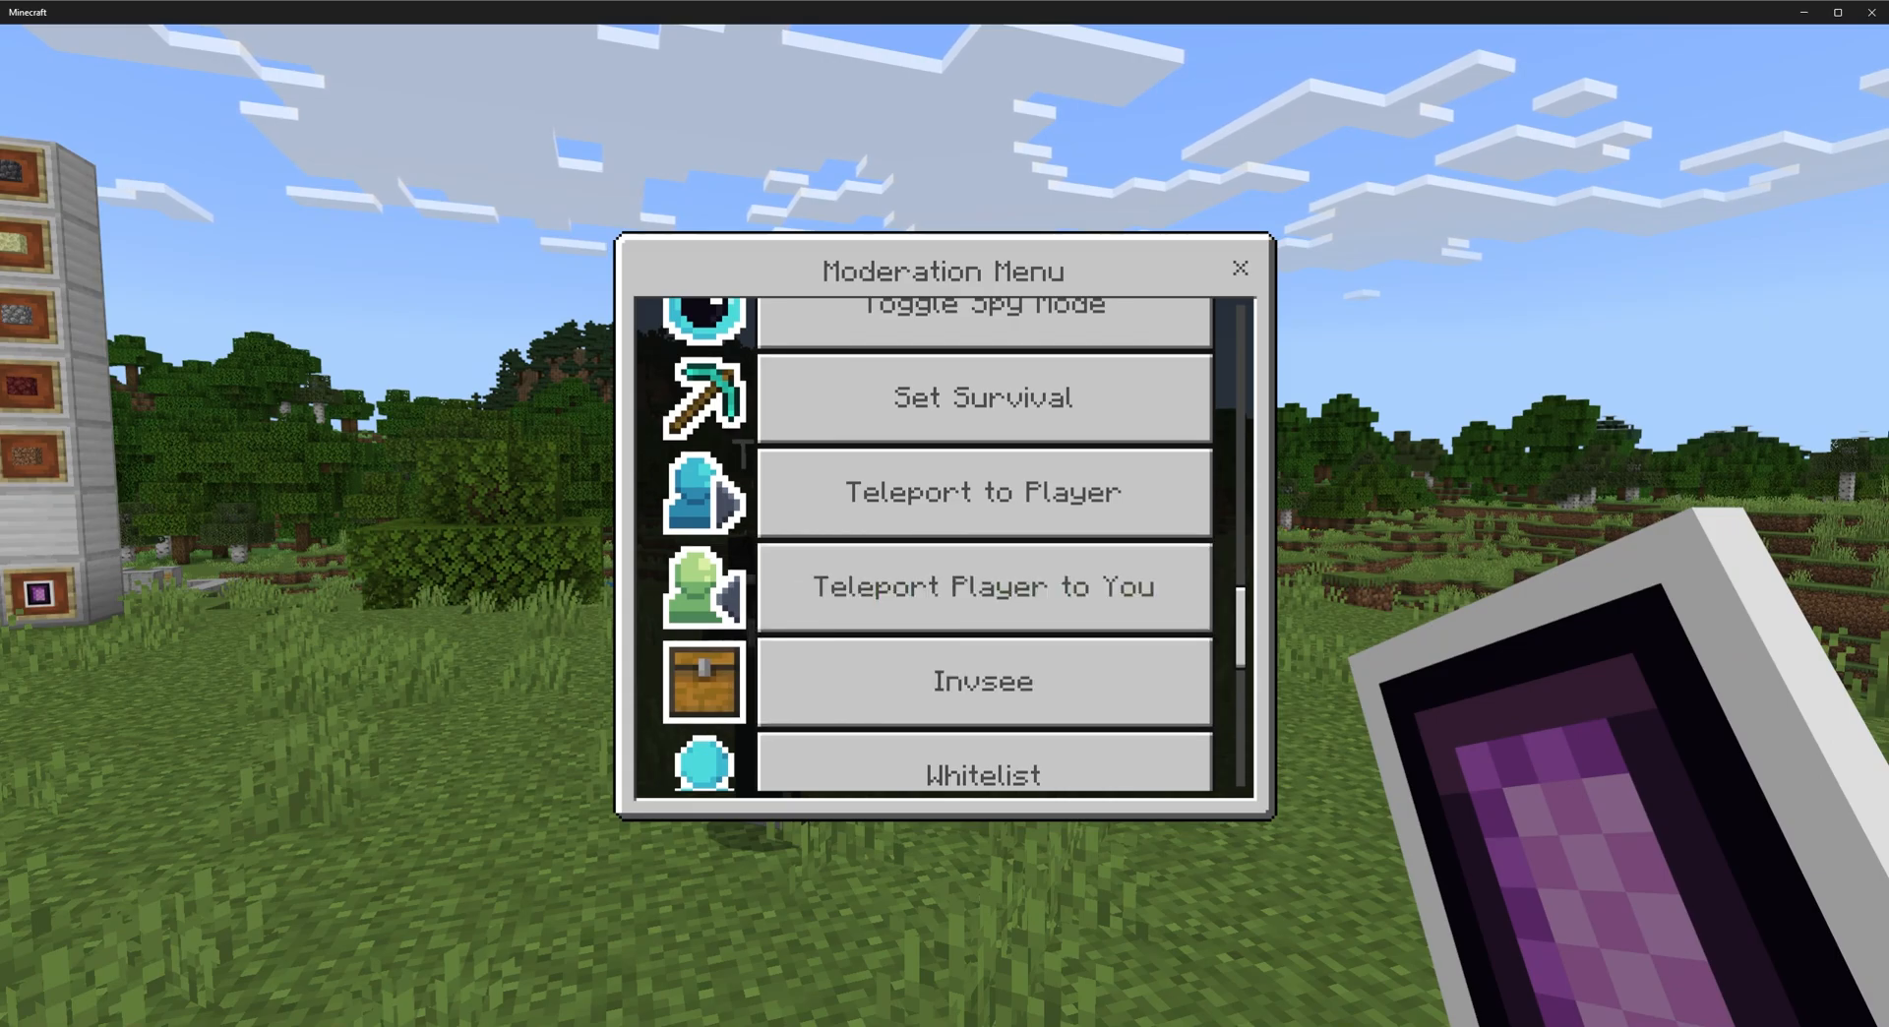
scroll("down", 3)
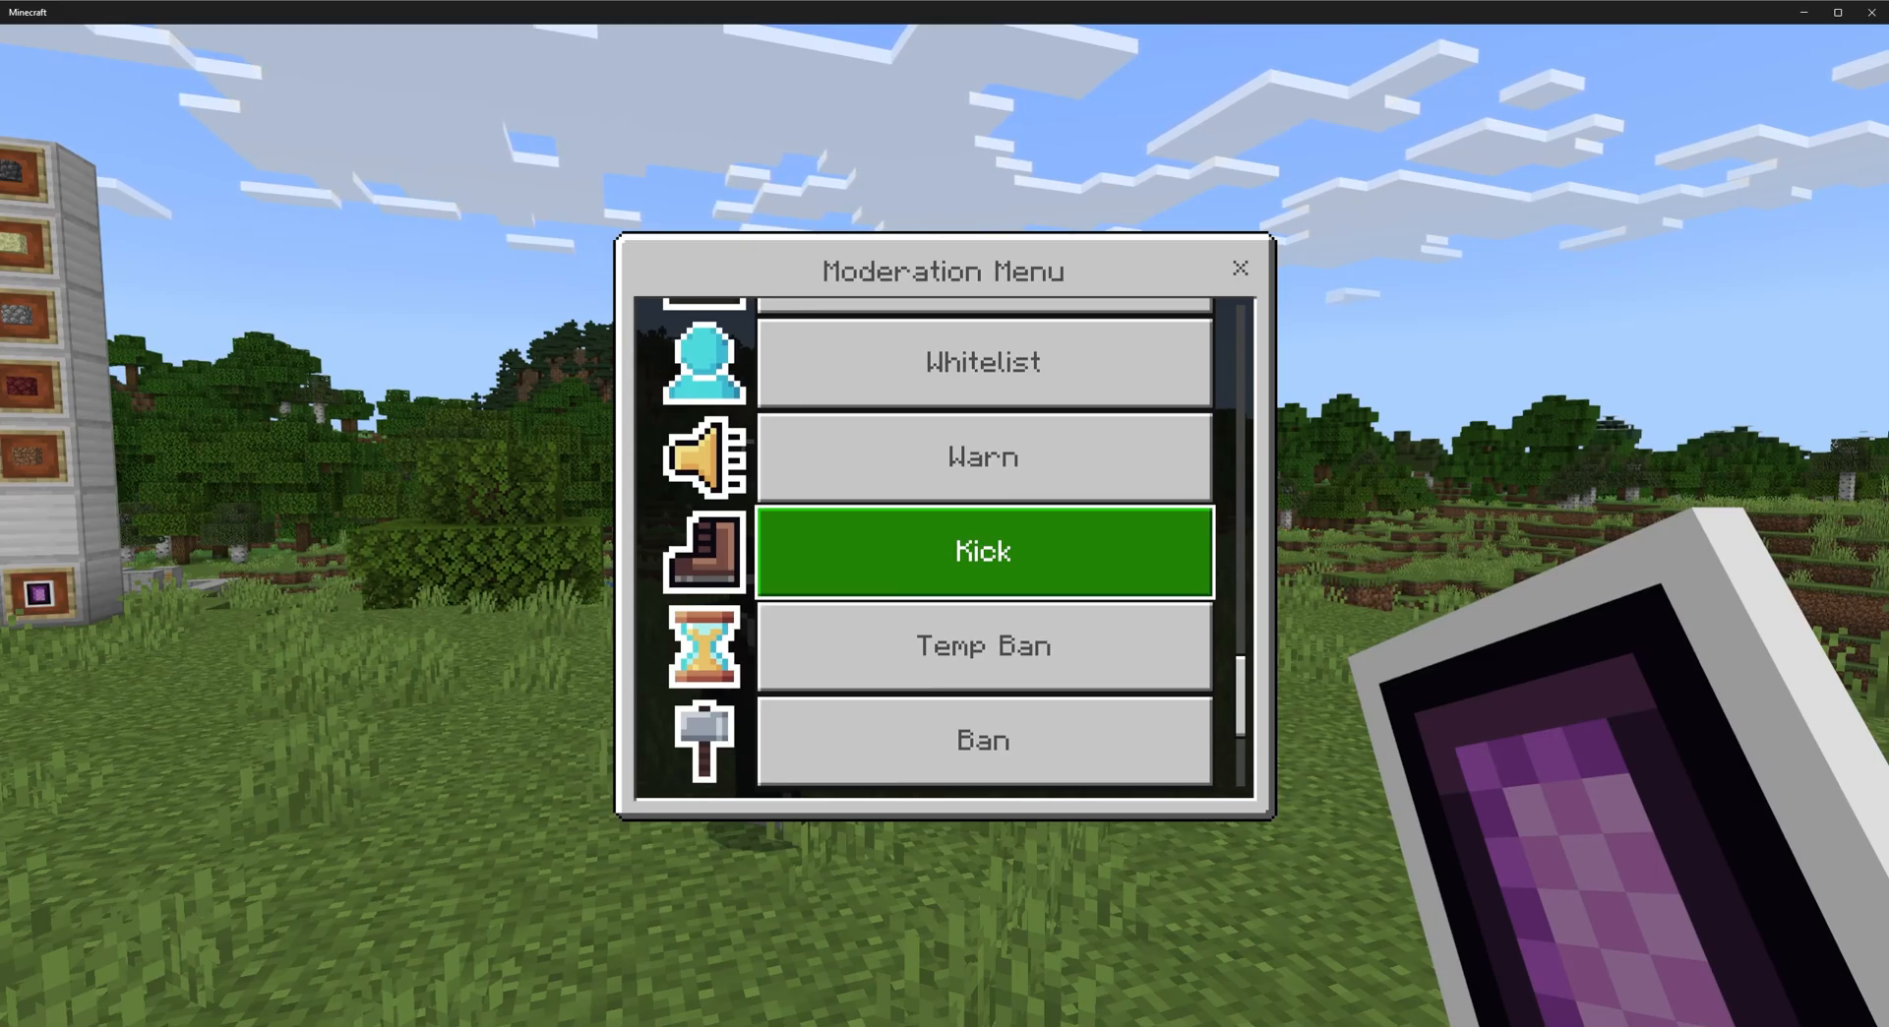
scroll("down", 3)
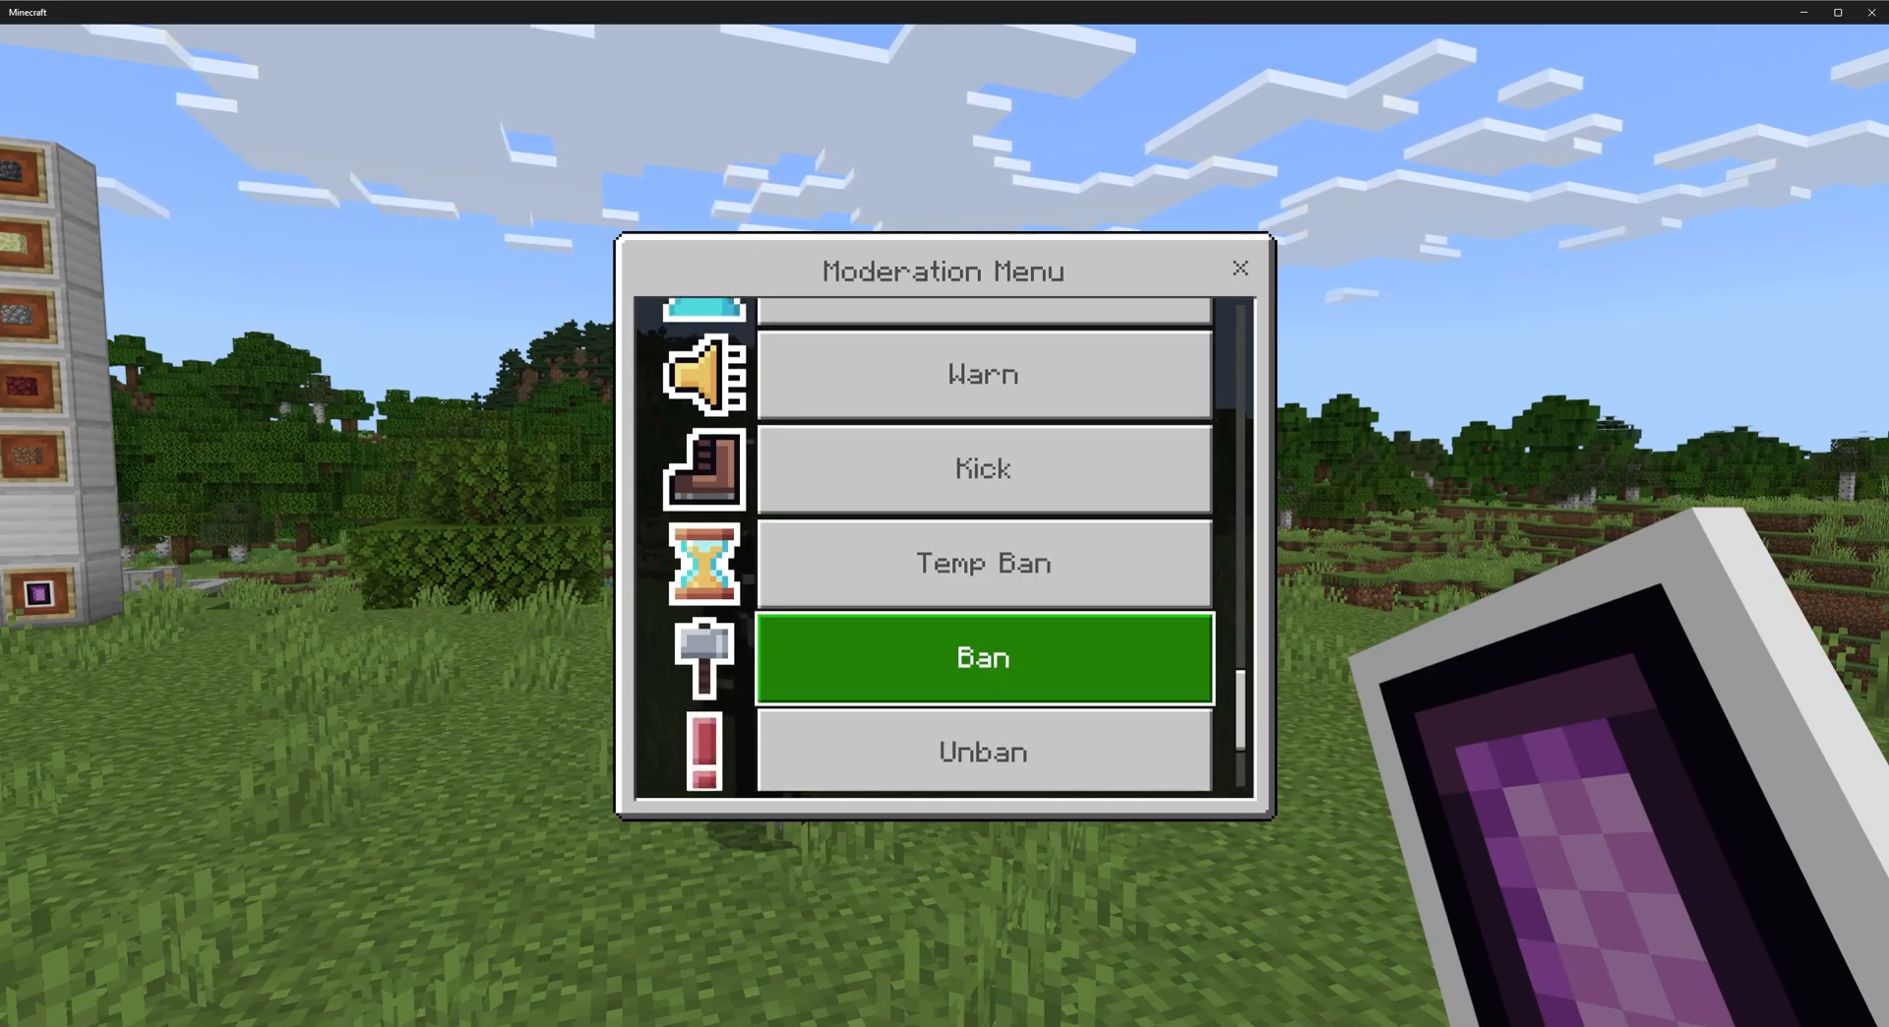
scroll("down", 3)
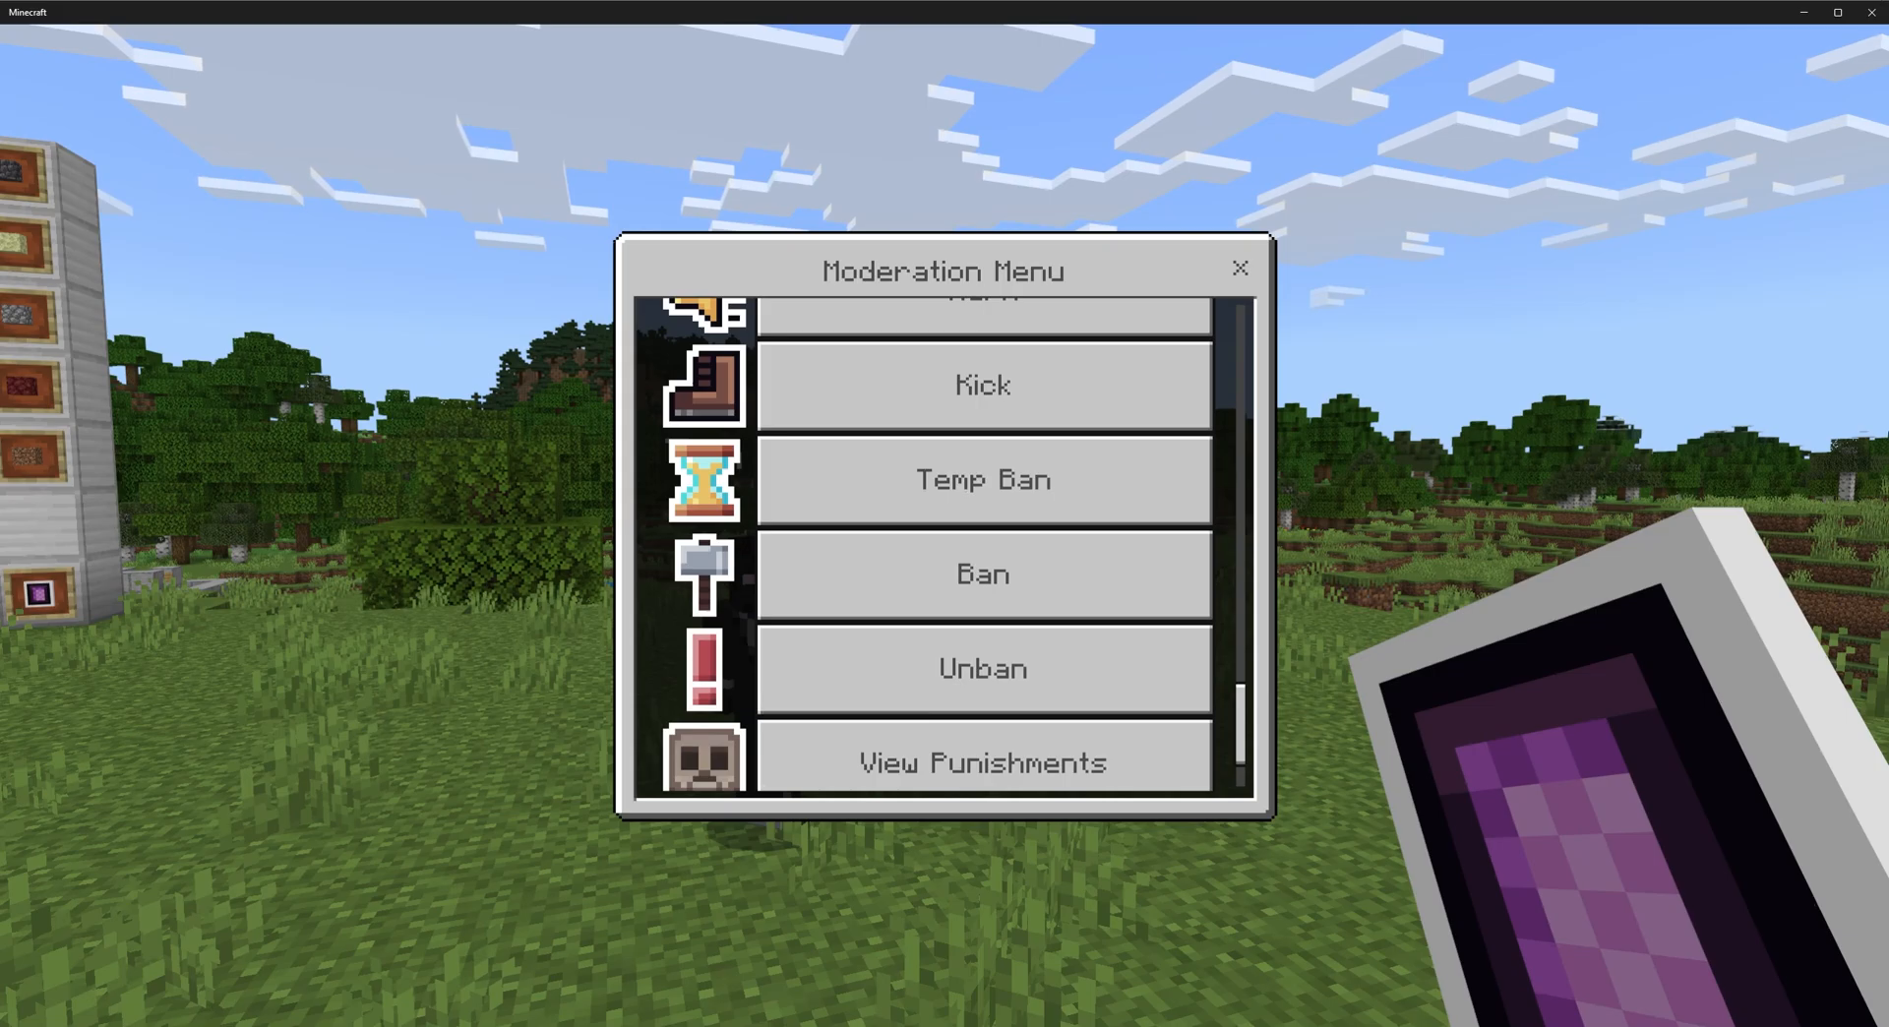
mouse_move(982, 575)
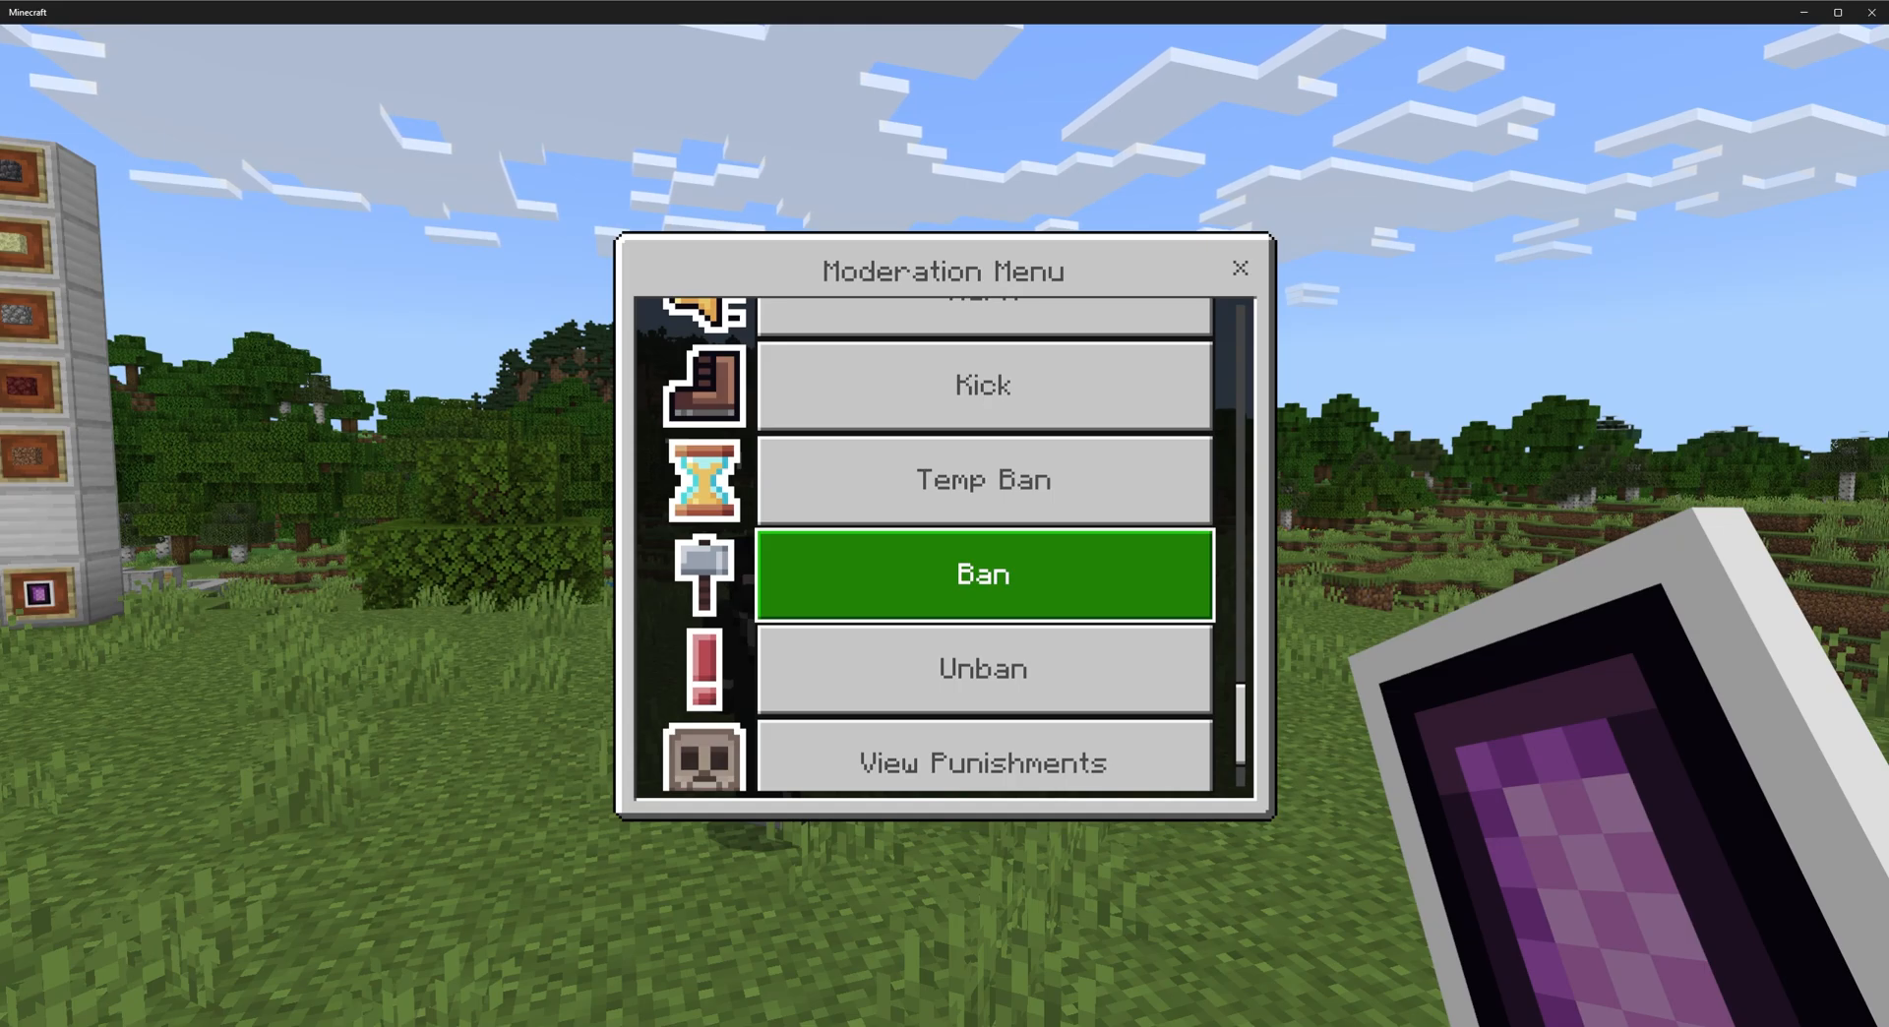
left_click(981, 573)
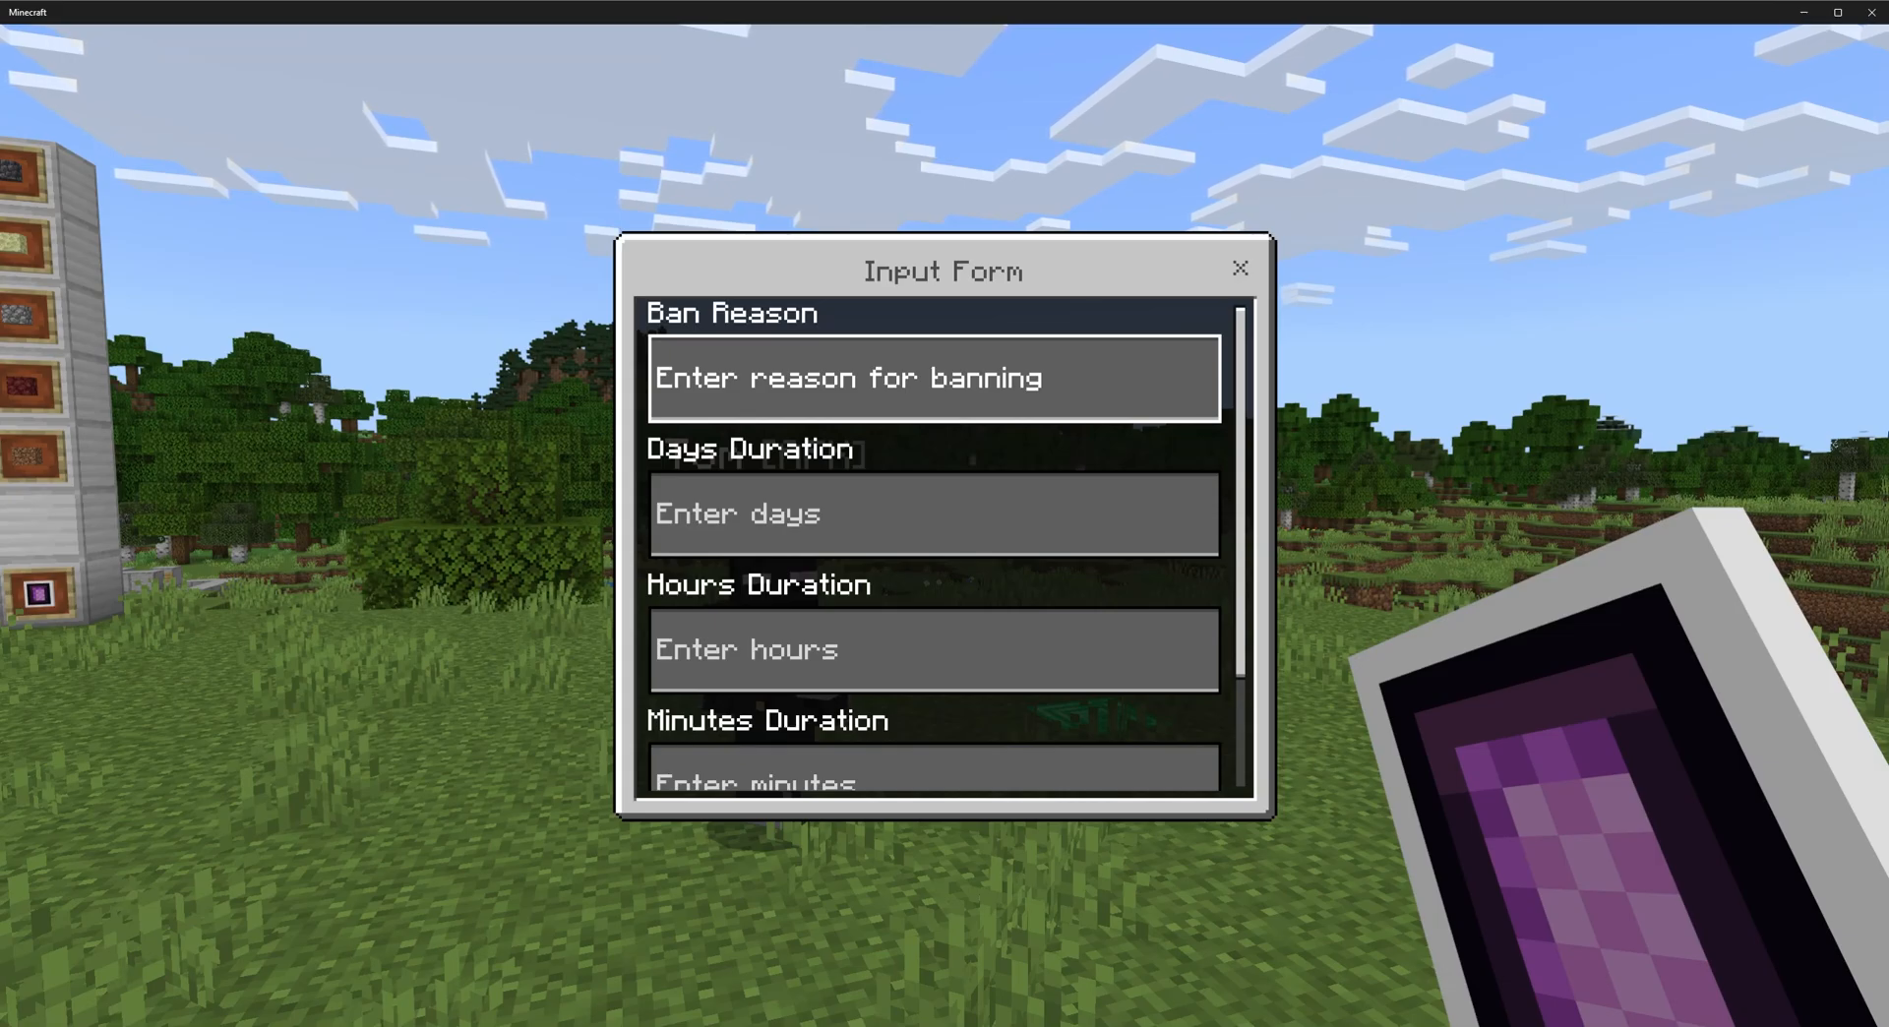
scroll("down", 3)
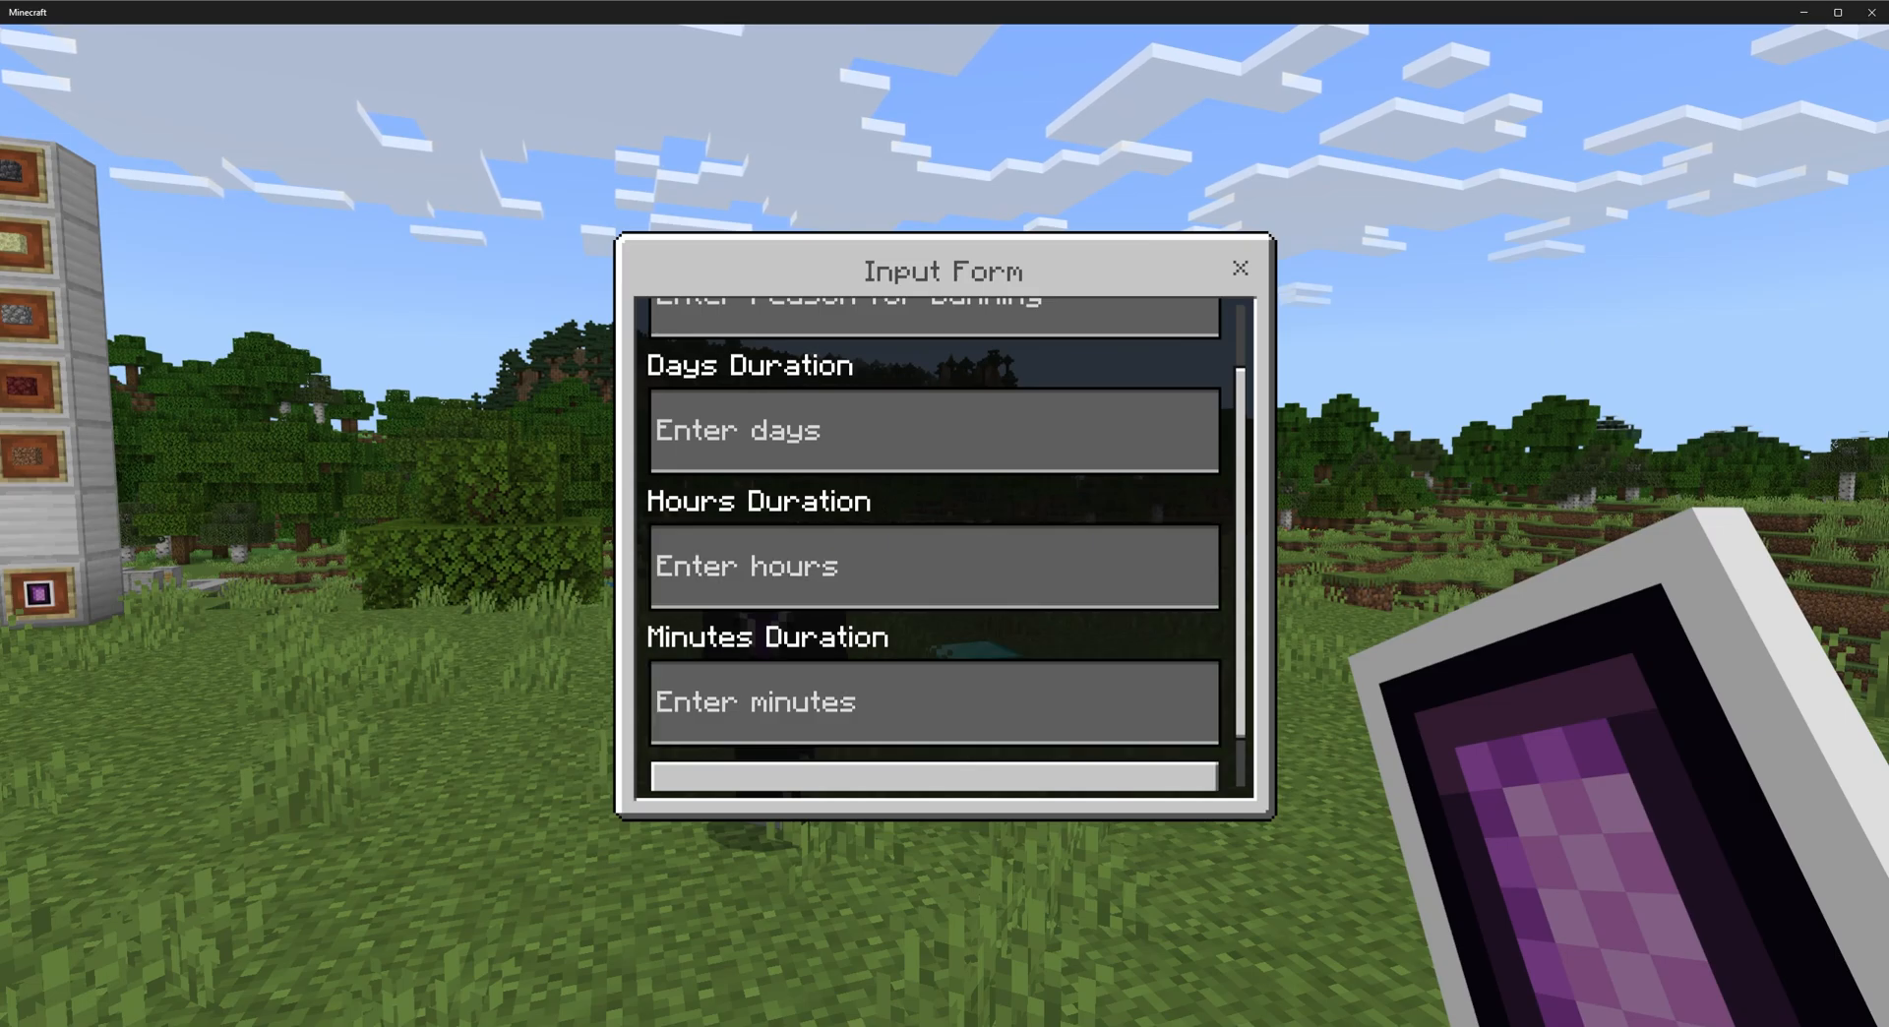
left_click(933, 703)
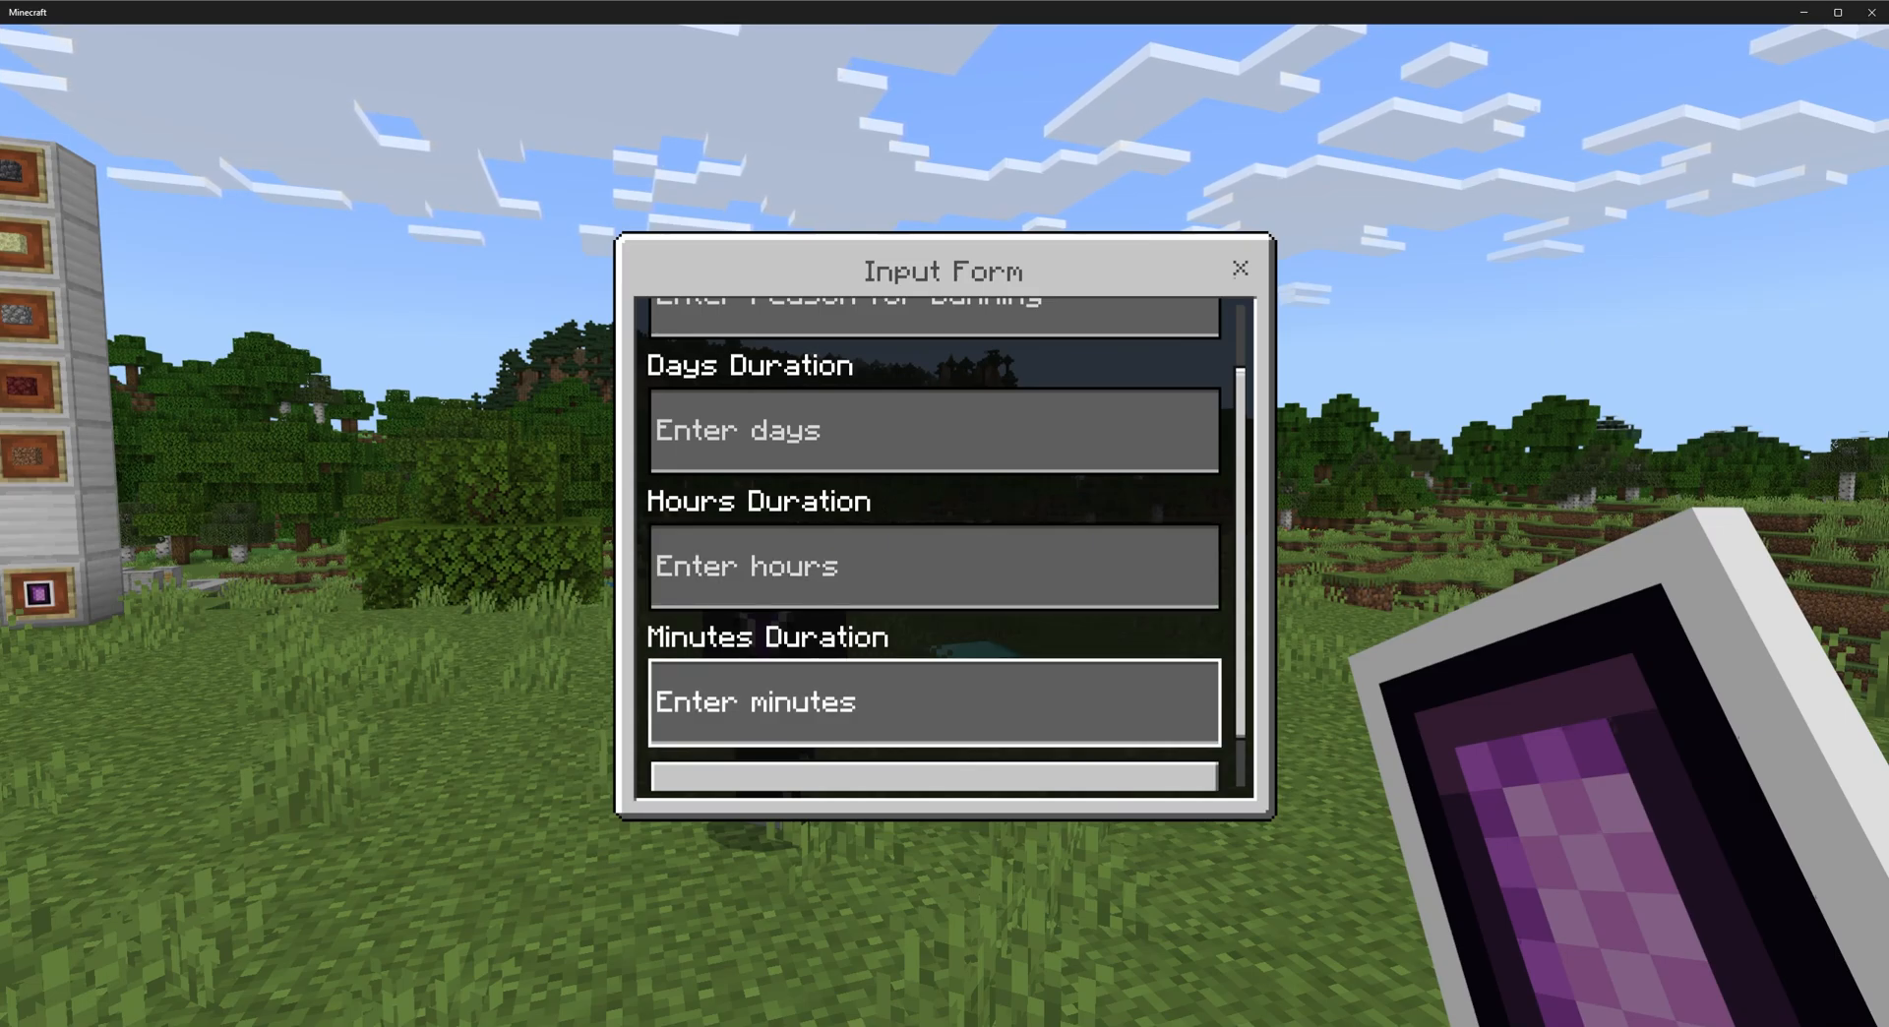
left_click(933, 565)
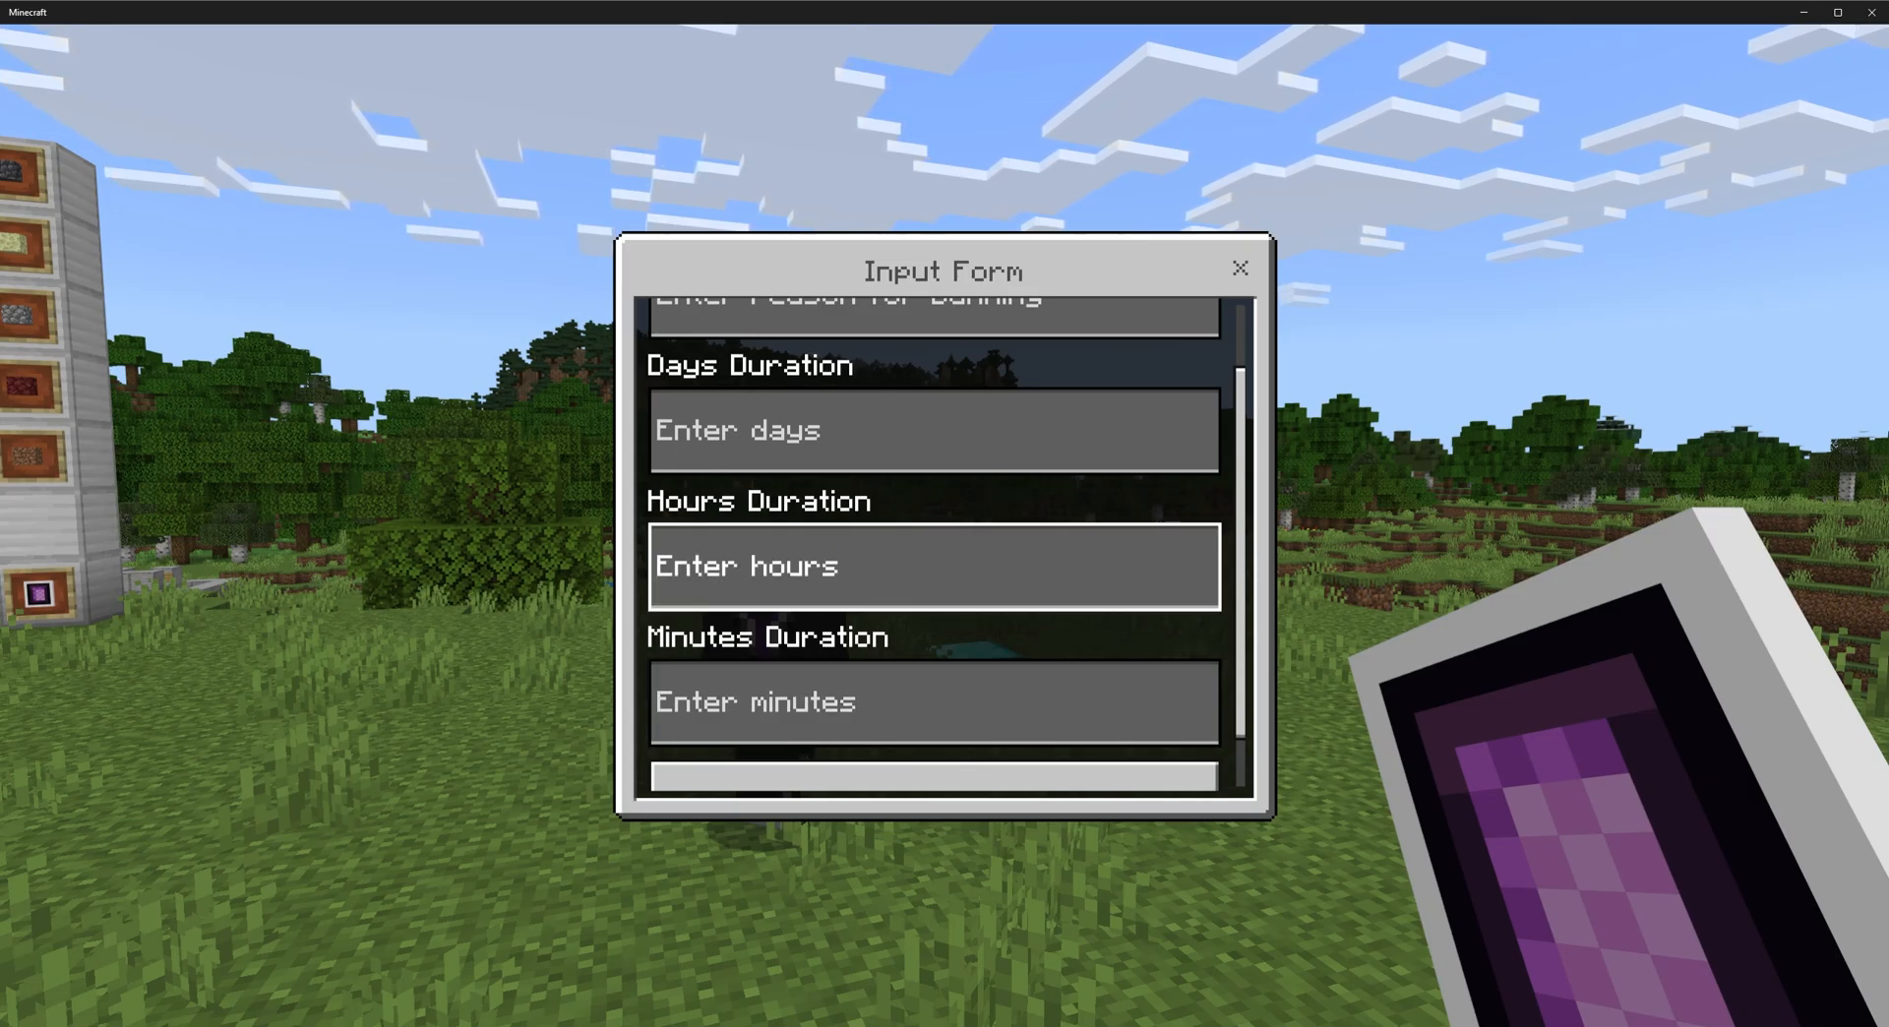
left_click(933, 702)
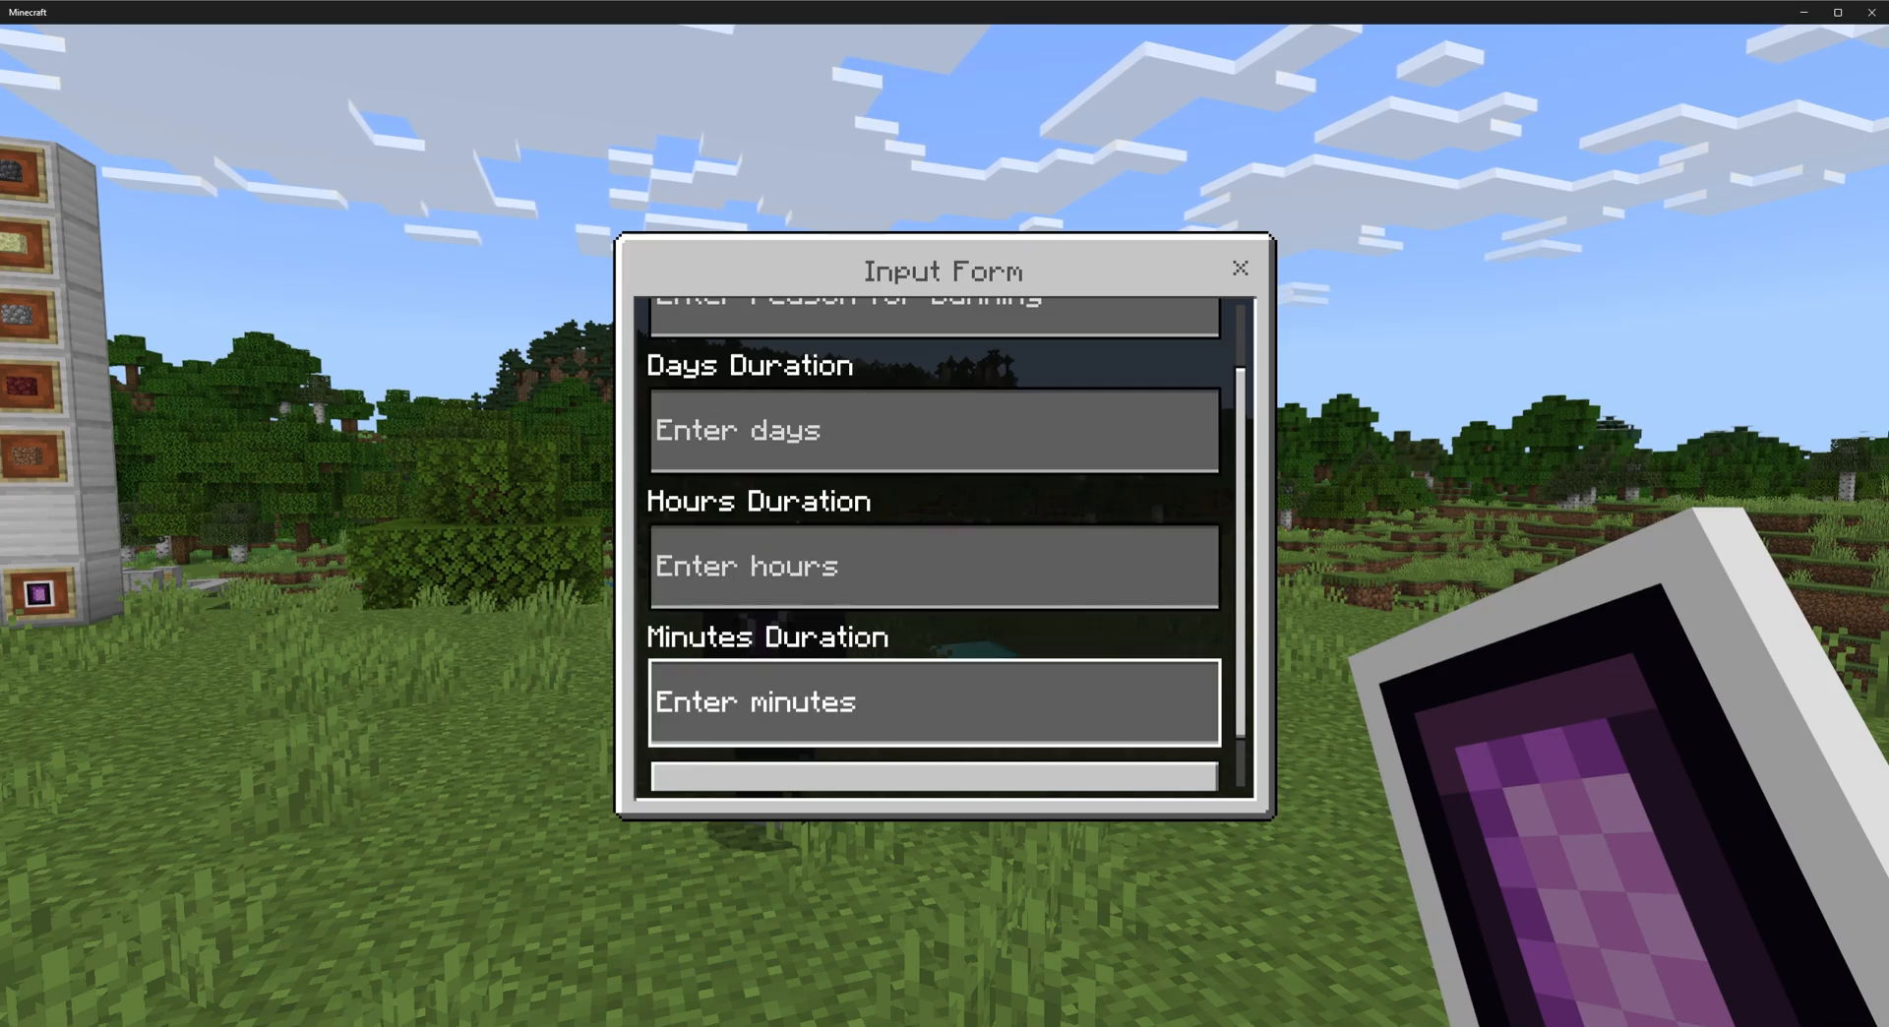
left_click(934, 430)
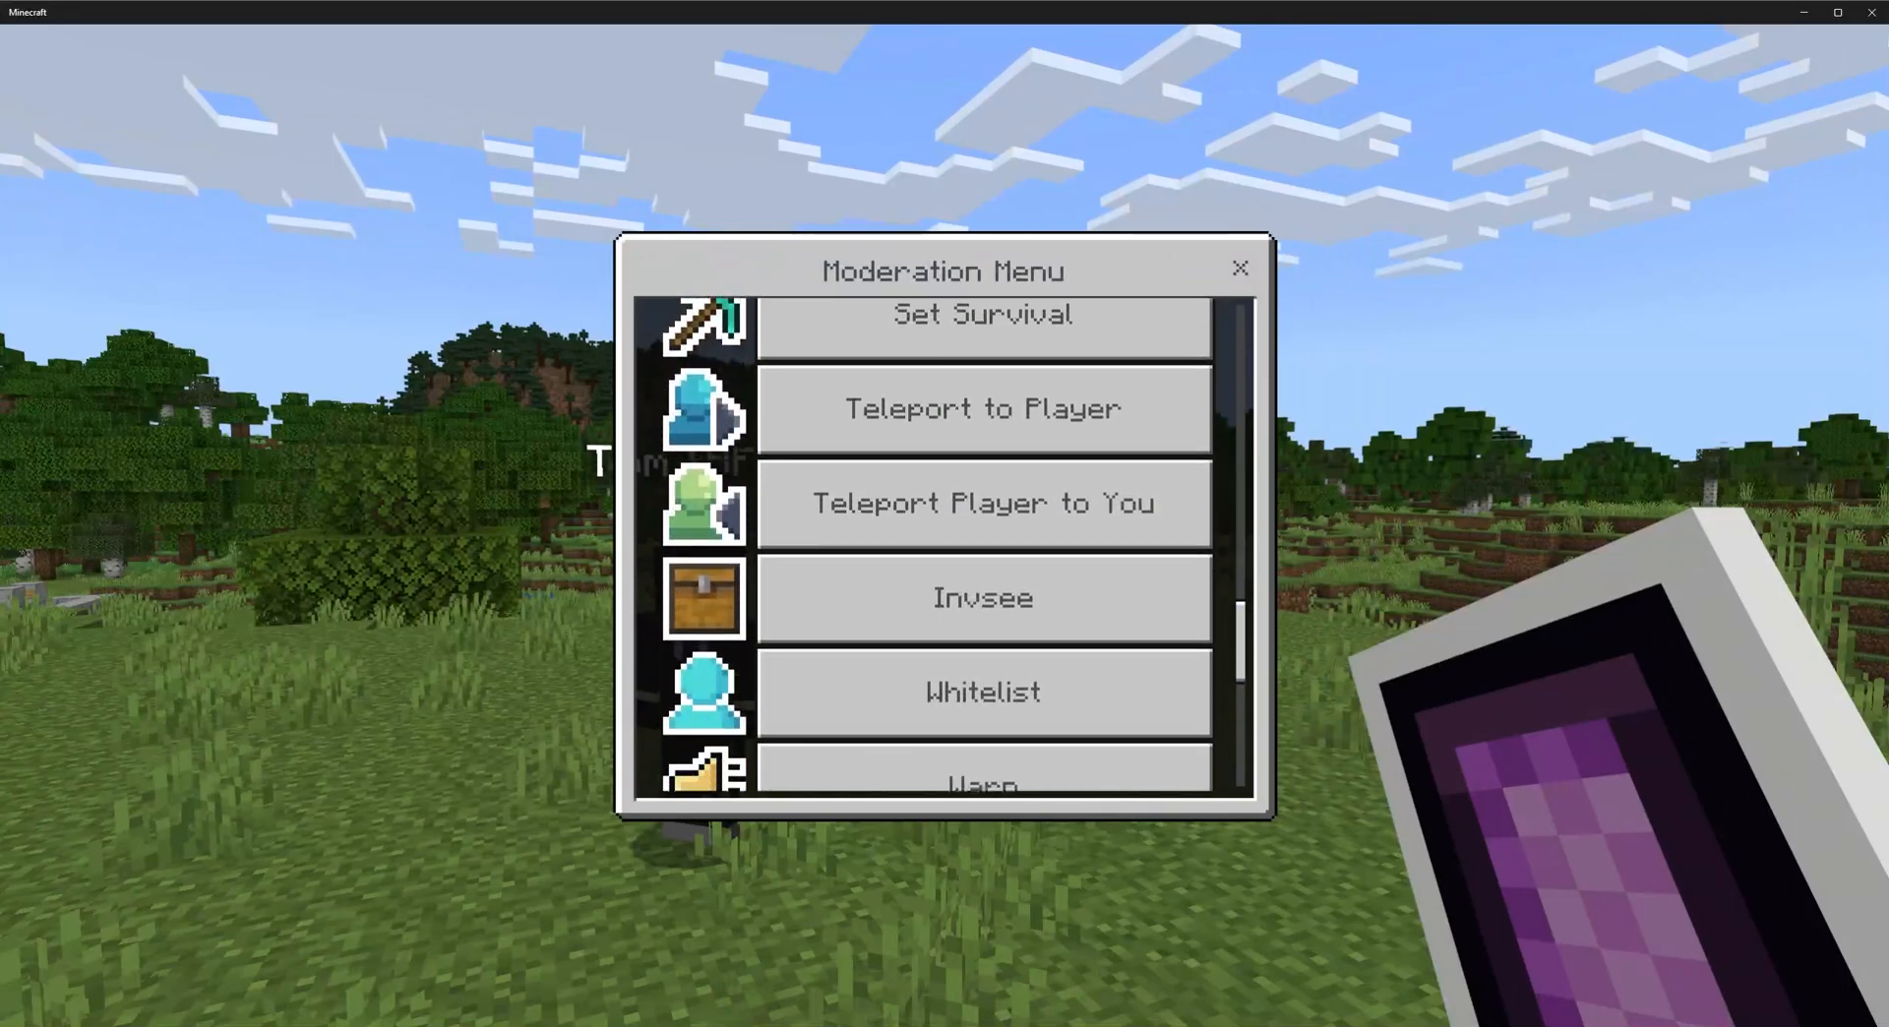
Decline Tom's permanent ban and bring up the Unban player list.
scroll("down", 3)
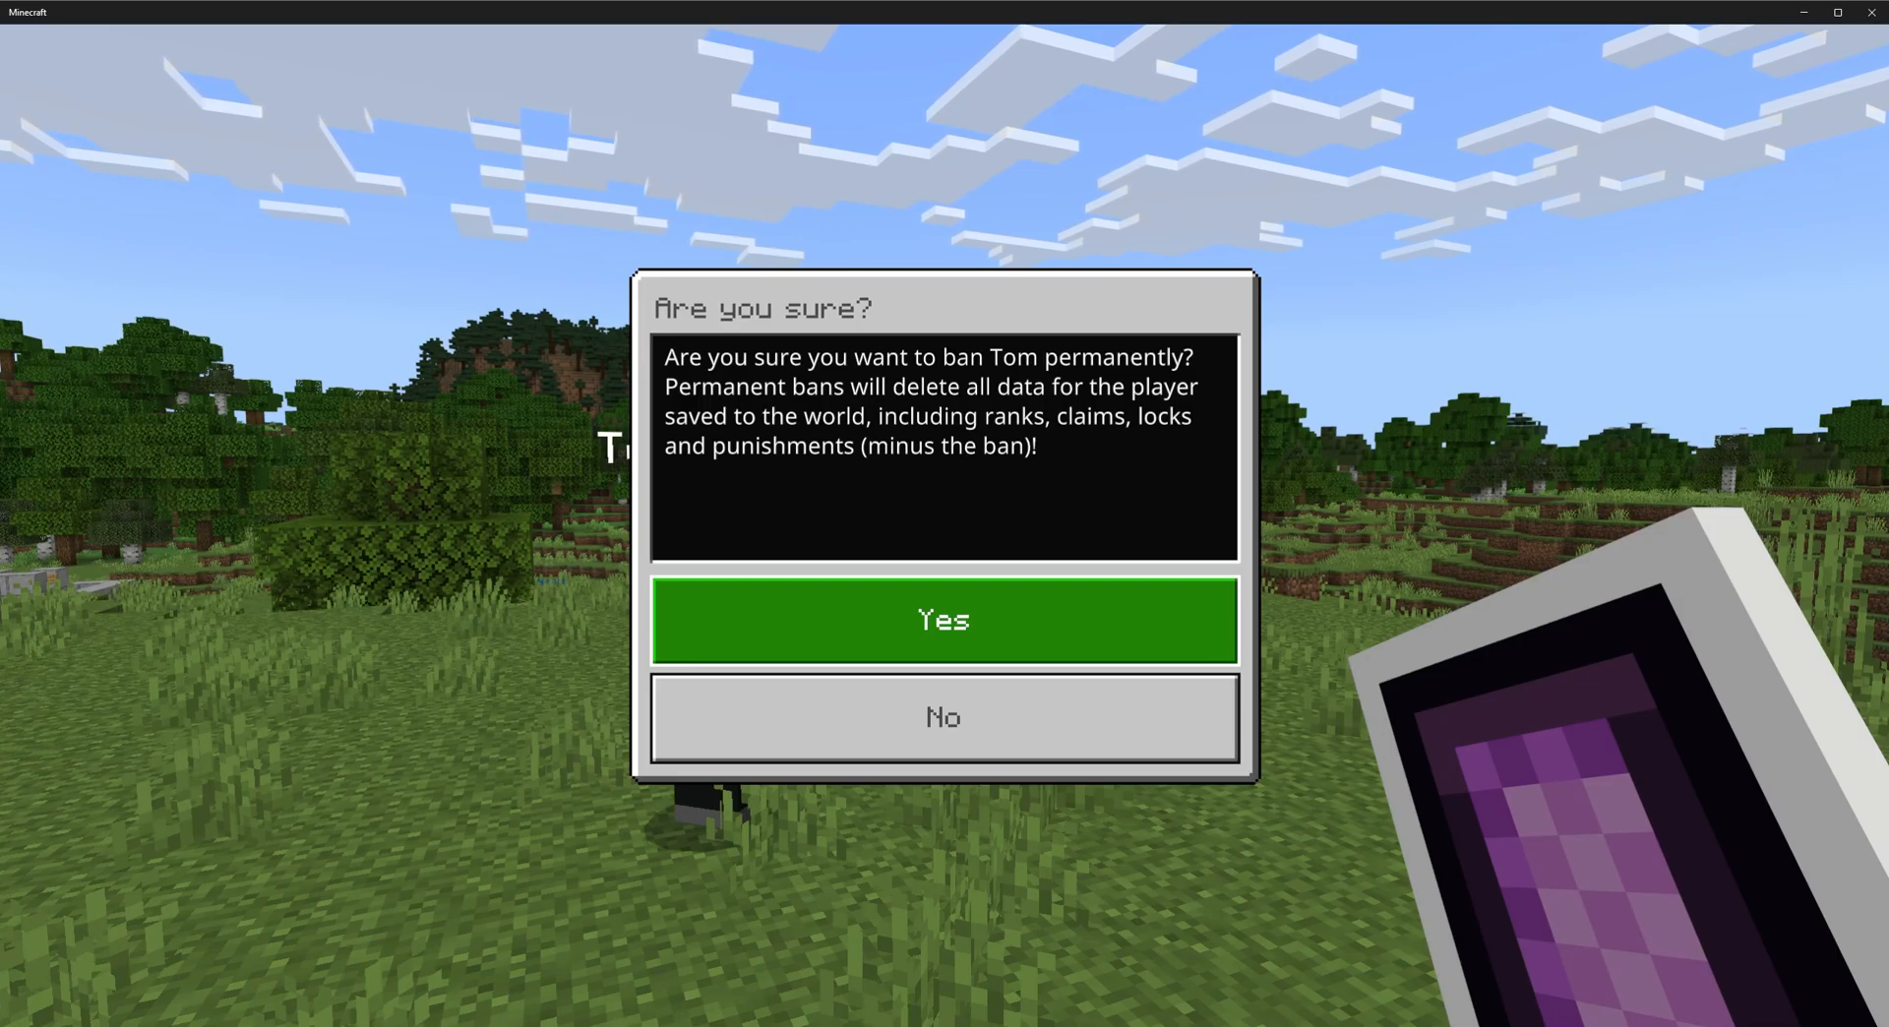
mouse_move(944, 716)
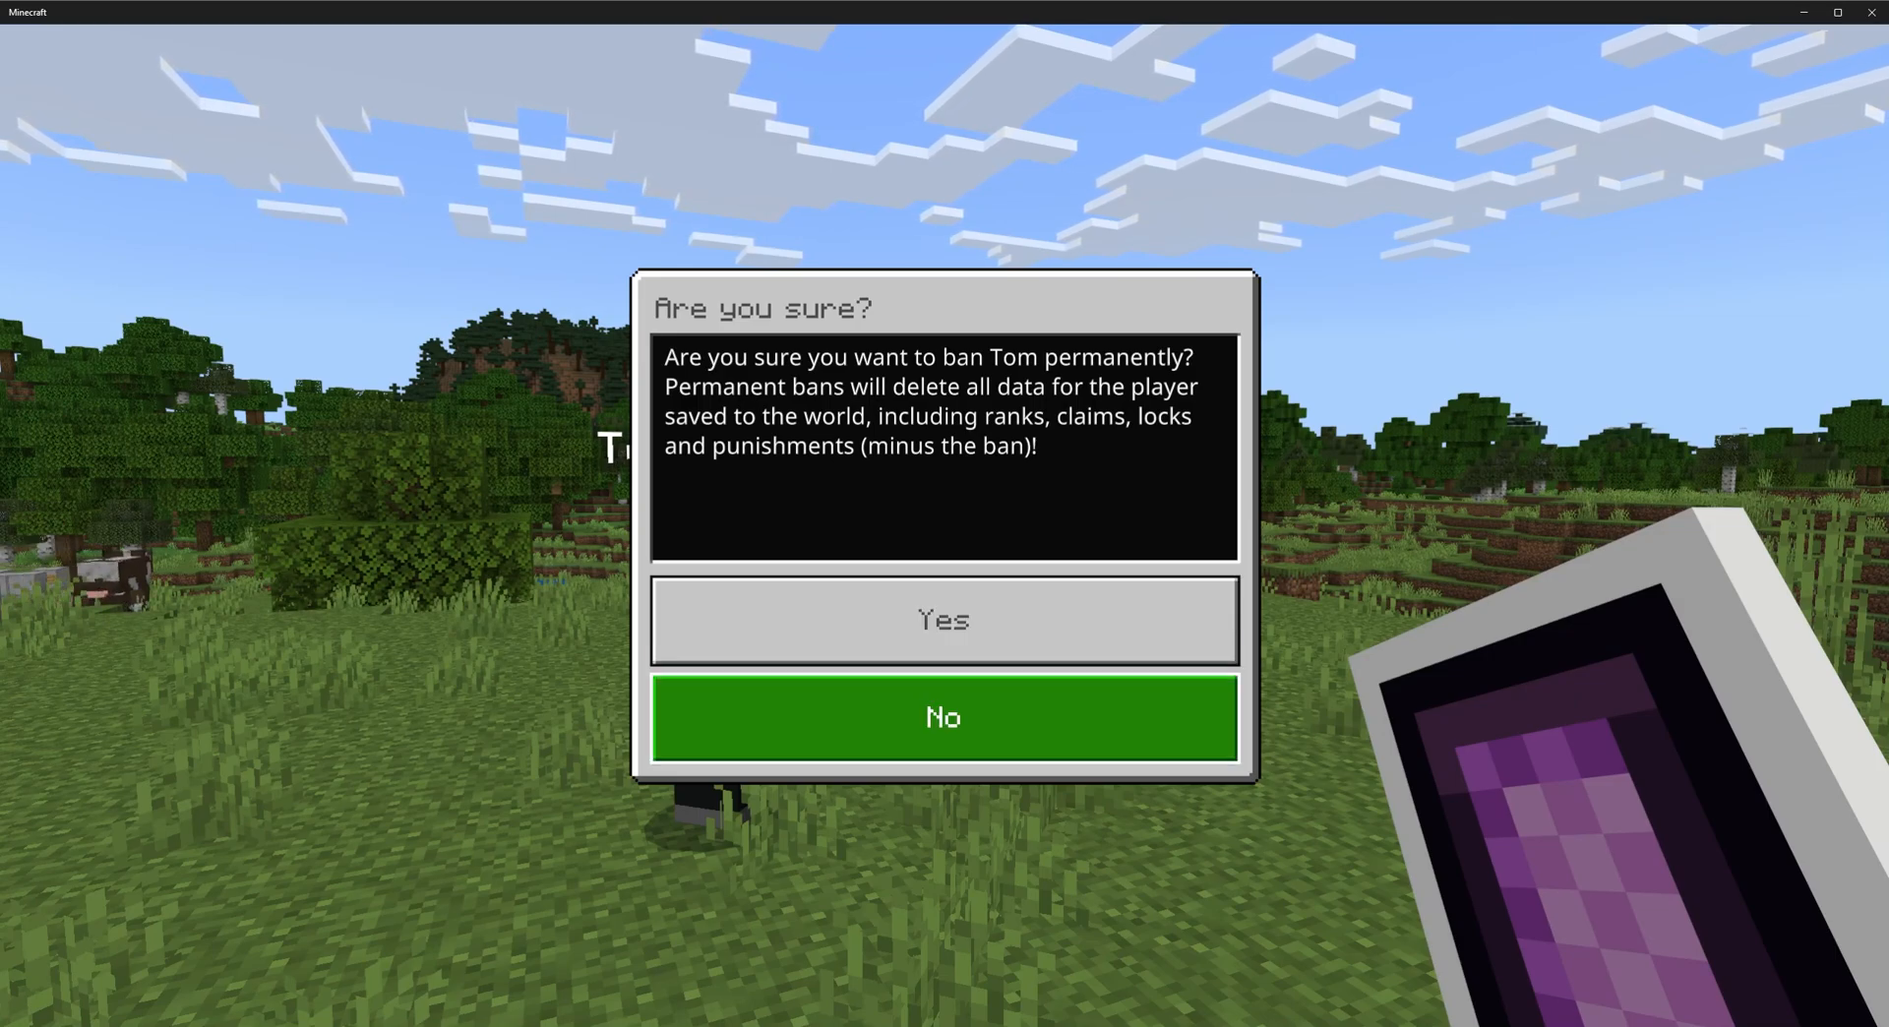
left_click(944, 717)
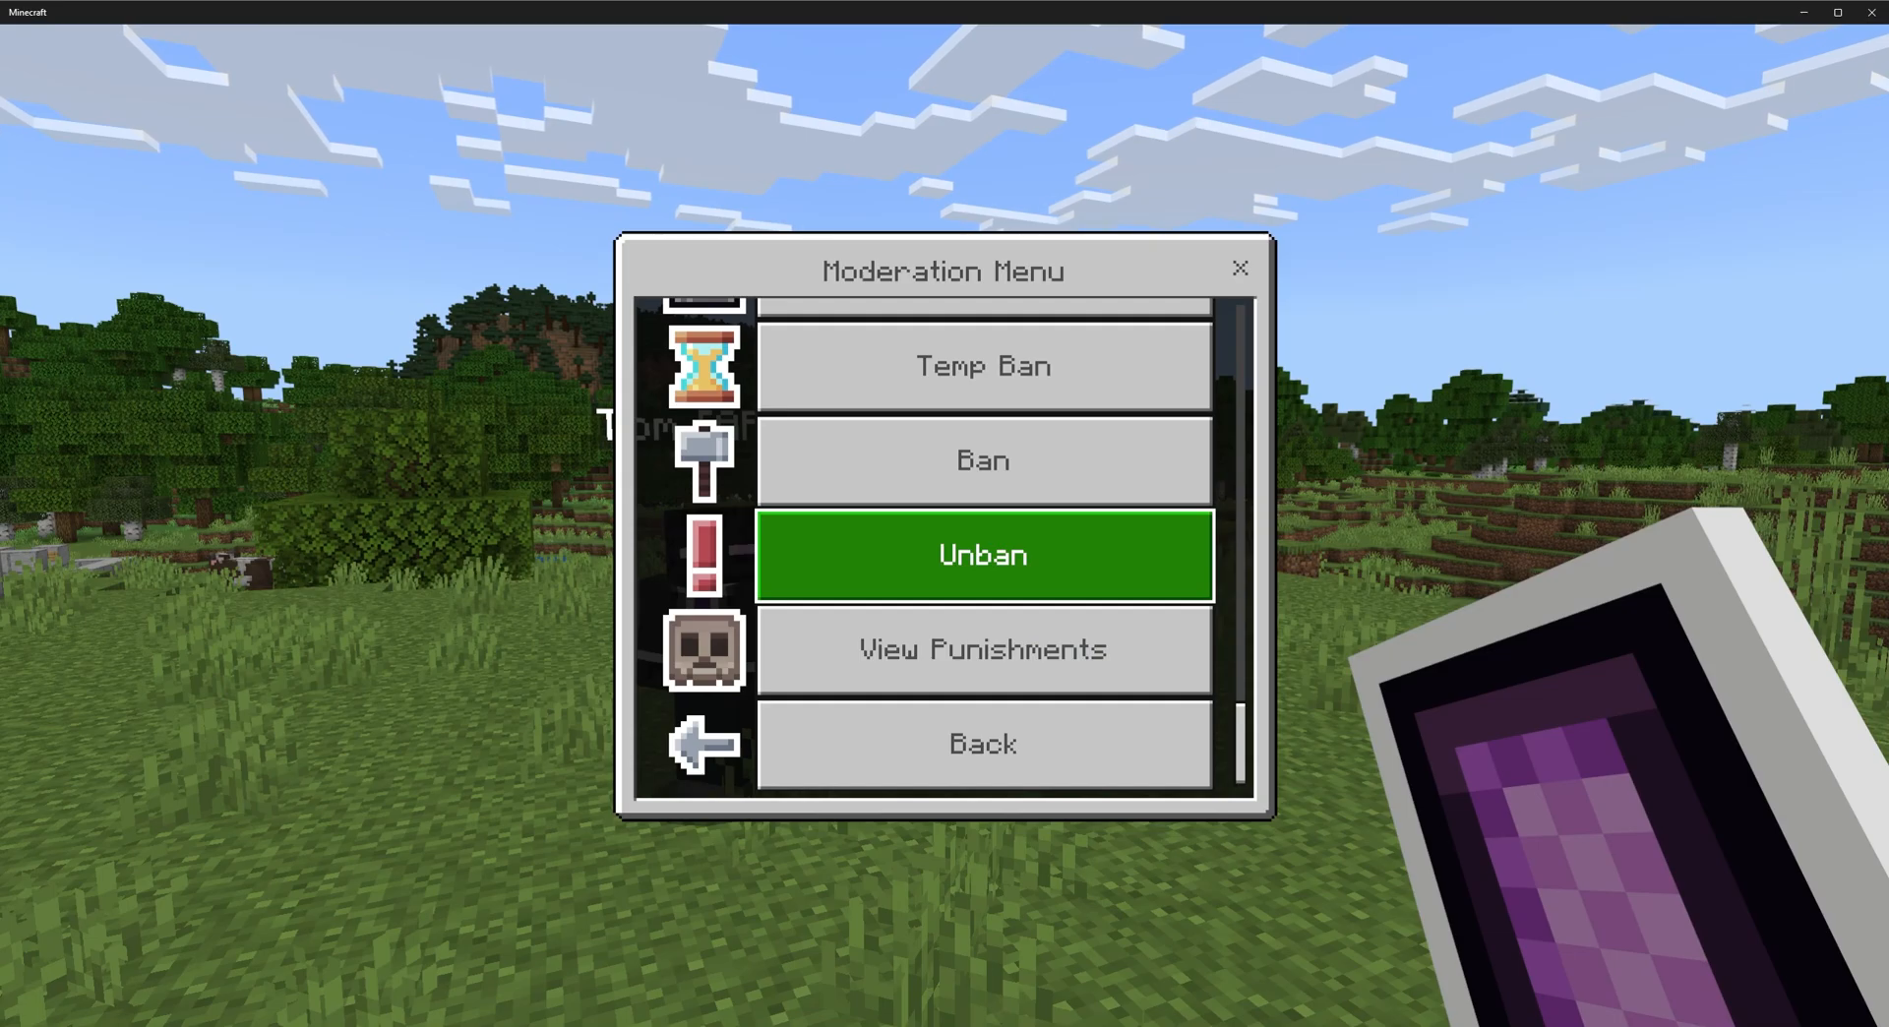
left_click(982, 554)
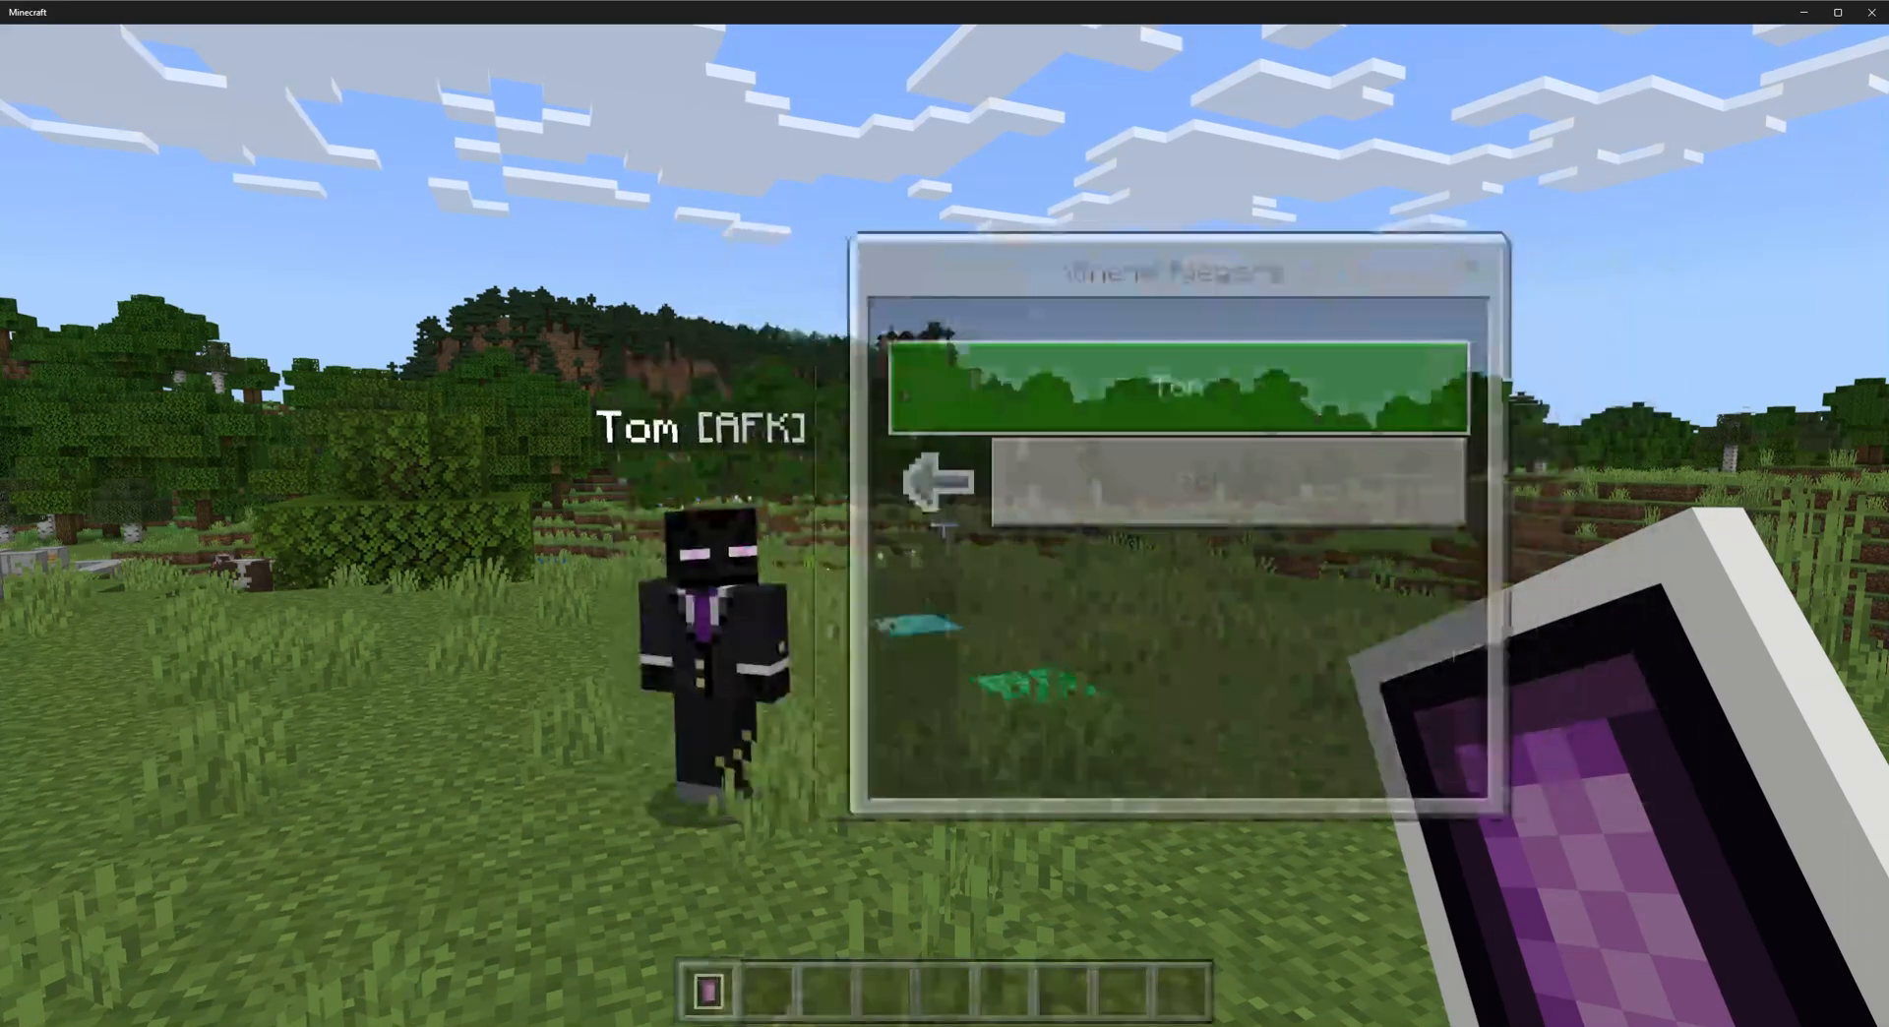